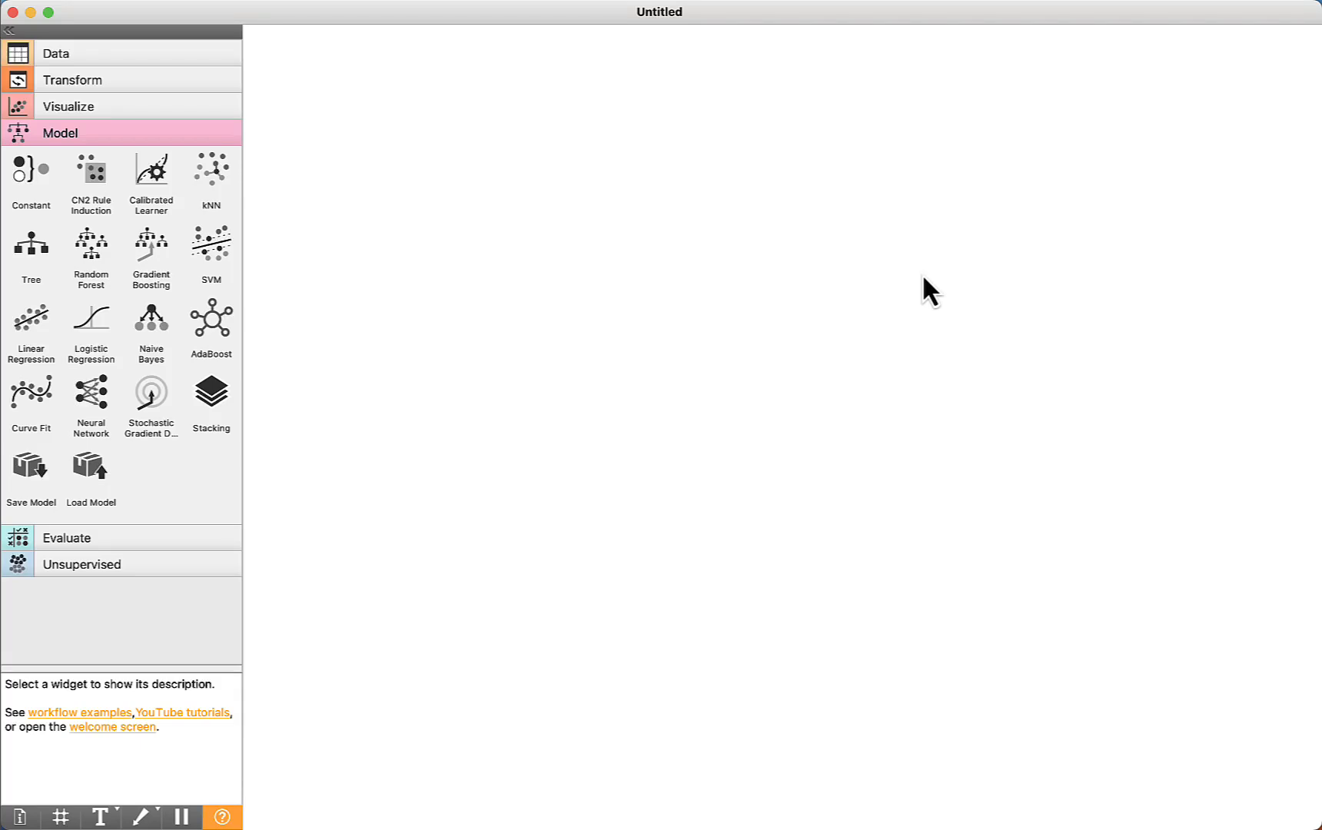
mouse_move(223, 94)
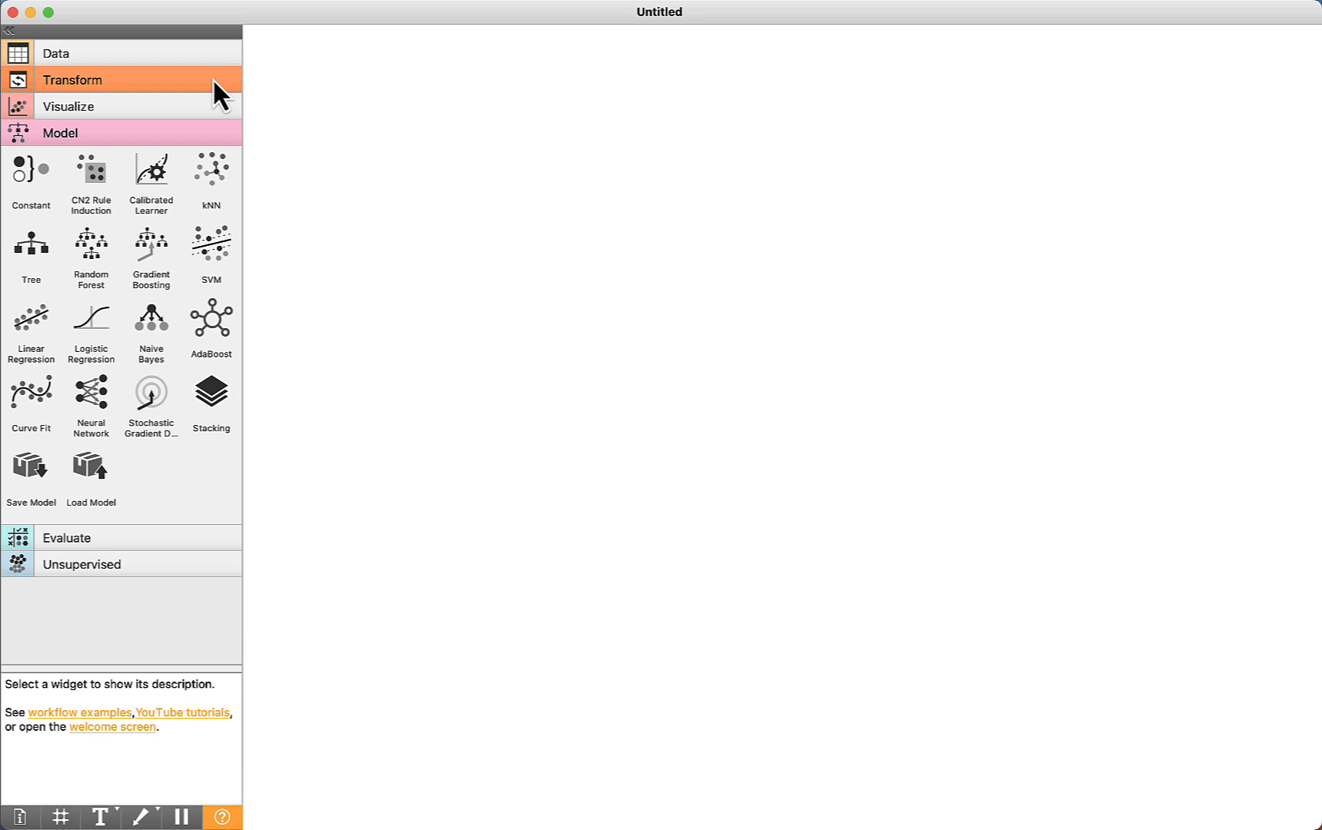
- Expand the Data widget category in the panel
click(56, 53)
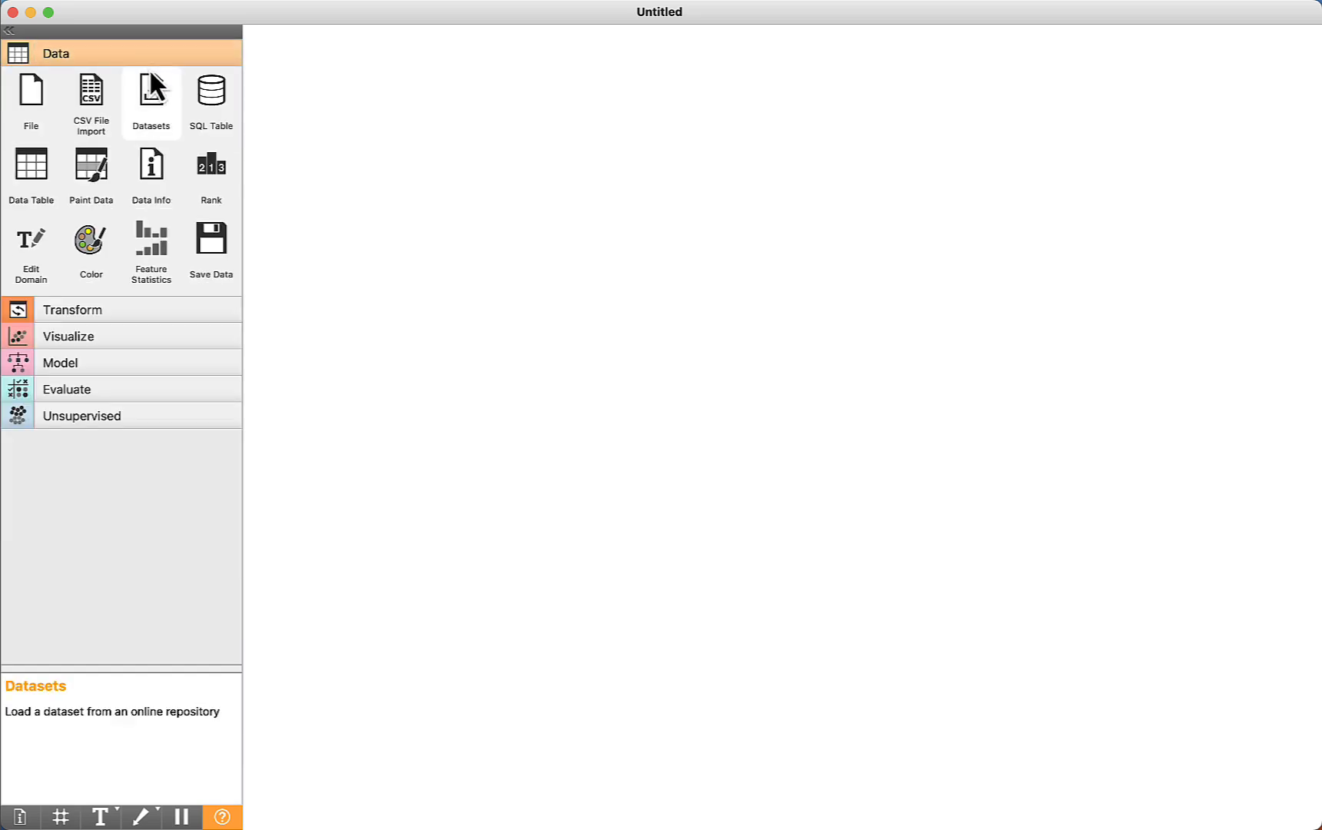
mouse_move(151, 108)
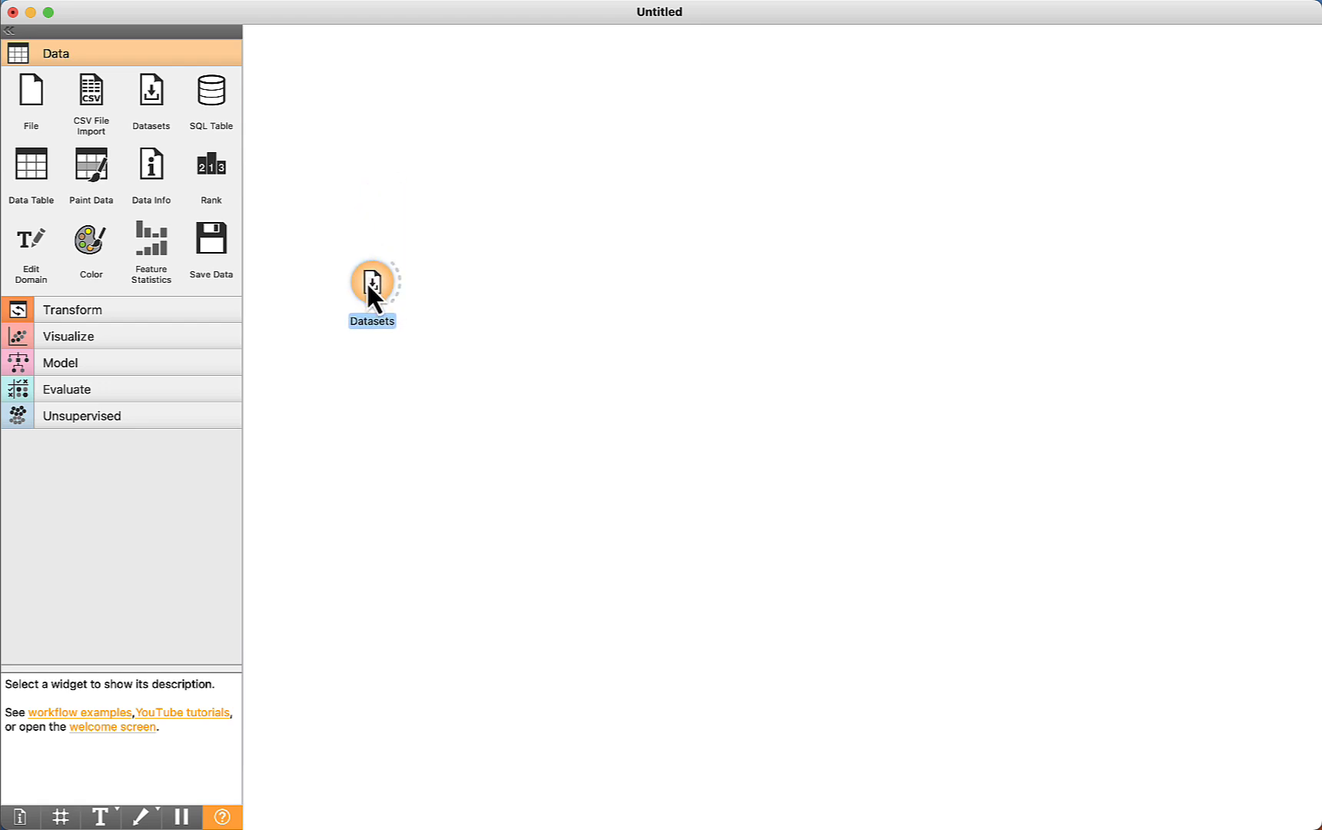
- Open the Datasets browser and sort the online datasets by target type
double_click(373, 281)
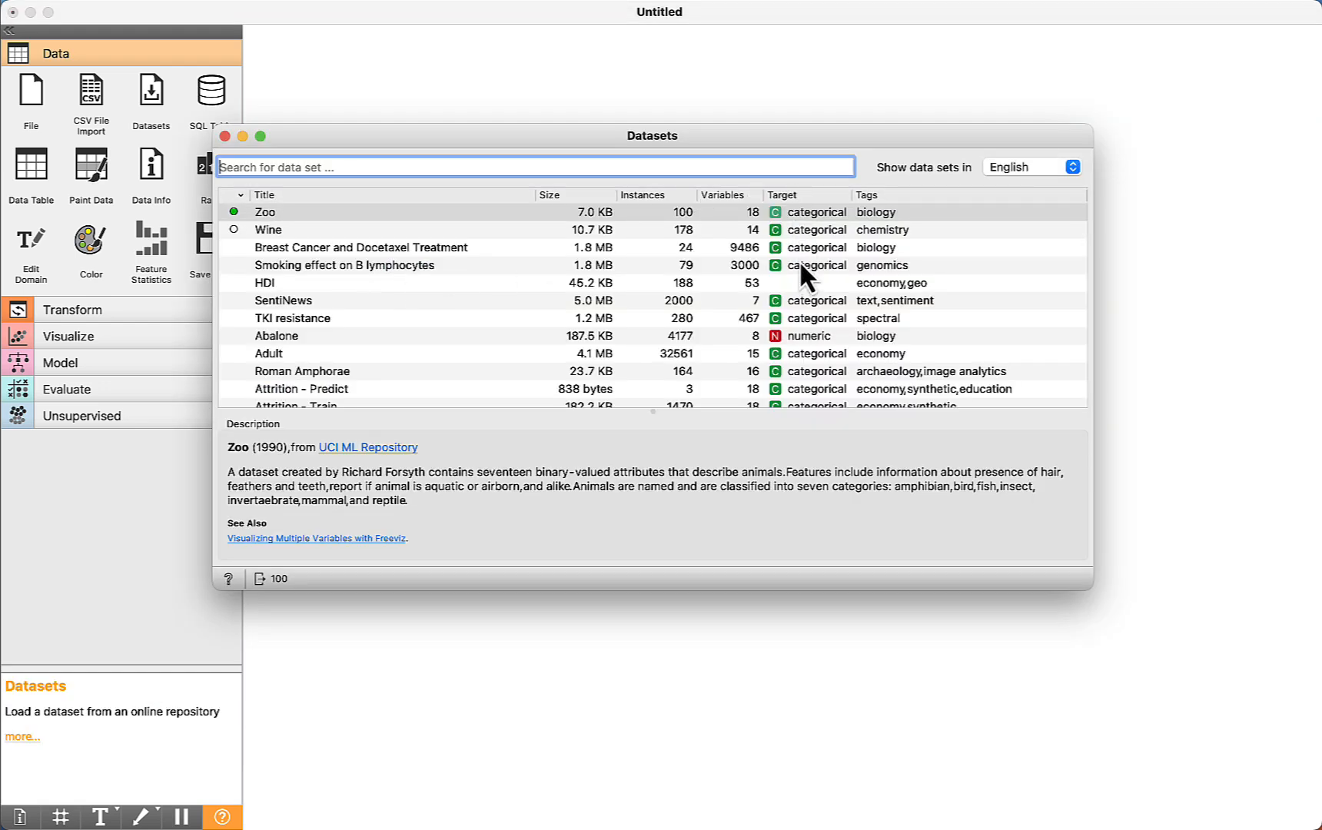
mouse_move(801, 202)
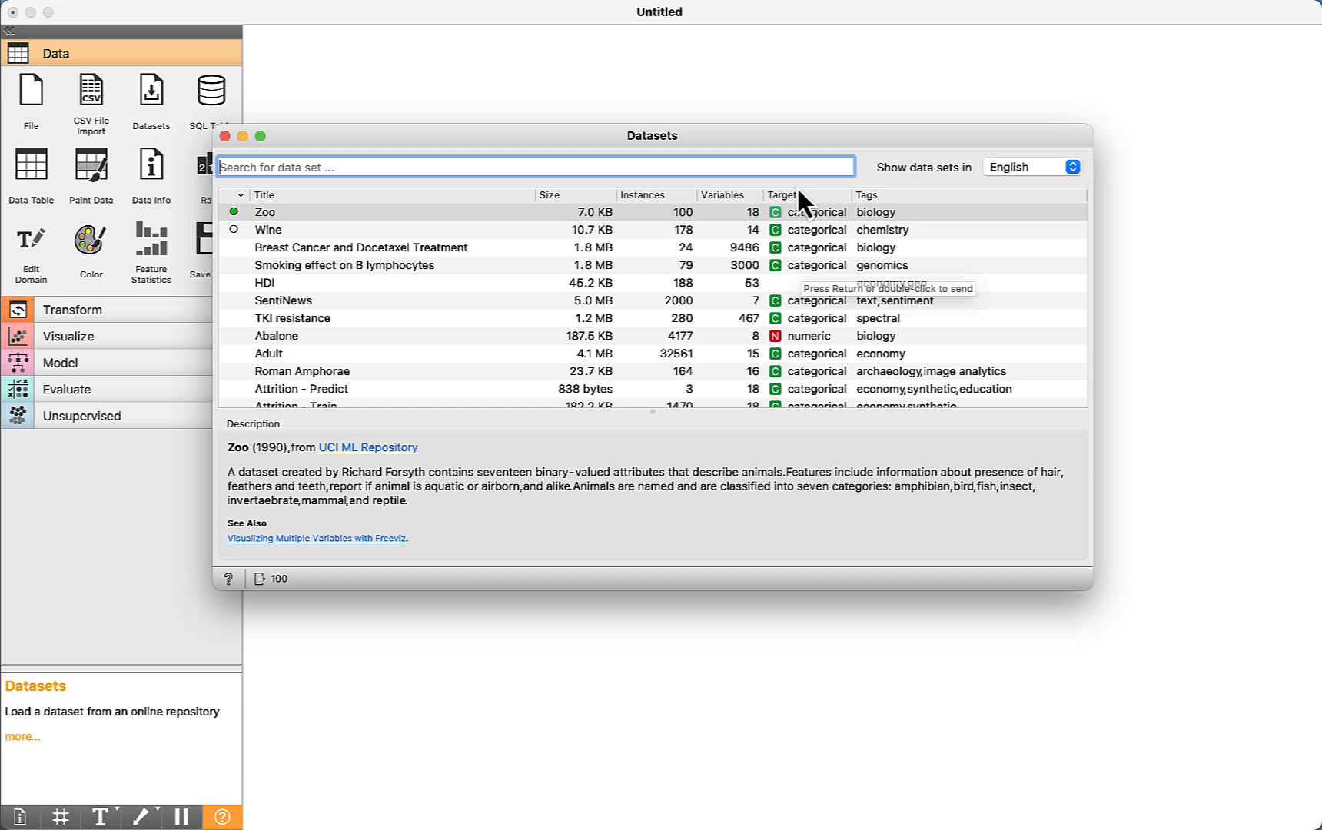
mouse_move(819, 211)
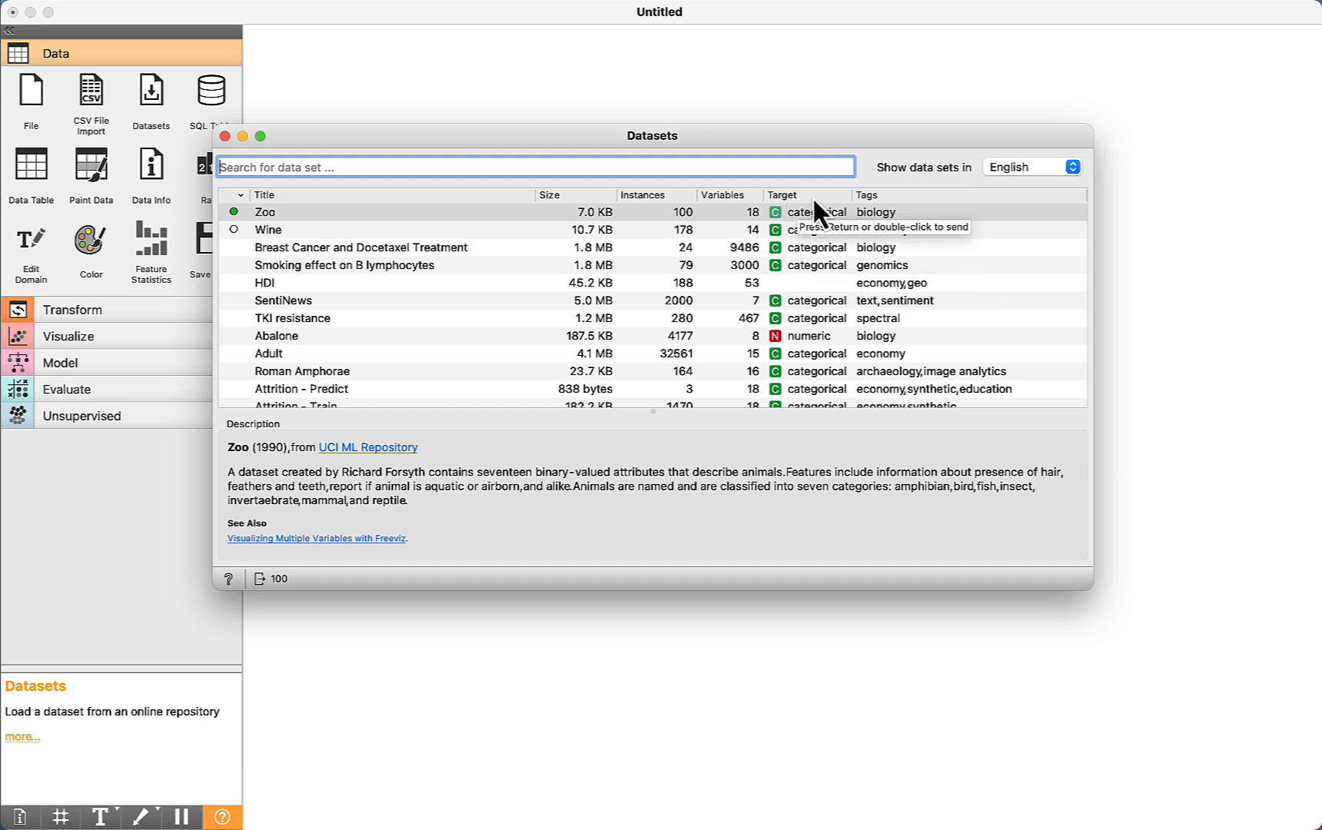
mouse_move(819, 233)
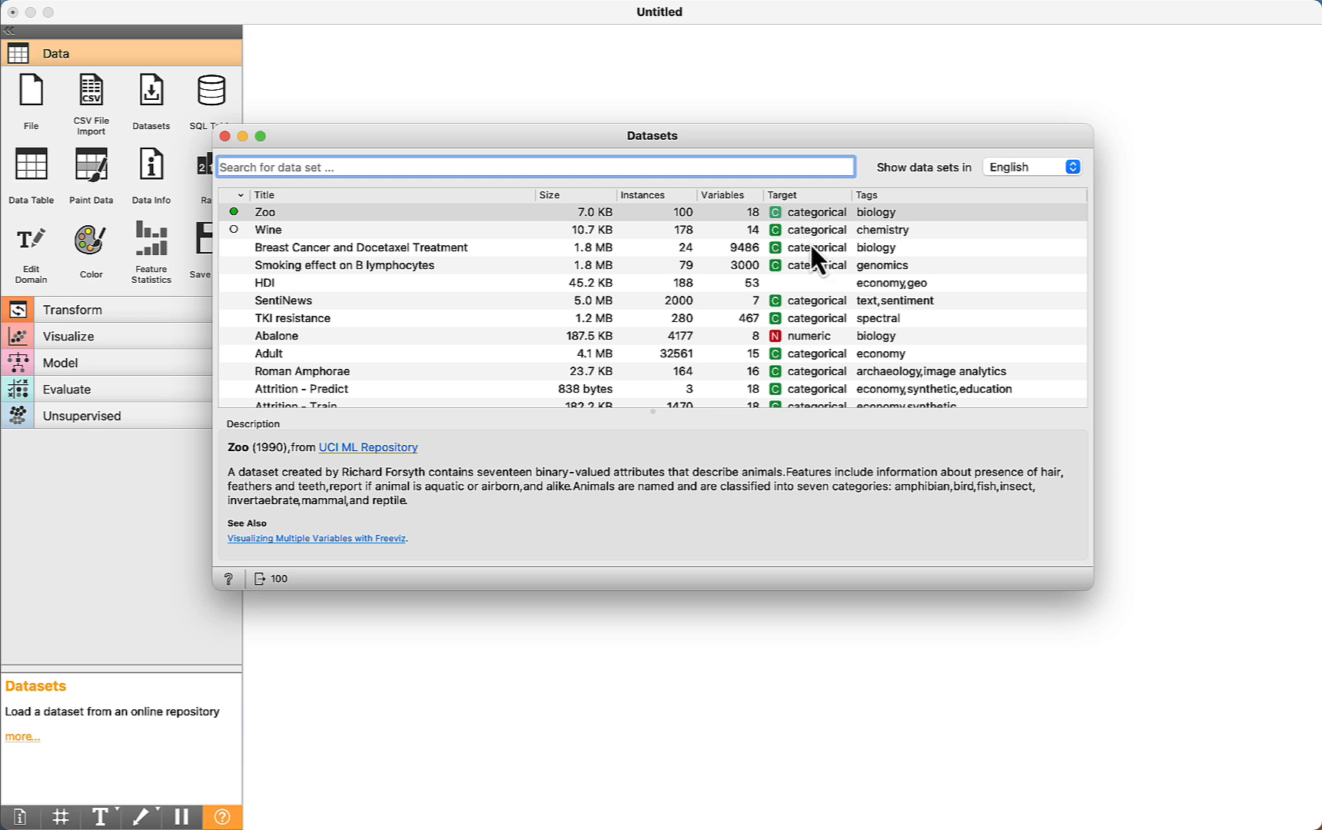
mouse_move(817, 353)
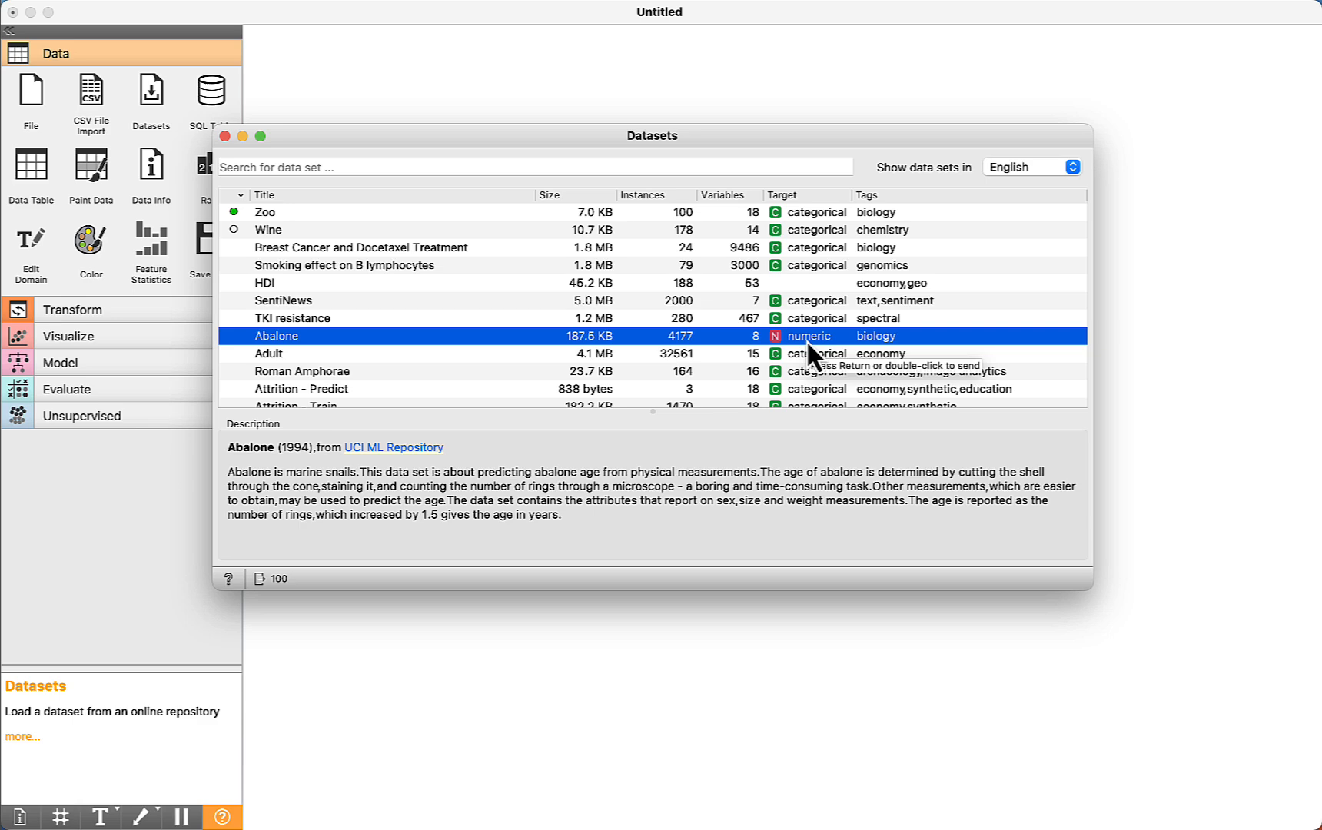
mouse_move(825, 338)
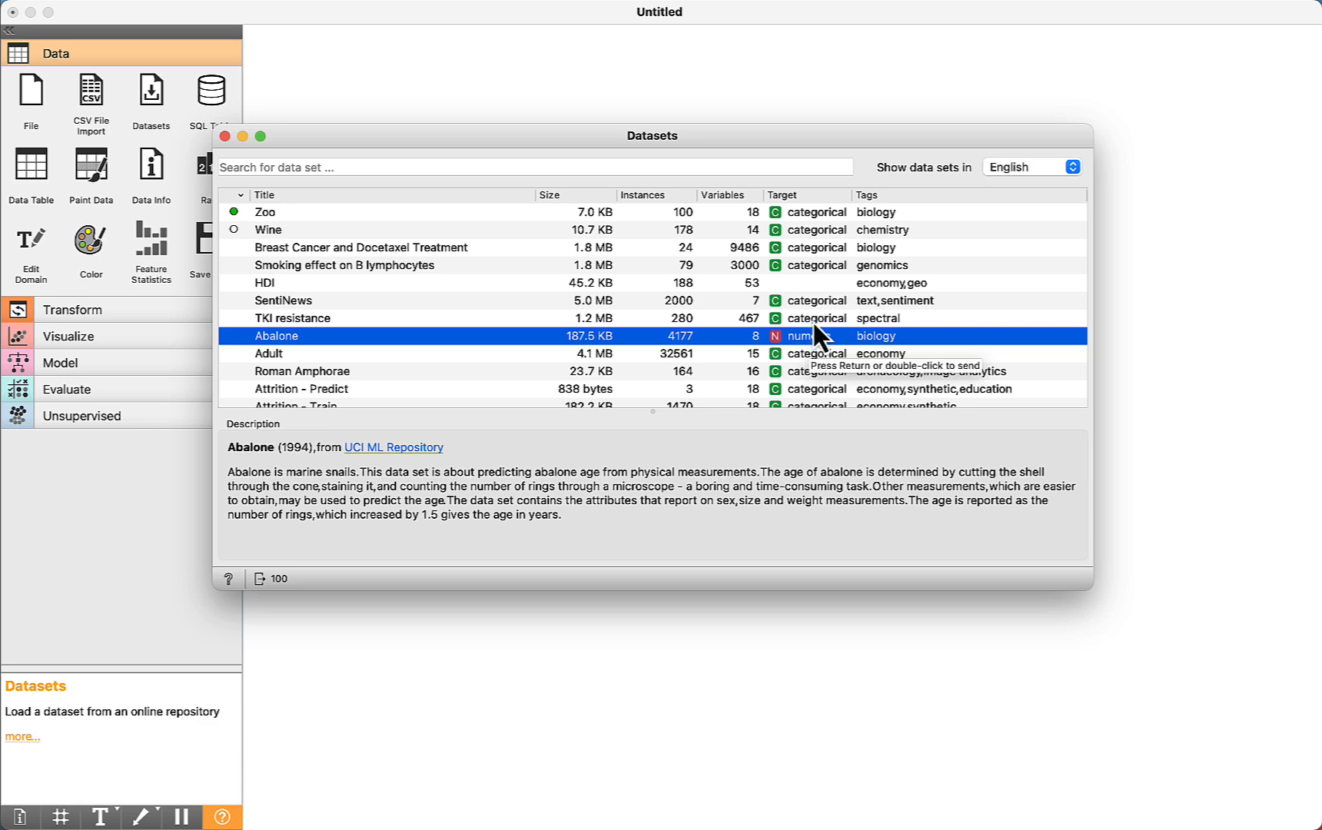
scroll(down, 3)
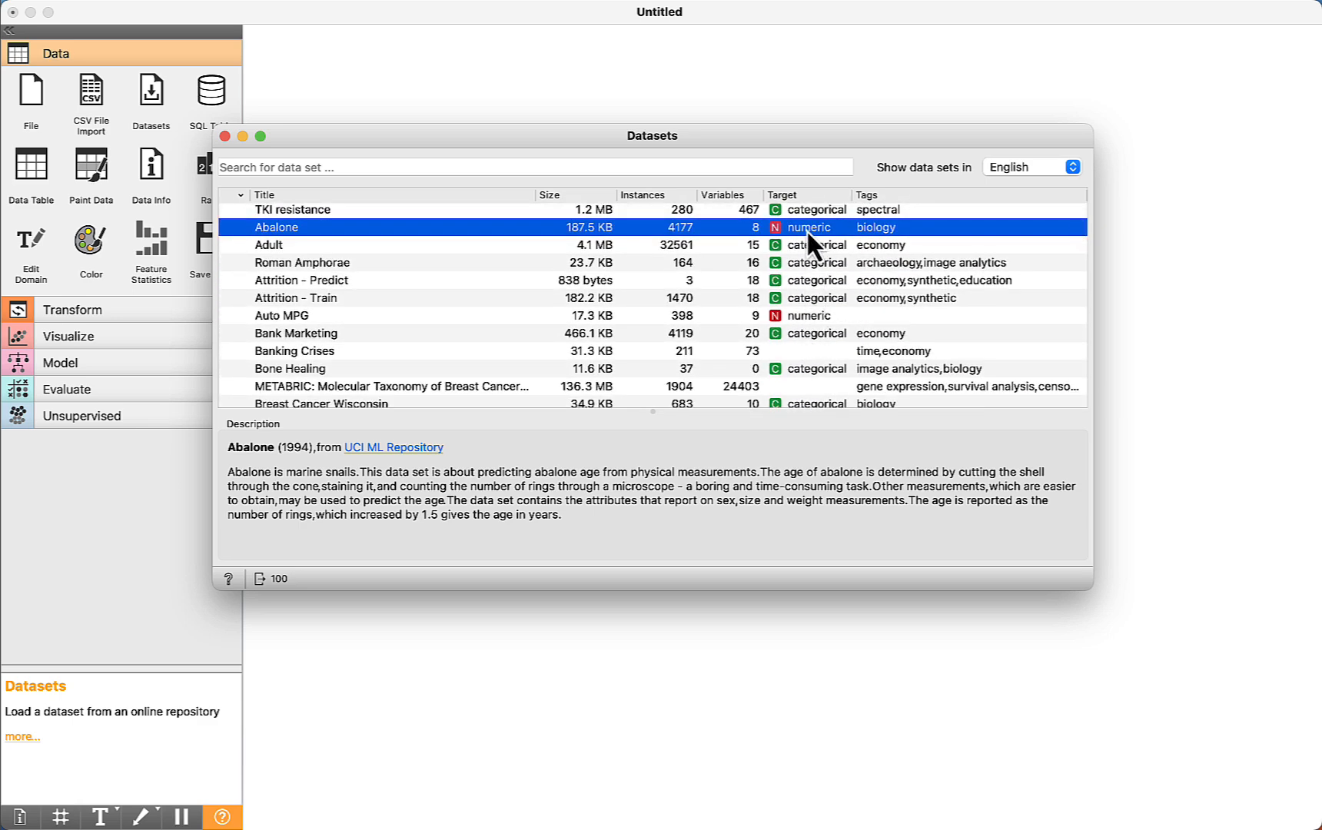
click(785, 194)
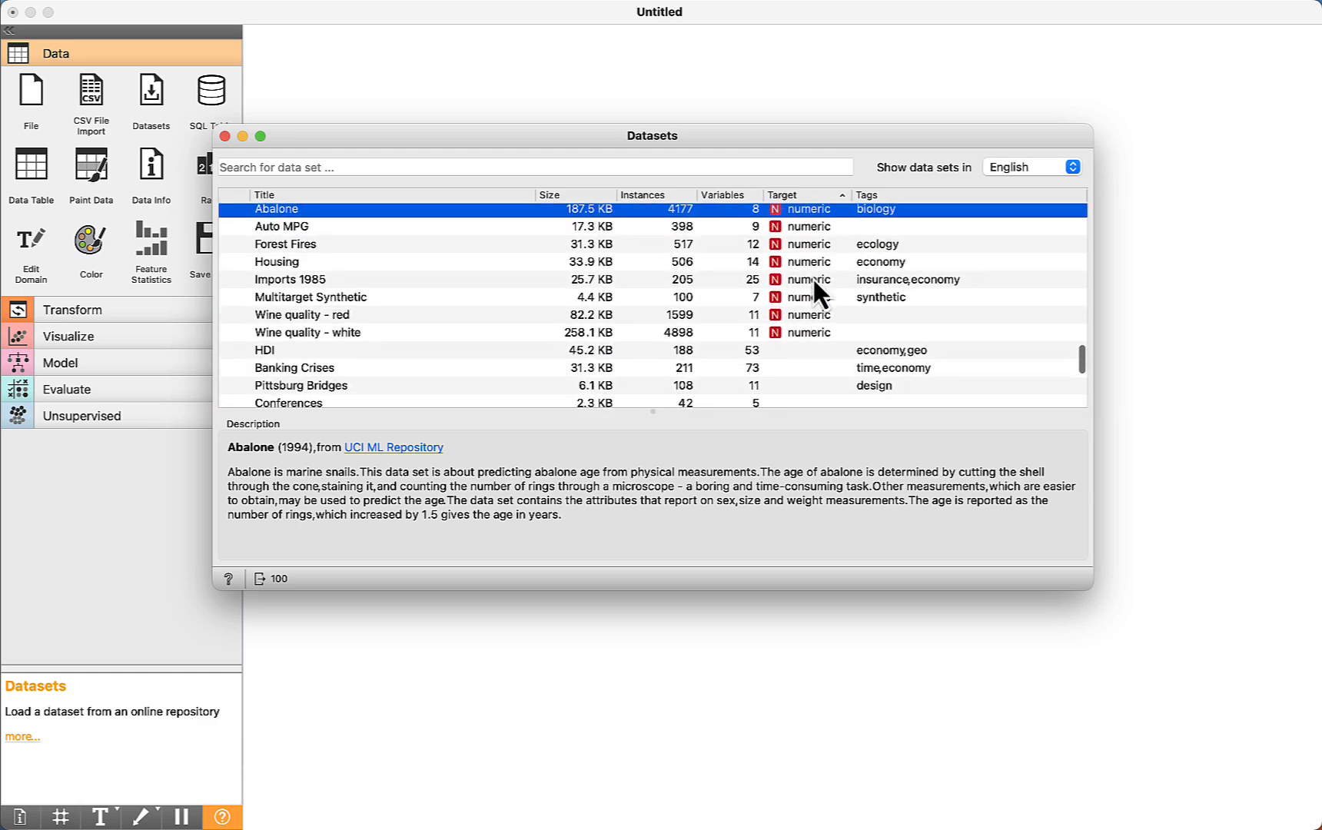
scroll(up, 3)
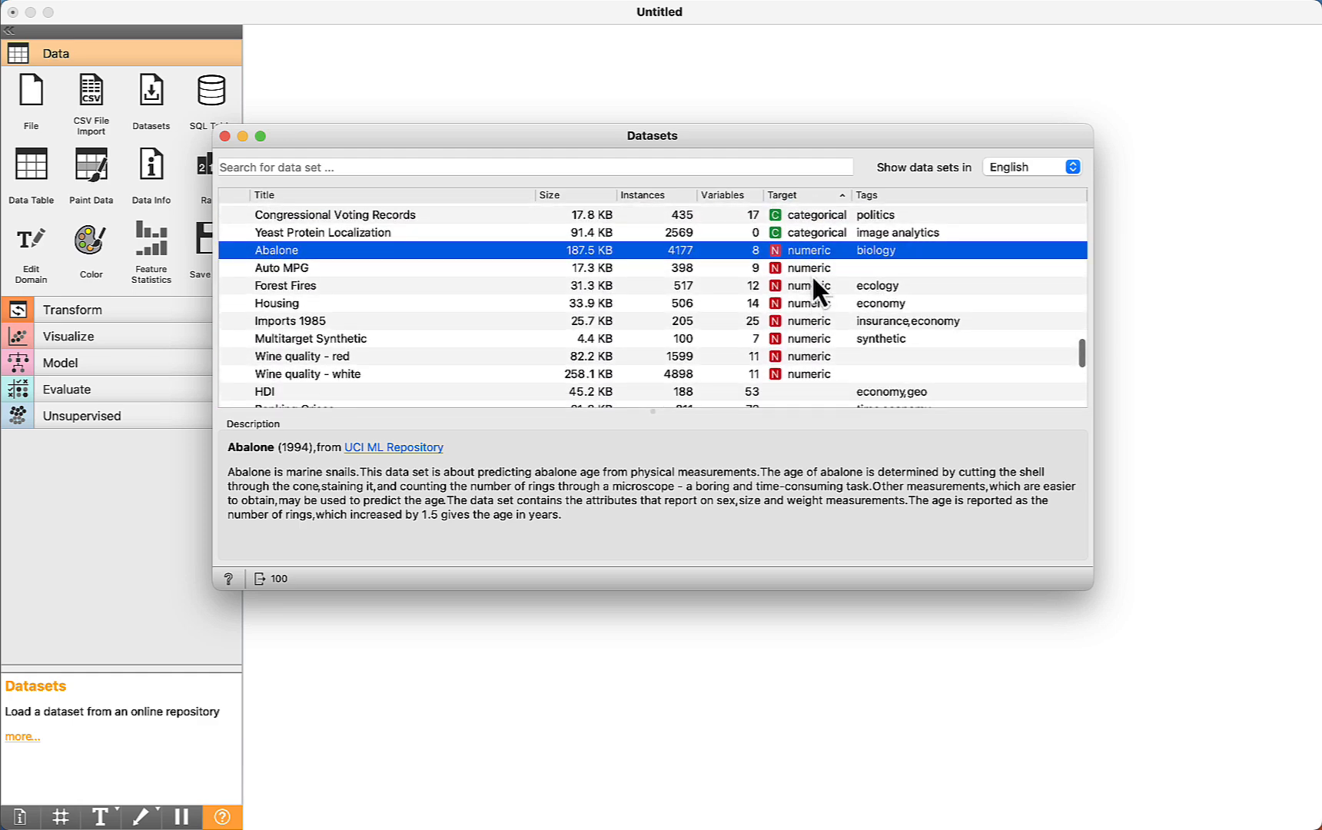
- Preview Forest Fires and Imports 1985, then load Imports 1985 (205 instances)
click(286, 286)
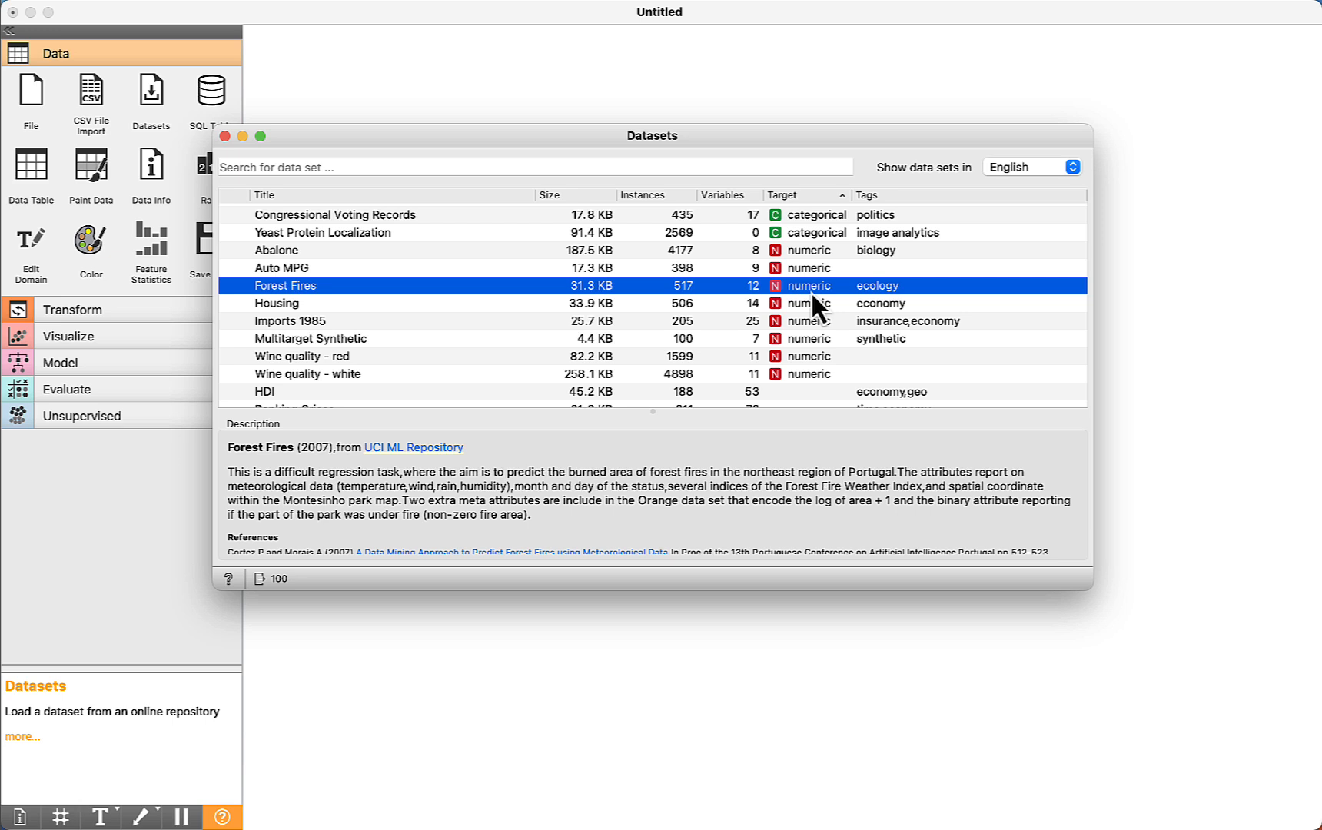
click(290, 321)
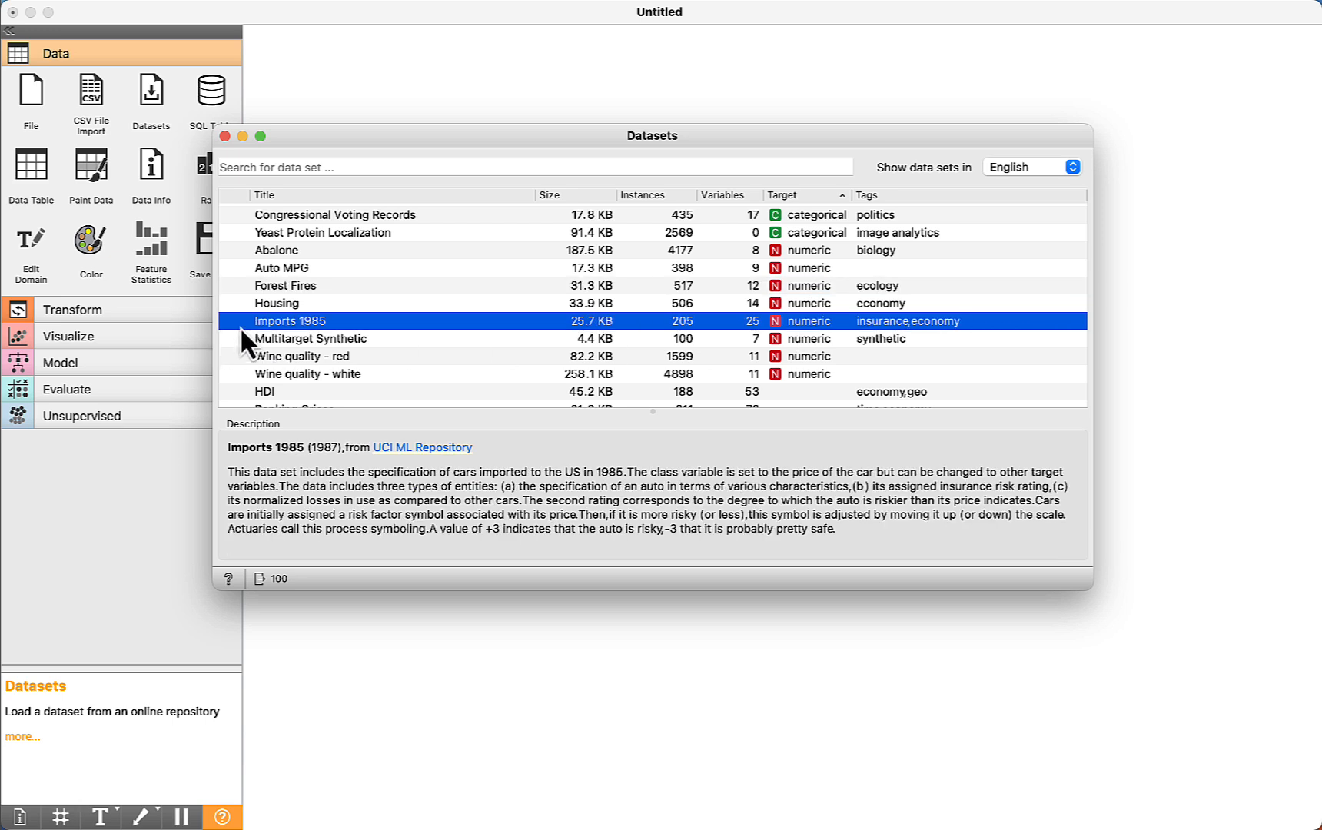
mouse_move(308, 346)
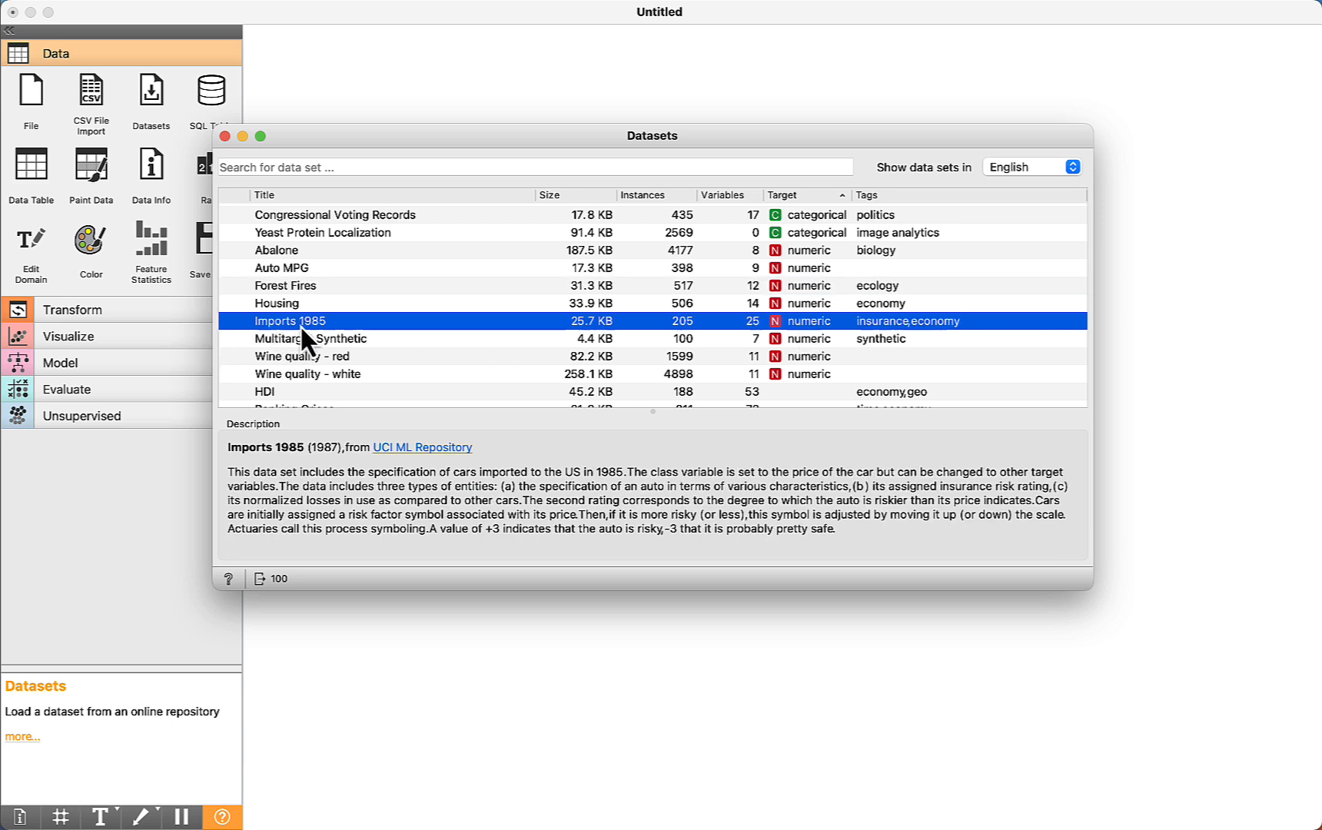
mouse_move(433, 448)
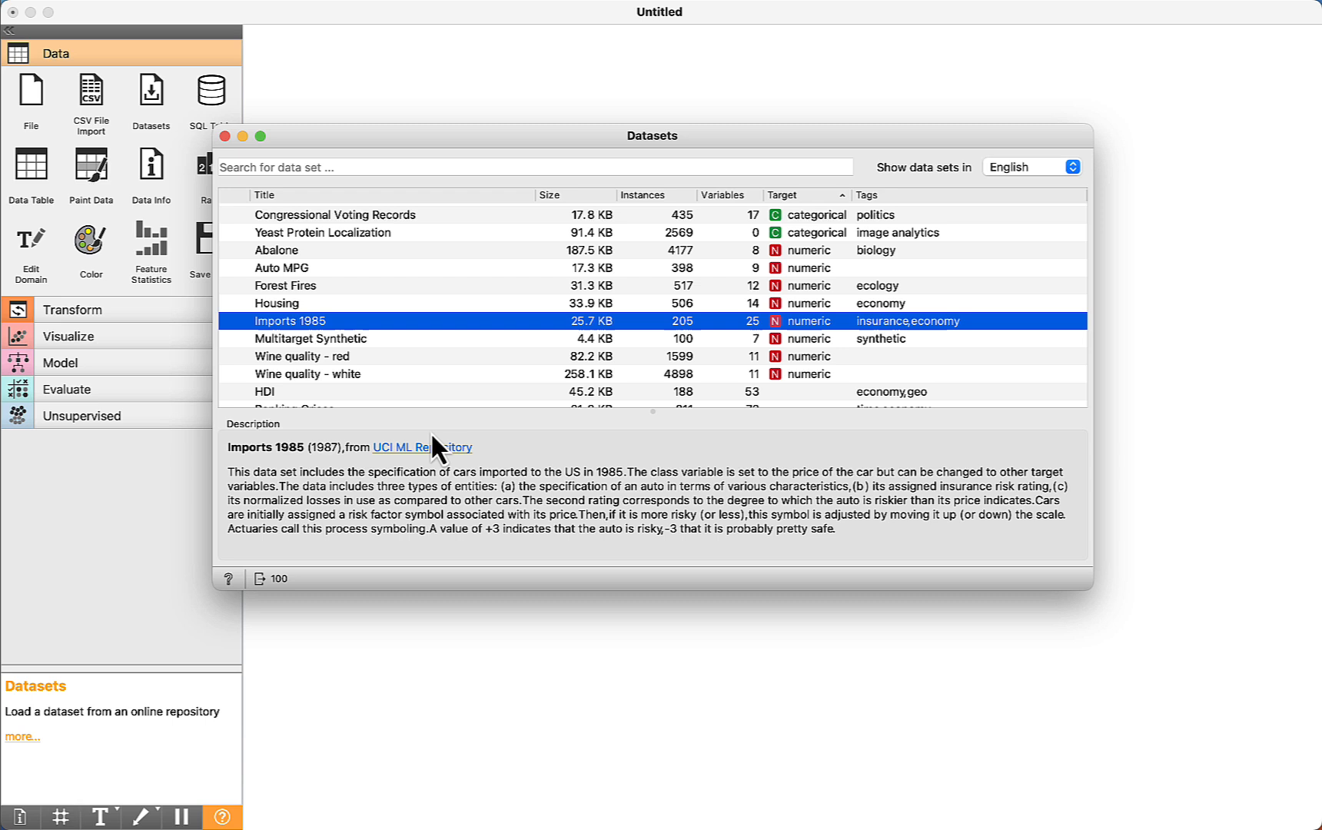
mouse_move(435, 541)
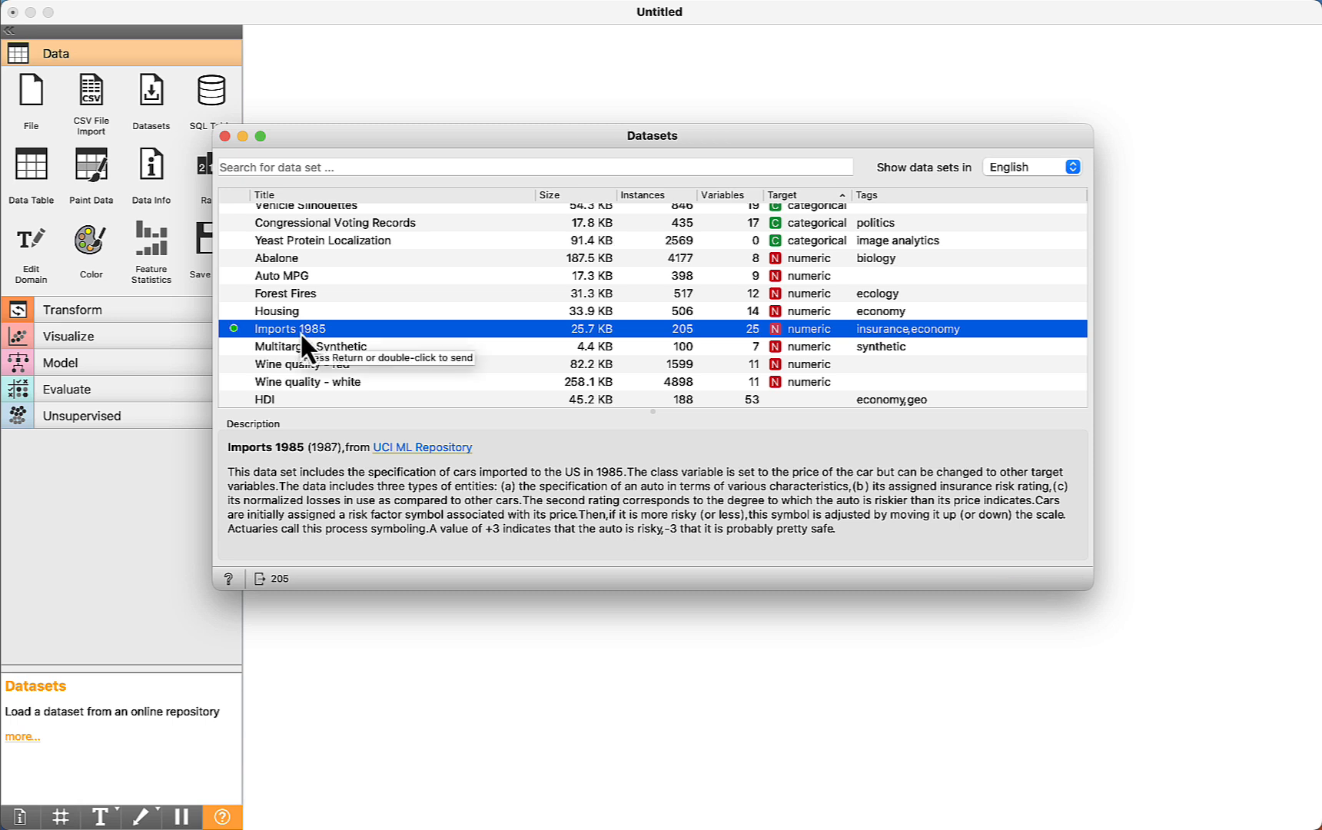
double_click(291, 329)
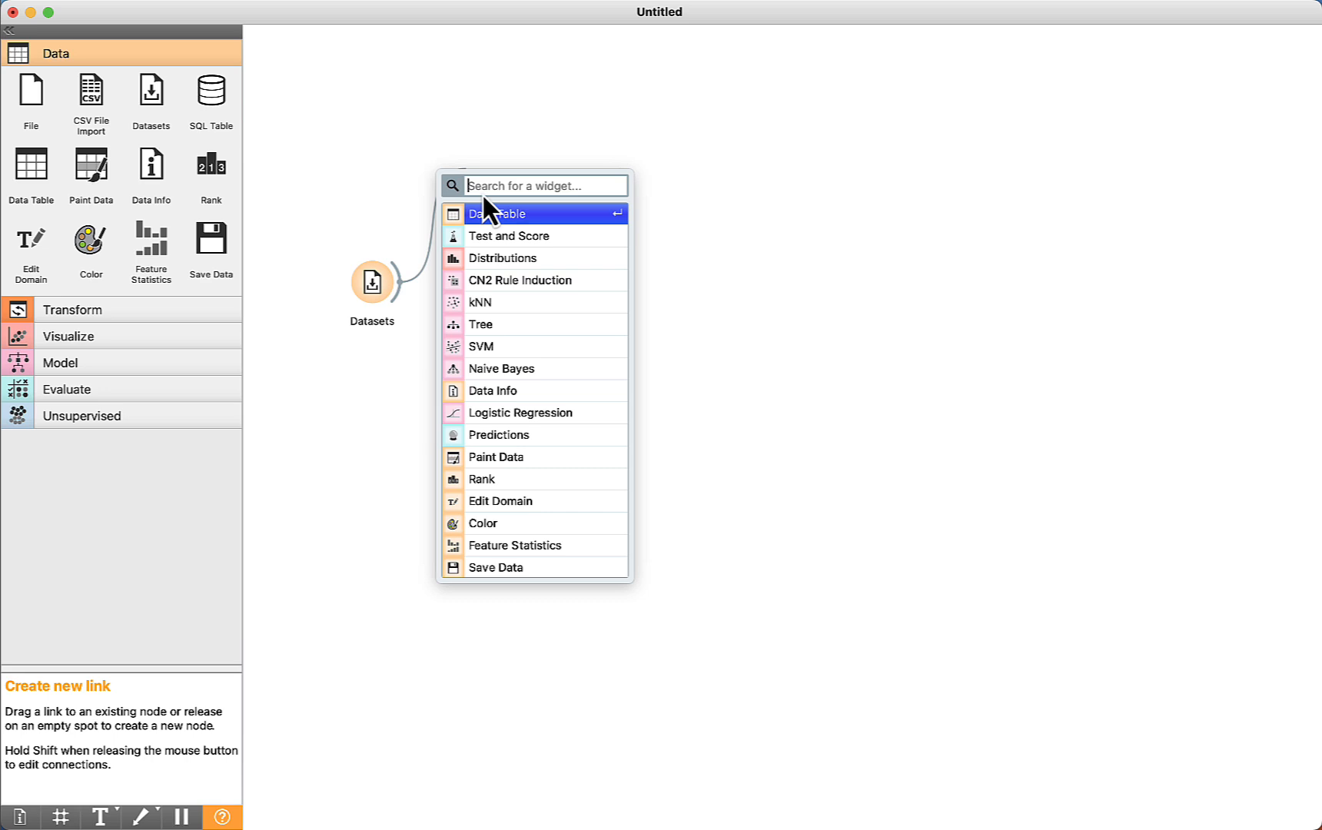
- Add a Data Table fed by Datasets and open it to view the car records
click(503, 213)
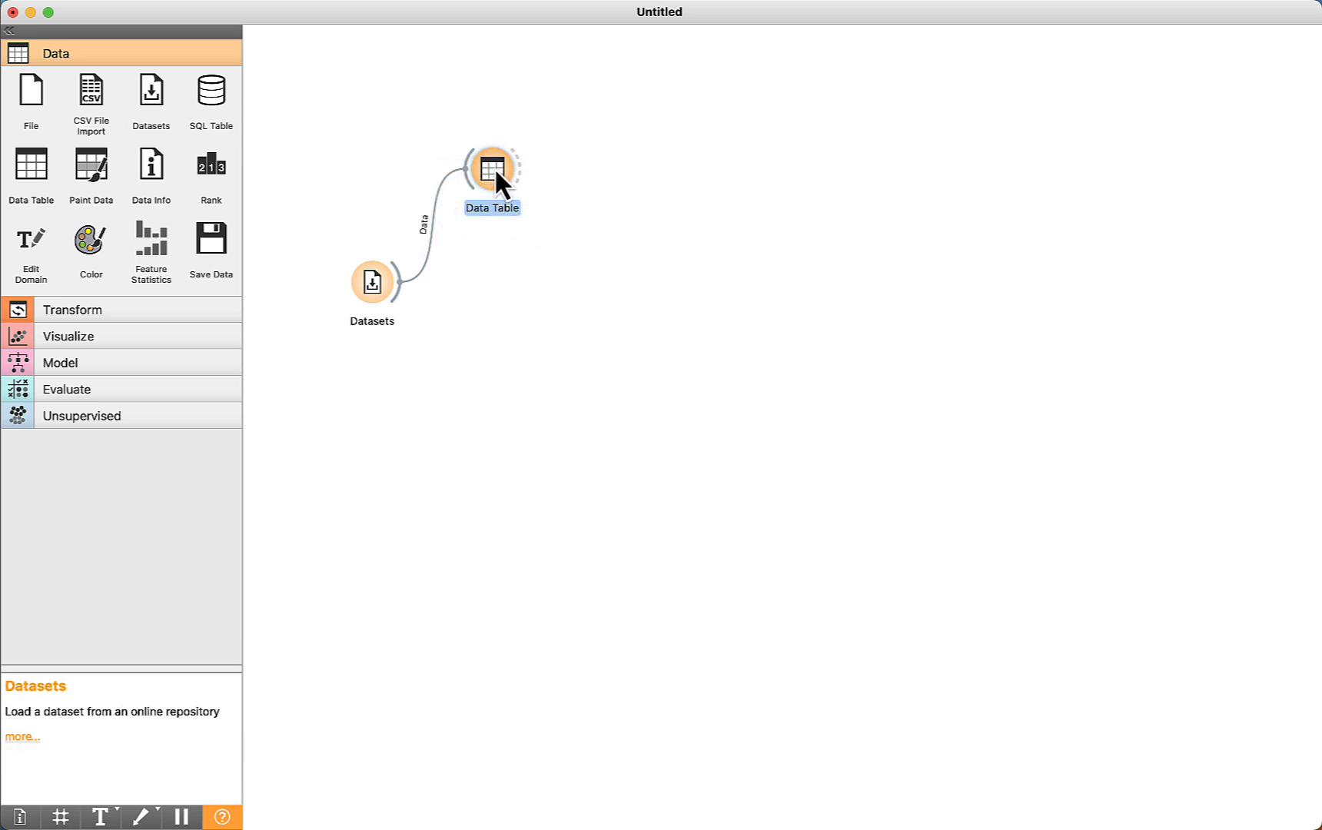
double_click(492, 168)
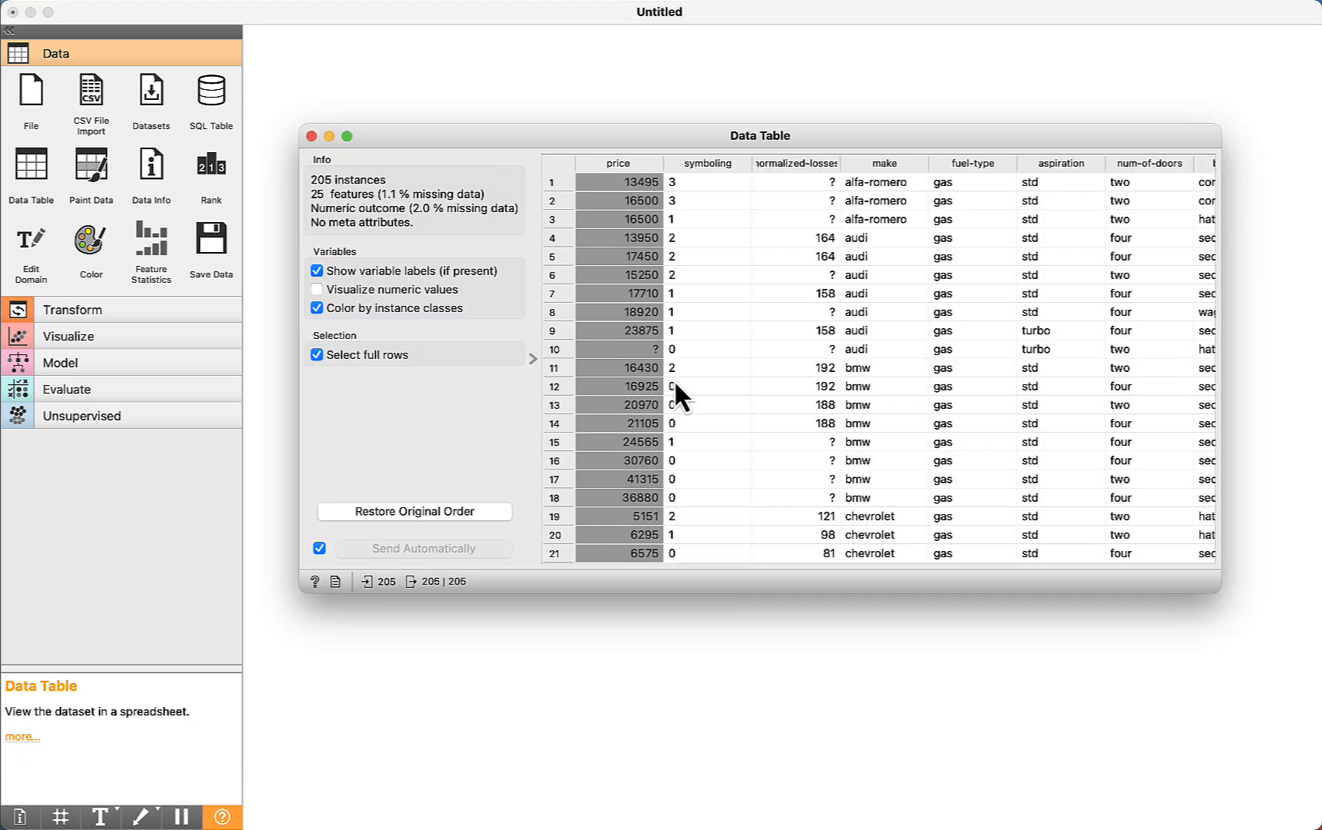
mouse_move(632, 173)
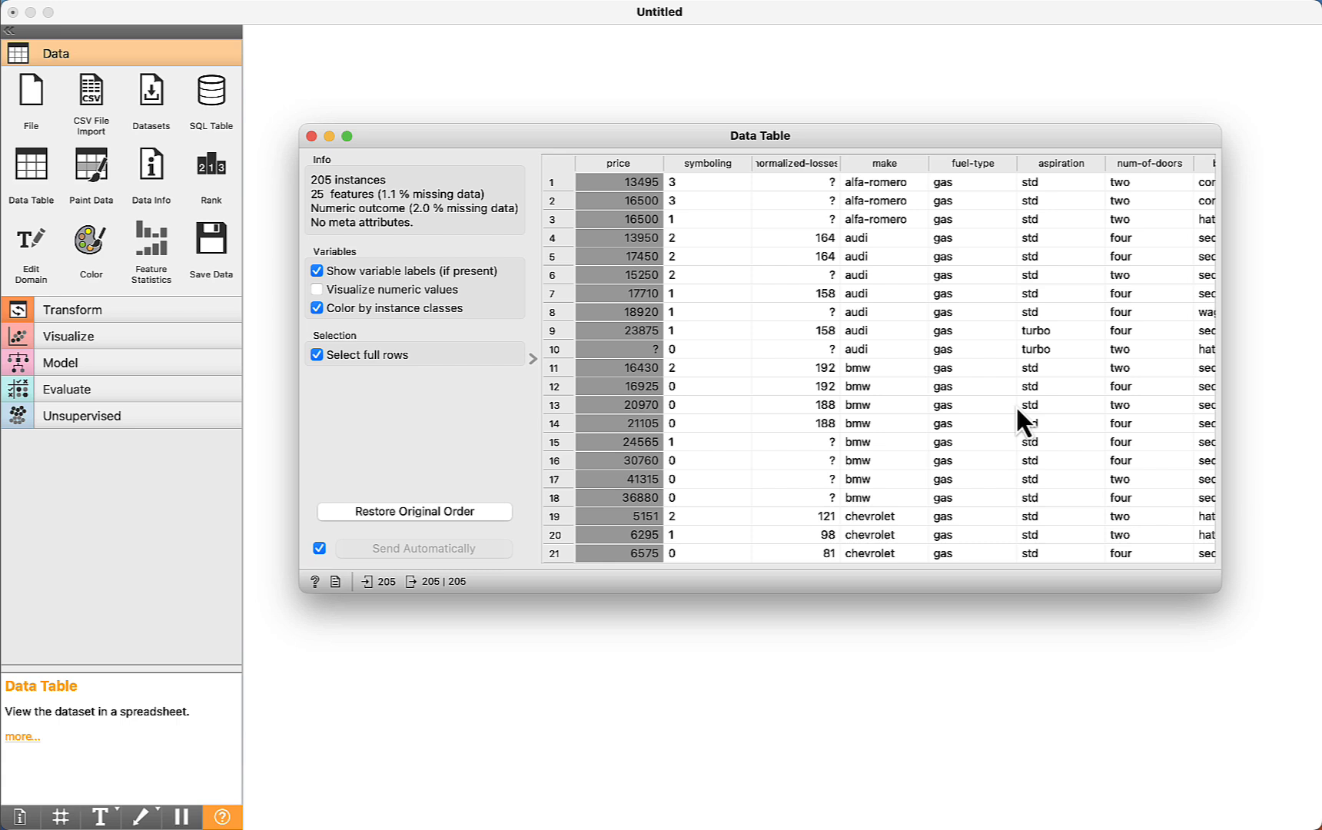
mouse_move(887, 322)
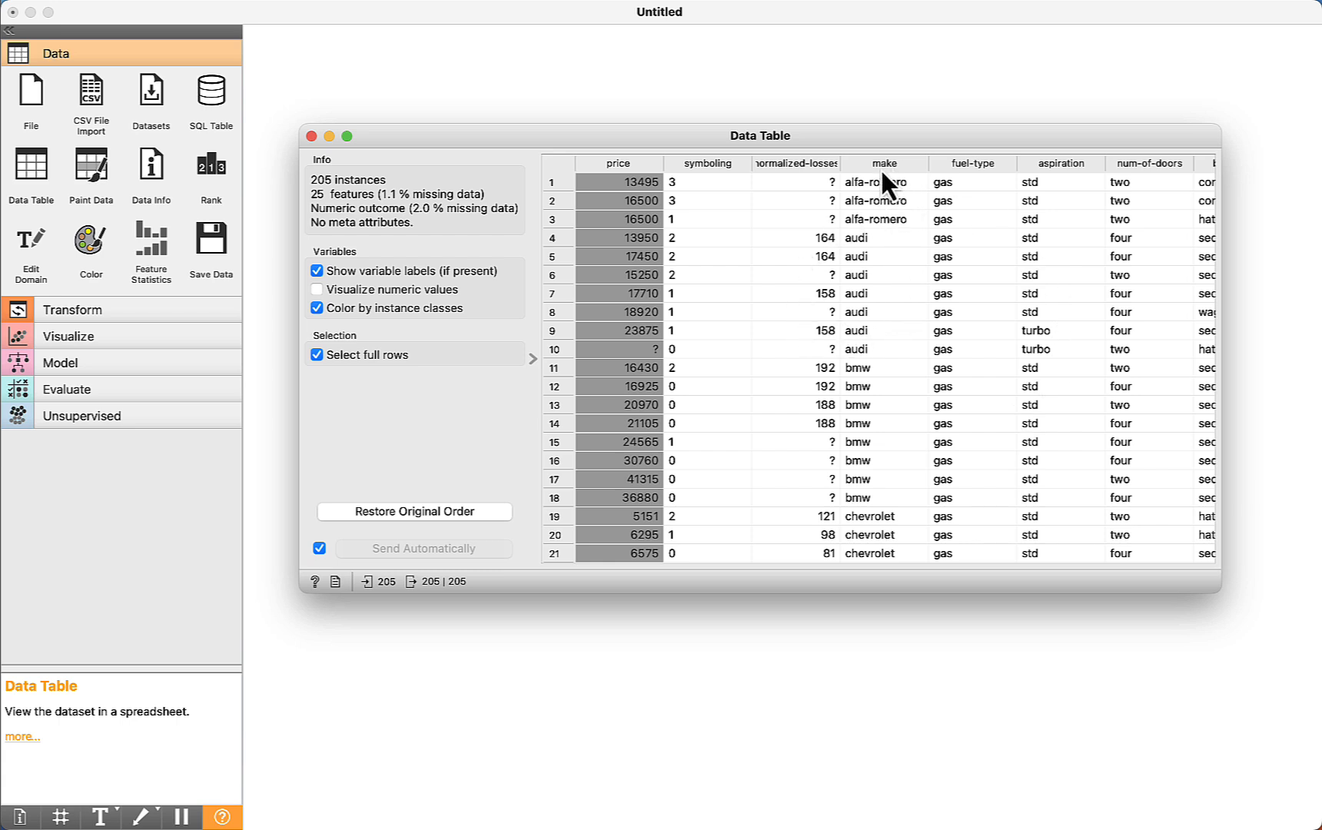
mouse_move(867, 200)
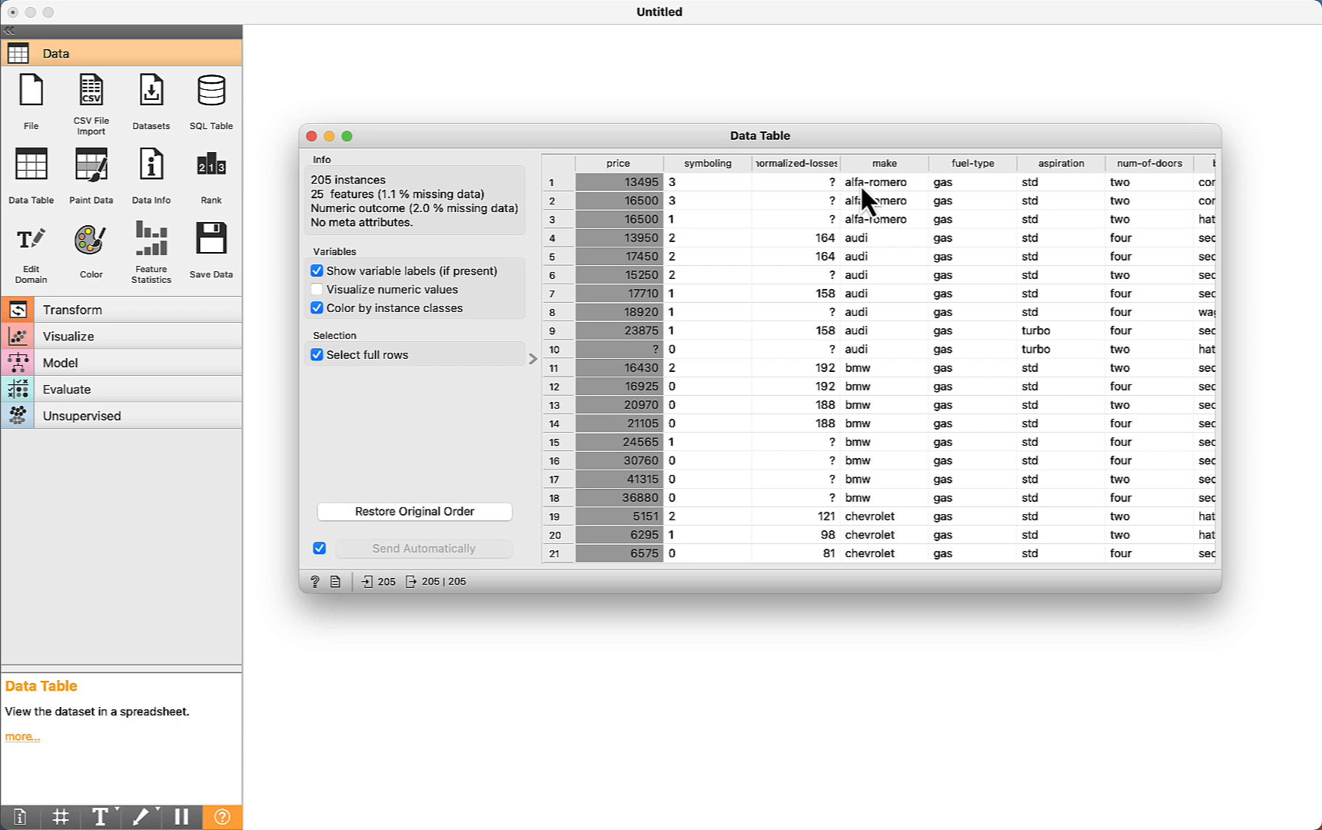
mouse_move(886, 225)
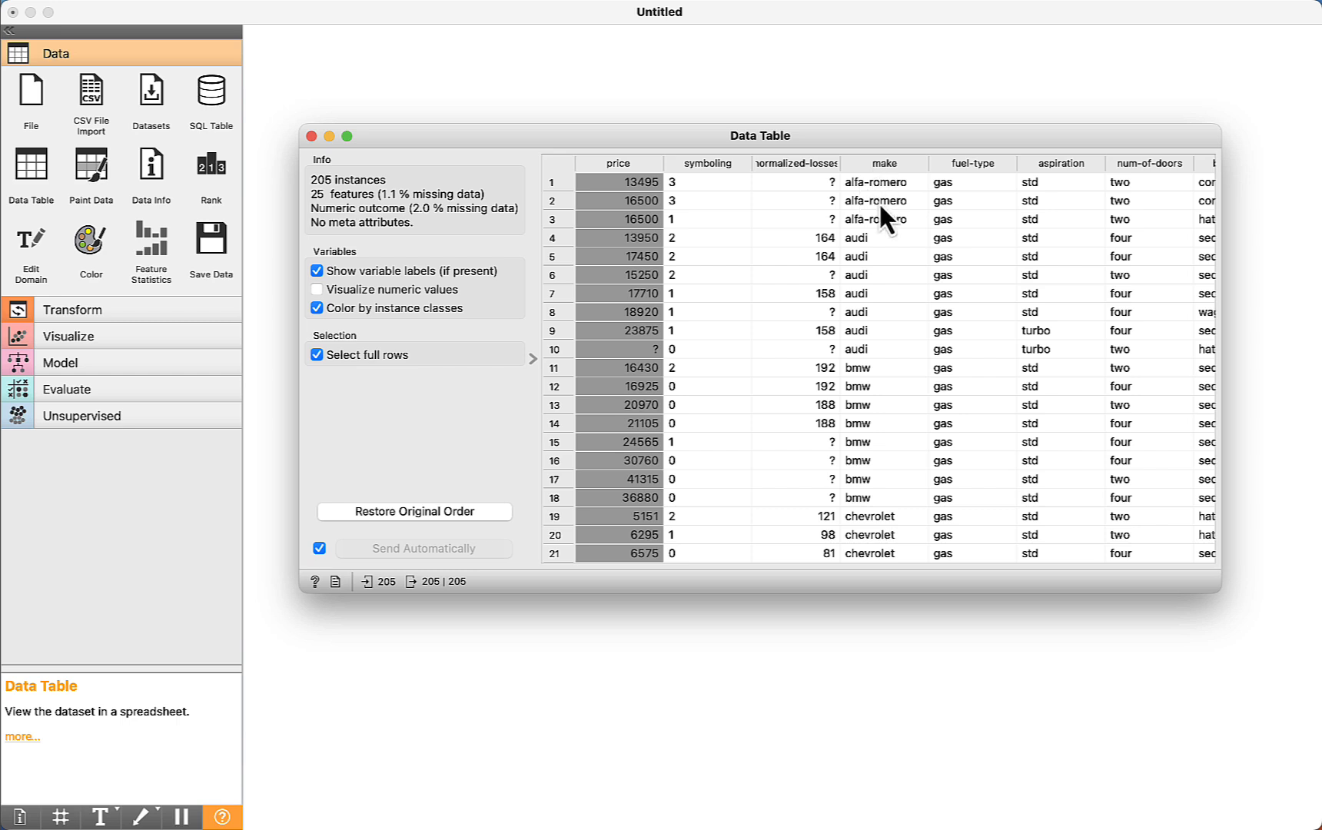
mouse_move(901, 259)
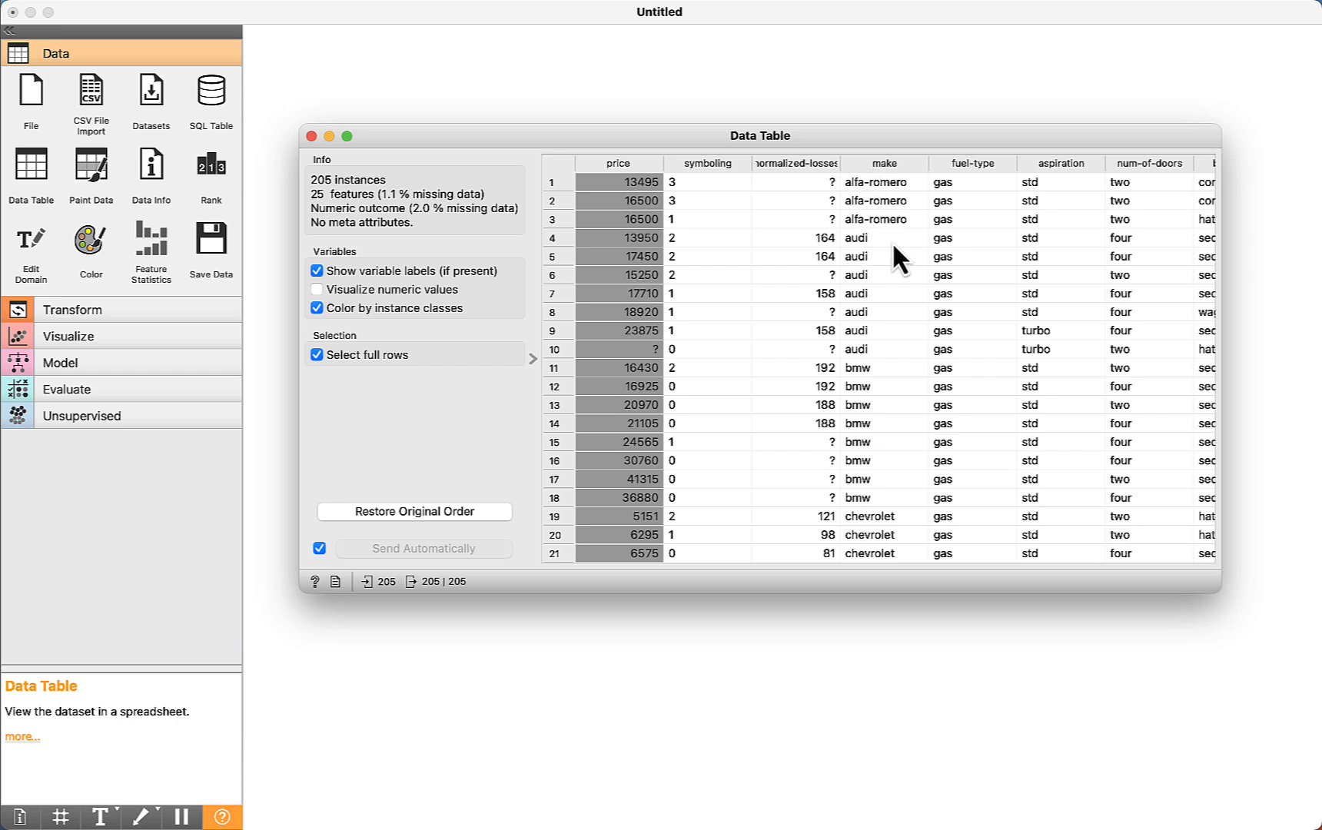
mouse_move(887, 392)
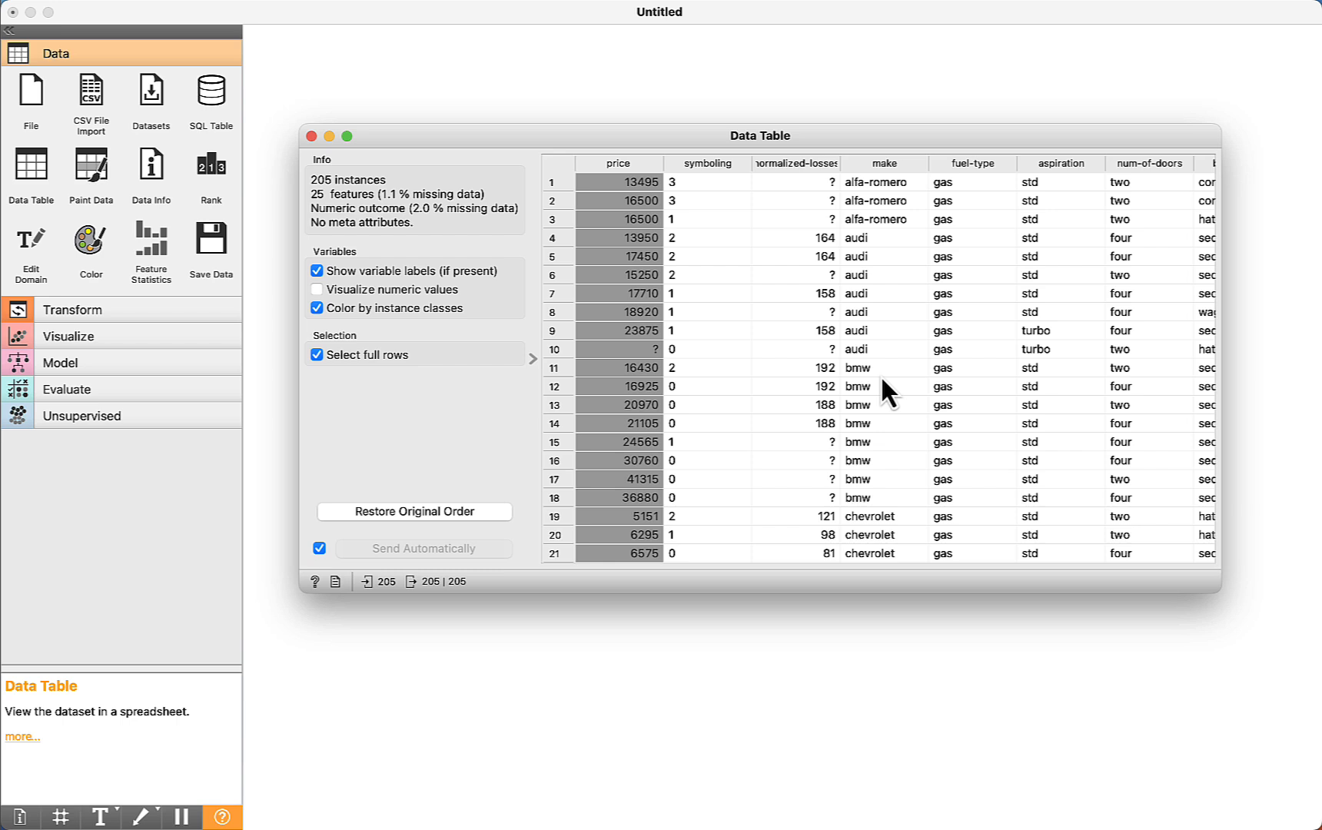
mouse_move(976, 228)
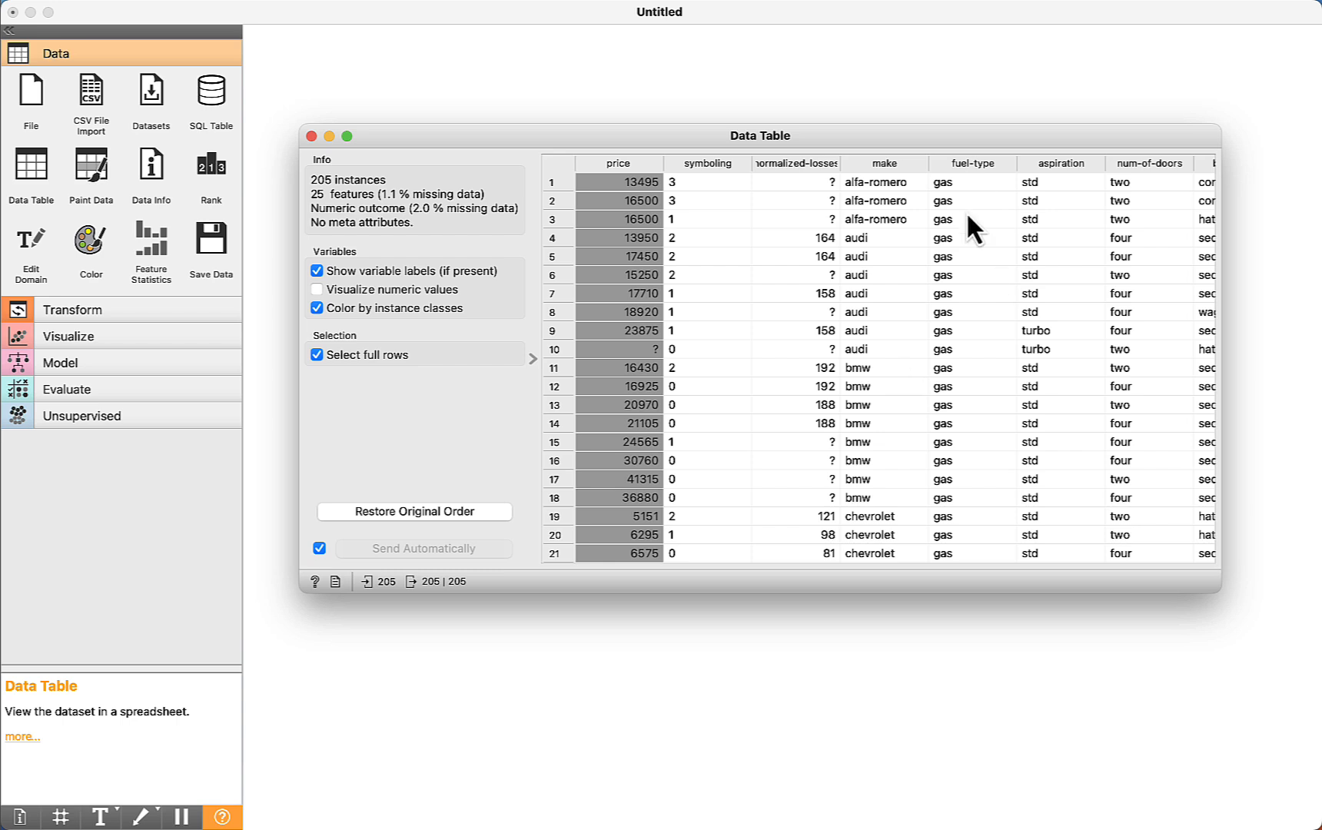
scroll(right, 3)
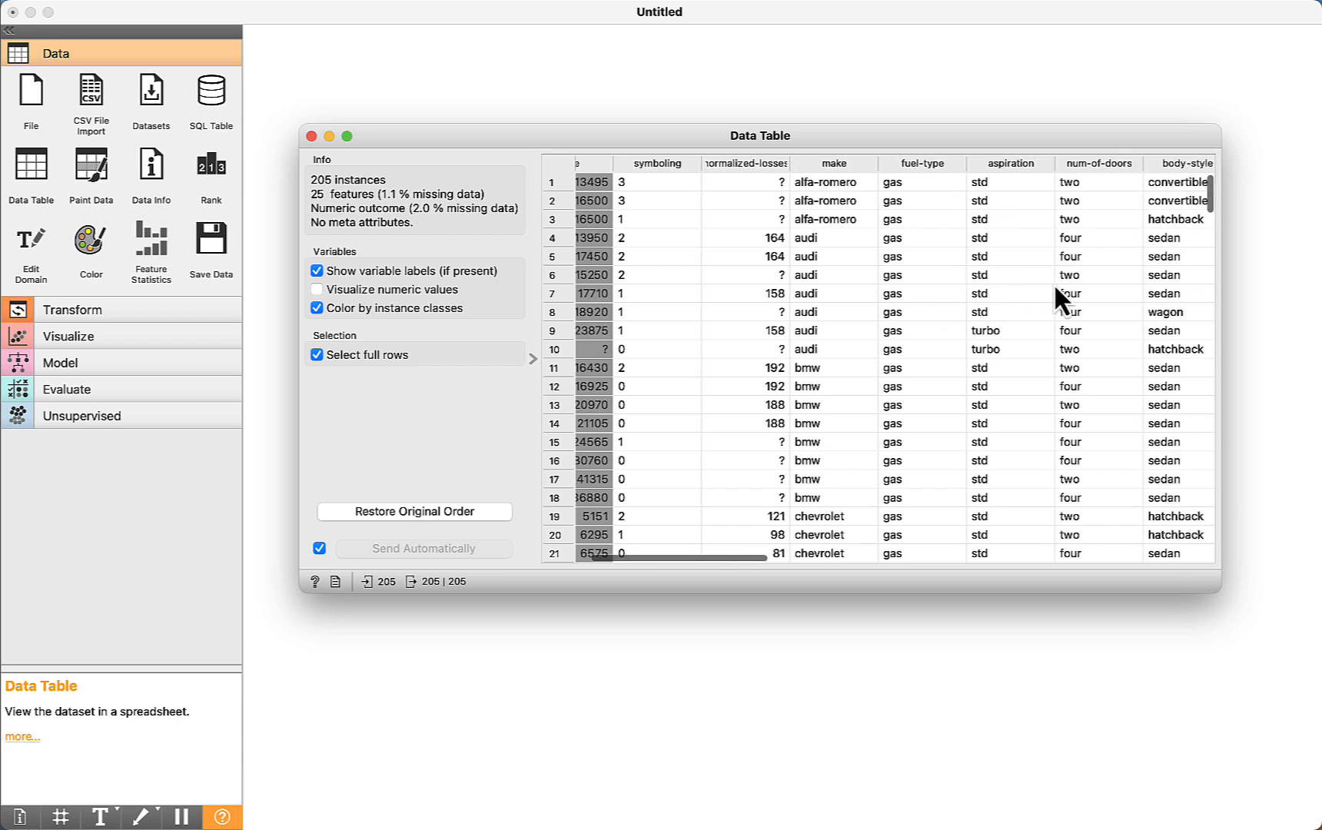
scroll(right, 3)
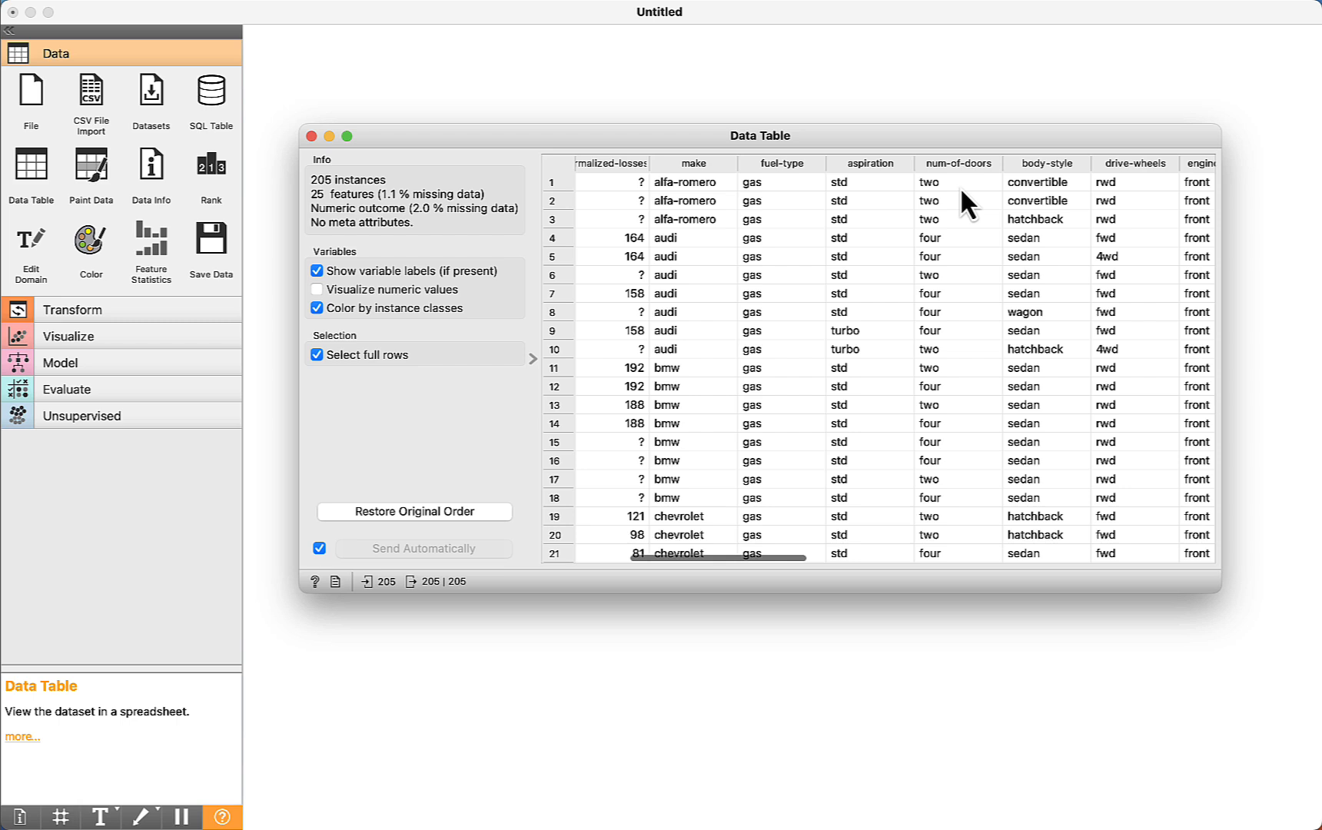
mouse_move(954, 240)
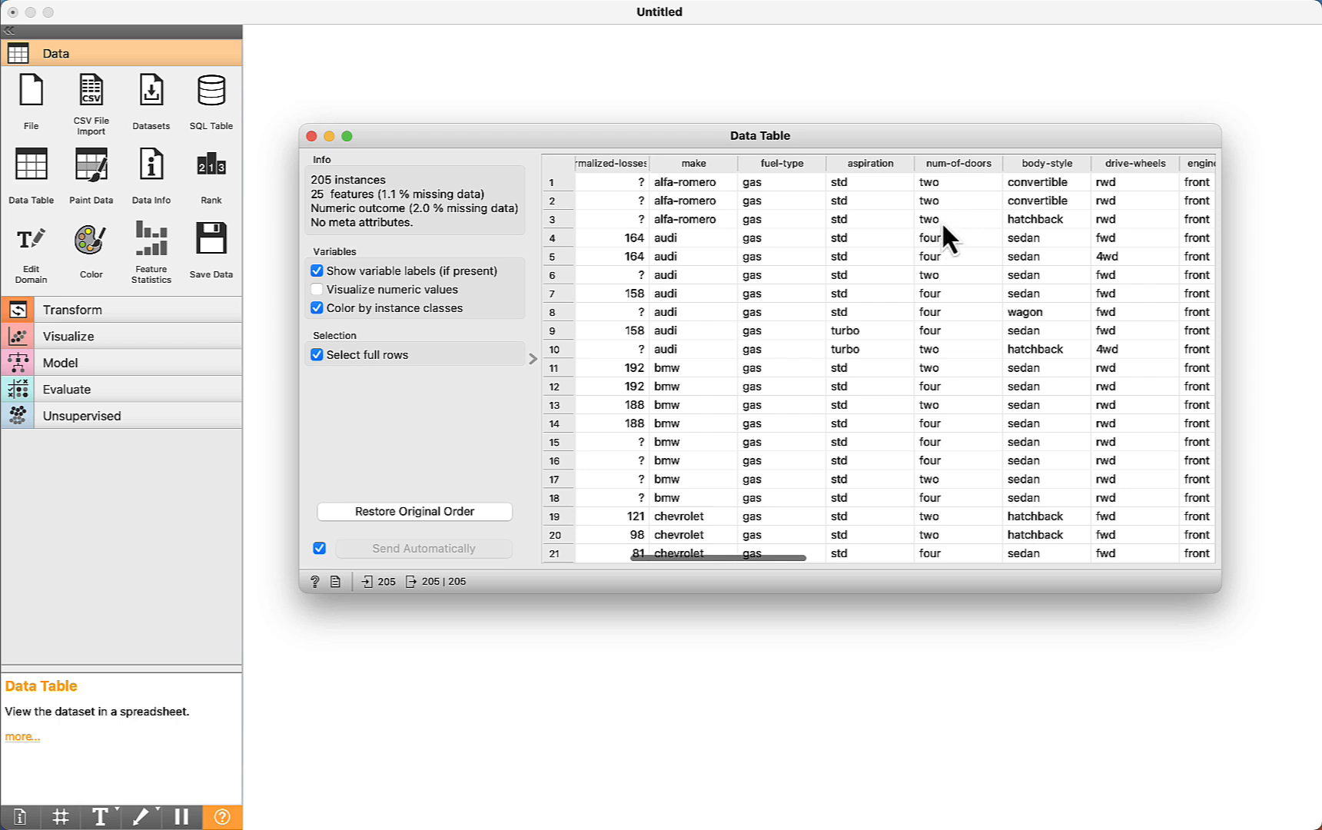
mouse_move(1044, 180)
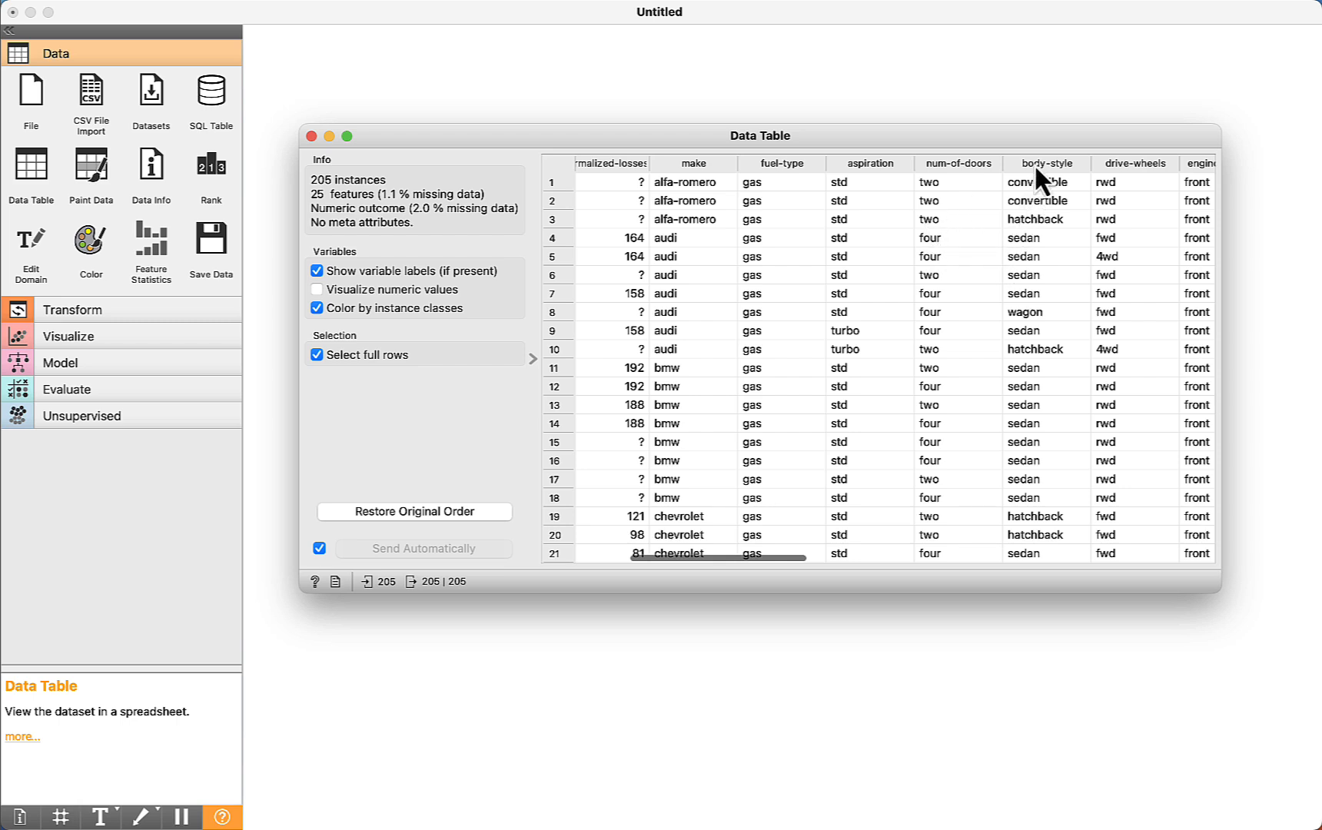
scroll(right, 3)
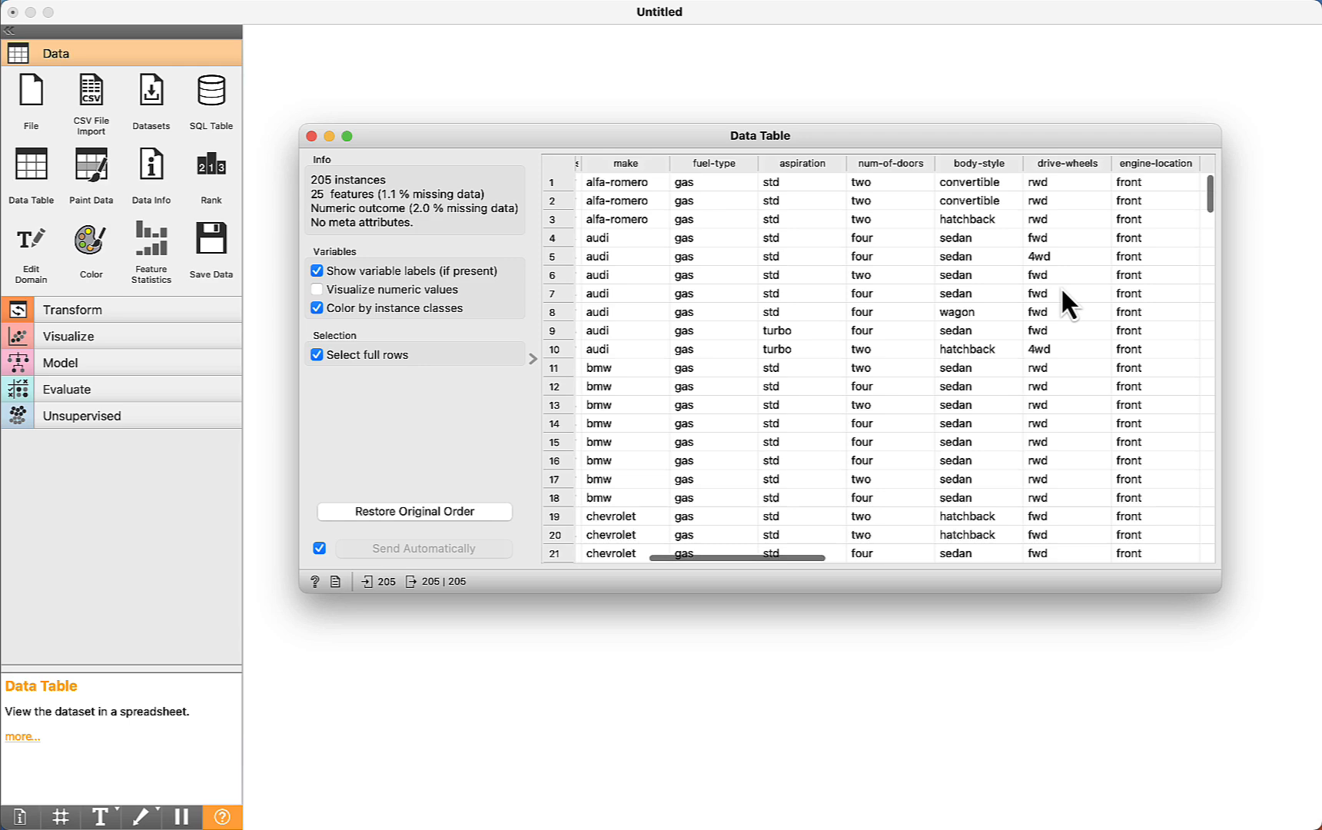
scroll(right, 3)
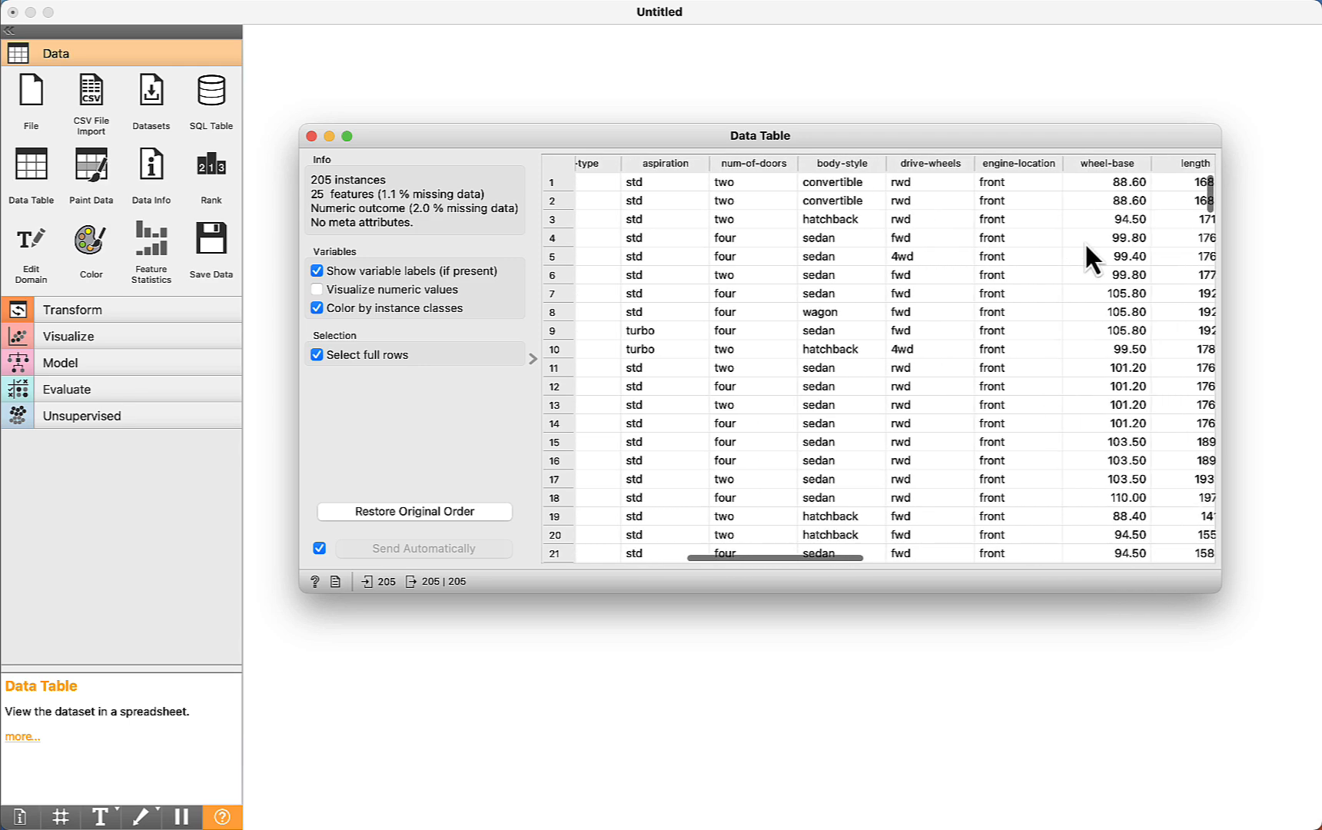
scroll(right, 3)
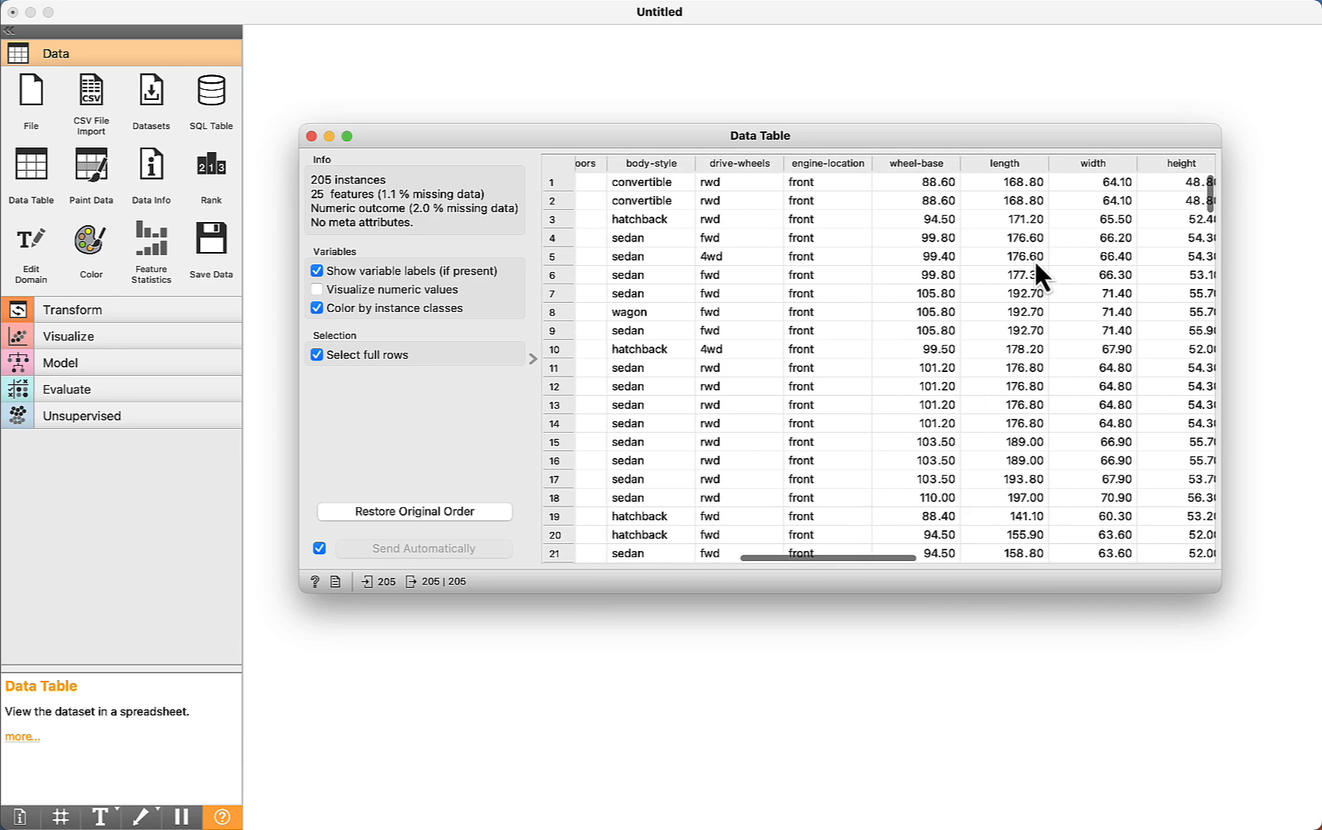
scroll(right, 3)
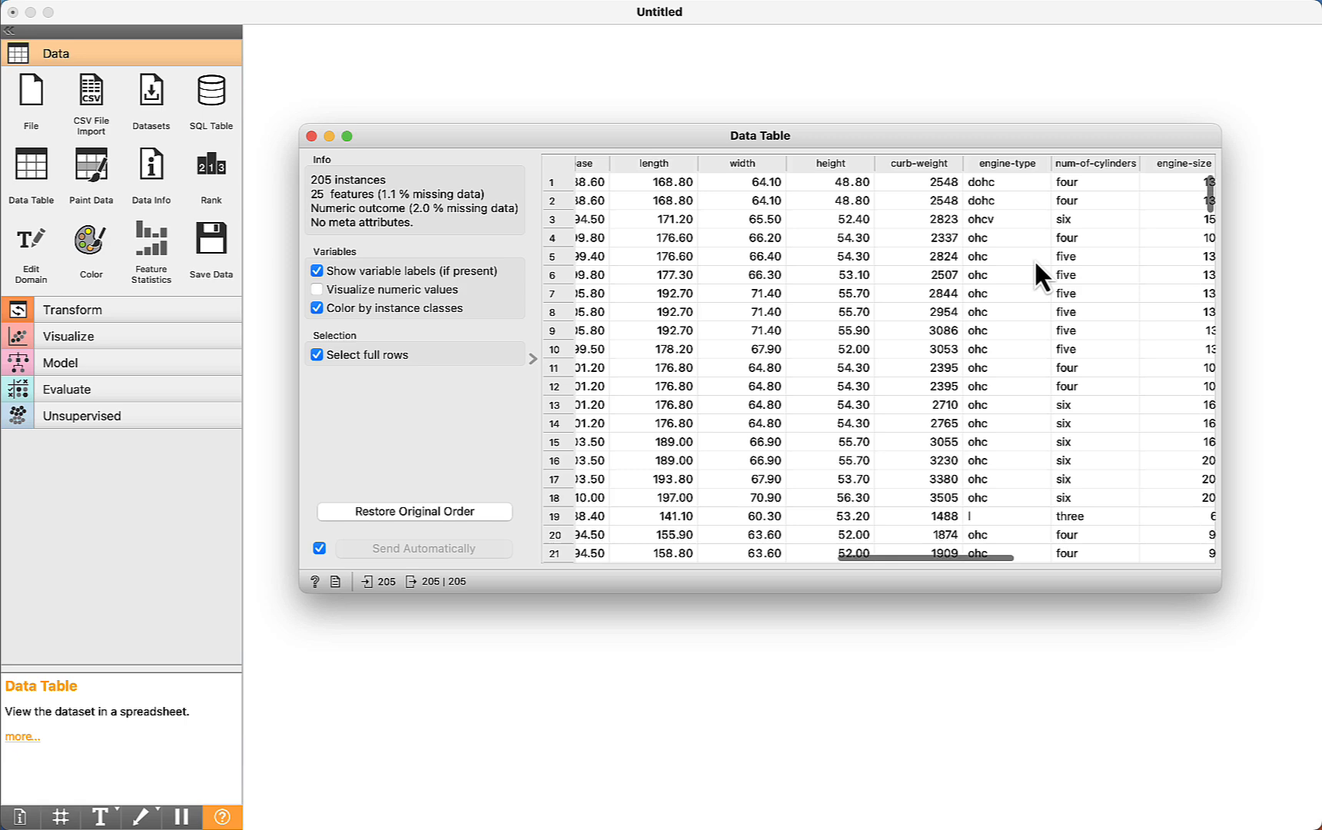
scroll(right, 3)
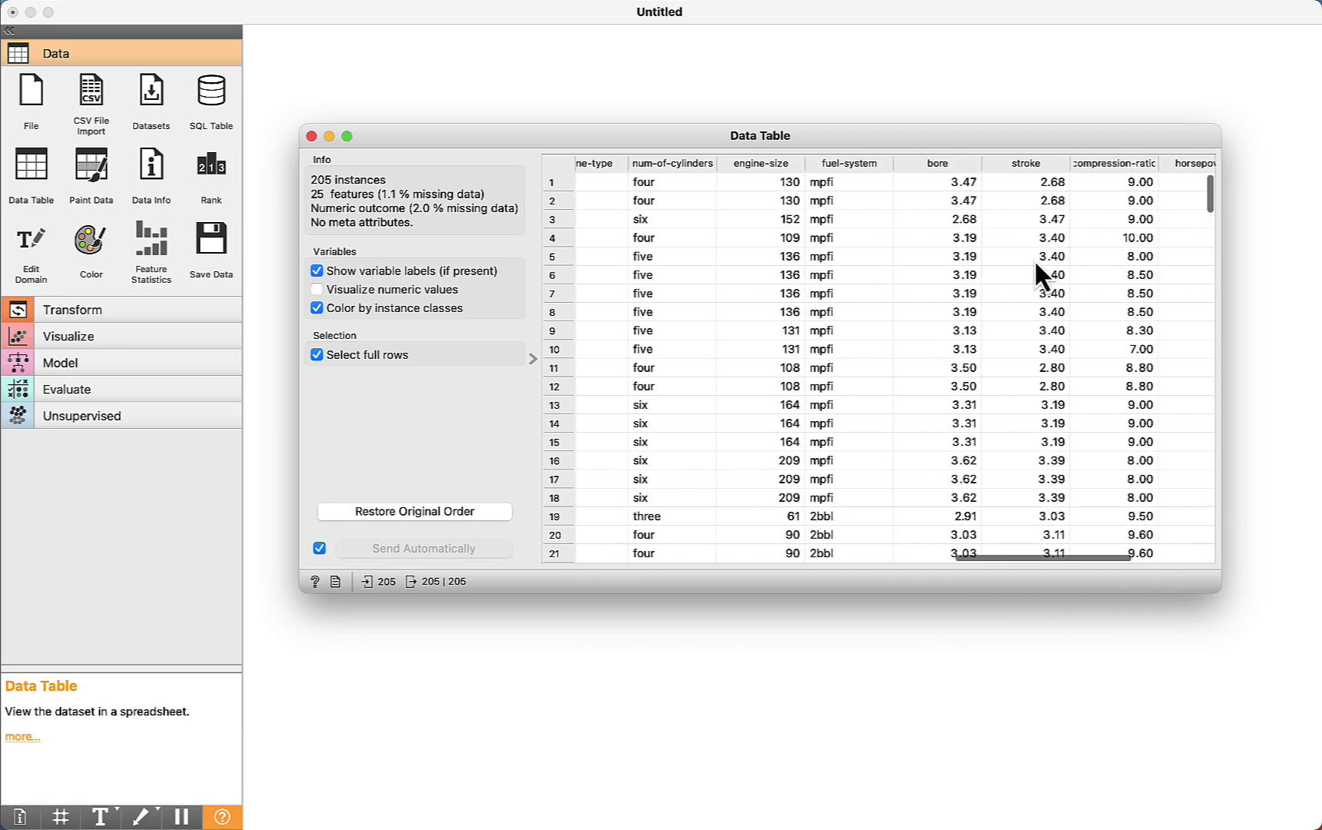
scroll(right, 3)
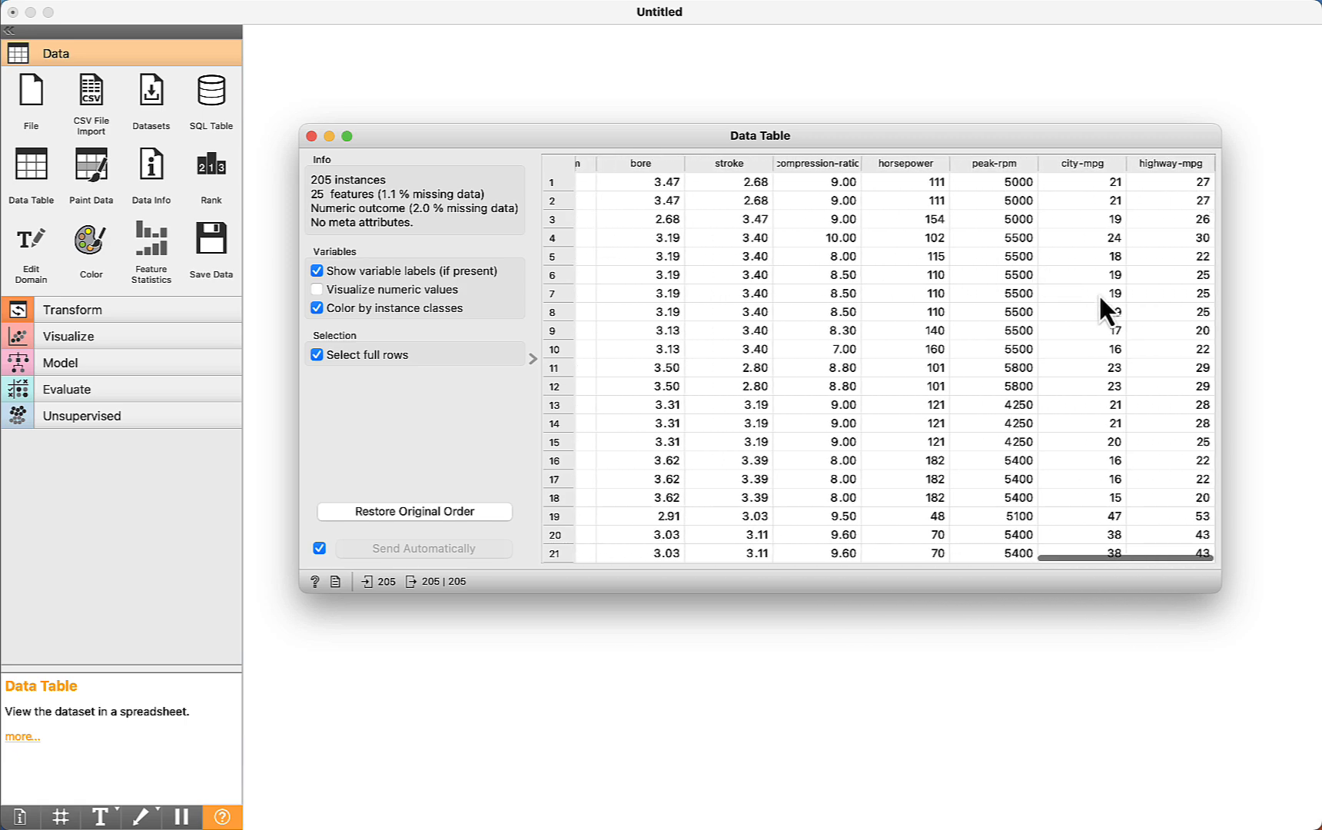
mouse_move(1020, 253)
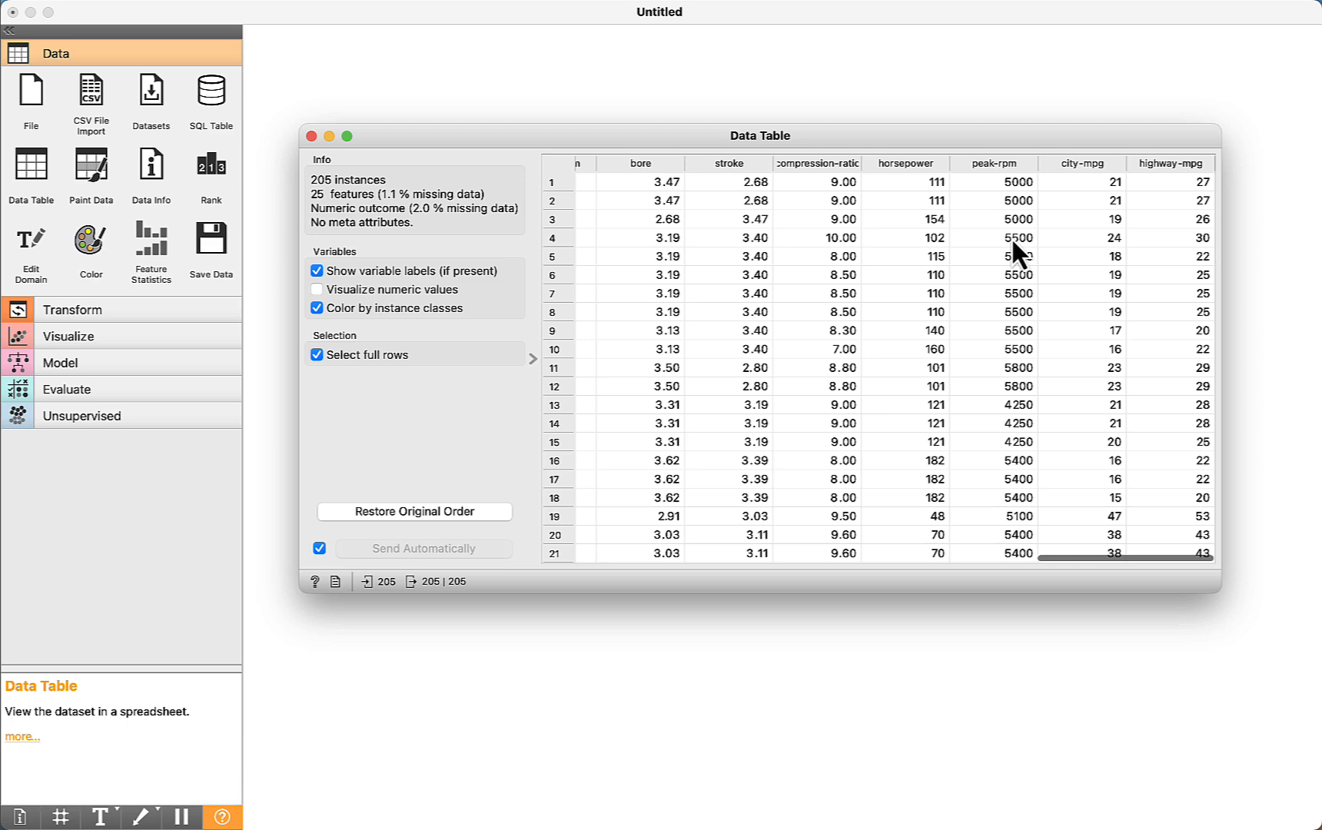
scroll(left, 3)
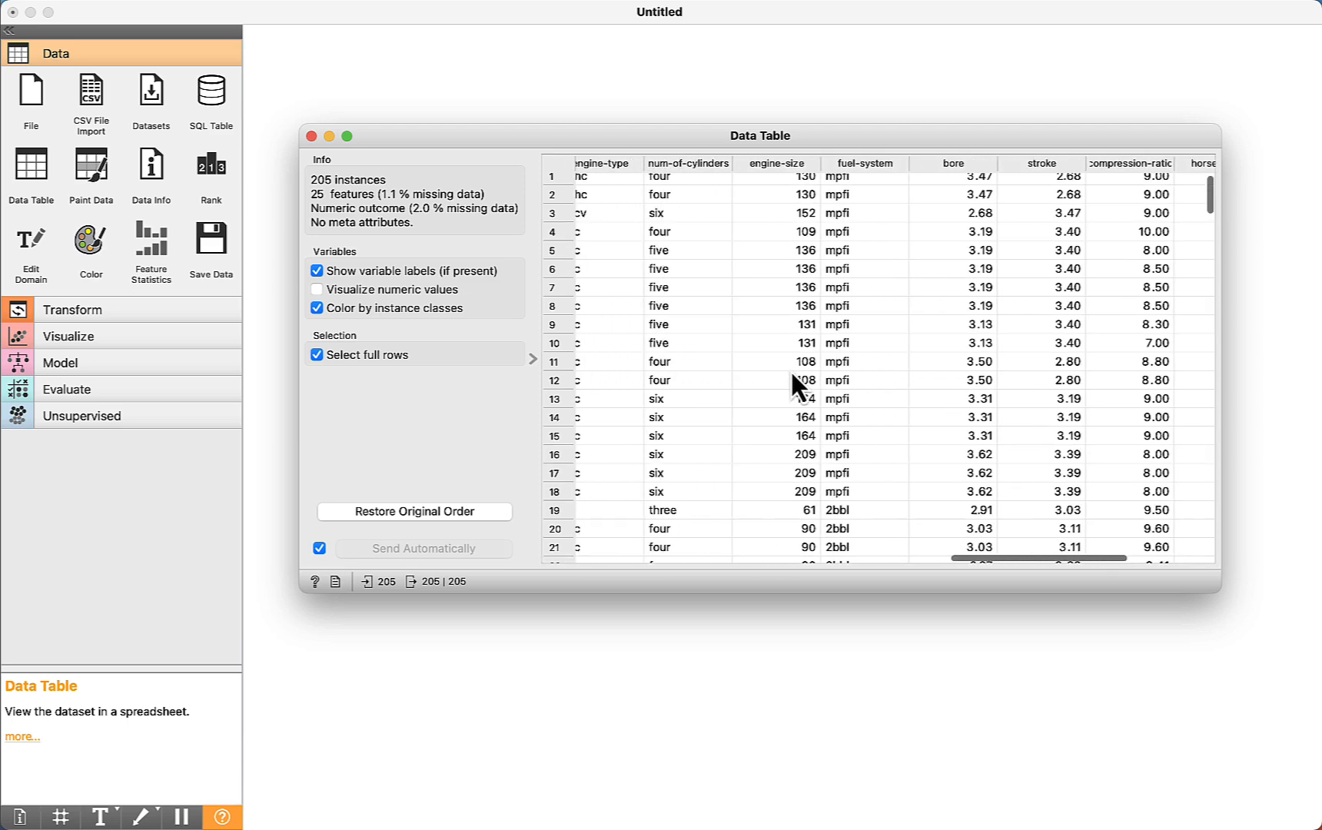
scroll(left, 3)
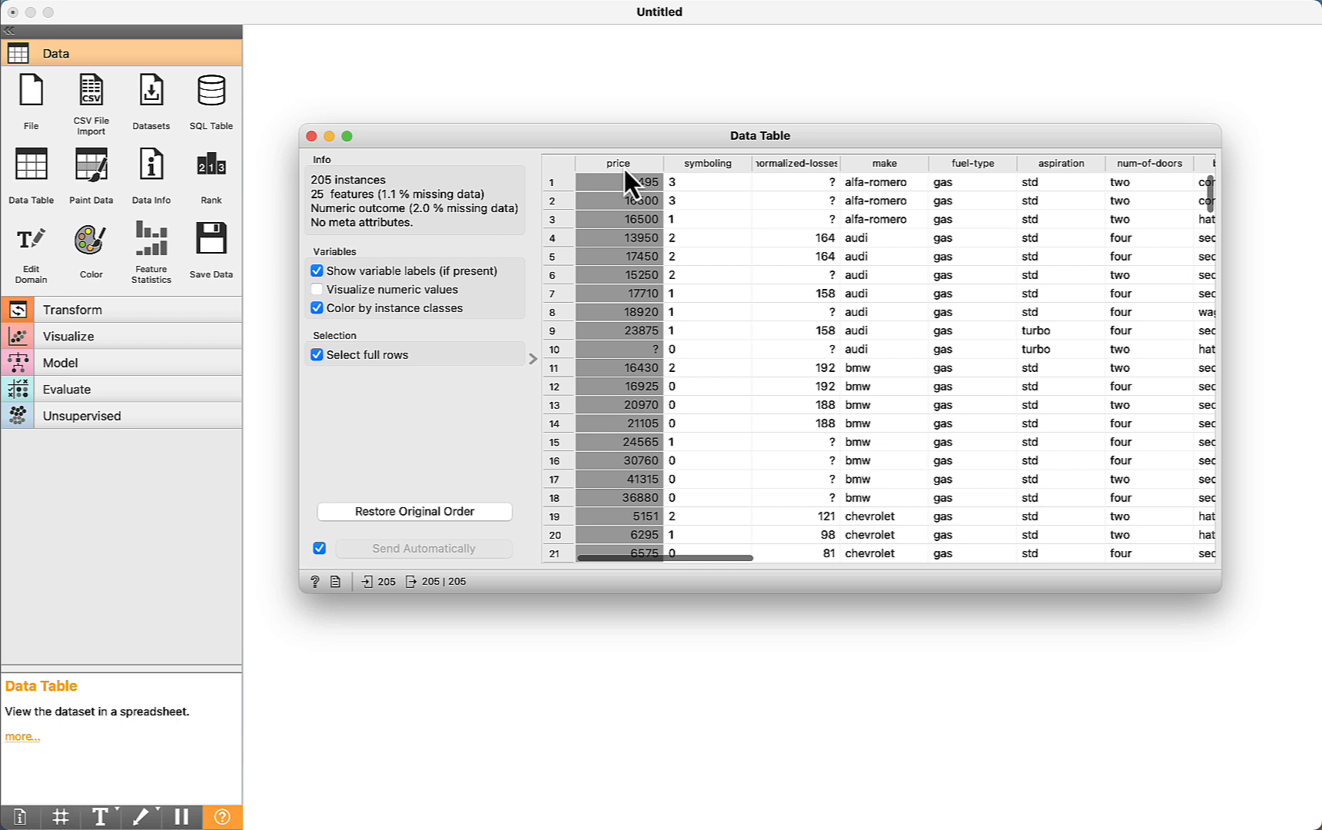
mouse_move(631, 435)
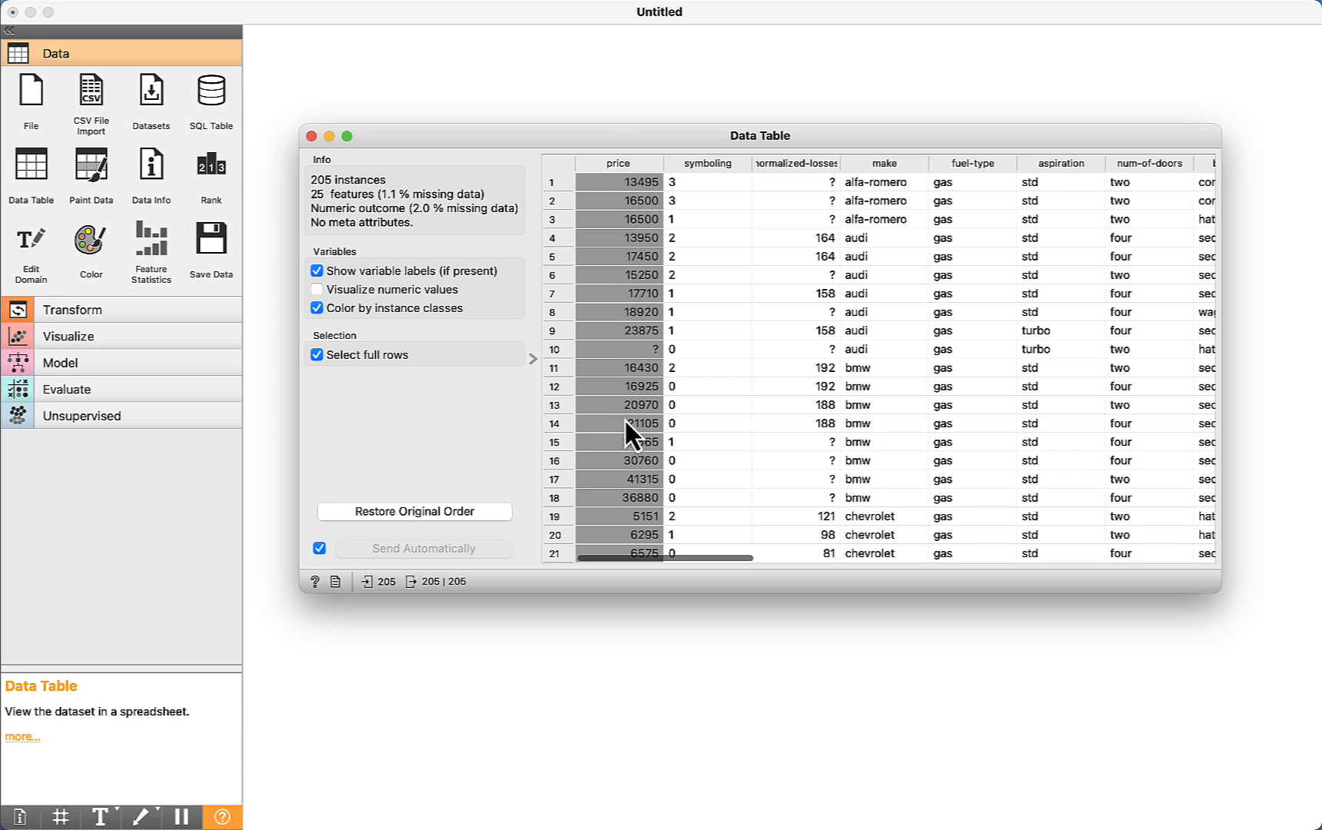
mouse_move(325, 200)
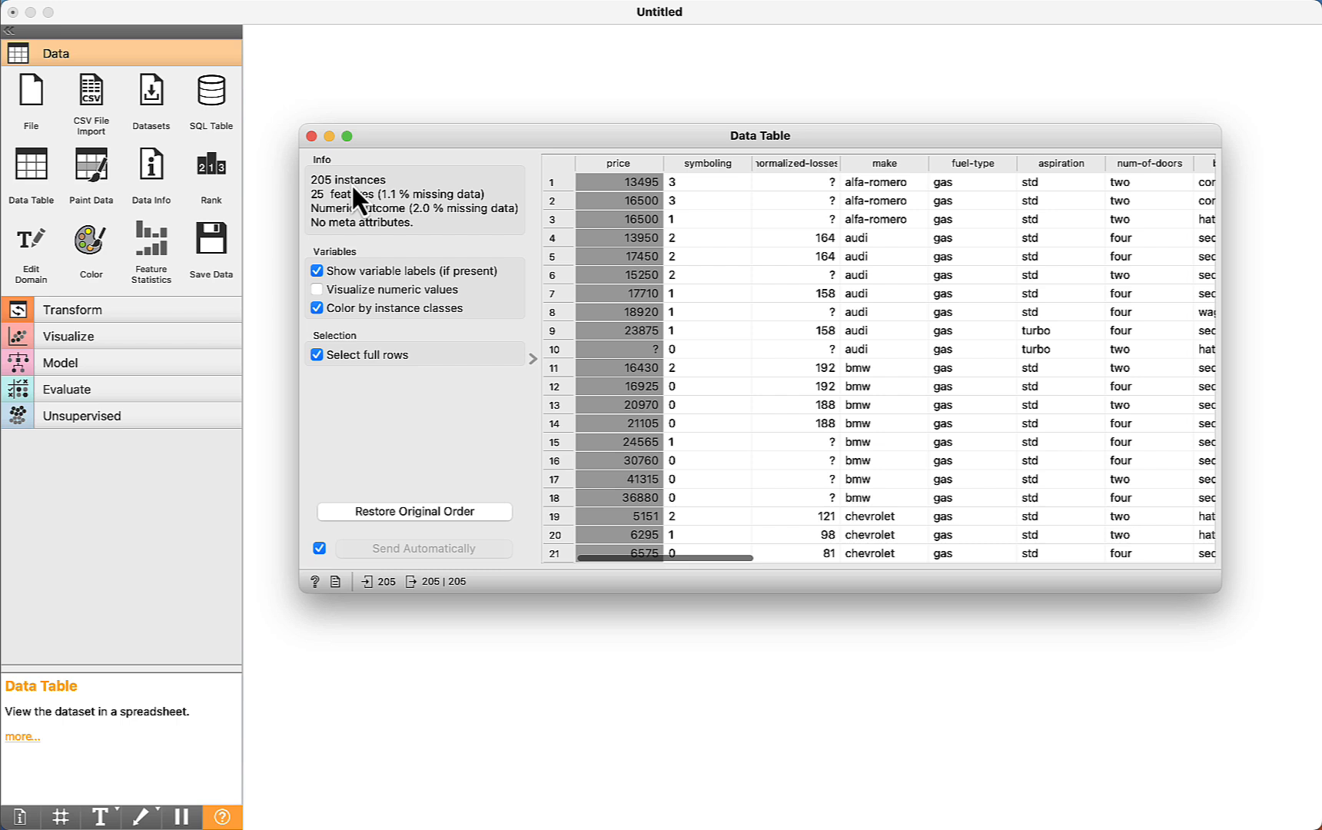
mouse_move(323, 218)
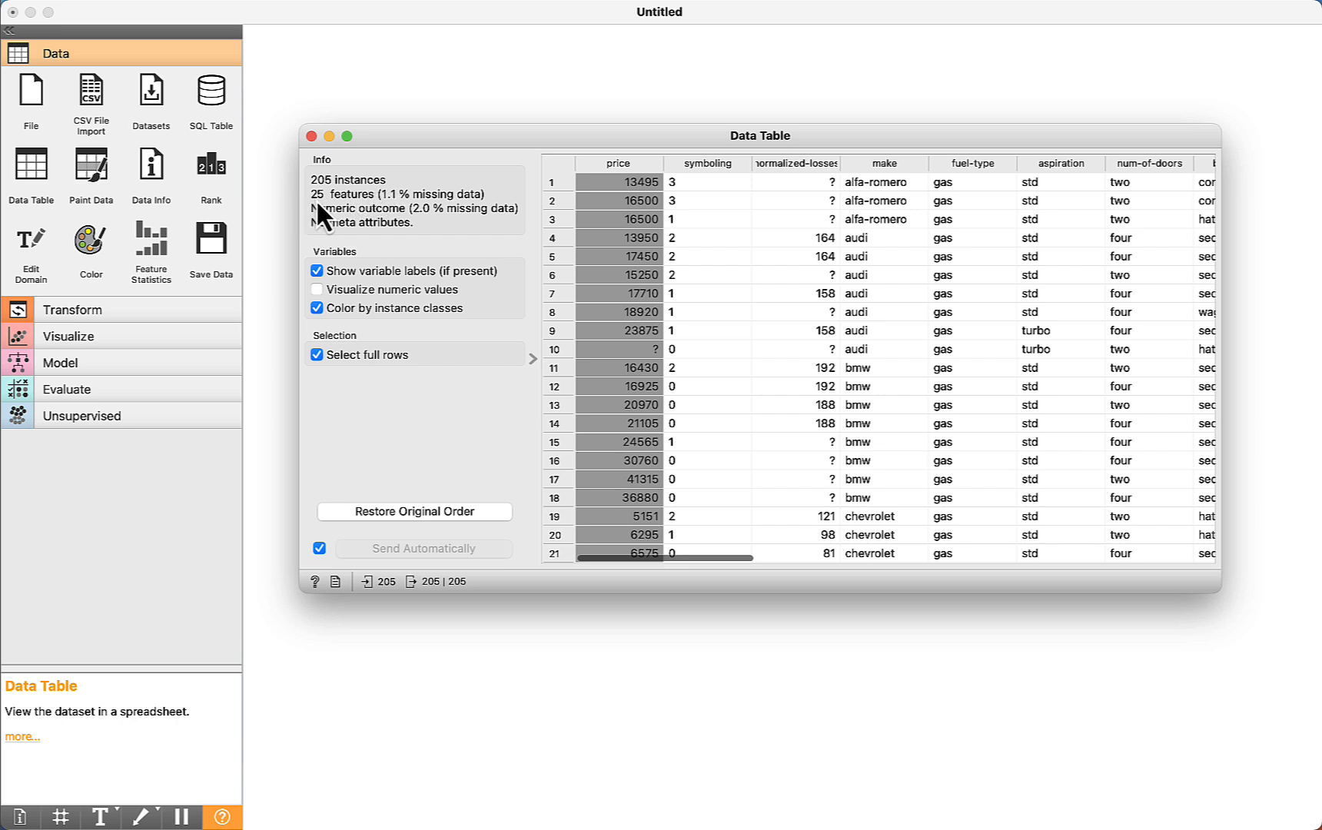
mouse_move(401, 217)
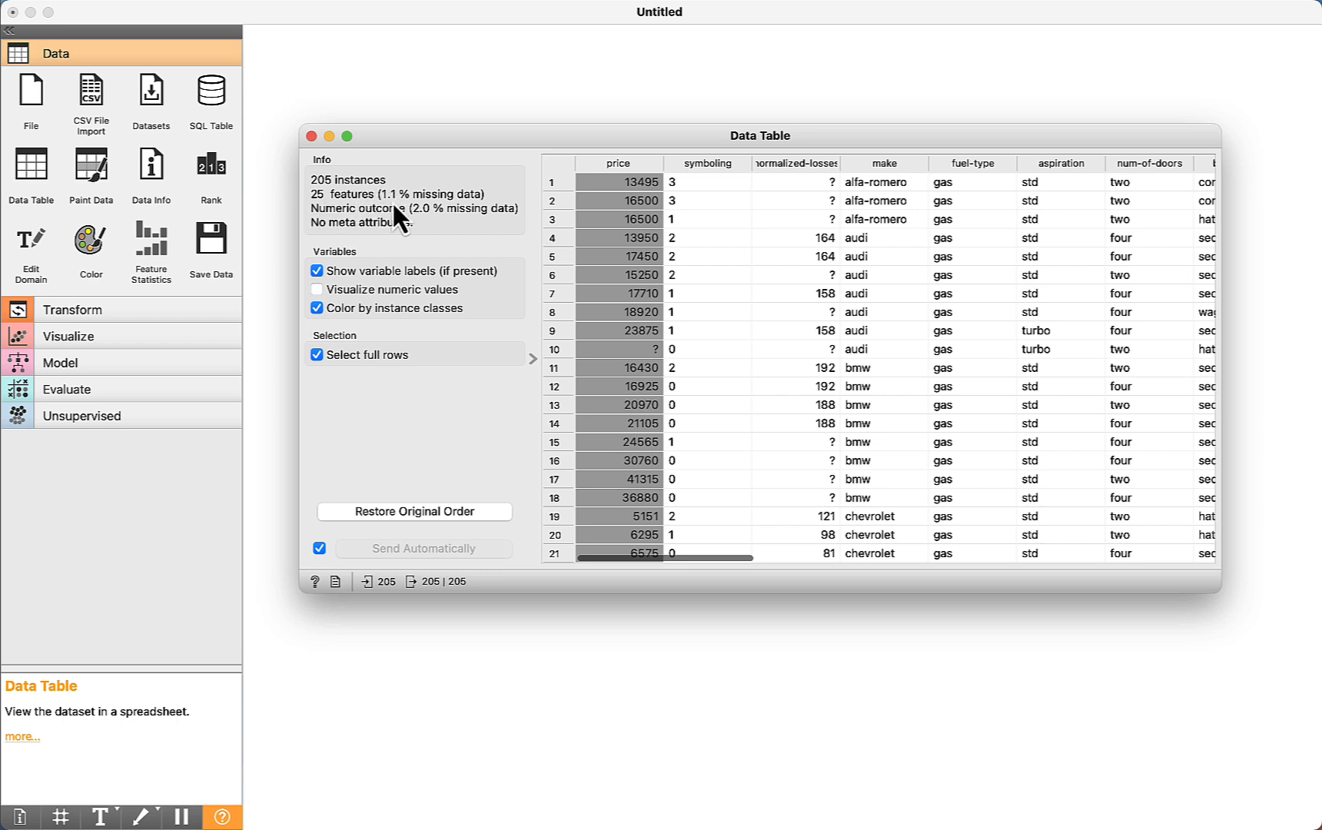
mouse_move(396, 218)
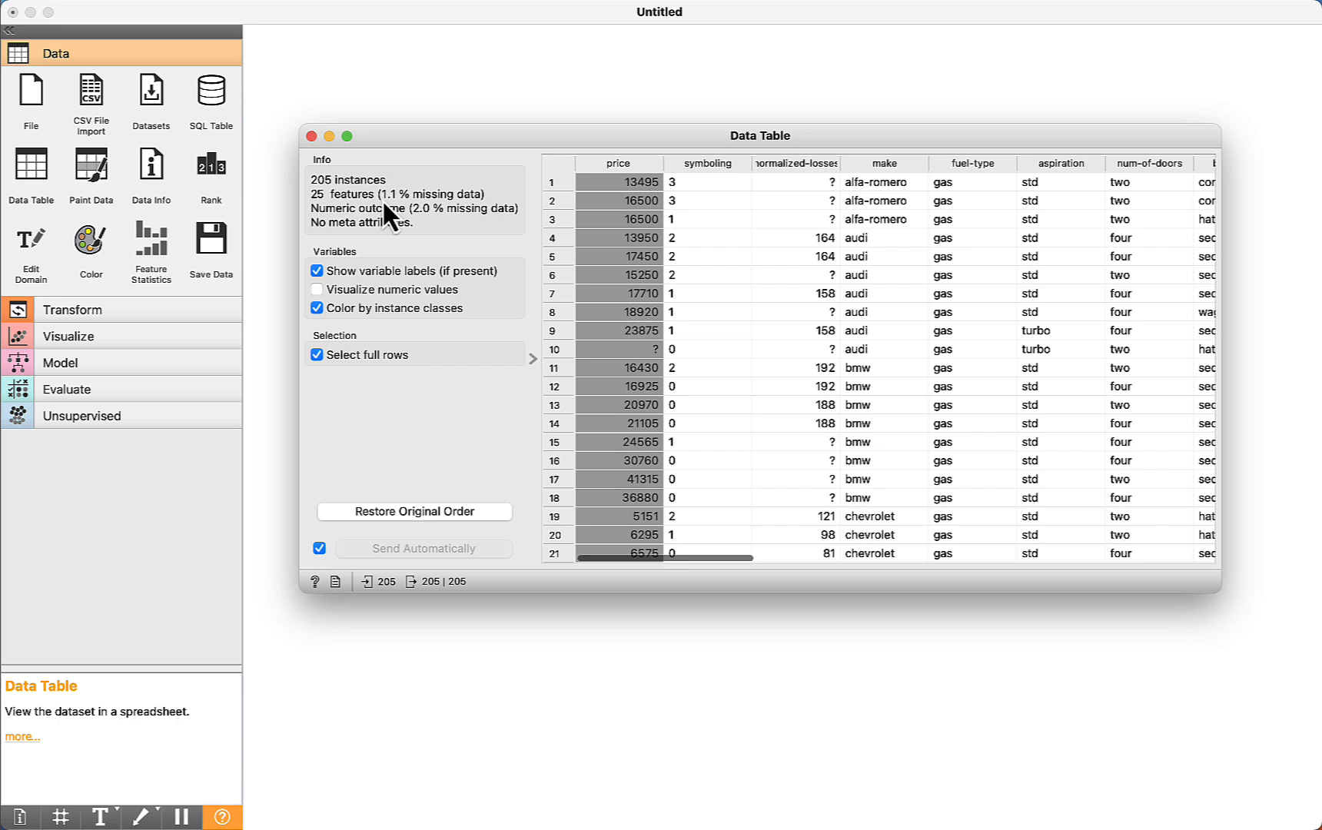
mouse_move(419, 220)
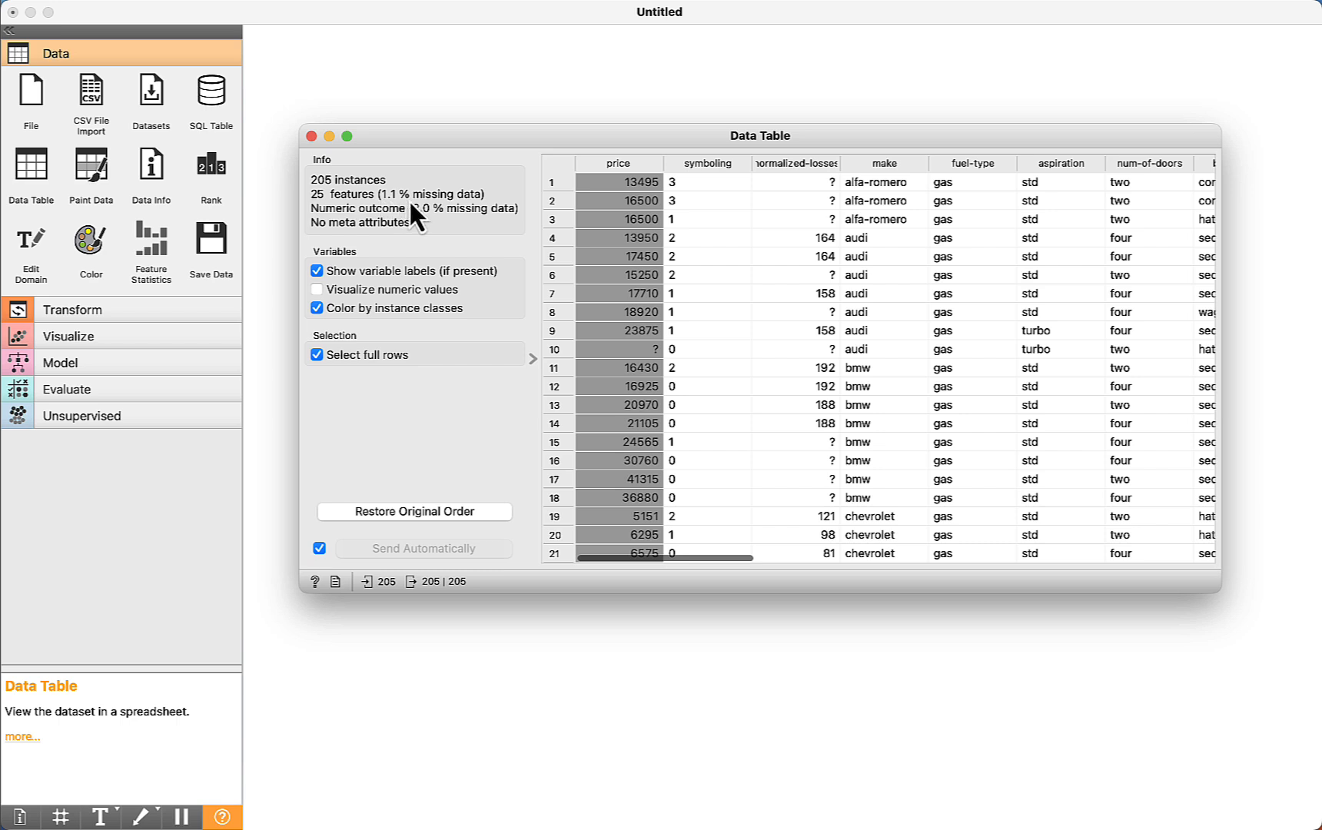
- Select a single car record row in the Data Table
click(877, 274)
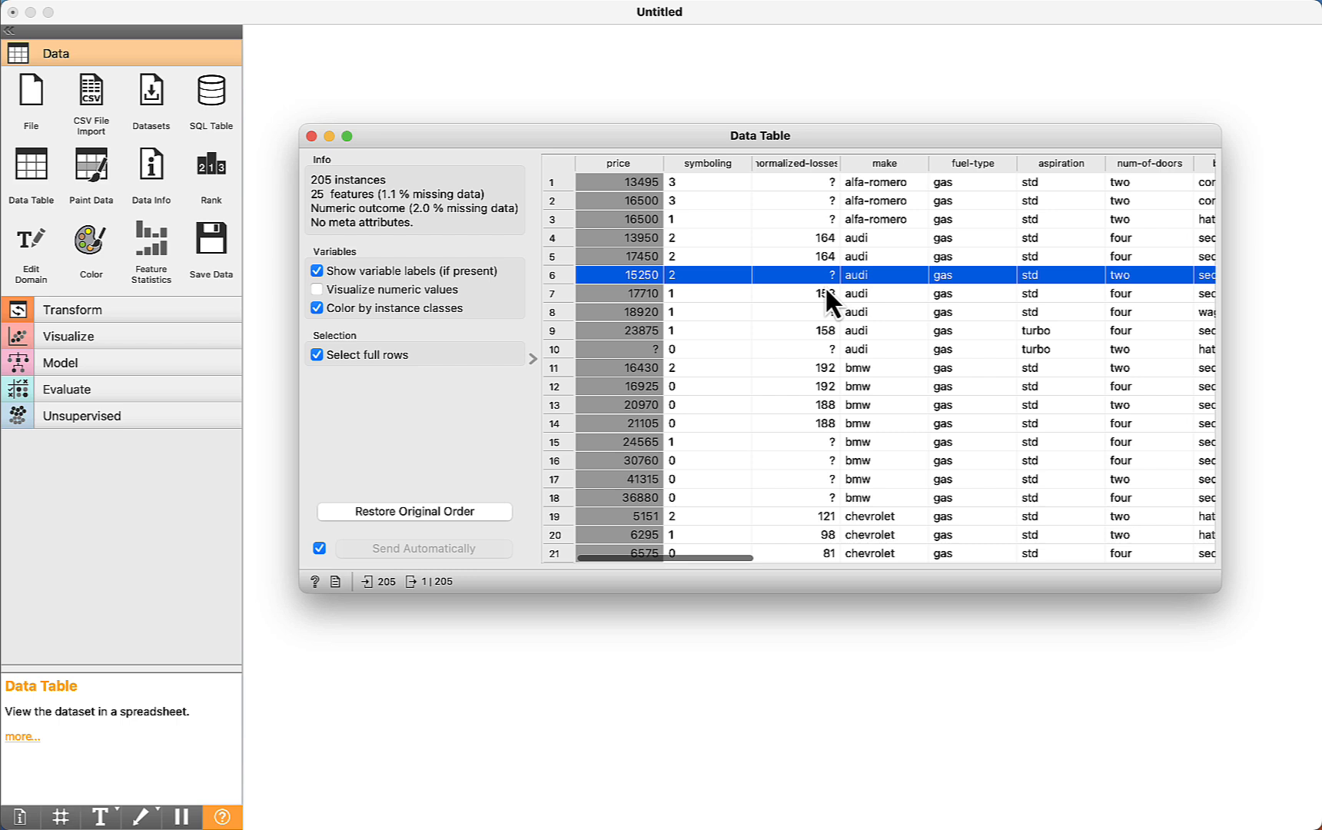
mouse_move(821, 330)
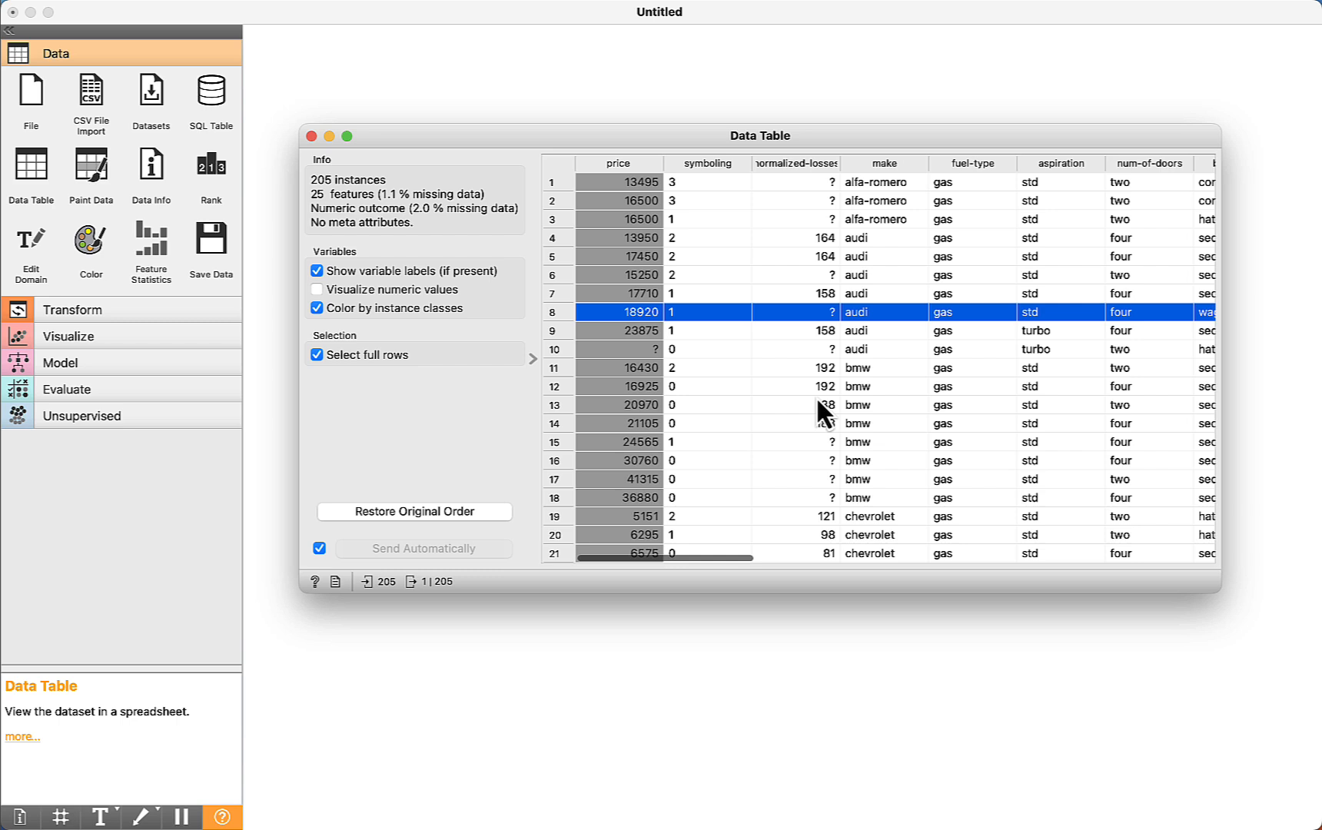
click(314, 136)
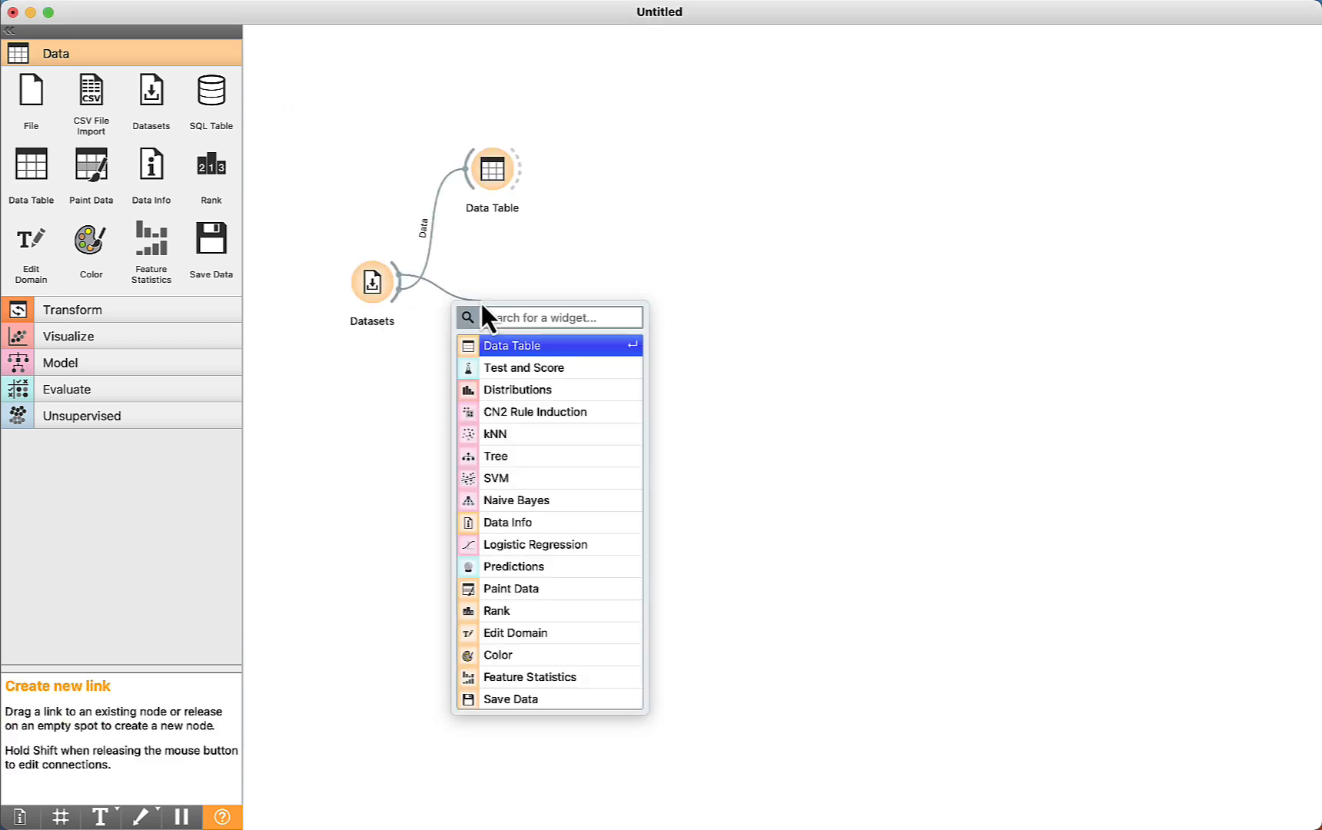
- Add Data Info from Datasets, review imports-85's 205 rows and 26 columns, then close it
text(data)
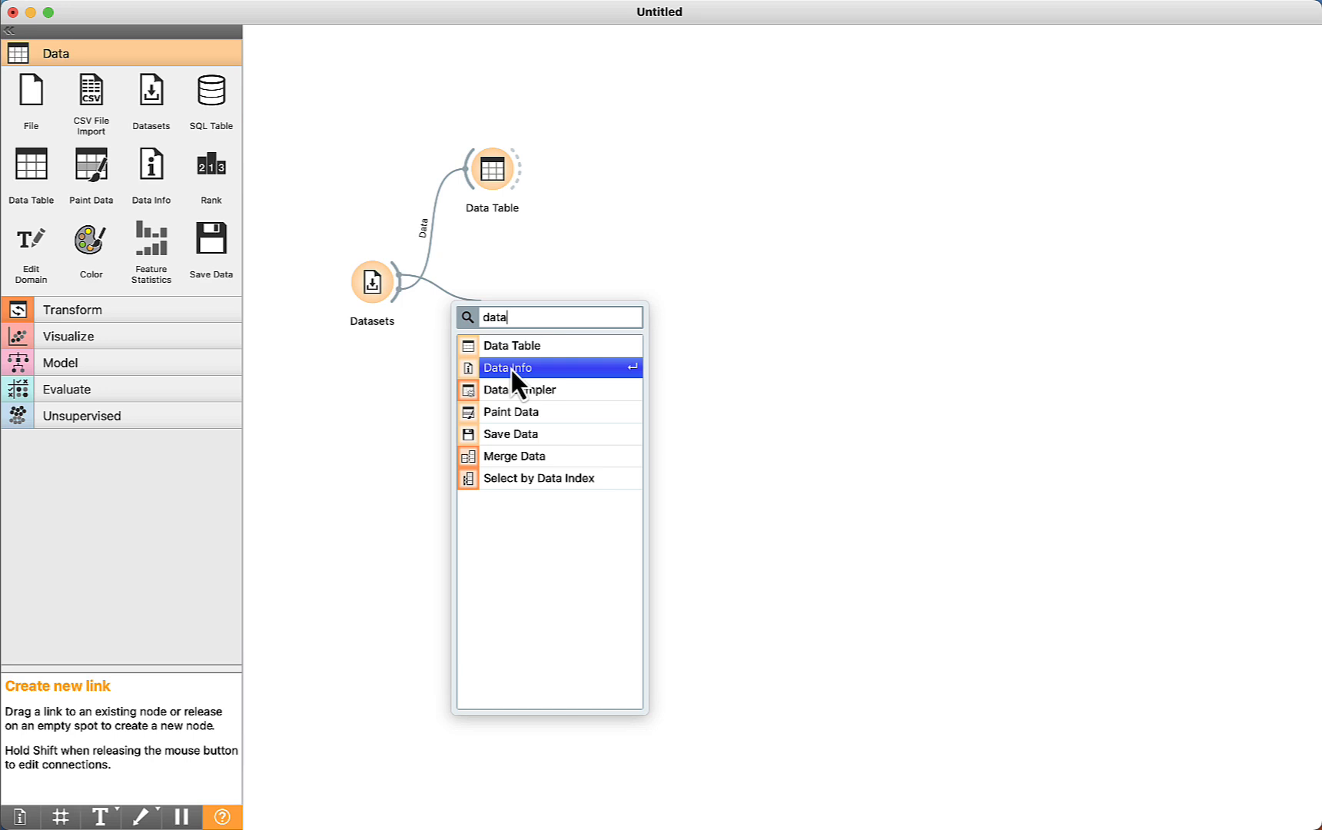
click(519, 366)
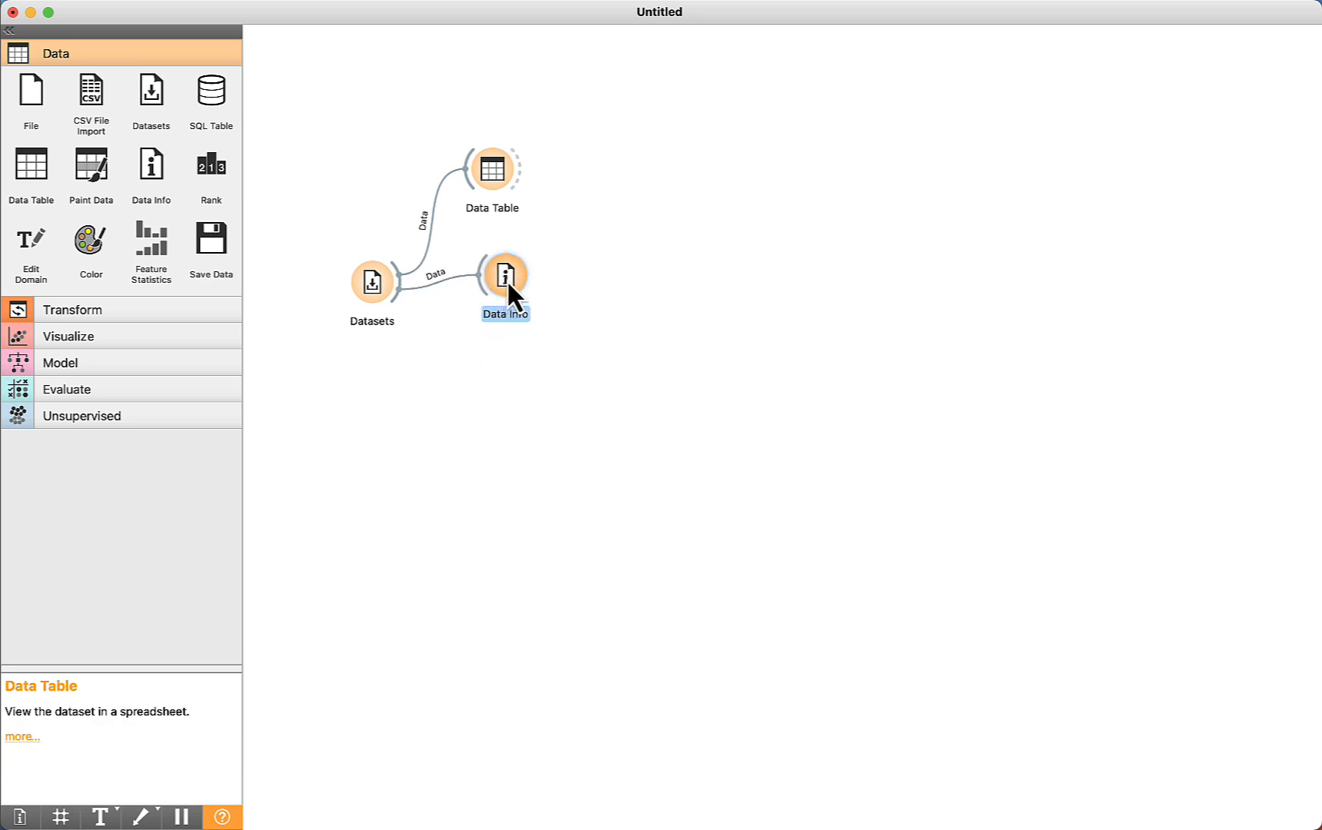
double_click(505, 276)
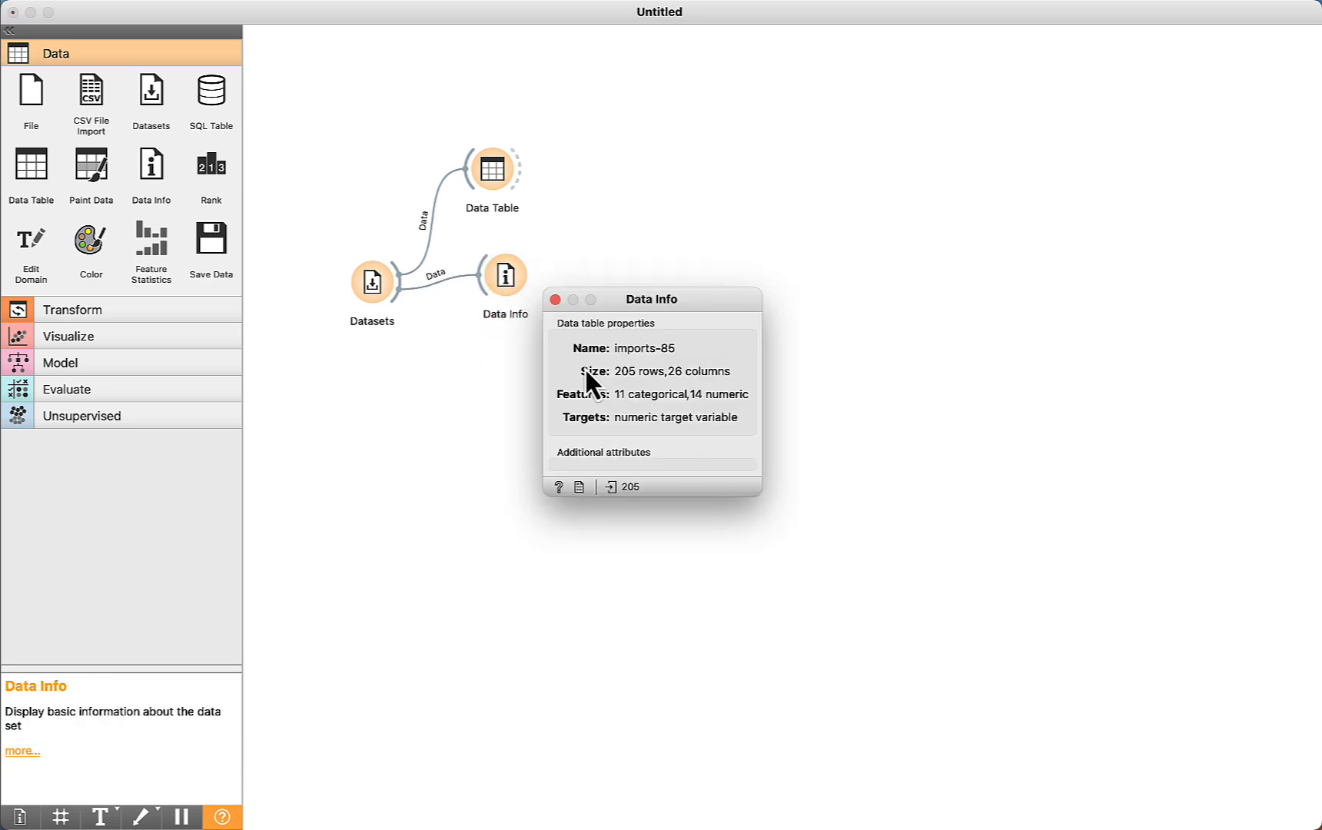
mouse_move(685, 390)
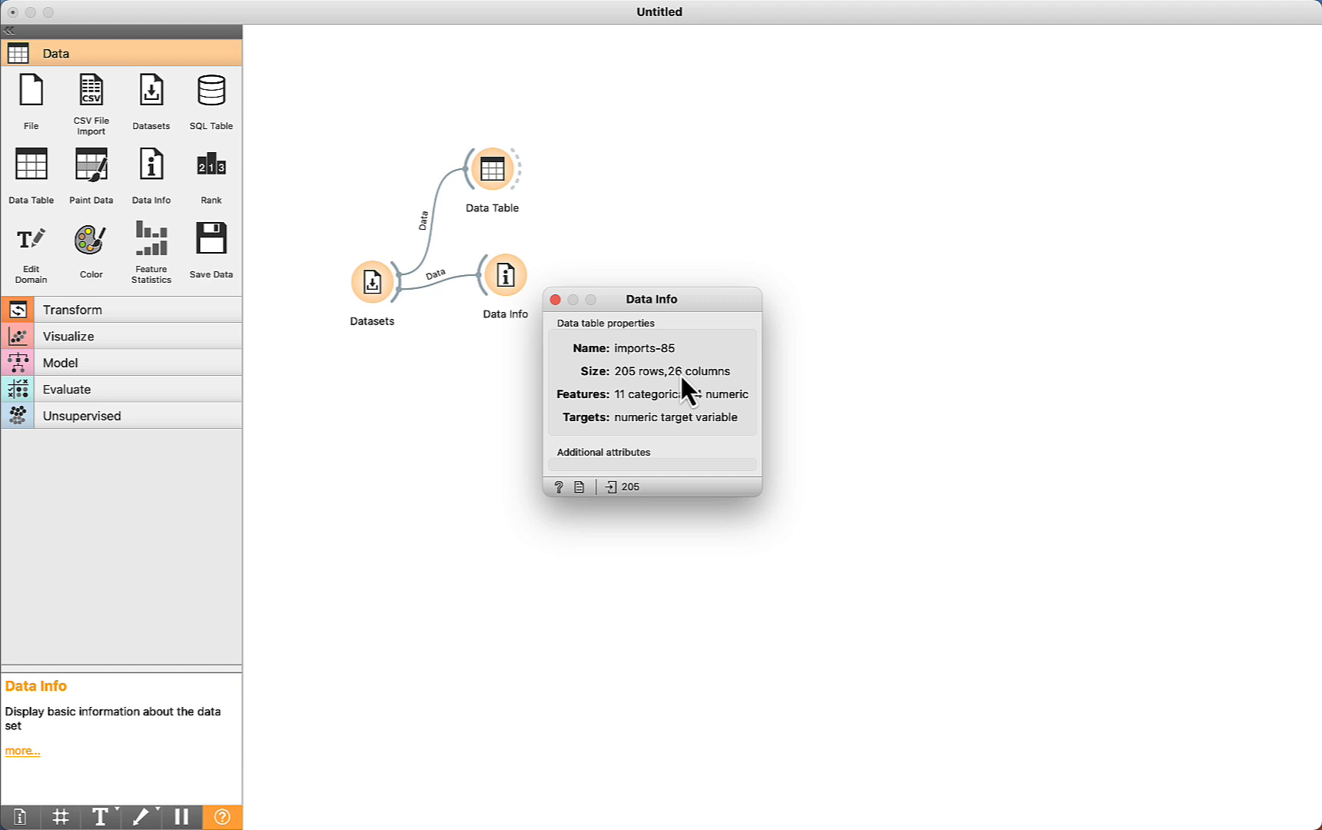
mouse_move(628, 419)
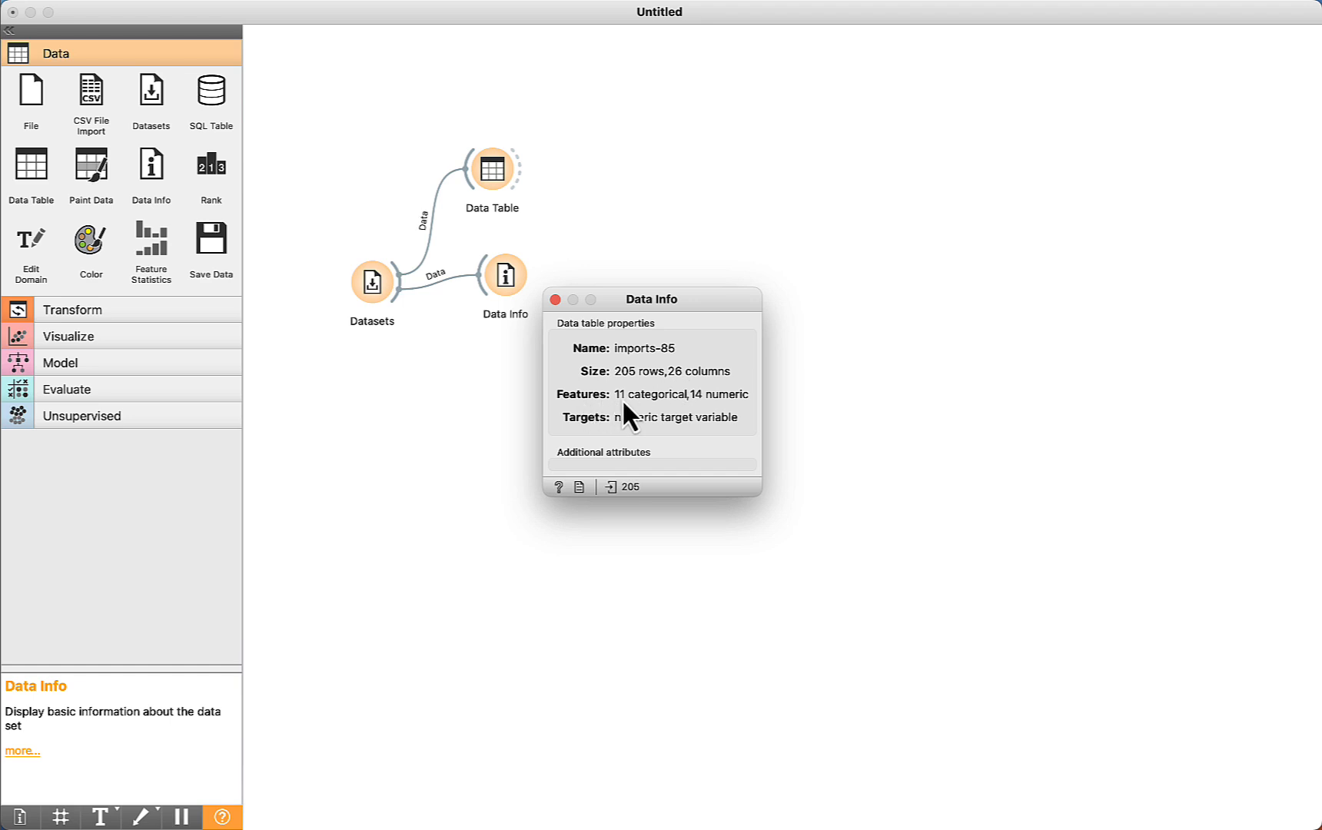
mouse_move(682, 421)
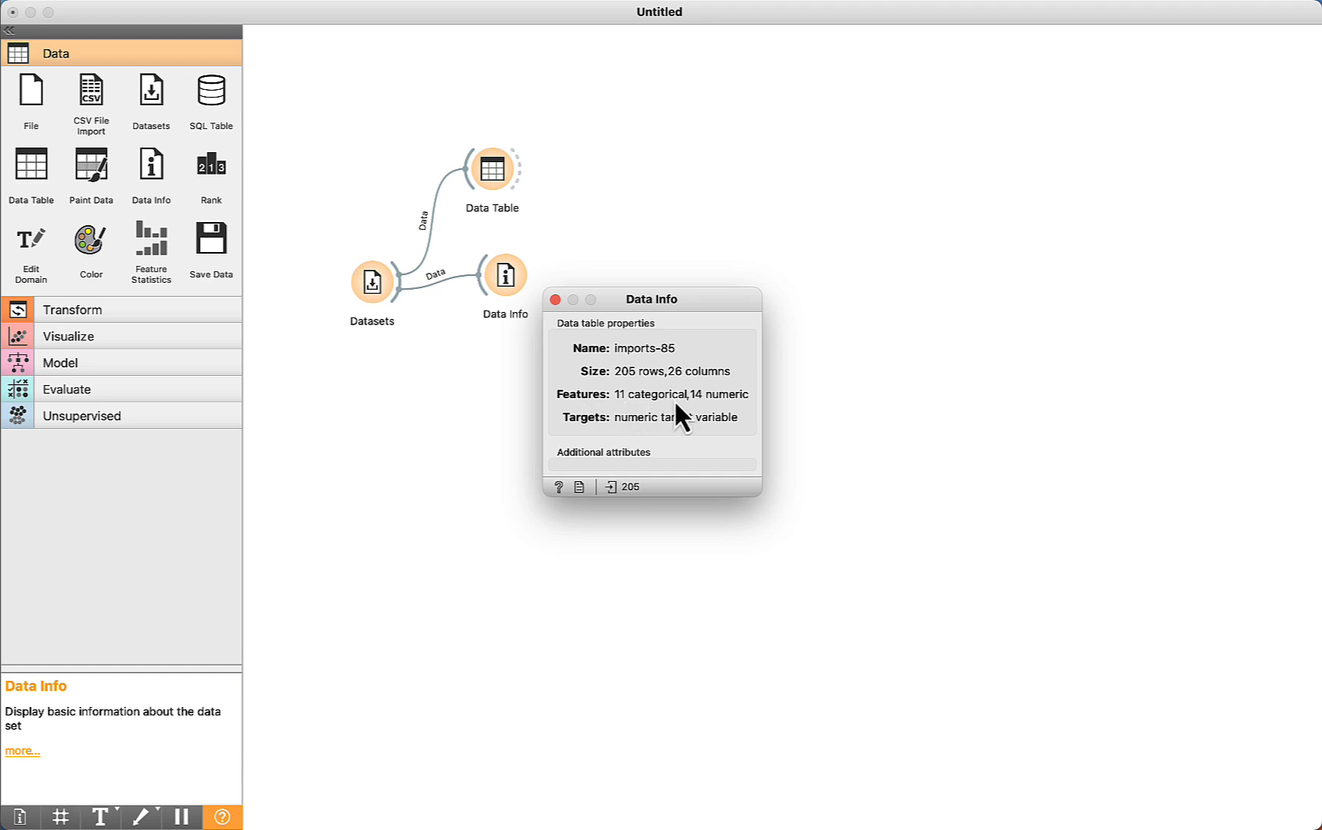
mouse_move(750, 413)
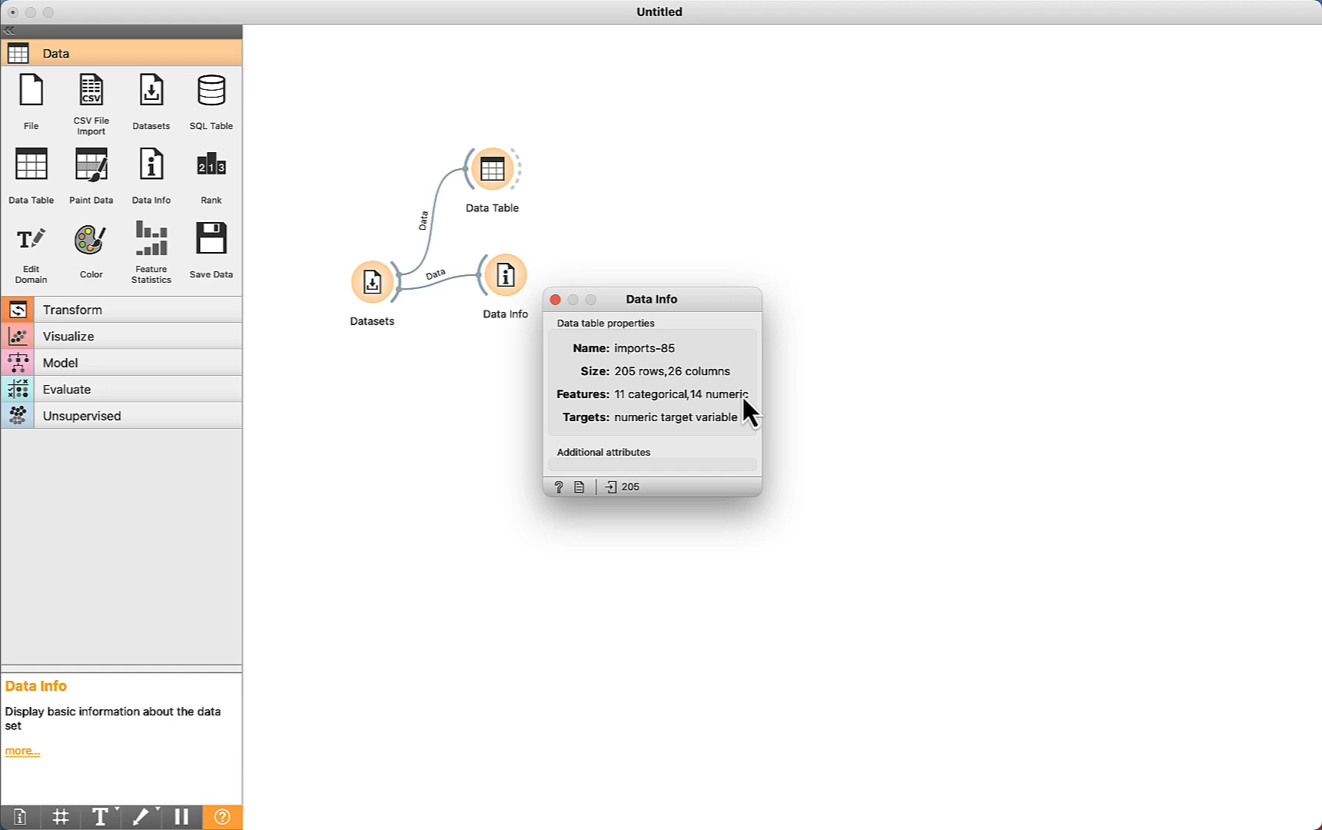
mouse_move(624, 446)
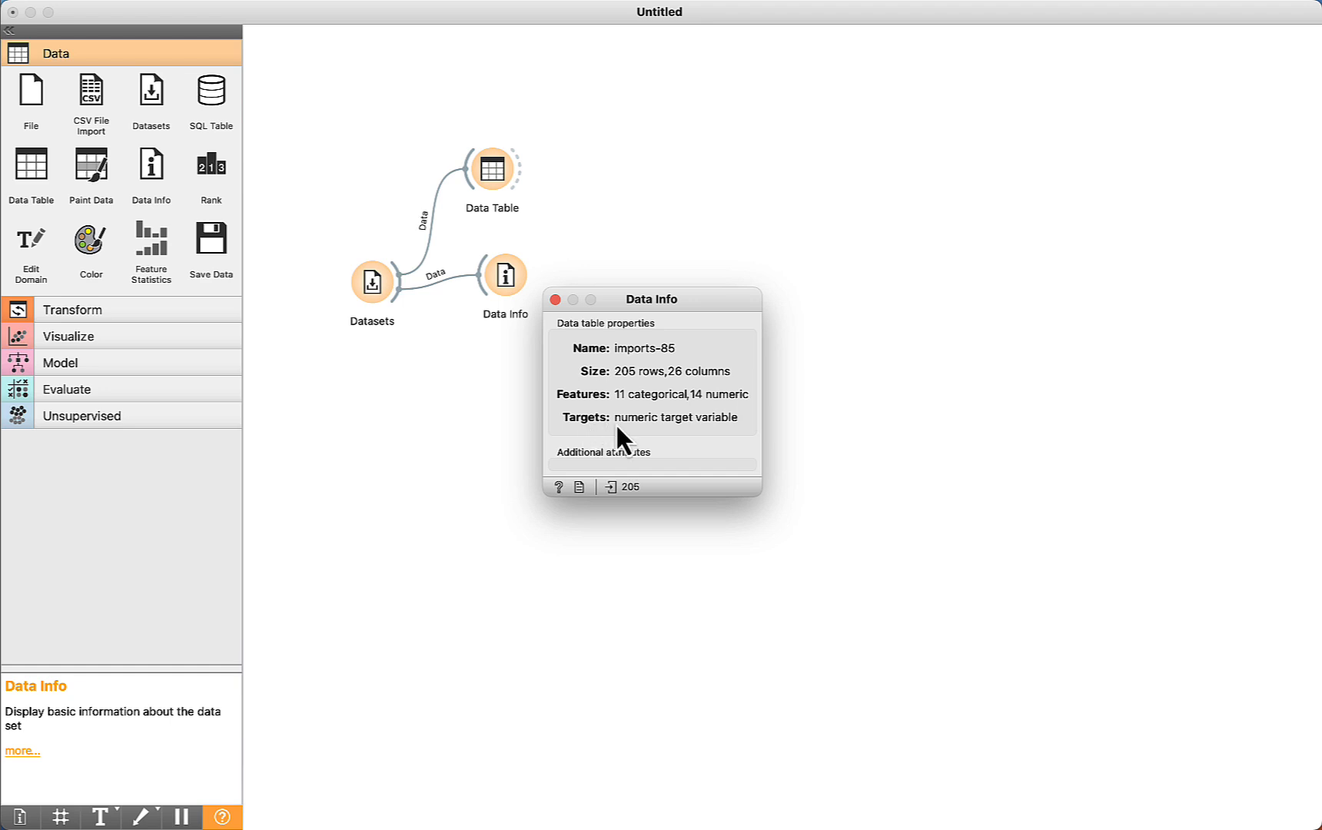
mouse_move(675, 436)
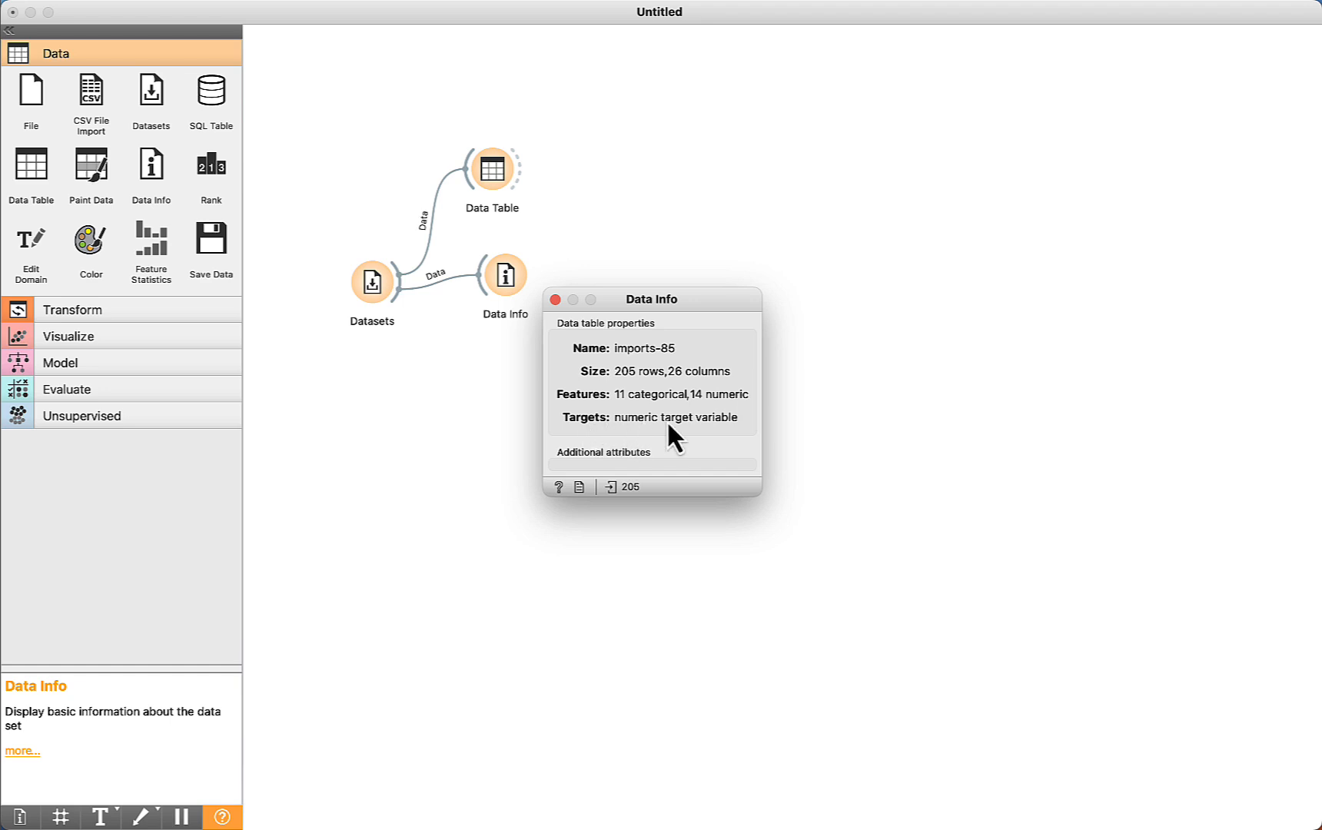
click(555, 299)
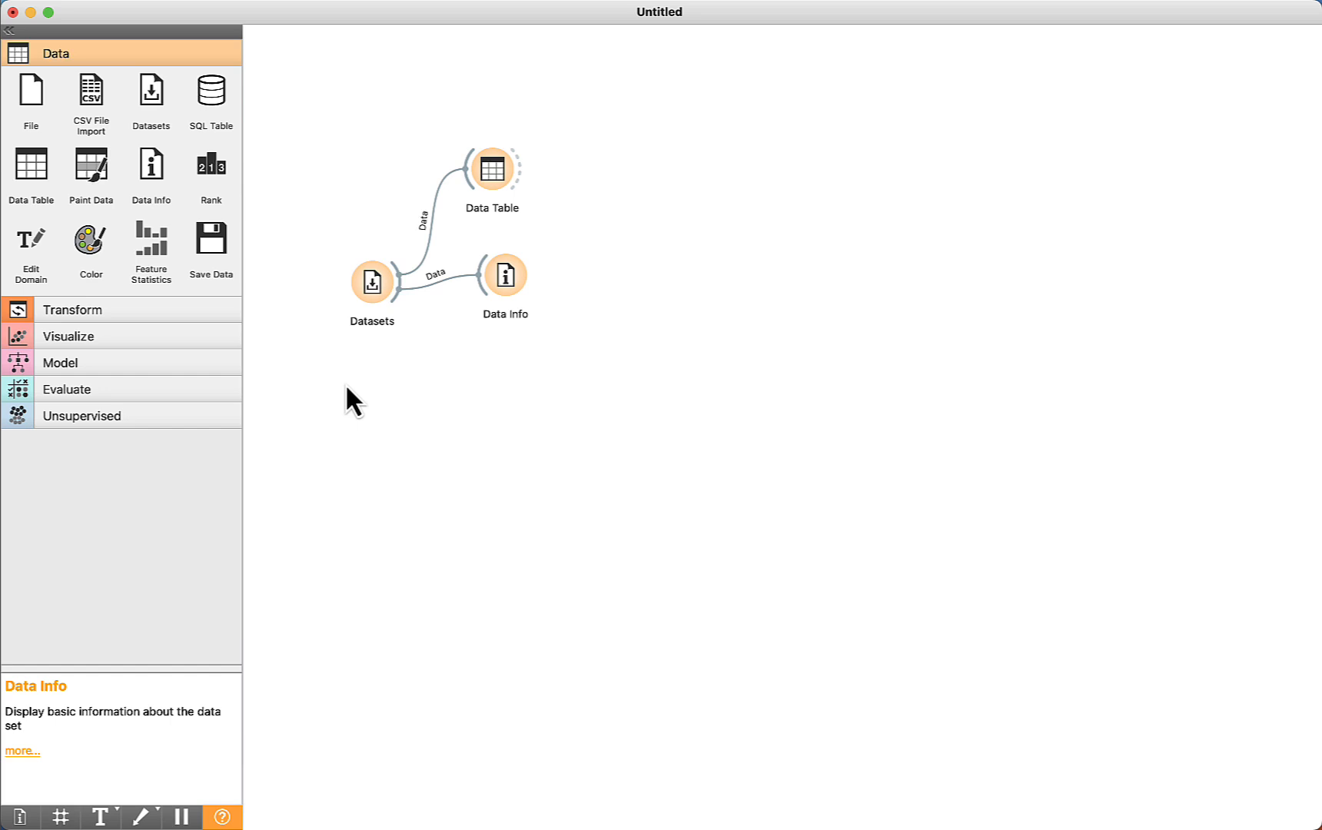
- Add Linear Regression from Datasets and check its no-regularization, fit-intercept settings
click(60, 362)
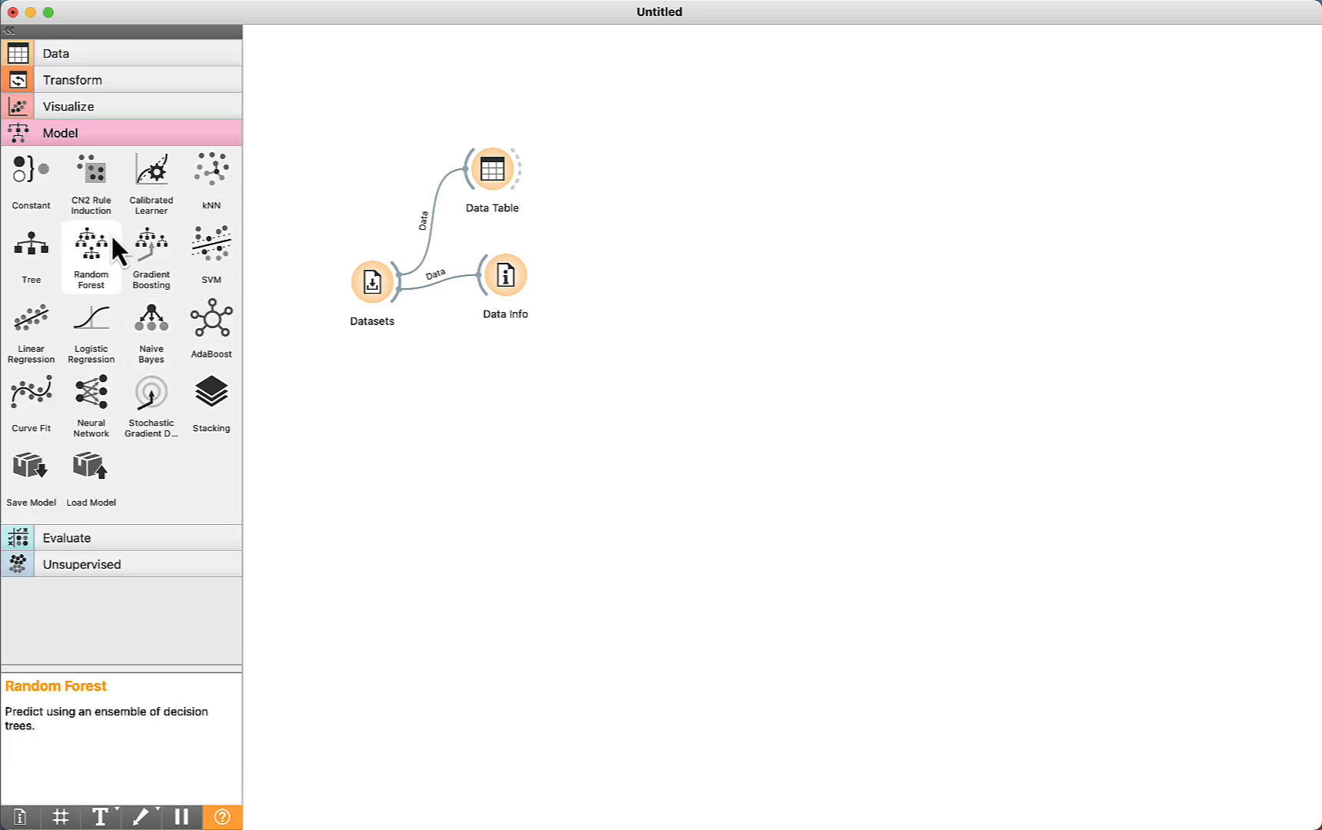
mouse_move(151, 249)
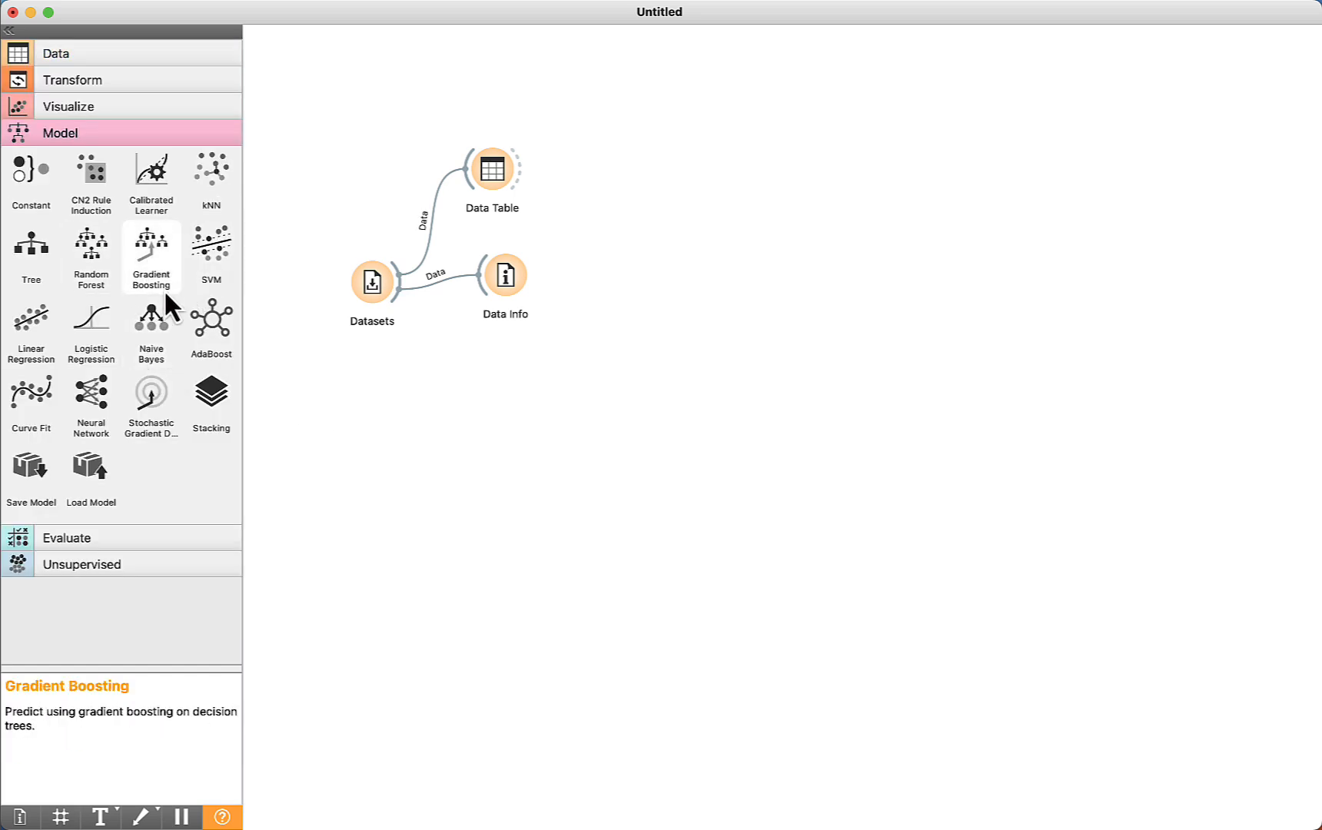
mouse_move(31, 329)
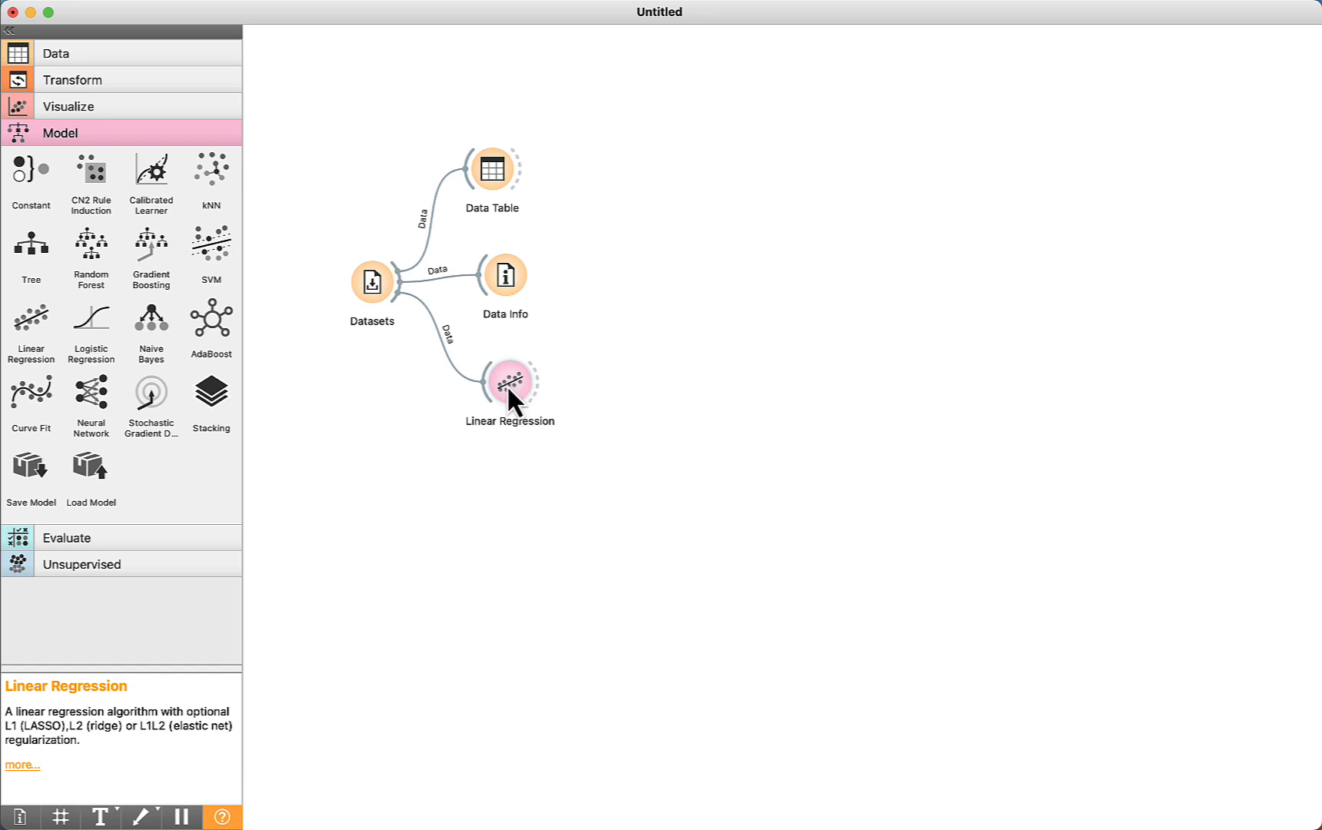
double_click(511, 383)
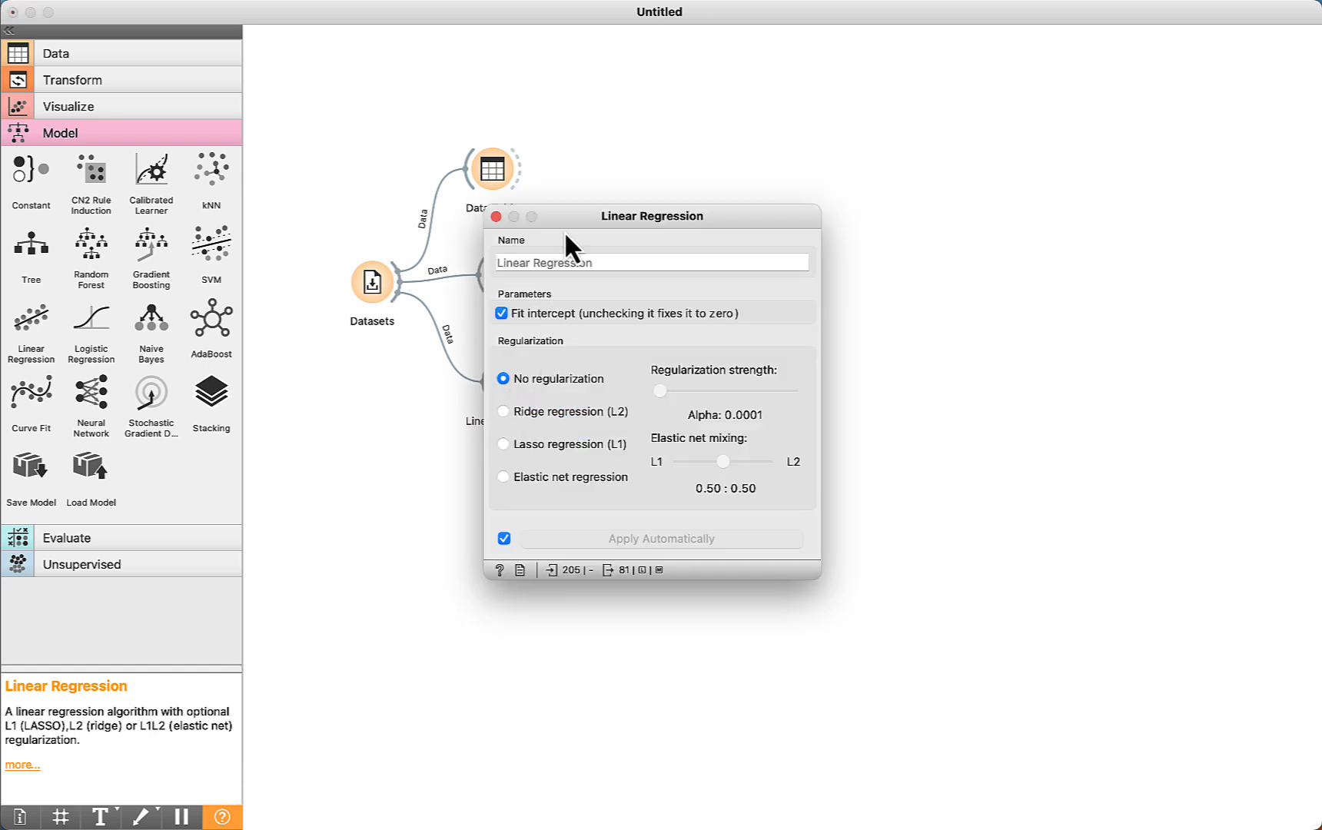
mouse_move(572, 531)
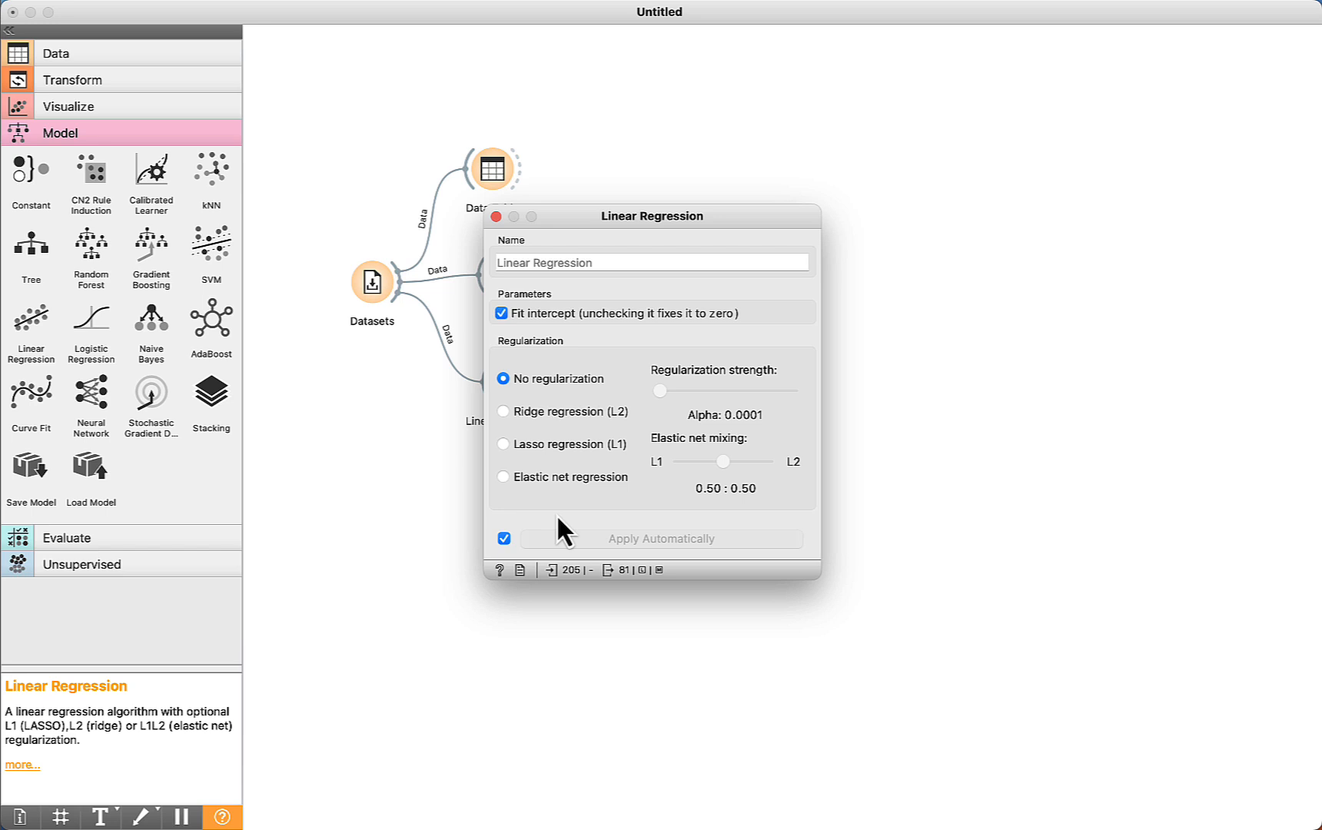
mouse_move(496, 217)
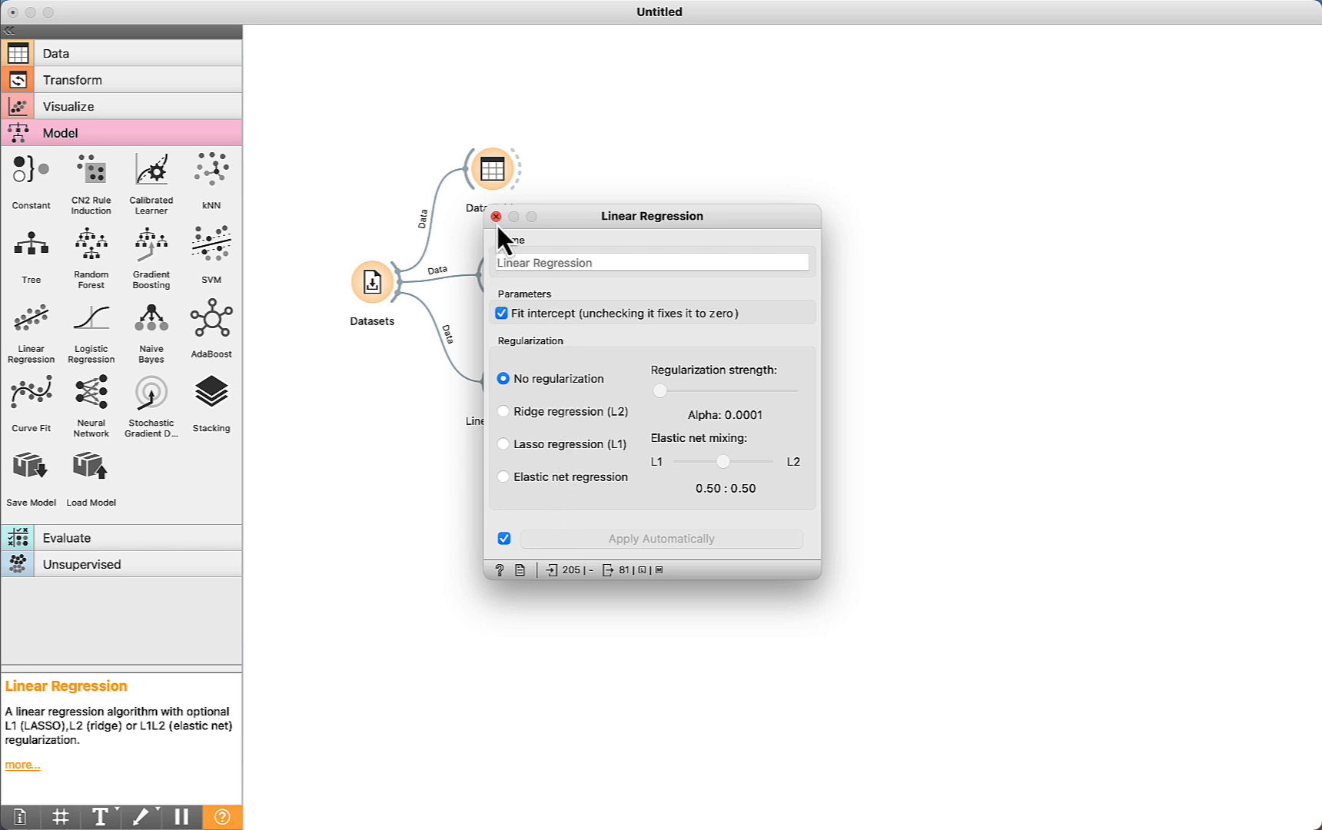
click(496, 216)
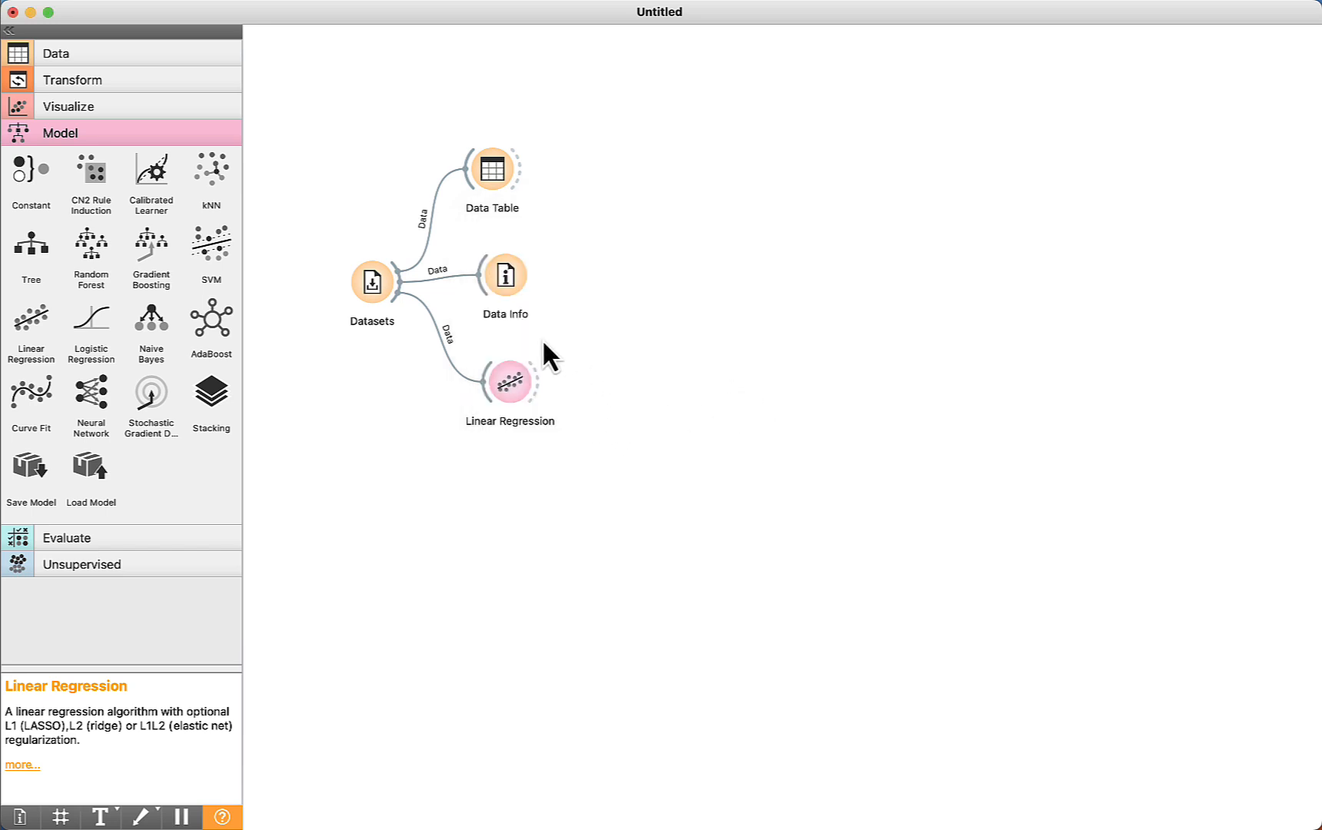
mouse_move(127, 557)
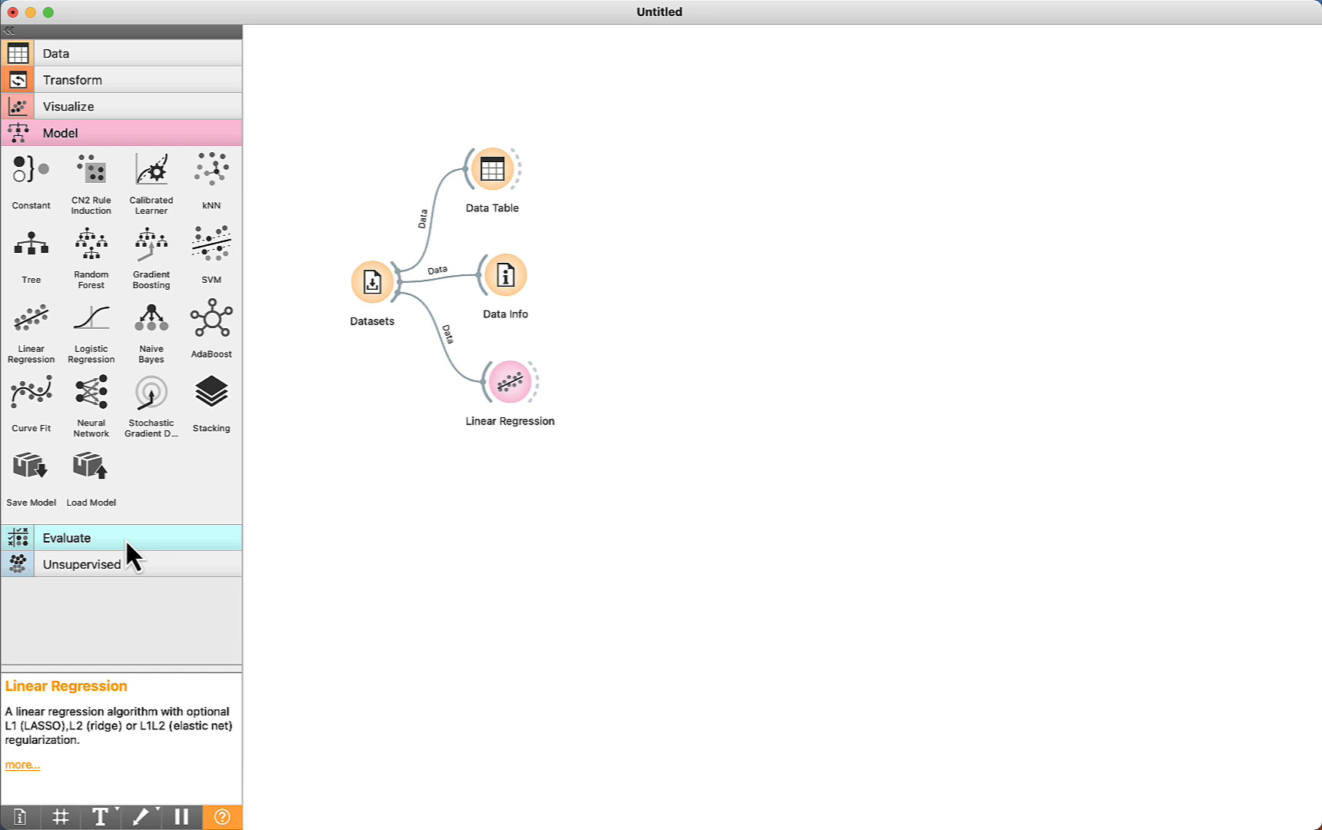
- Add Test and Score with Datasets and Linear Regression inputs, and view its results
click(67, 536)
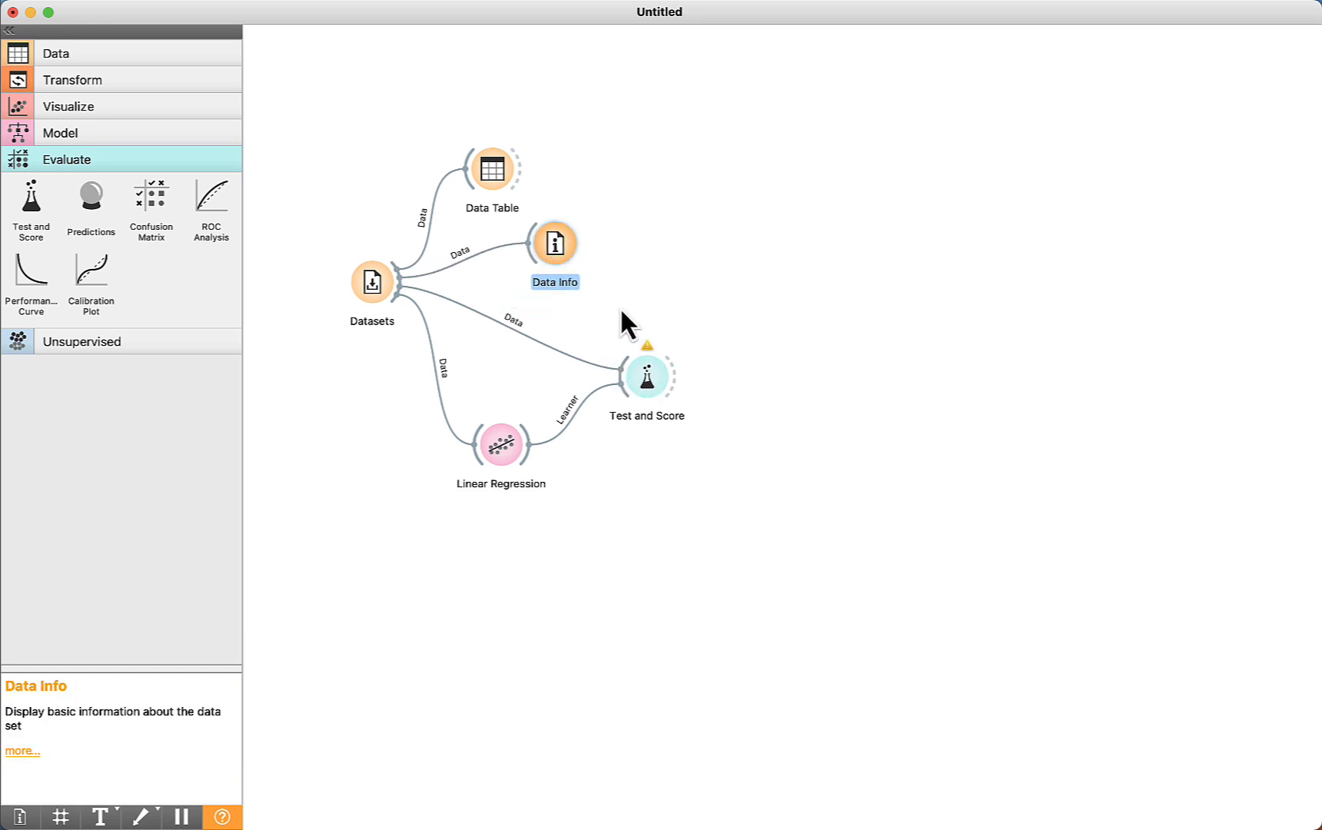
double_click(647, 375)
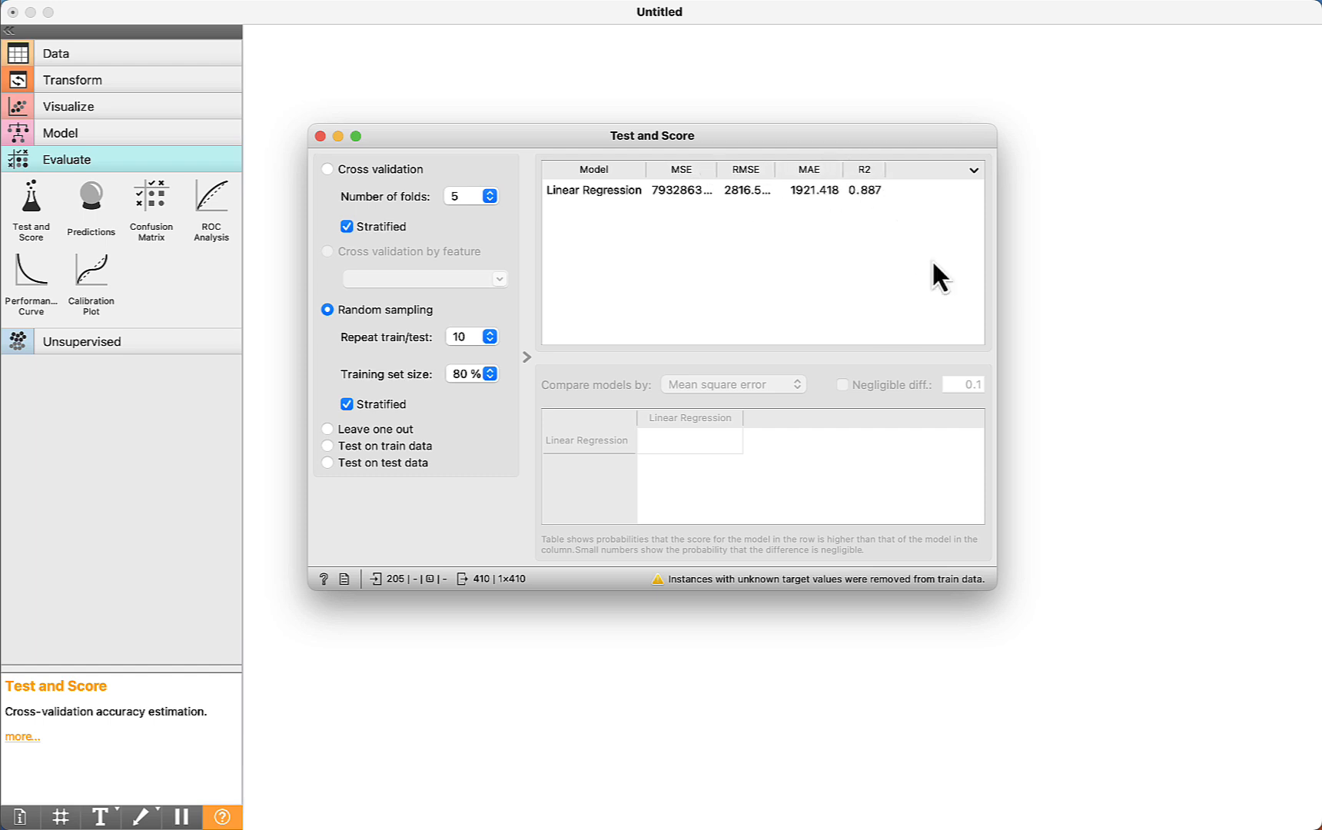
mouse_move(645, 207)
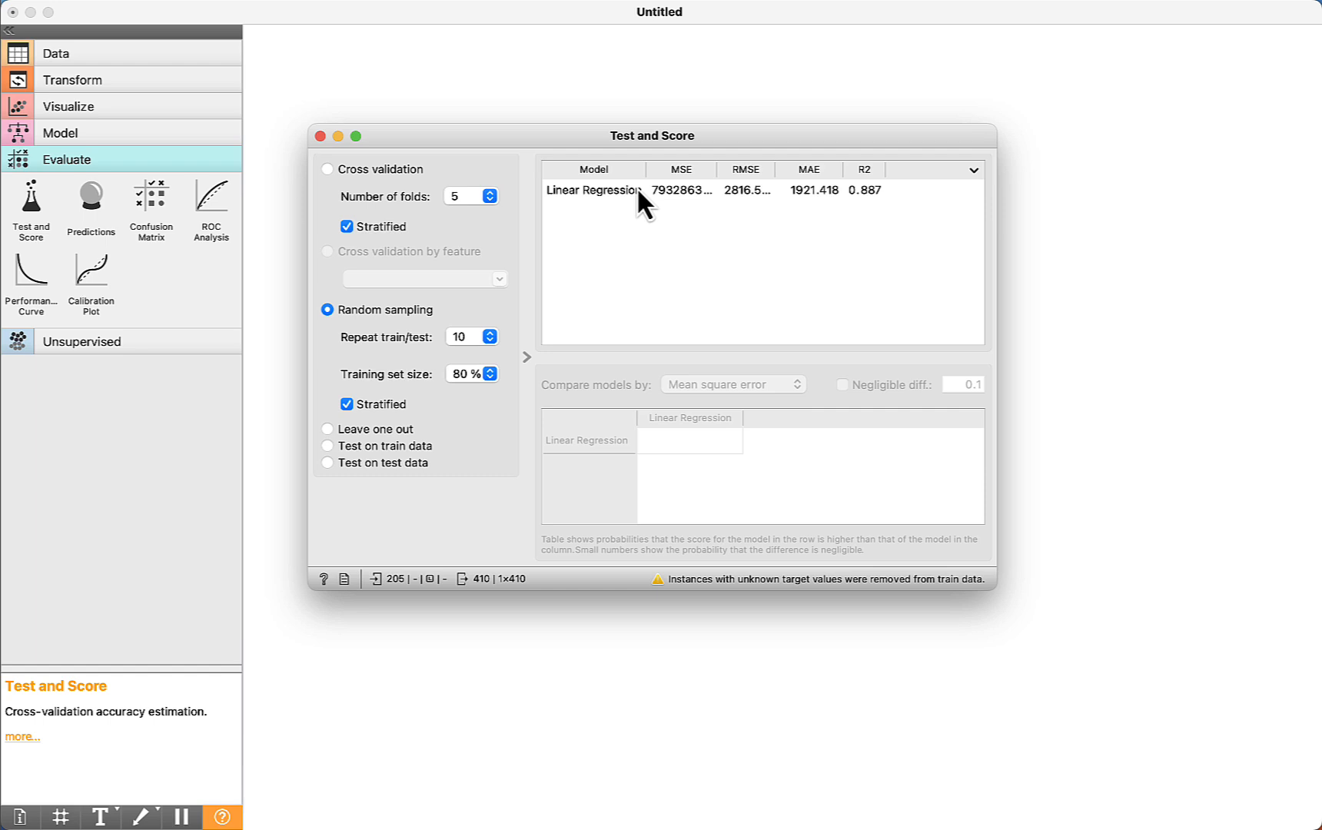
mouse_move(685, 210)
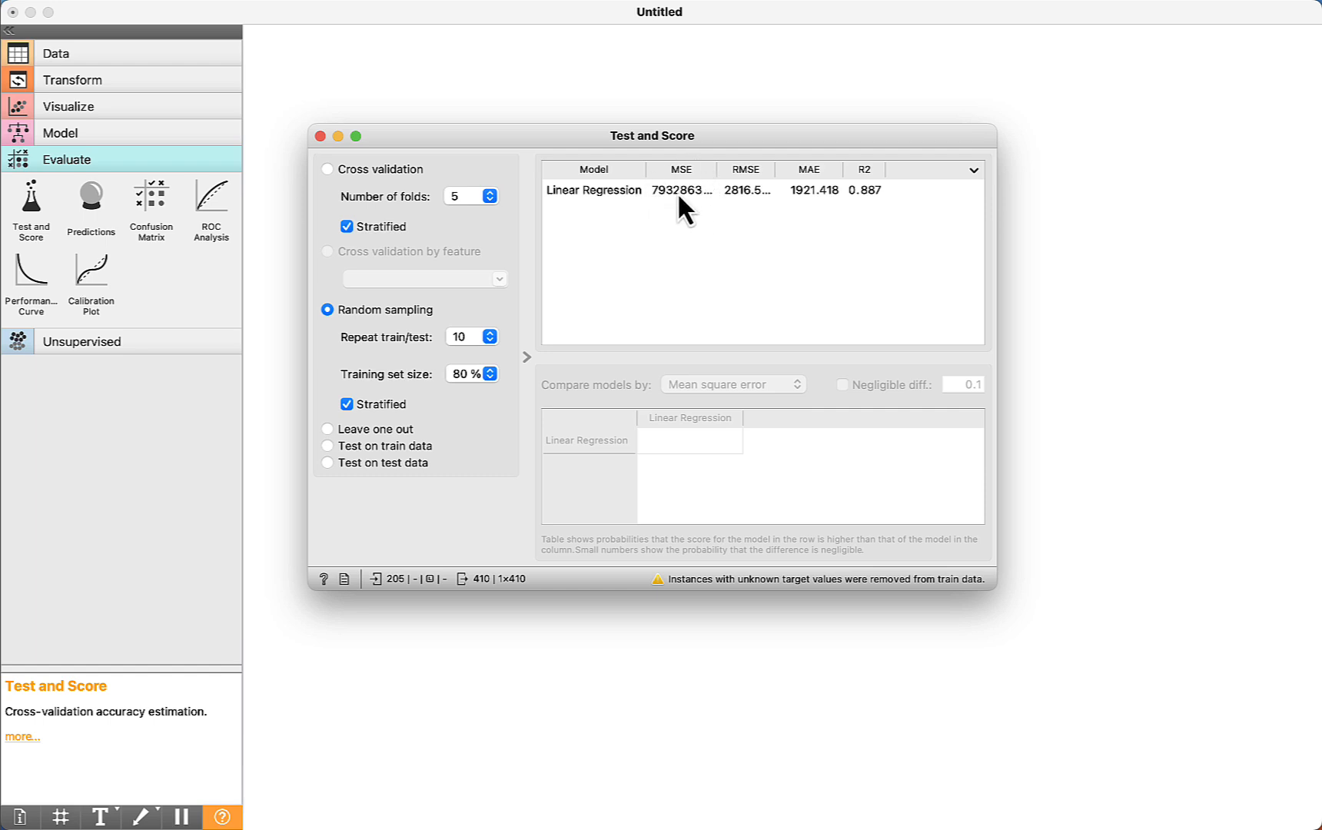
mouse_move(686, 209)
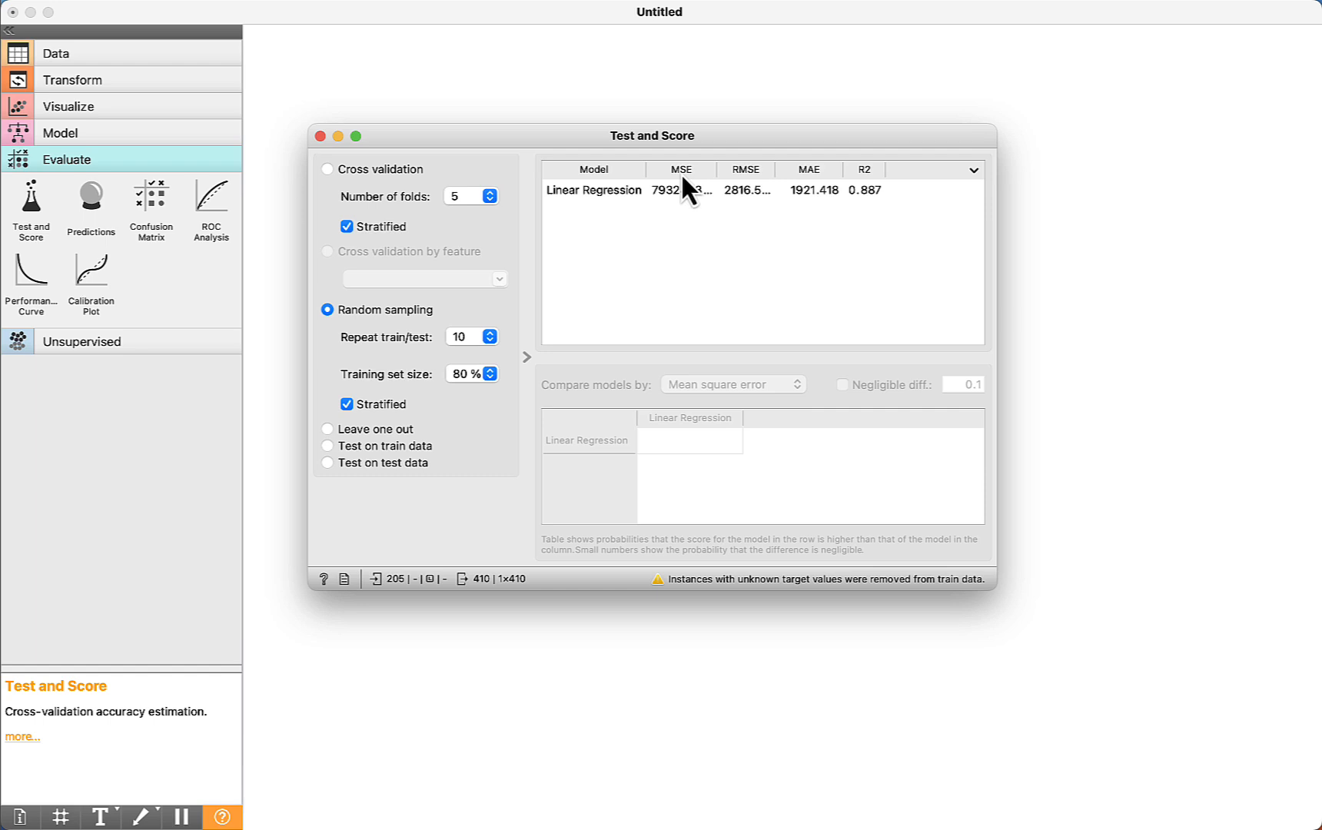
mouse_move(741, 194)
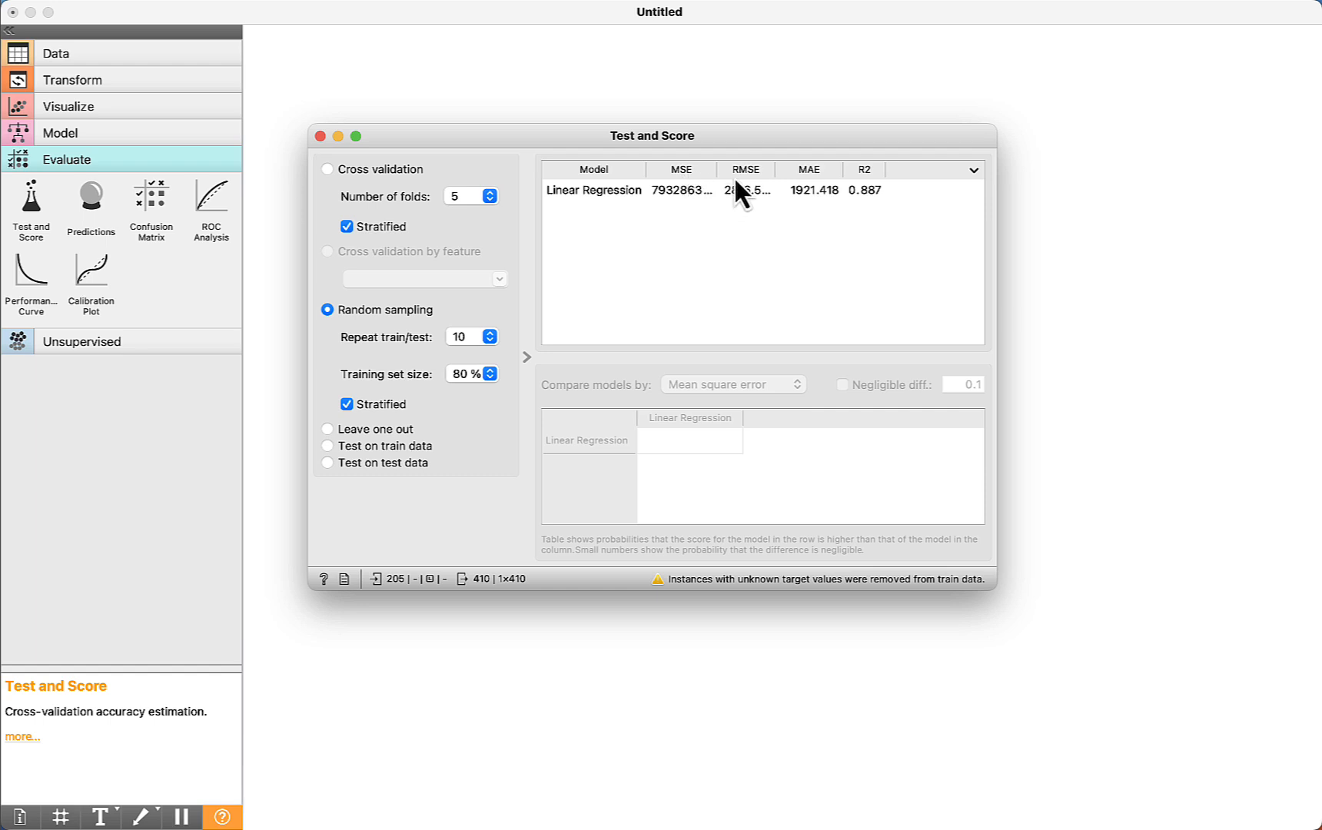
mouse_move(756, 187)
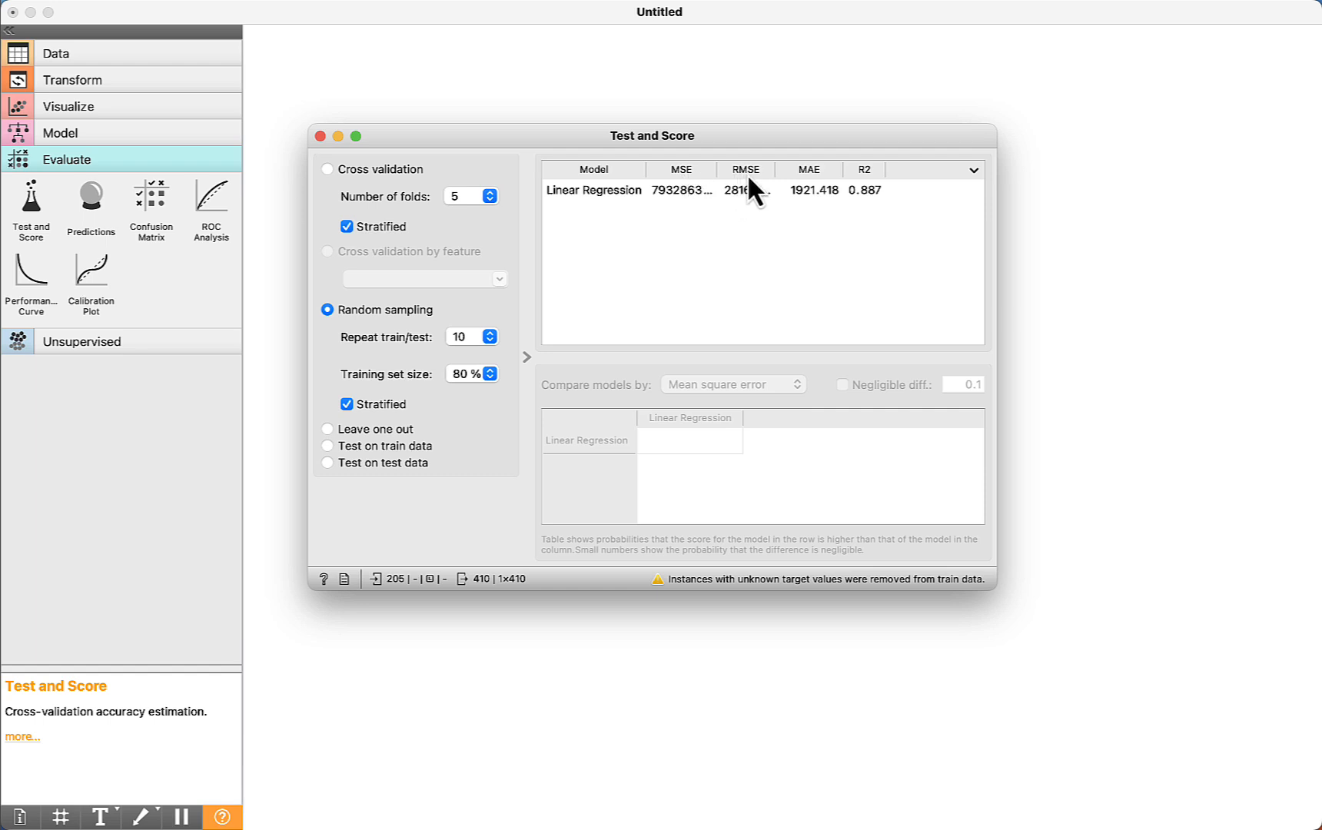
mouse_move(816, 183)
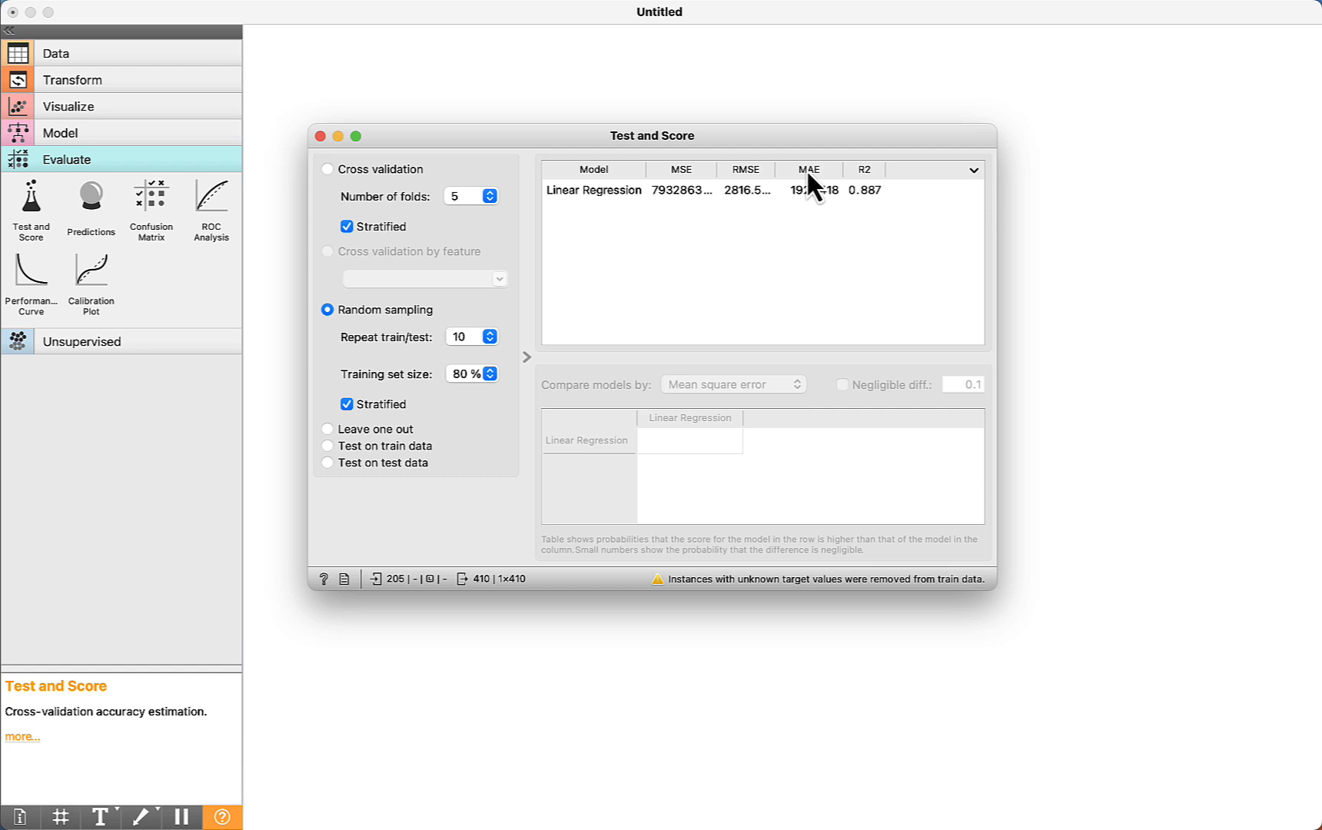
mouse_move(825, 190)
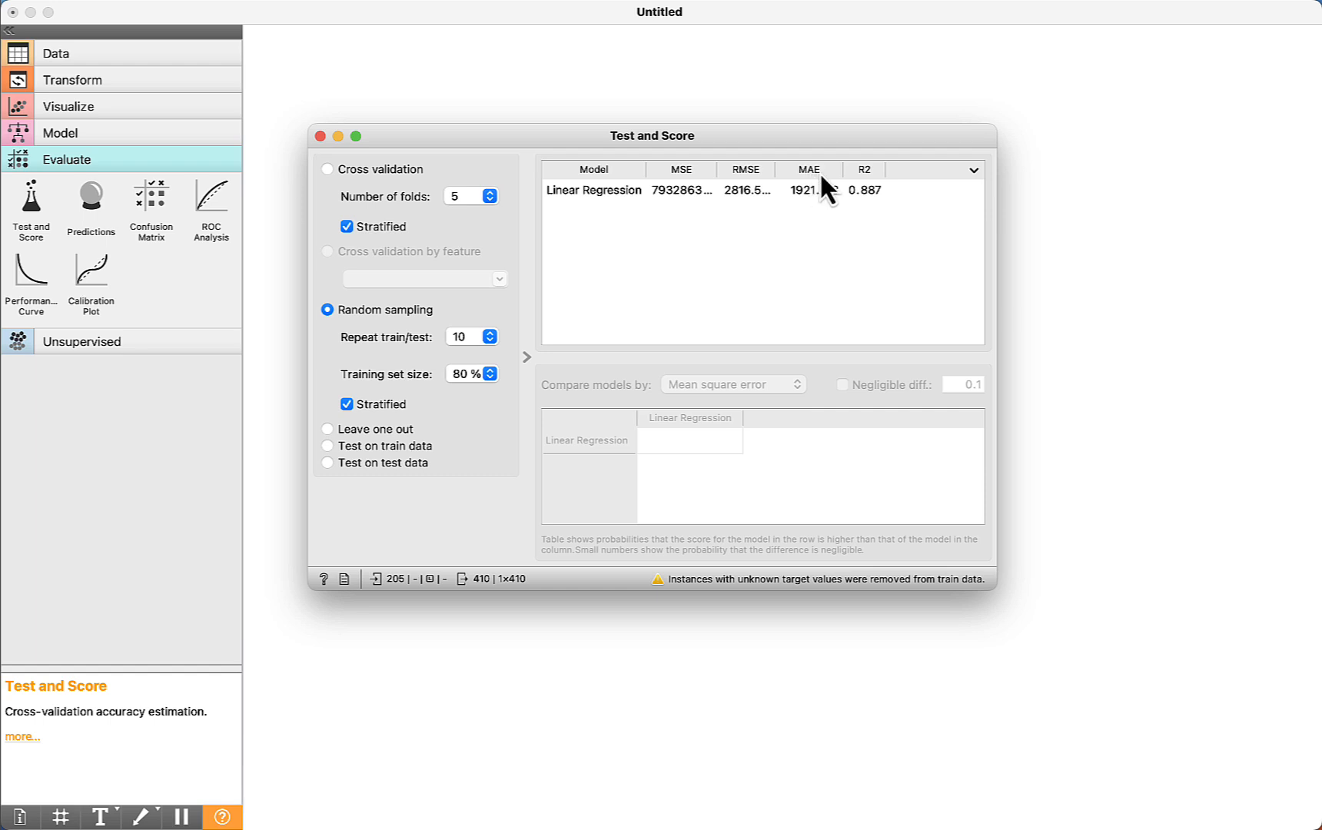
mouse_move(820, 224)
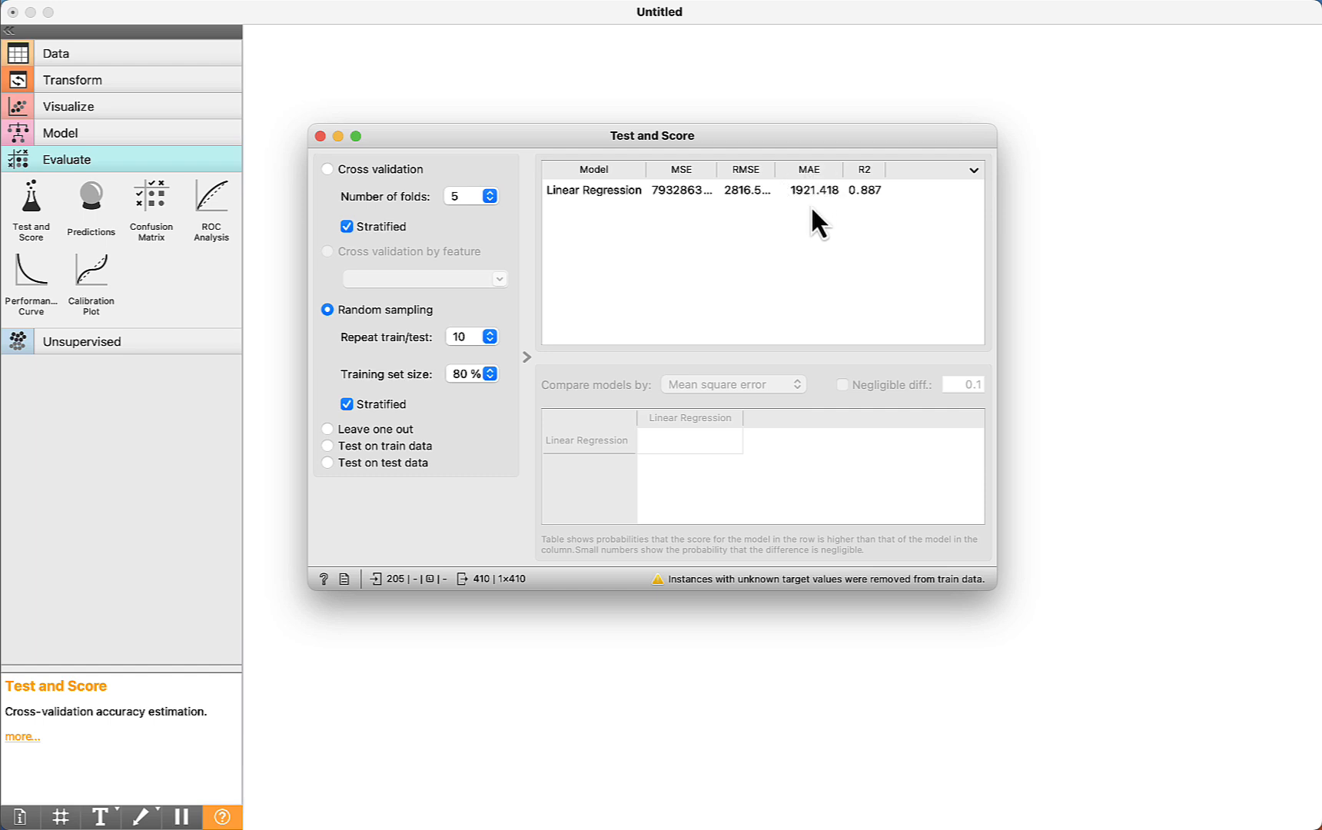
mouse_move(808, 191)
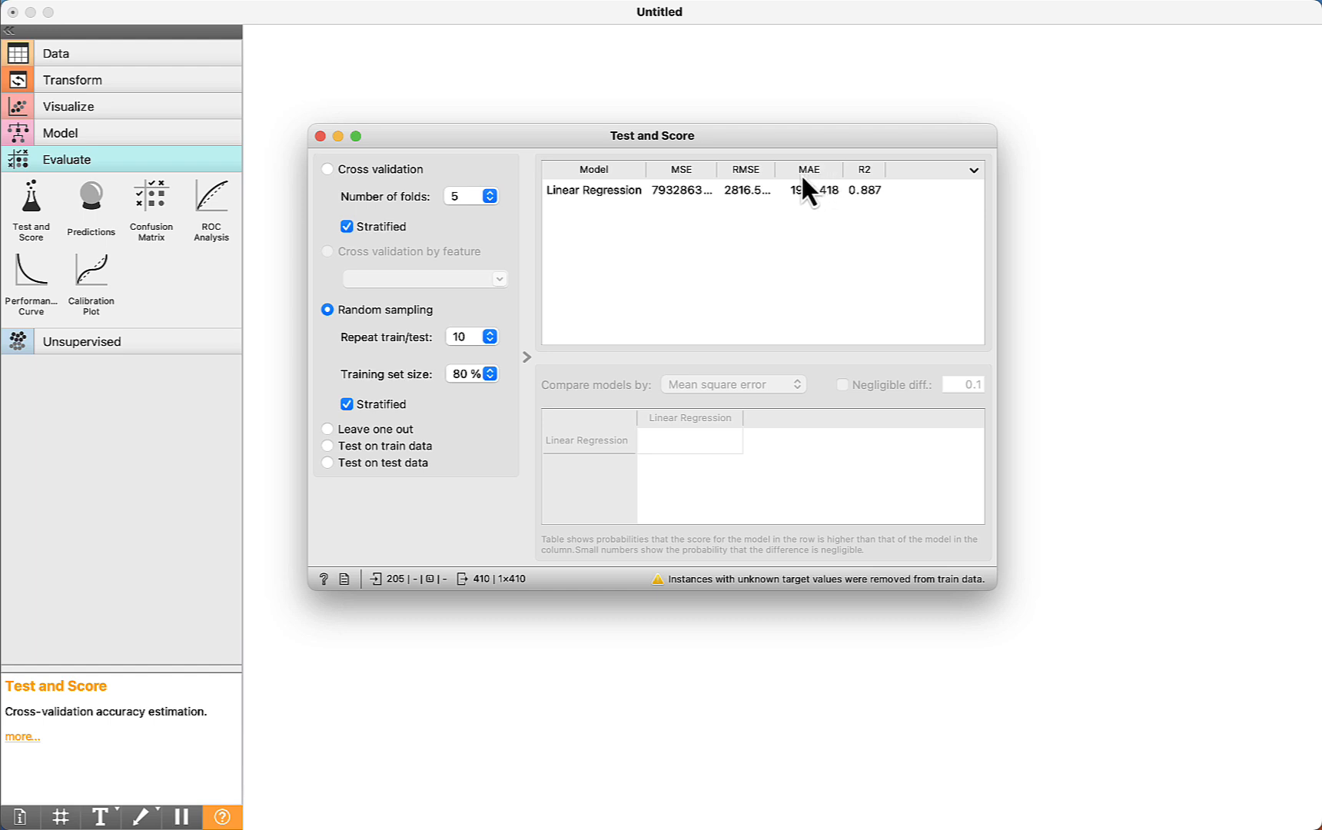
mouse_move(809, 228)
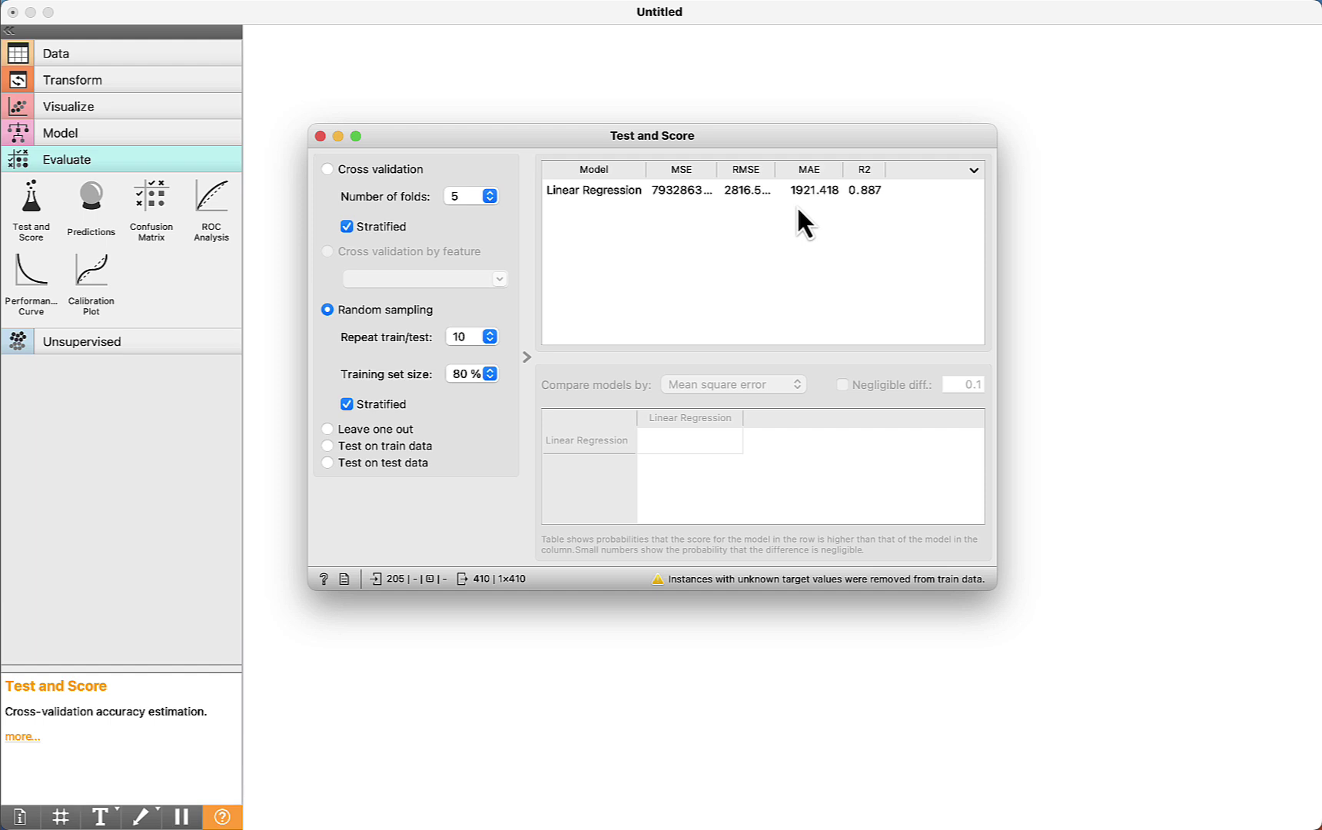
mouse_move(867, 193)
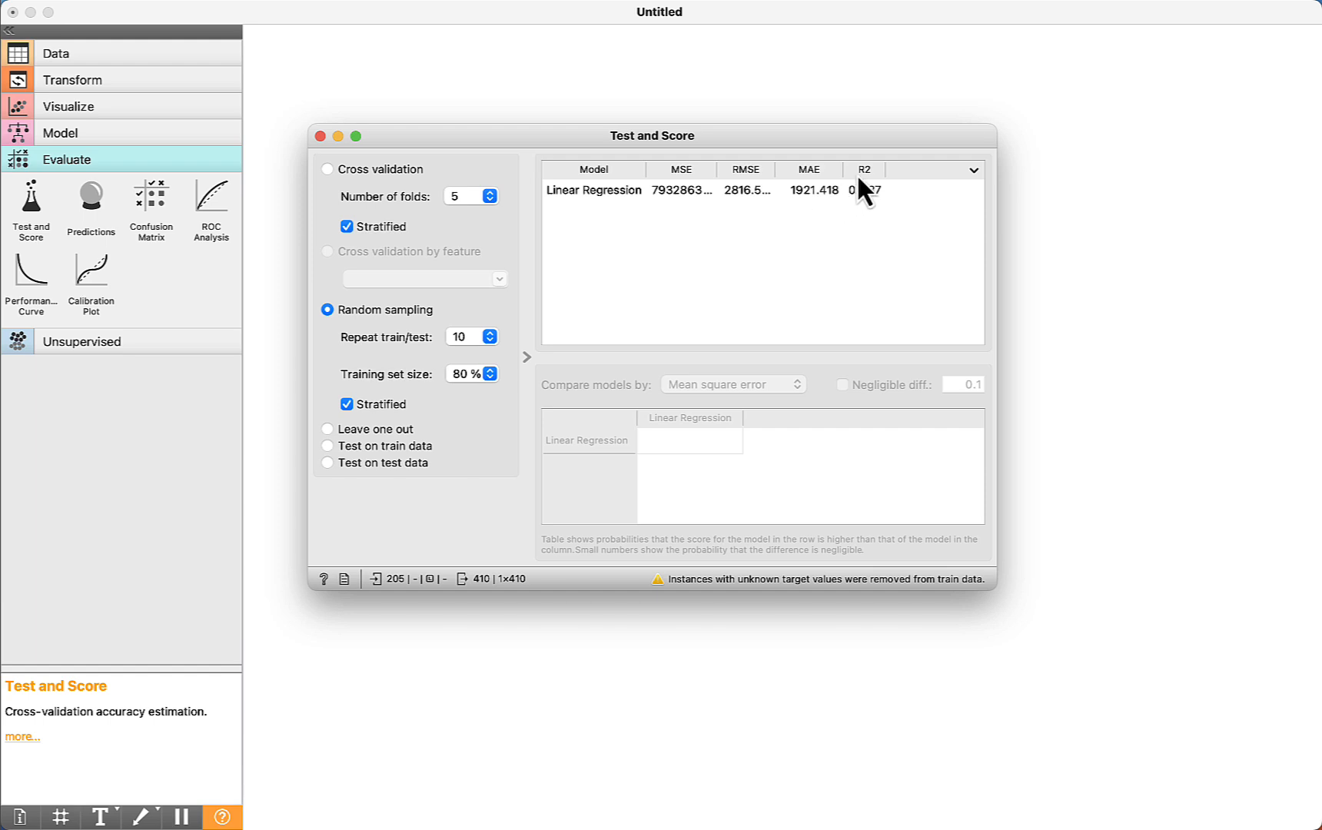
mouse_move(864, 191)
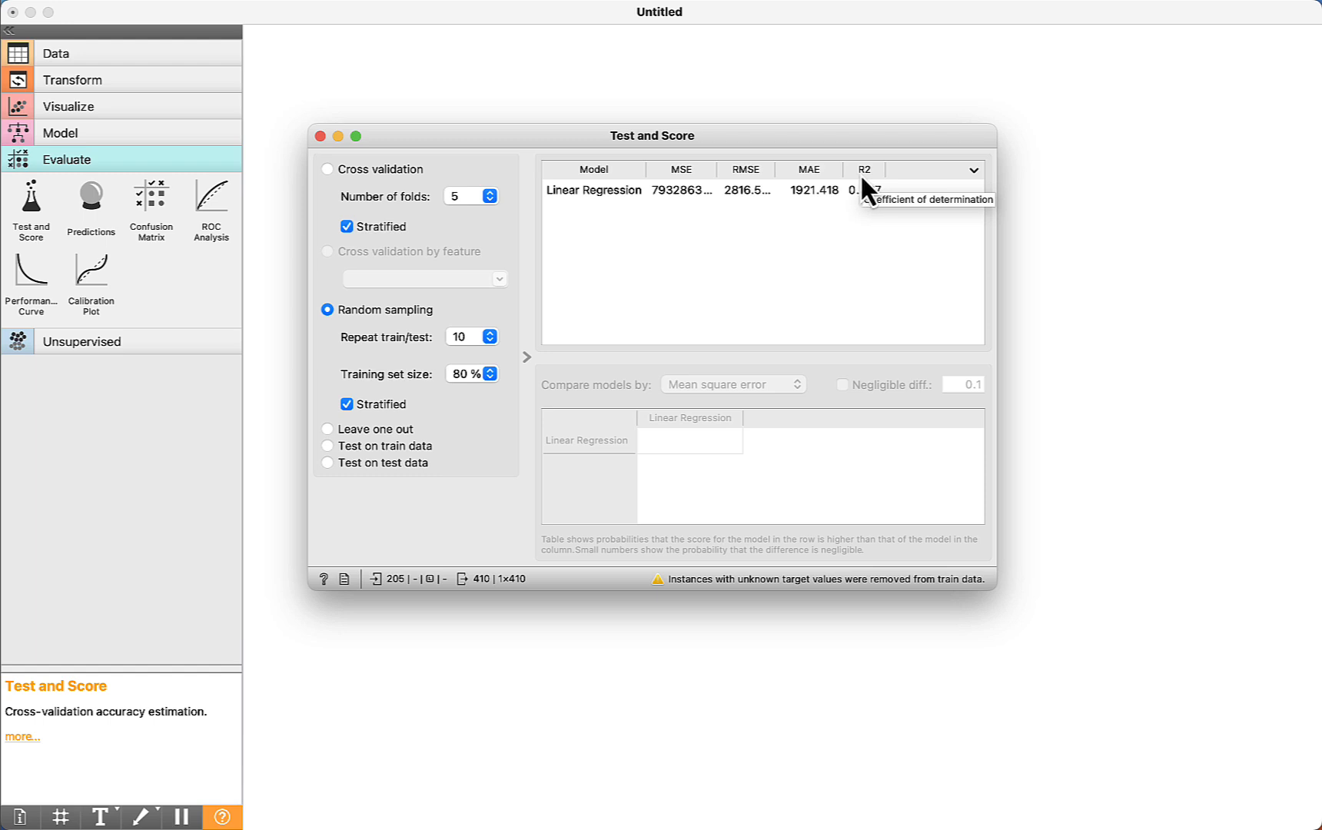
mouse_move(870, 189)
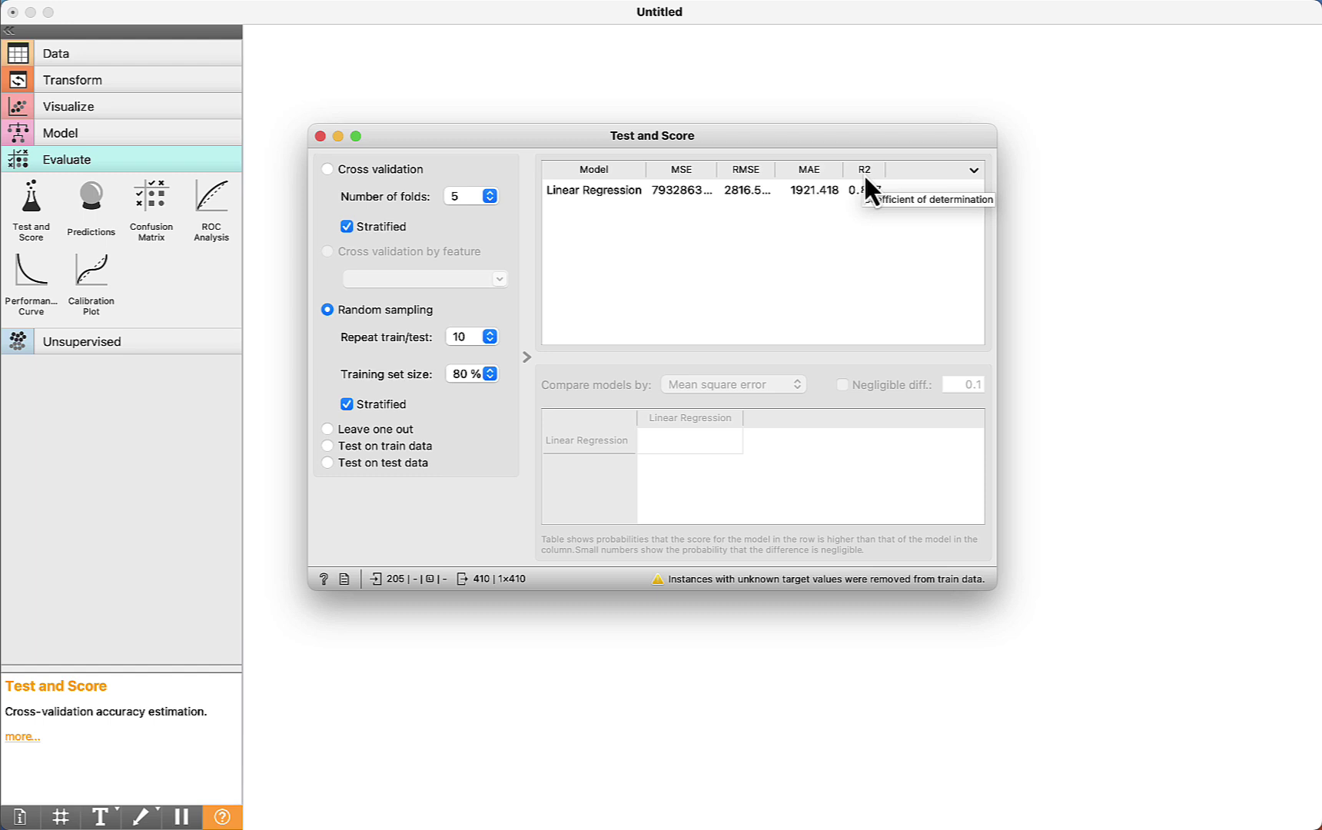
mouse_move(877, 202)
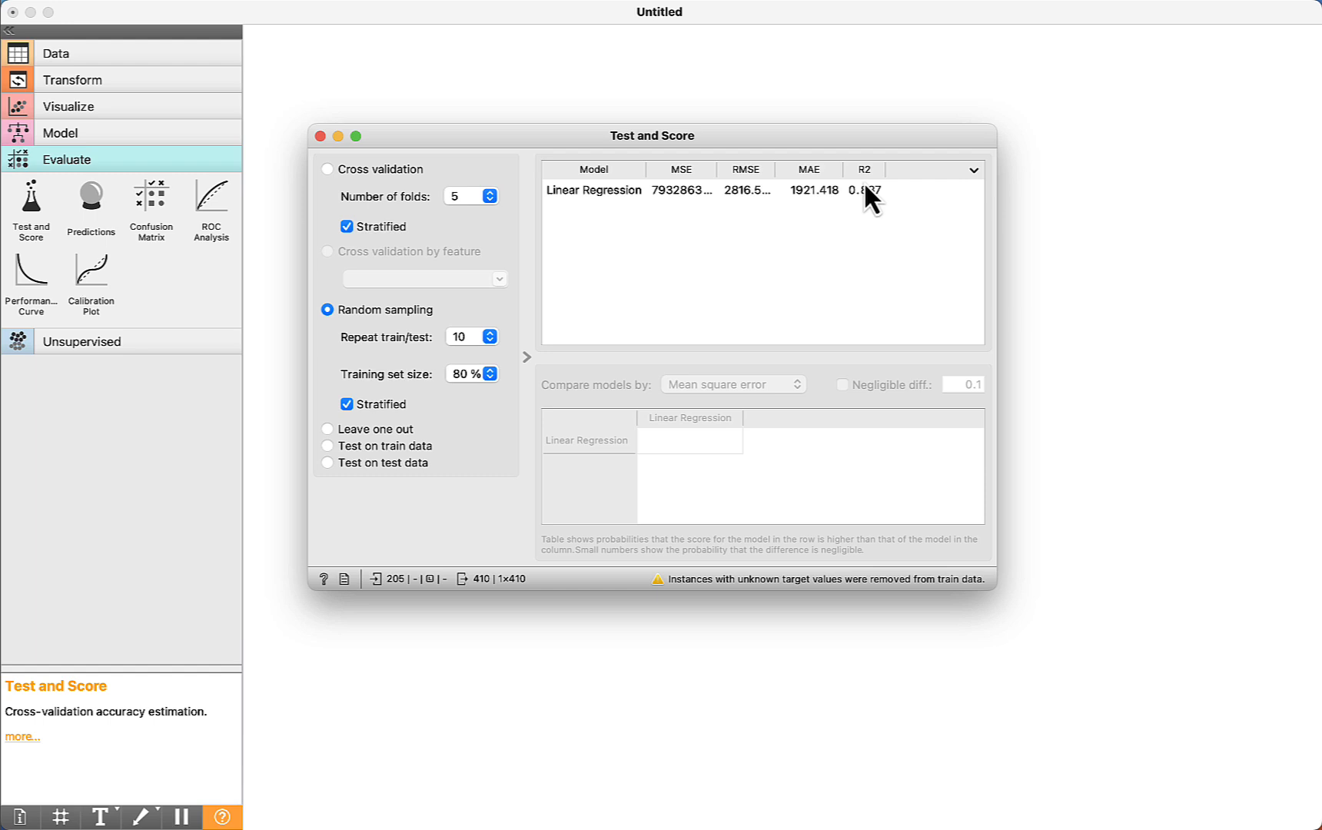
mouse_move(871, 209)
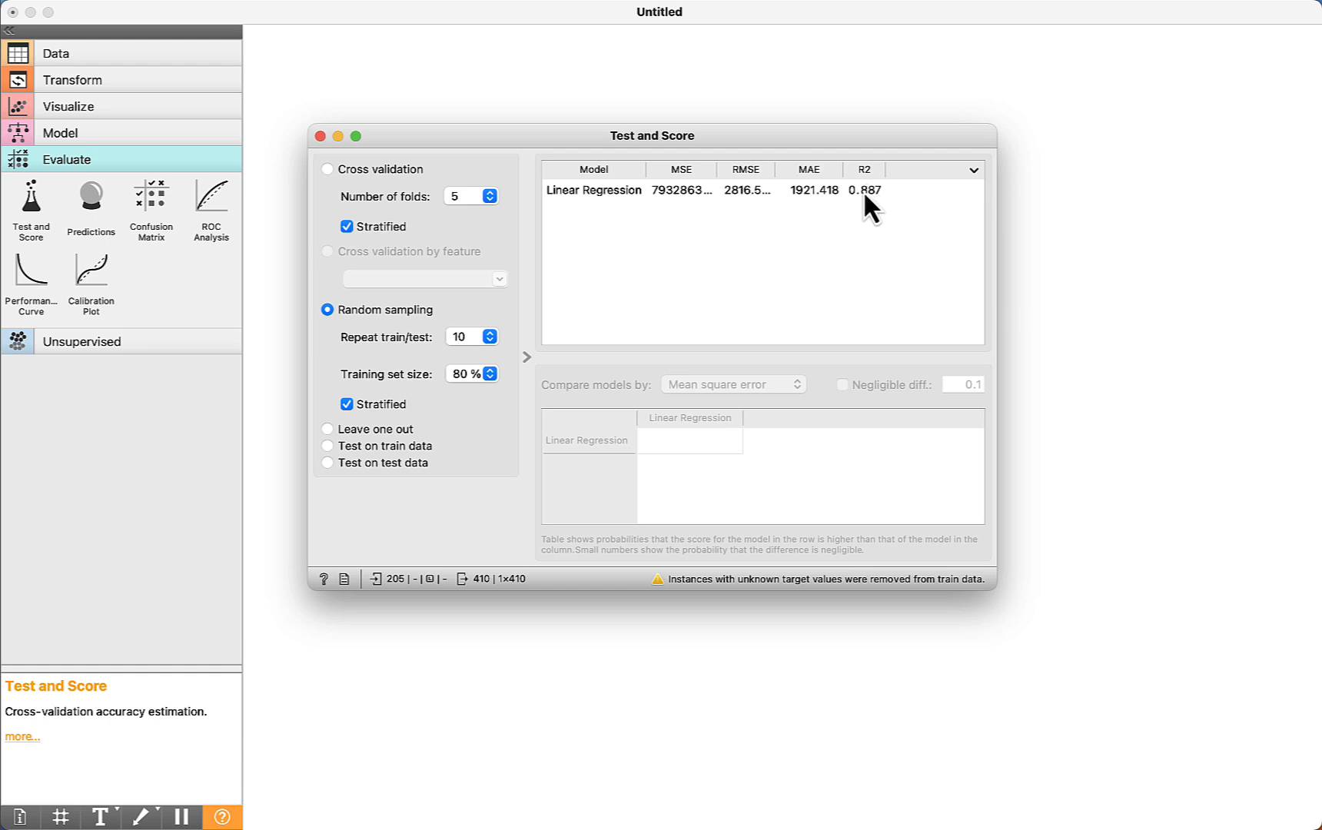
mouse_move(869, 216)
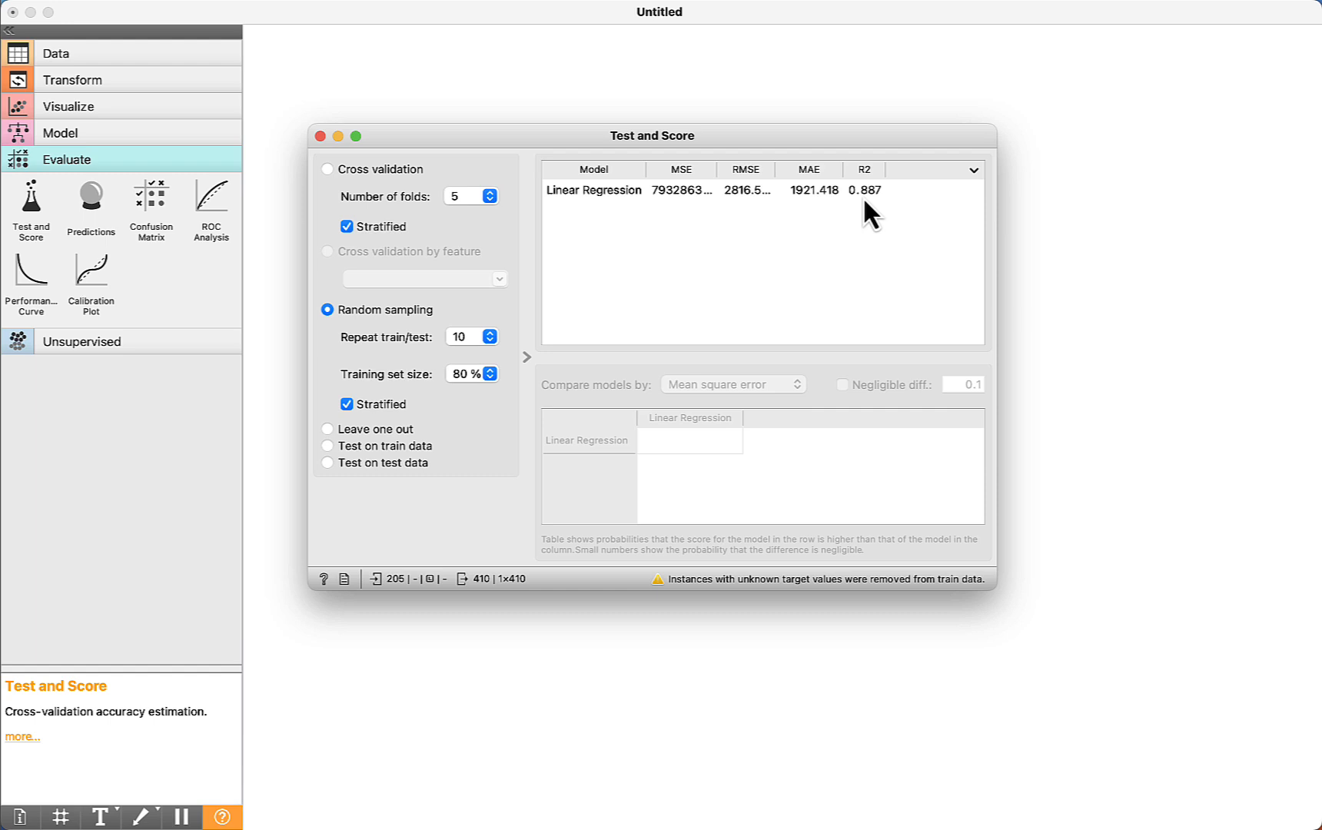
mouse_move(869, 202)
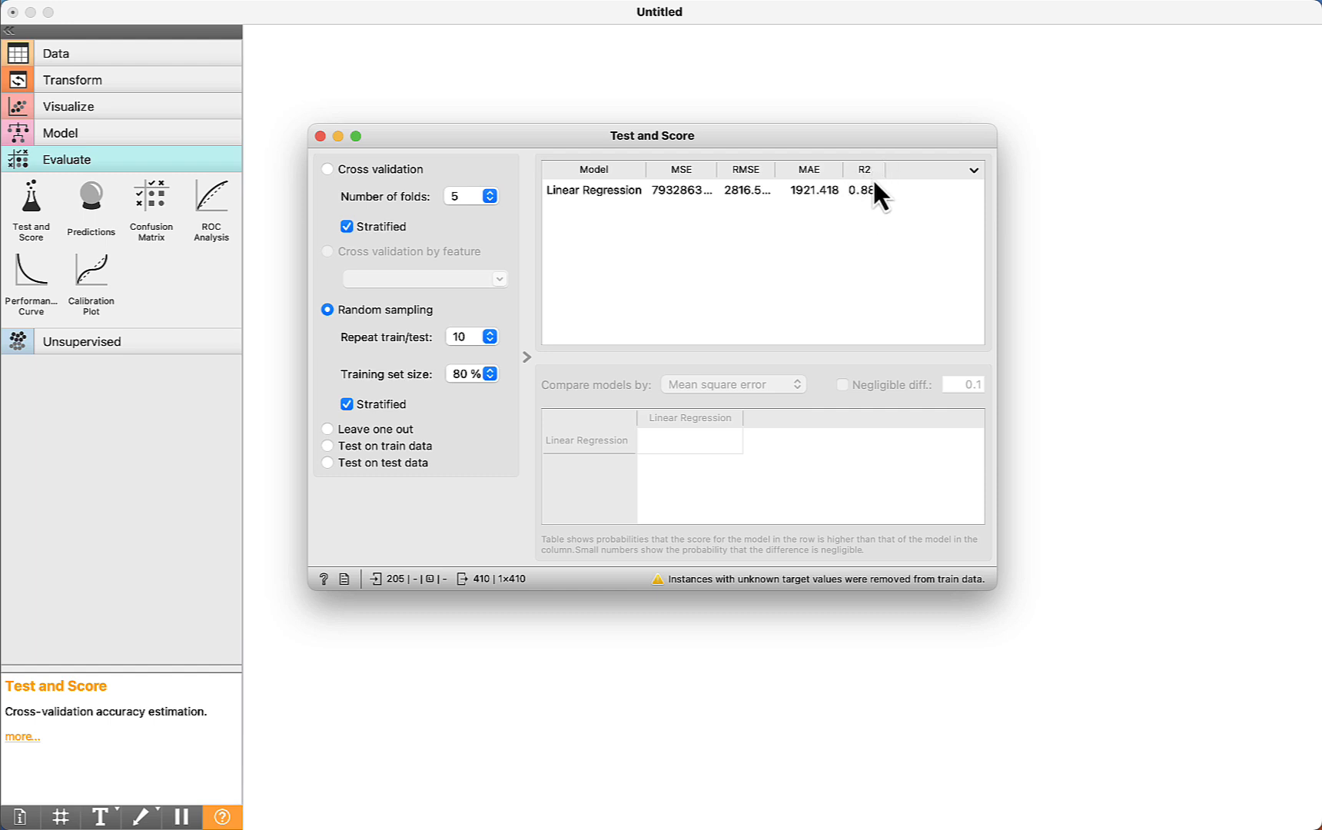
mouse_move(864, 213)
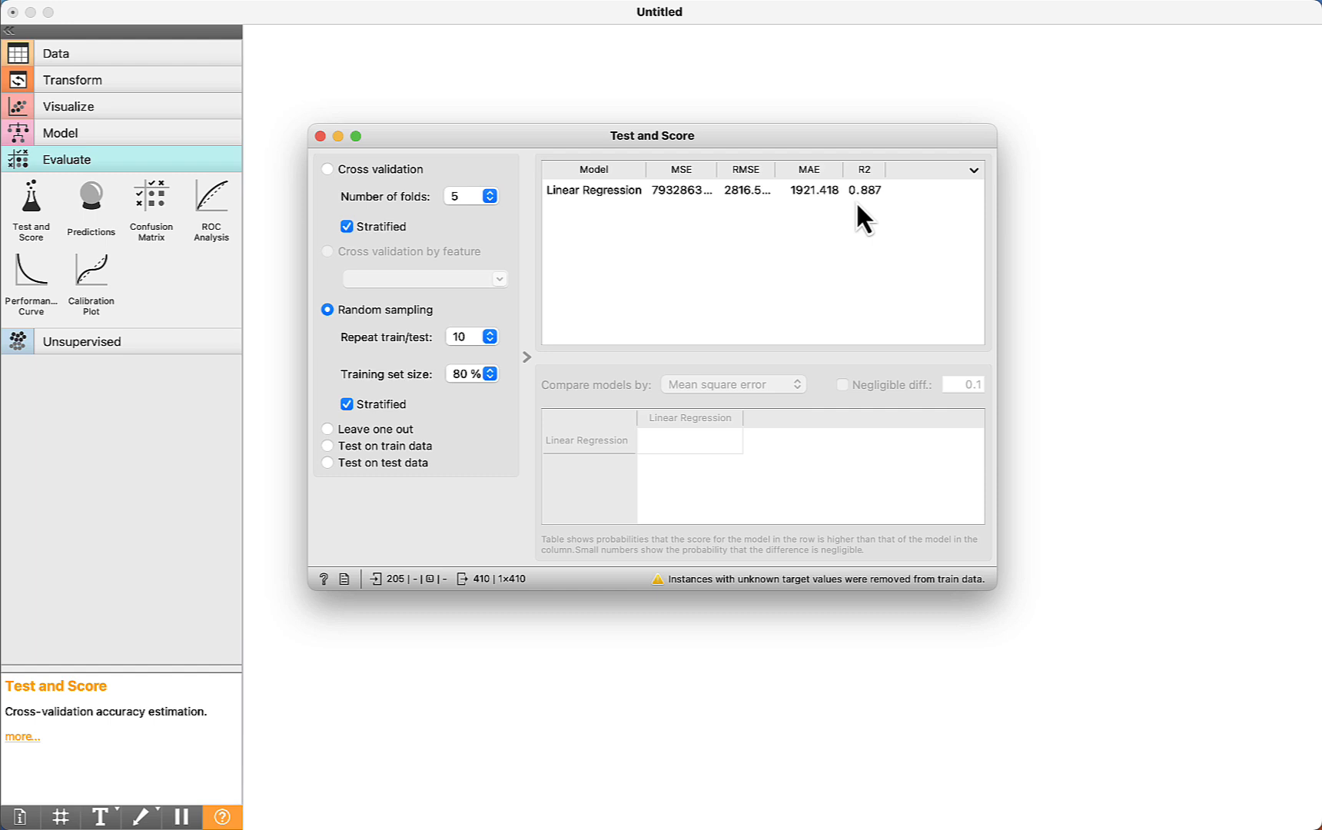
mouse_move(842, 210)
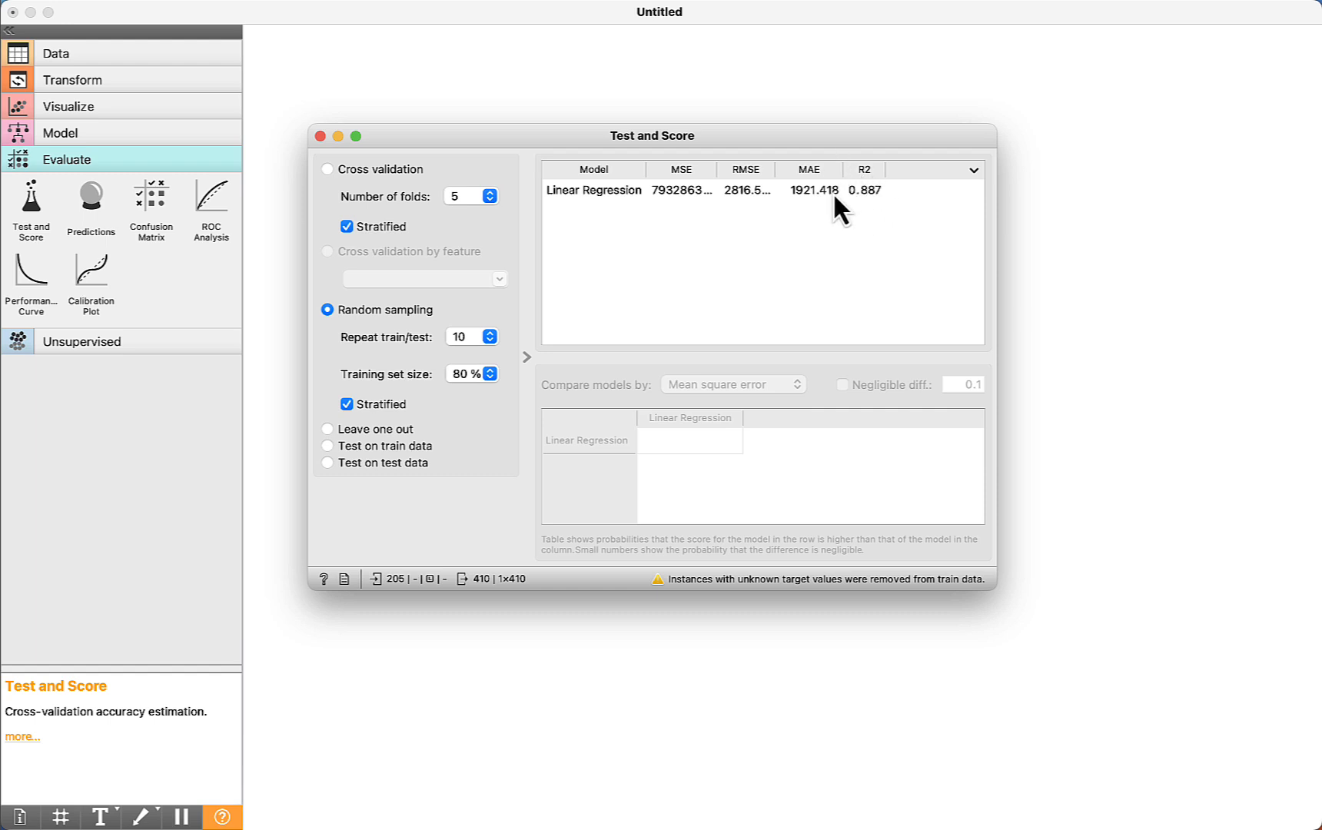
mouse_move(869, 215)
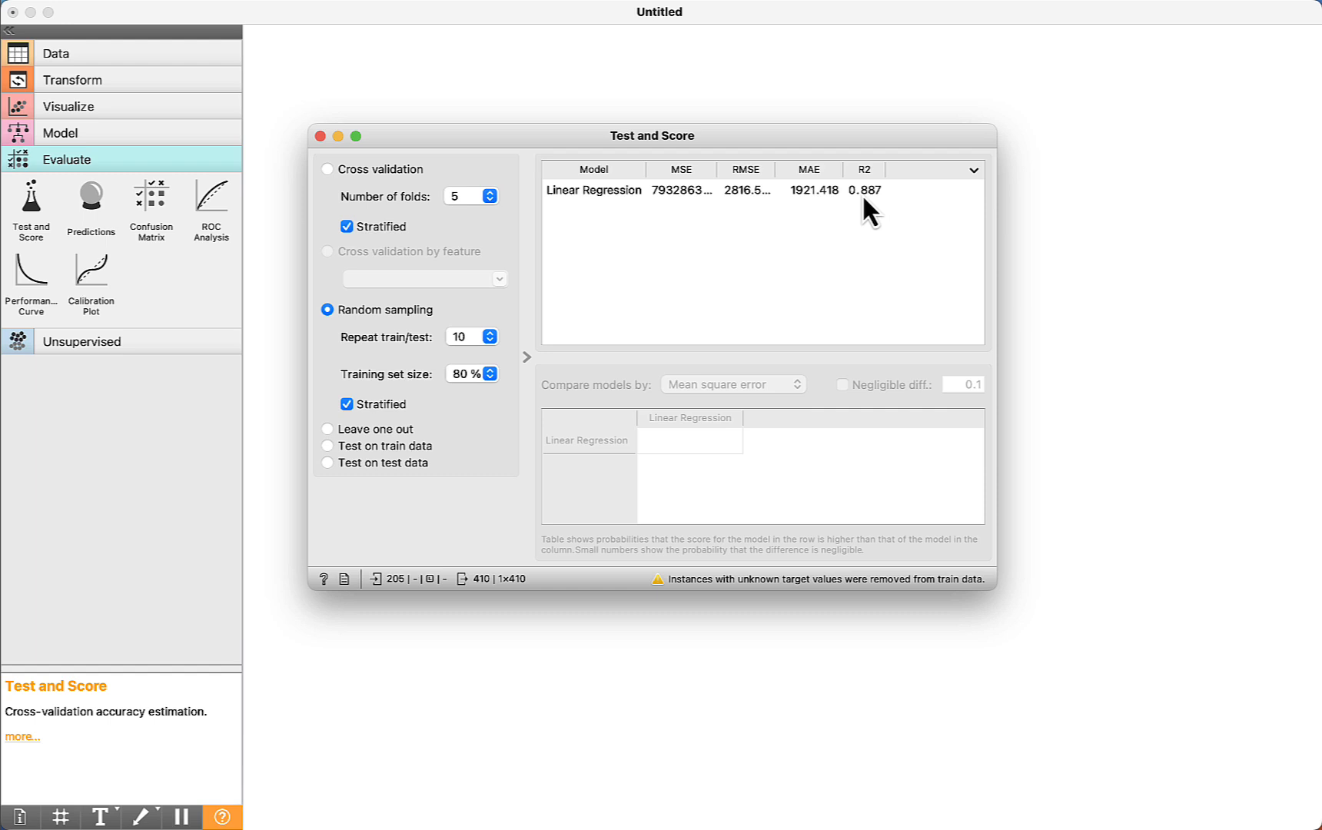
mouse_move(385, 307)
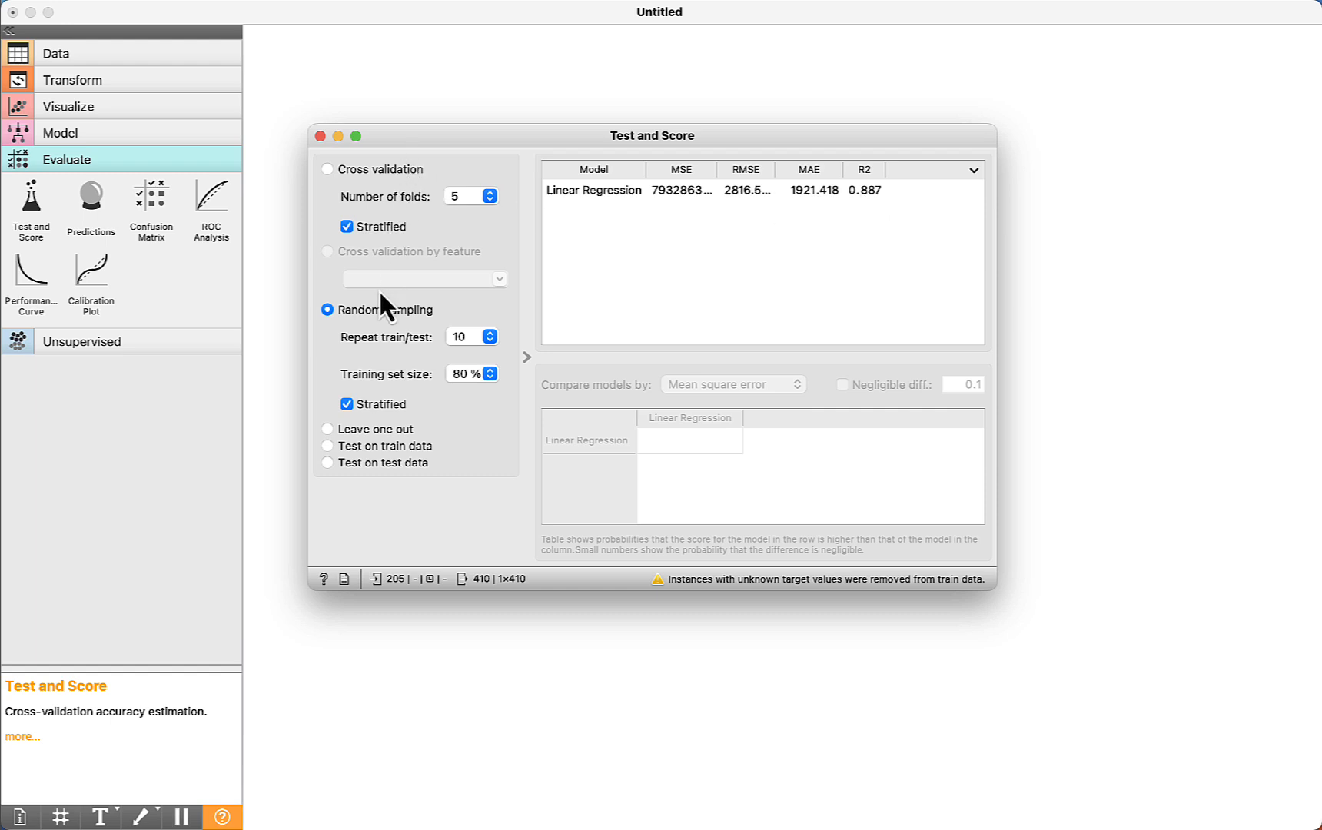
mouse_move(378, 187)
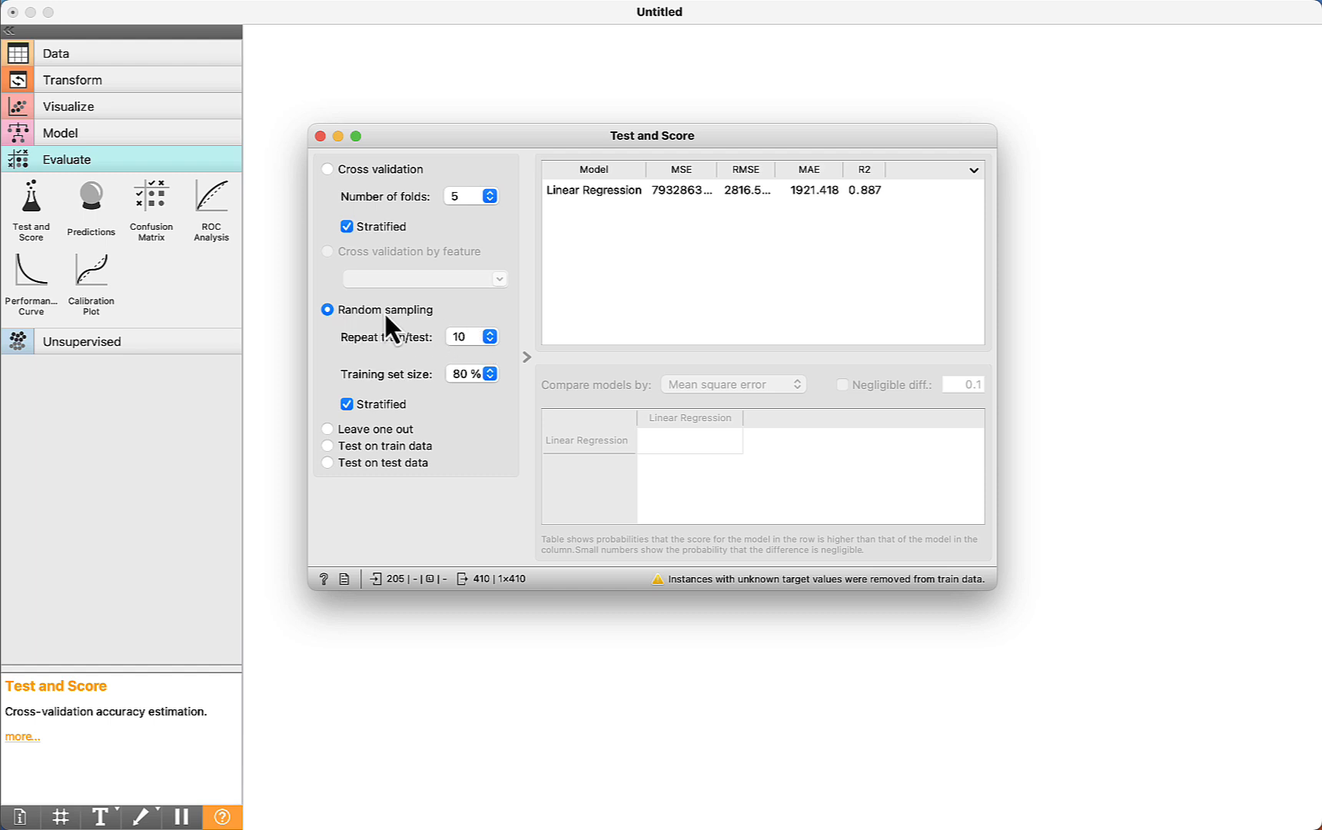
mouse_move(442, 396)
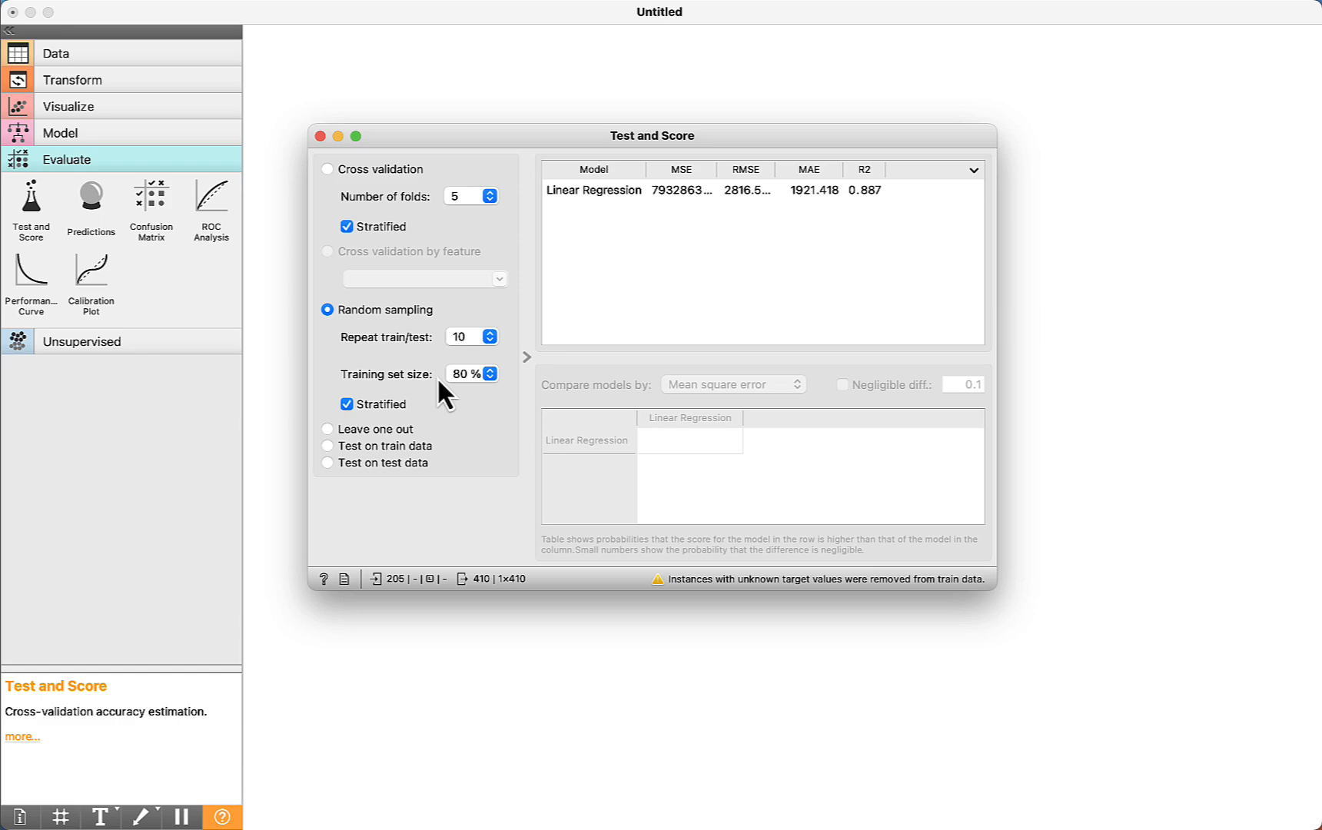
- Close the Test and Score results window
click(320, 136)
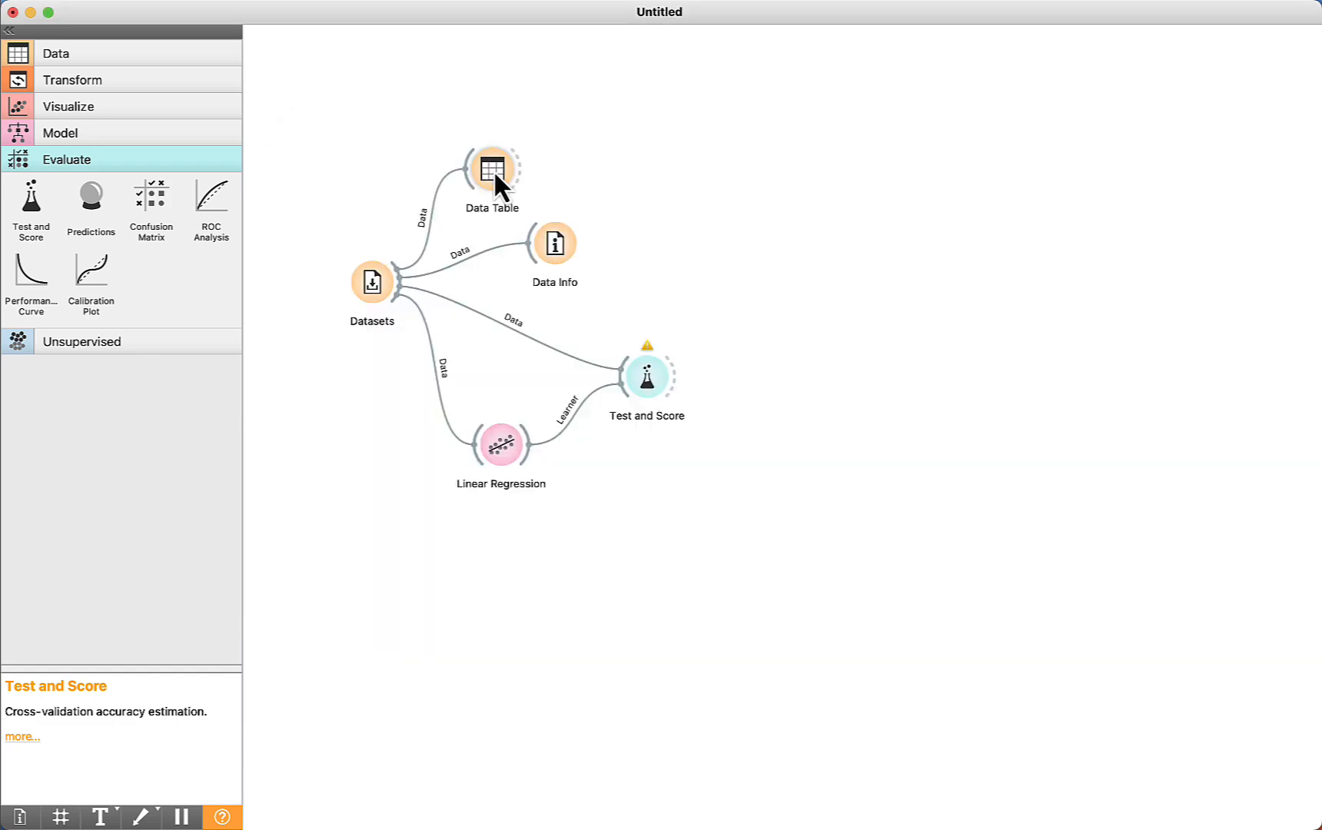
- Browse the car data columns in the Data Table, then close it
double_click(493, 170)
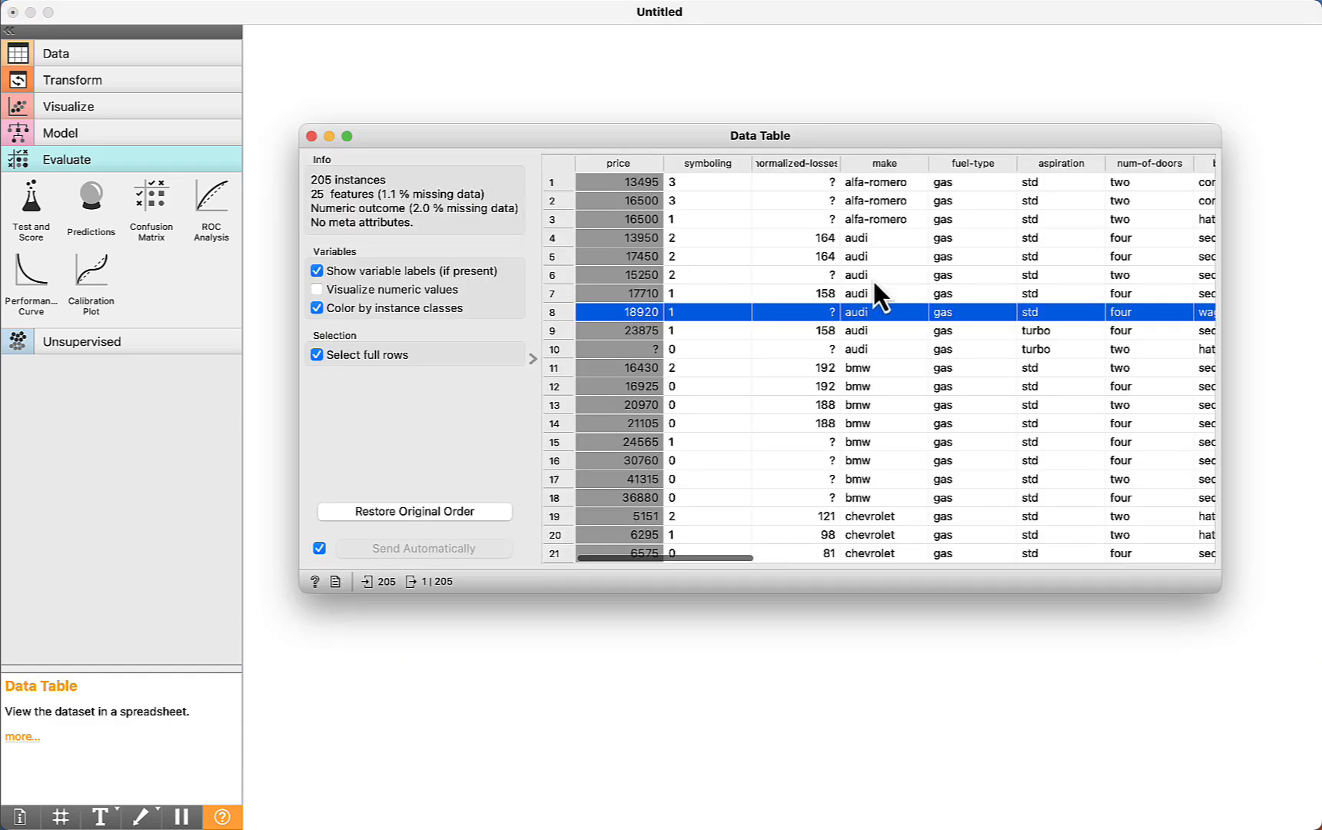
scroll(right, 3)
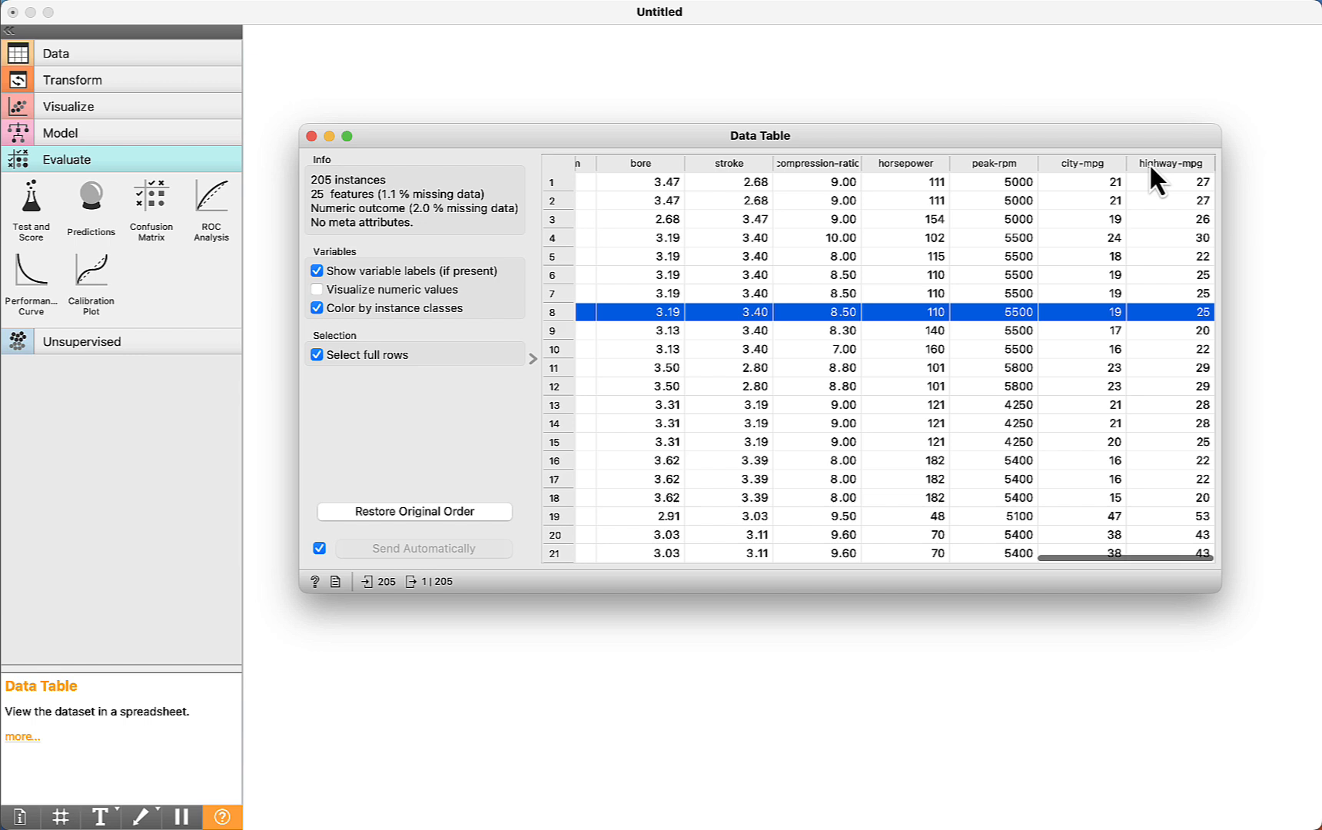
mouse_move(1057, 195)
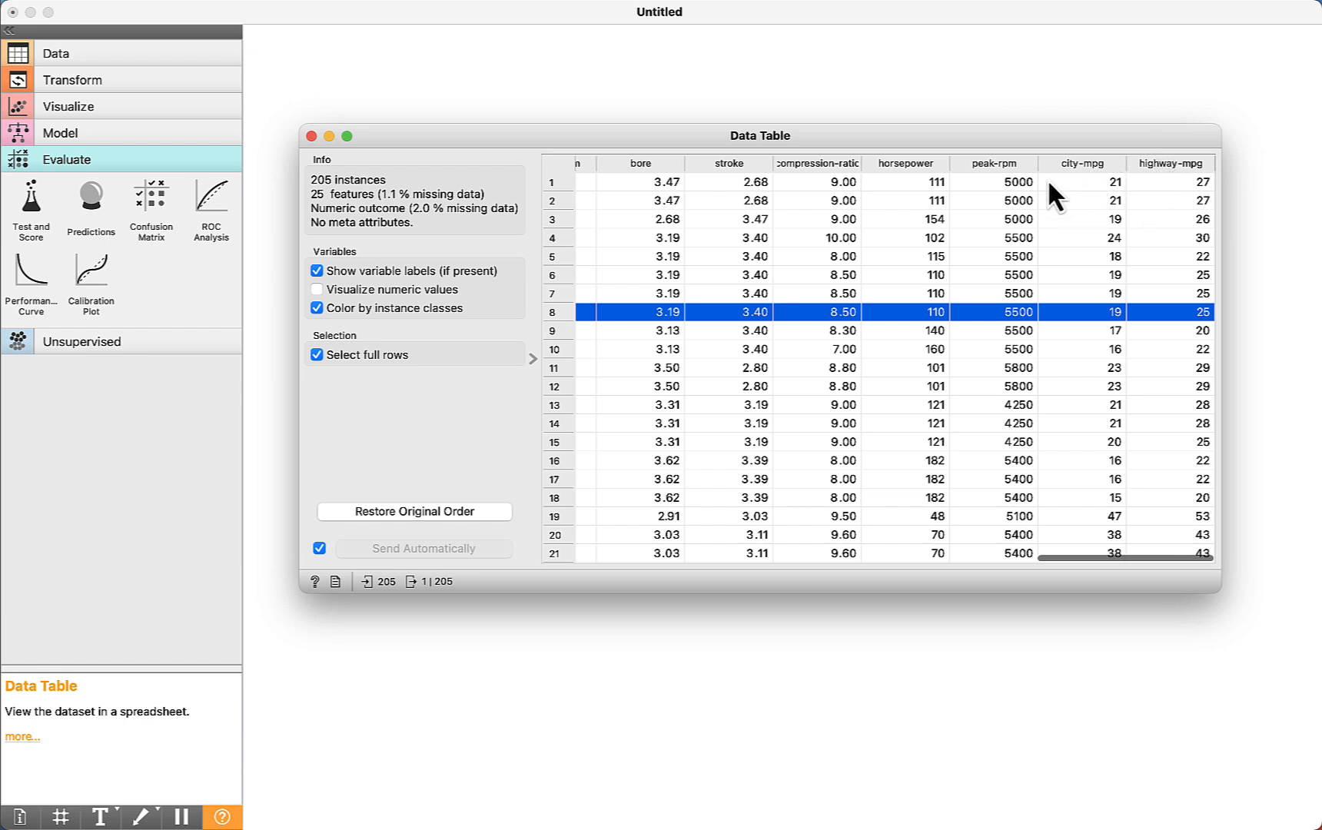
mouse_move(829, 148)
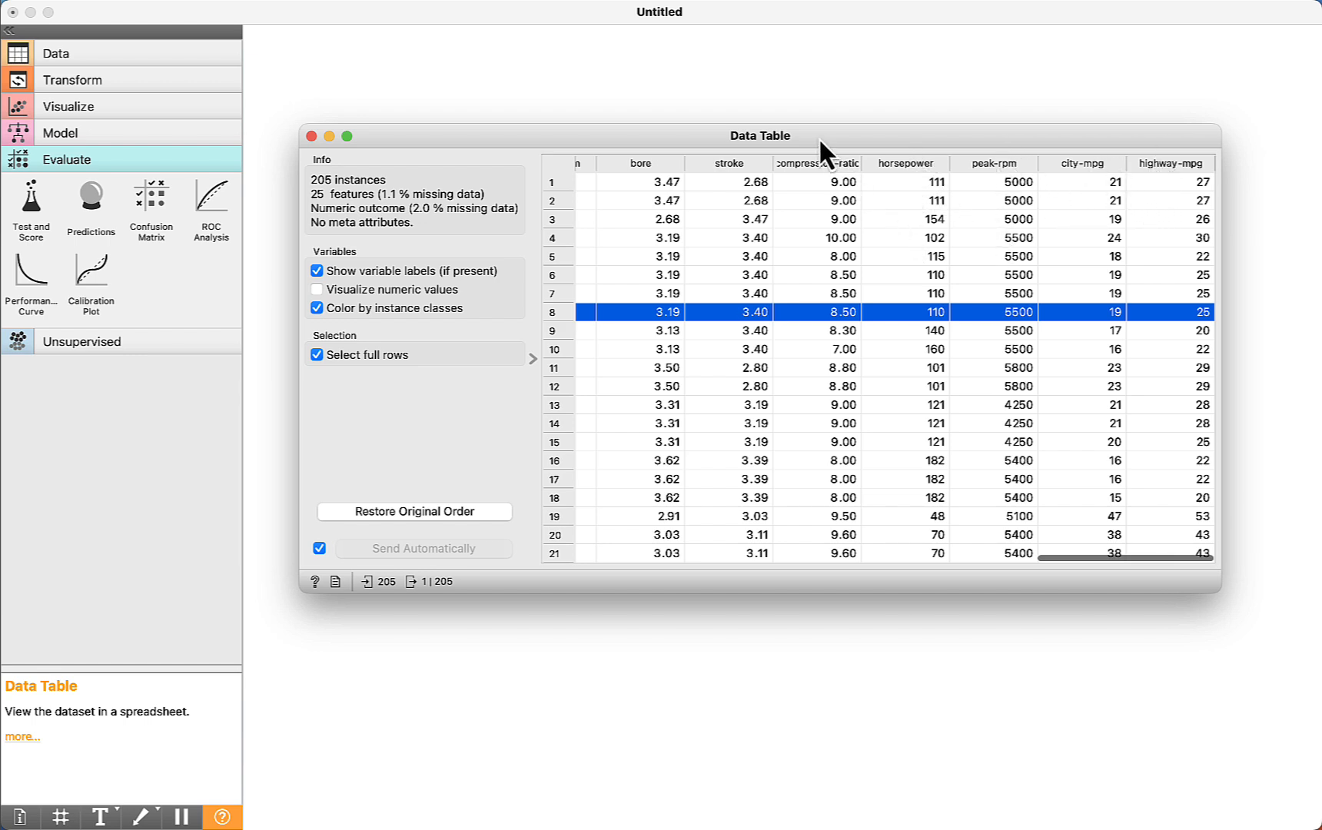
mouse_move(742, 302)
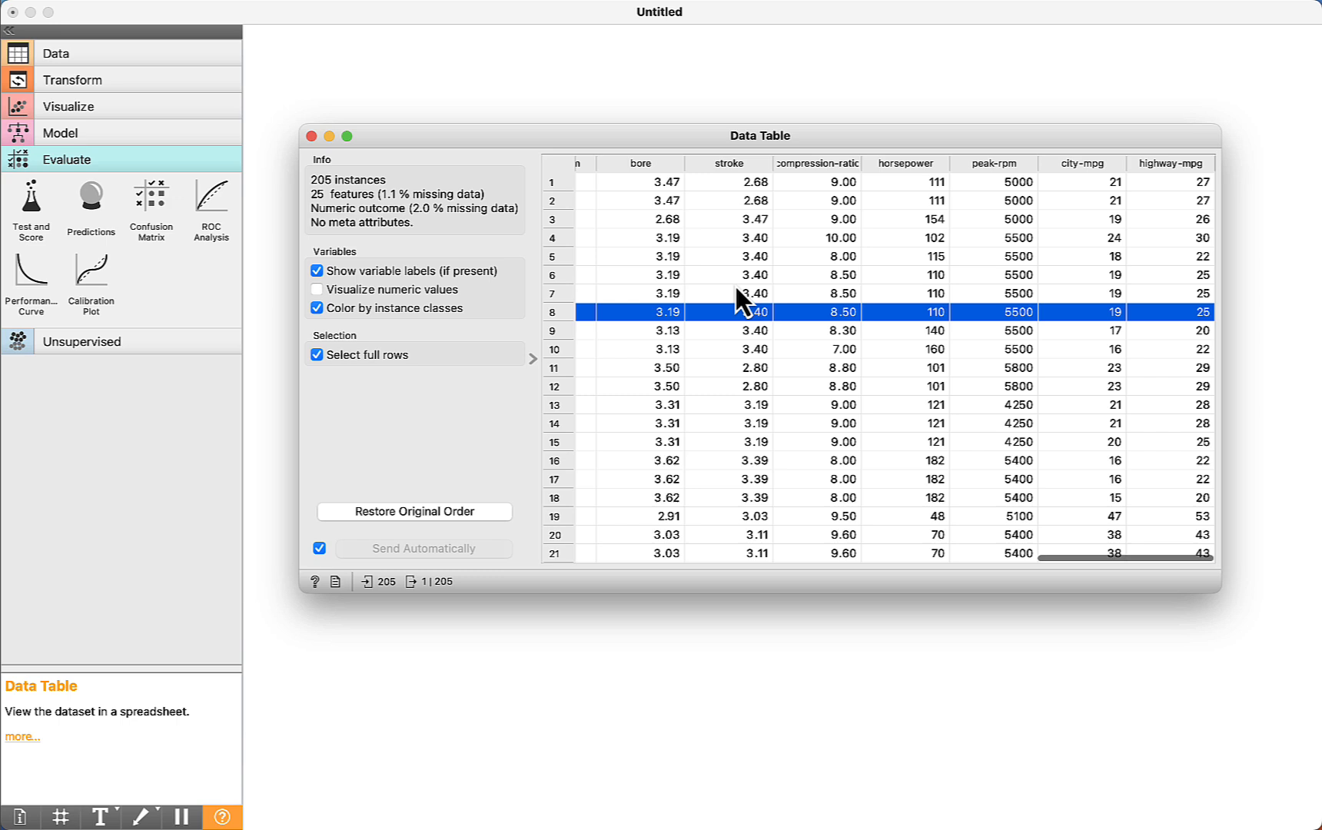
click(30, 202)
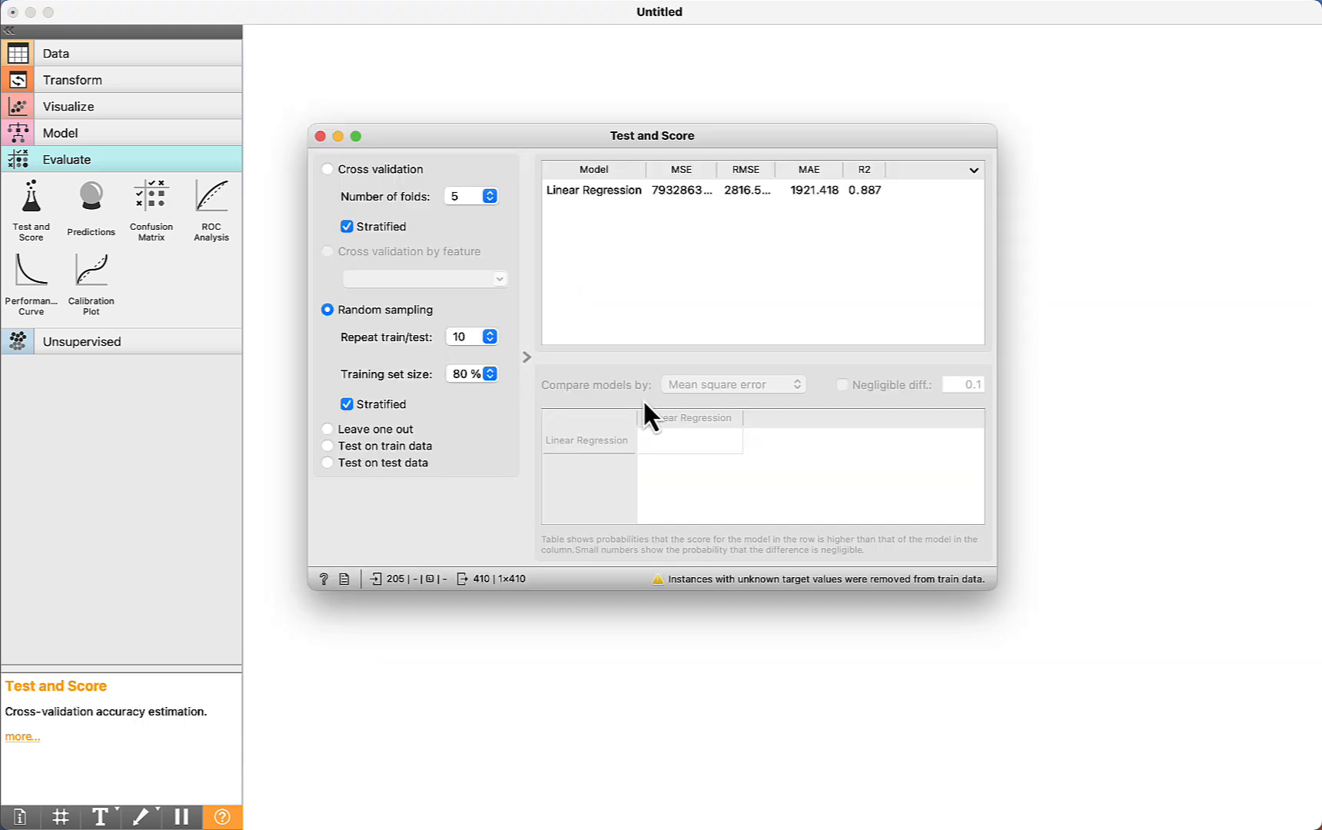
mouse_move(818, 191)
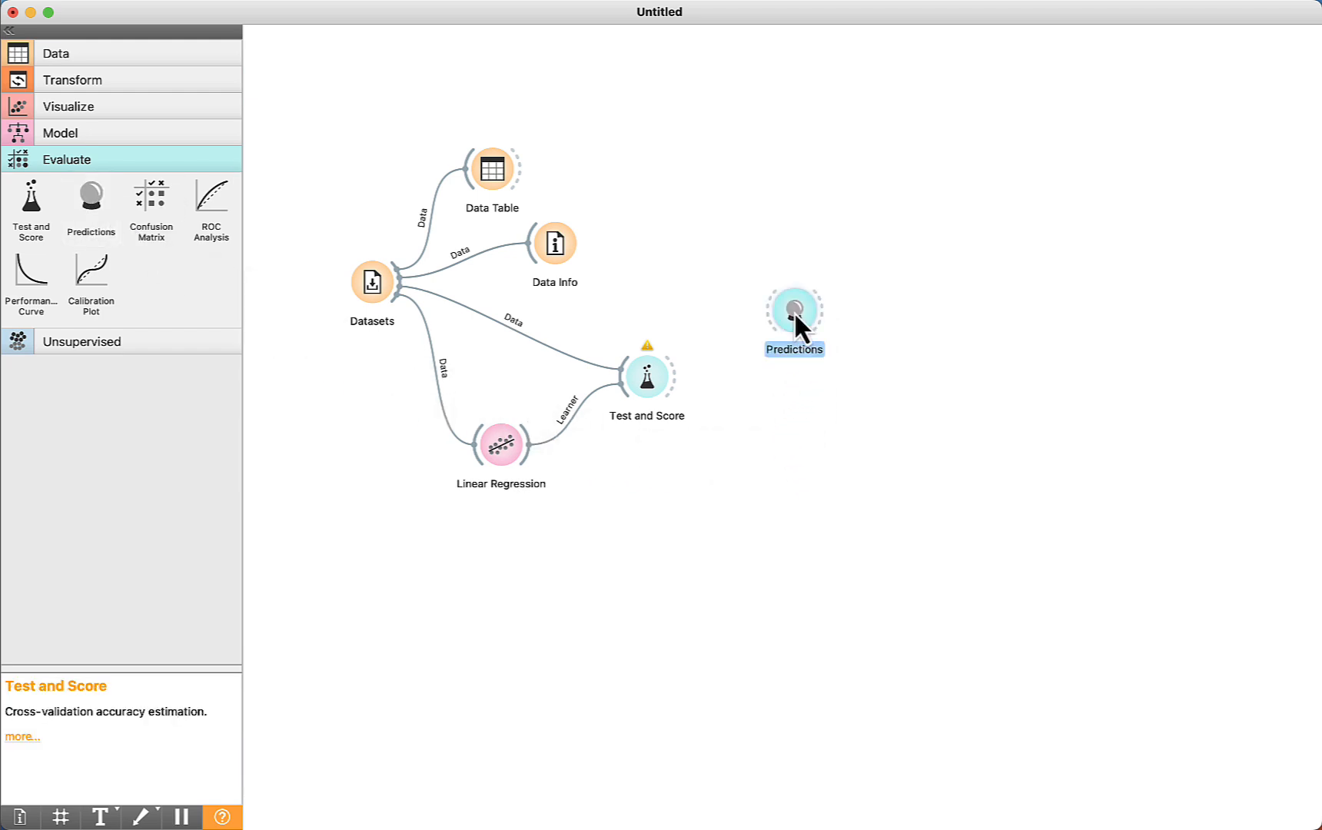
mouse_move(544, 492)
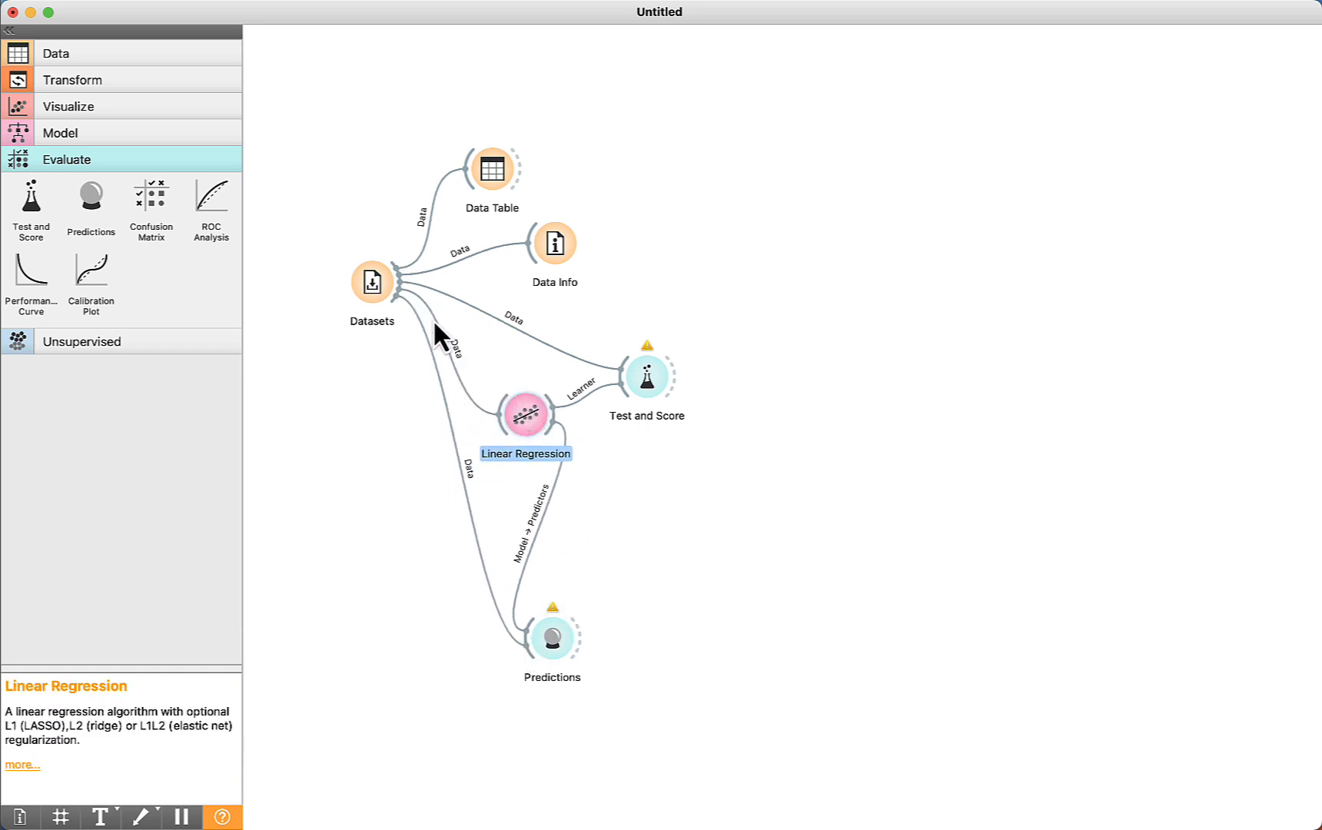
mouse_move(438, 371)
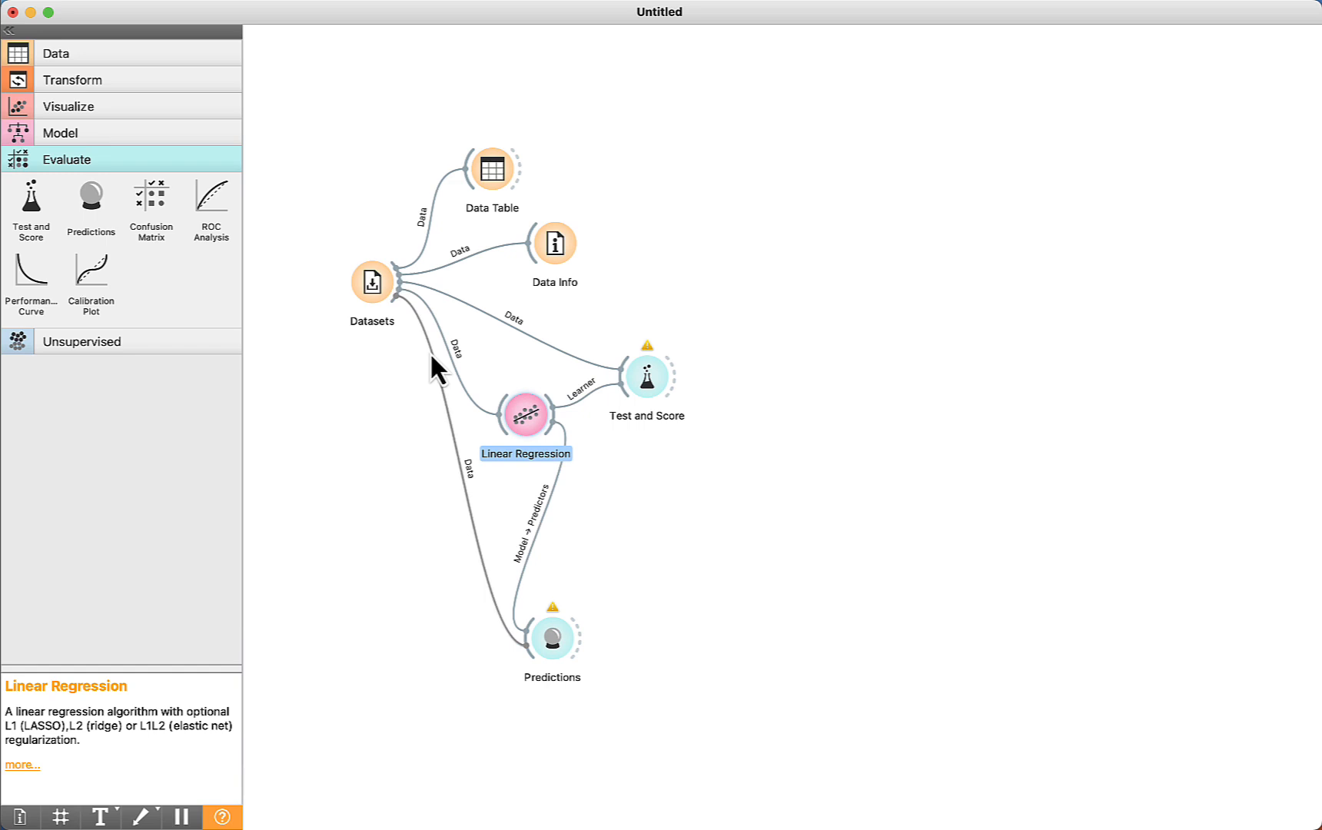
mouse_move(526, 414)
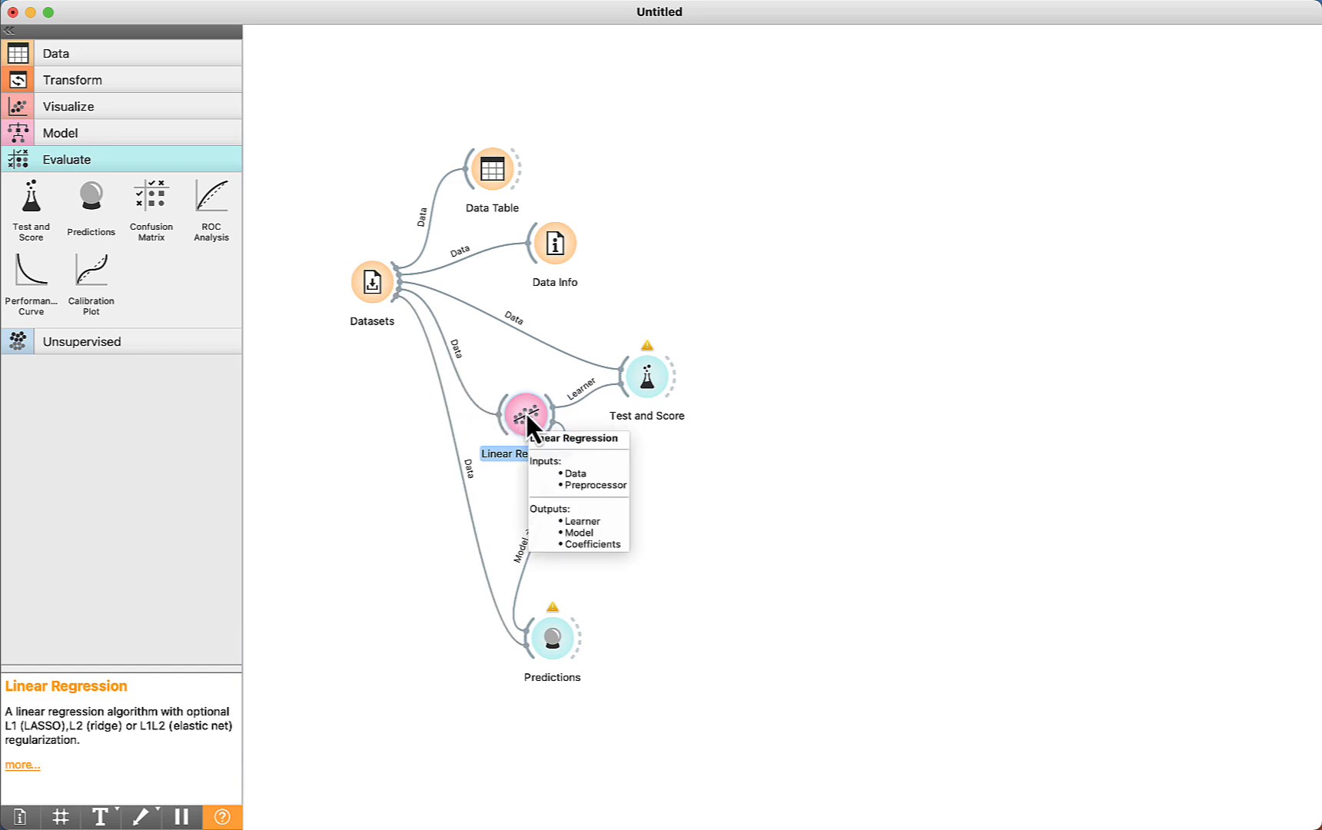
mouse_move(537, 444)
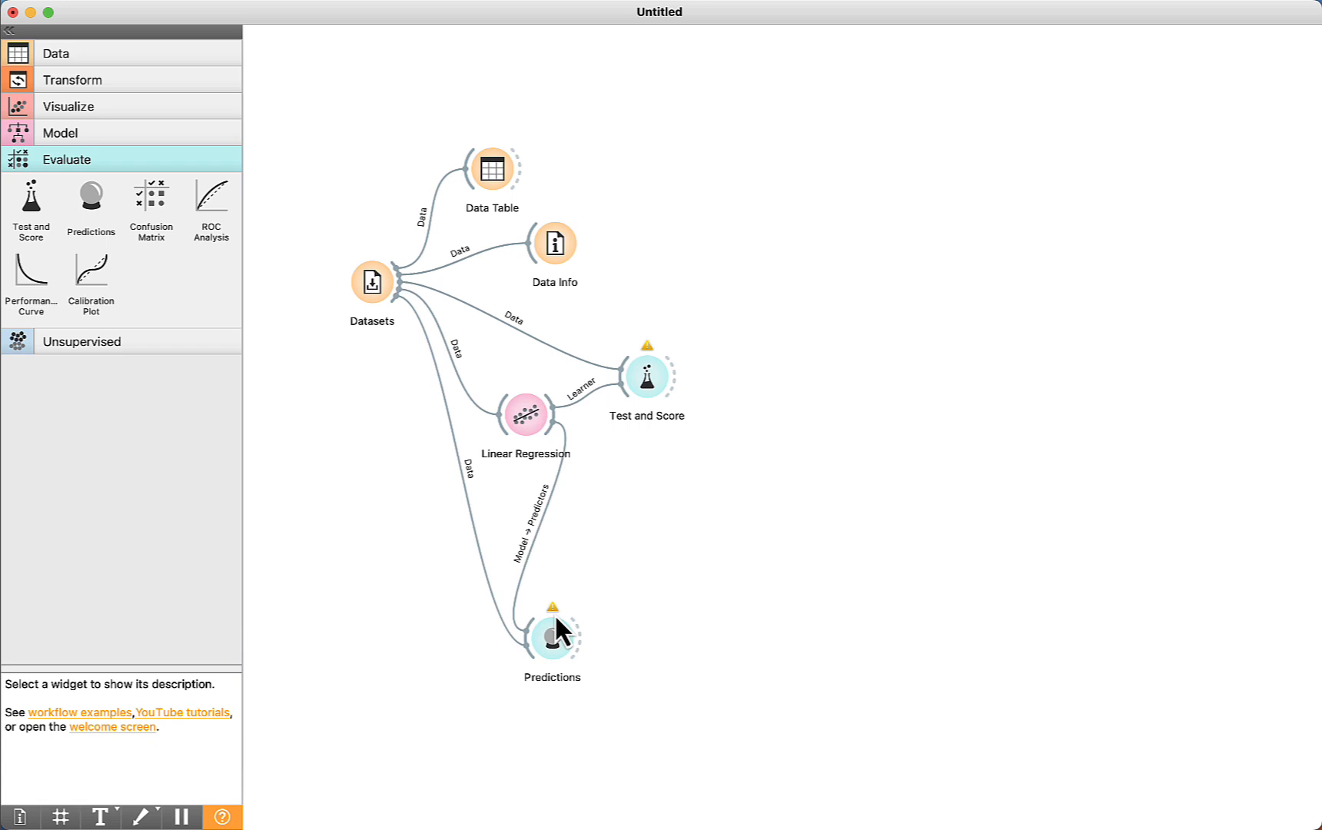
mouse_move(555, 606)
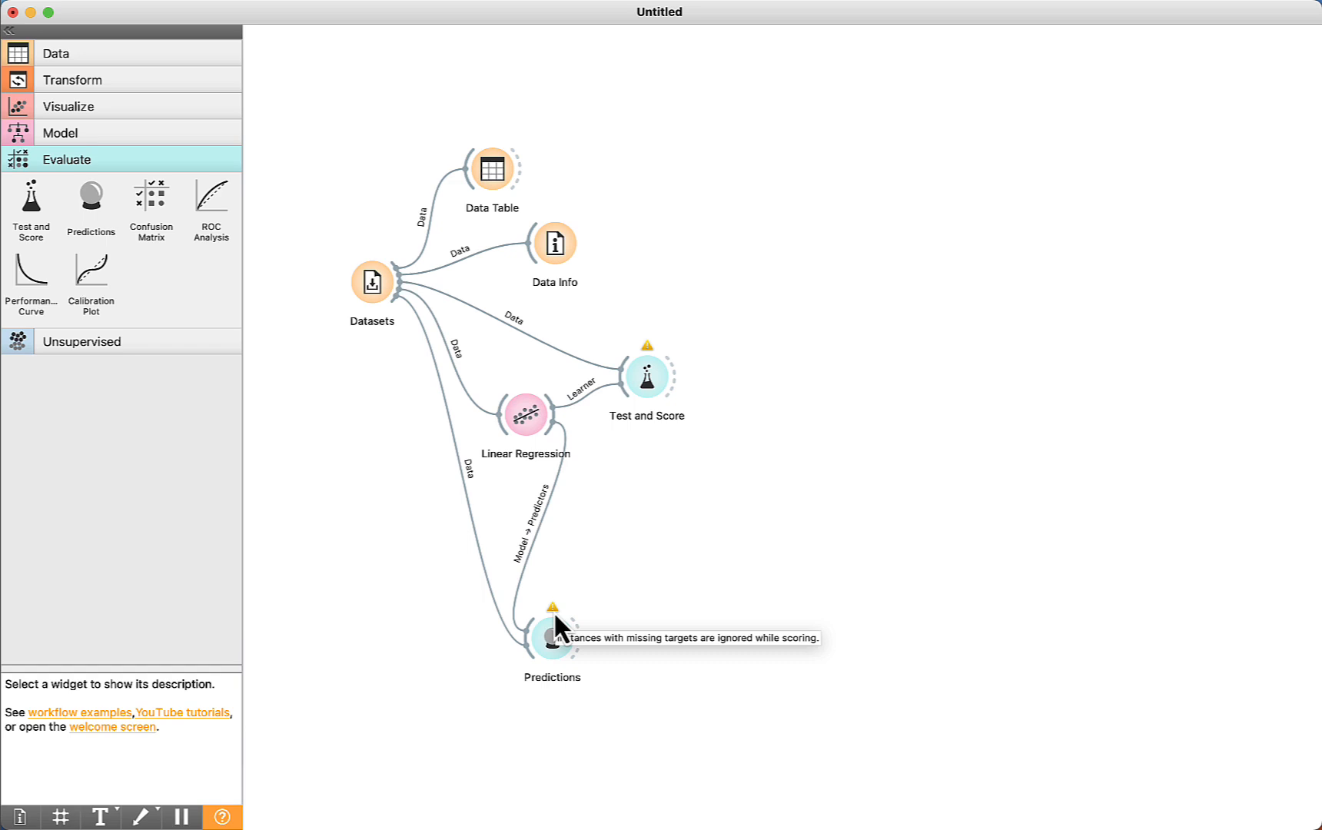
mouse_move(552, 637)
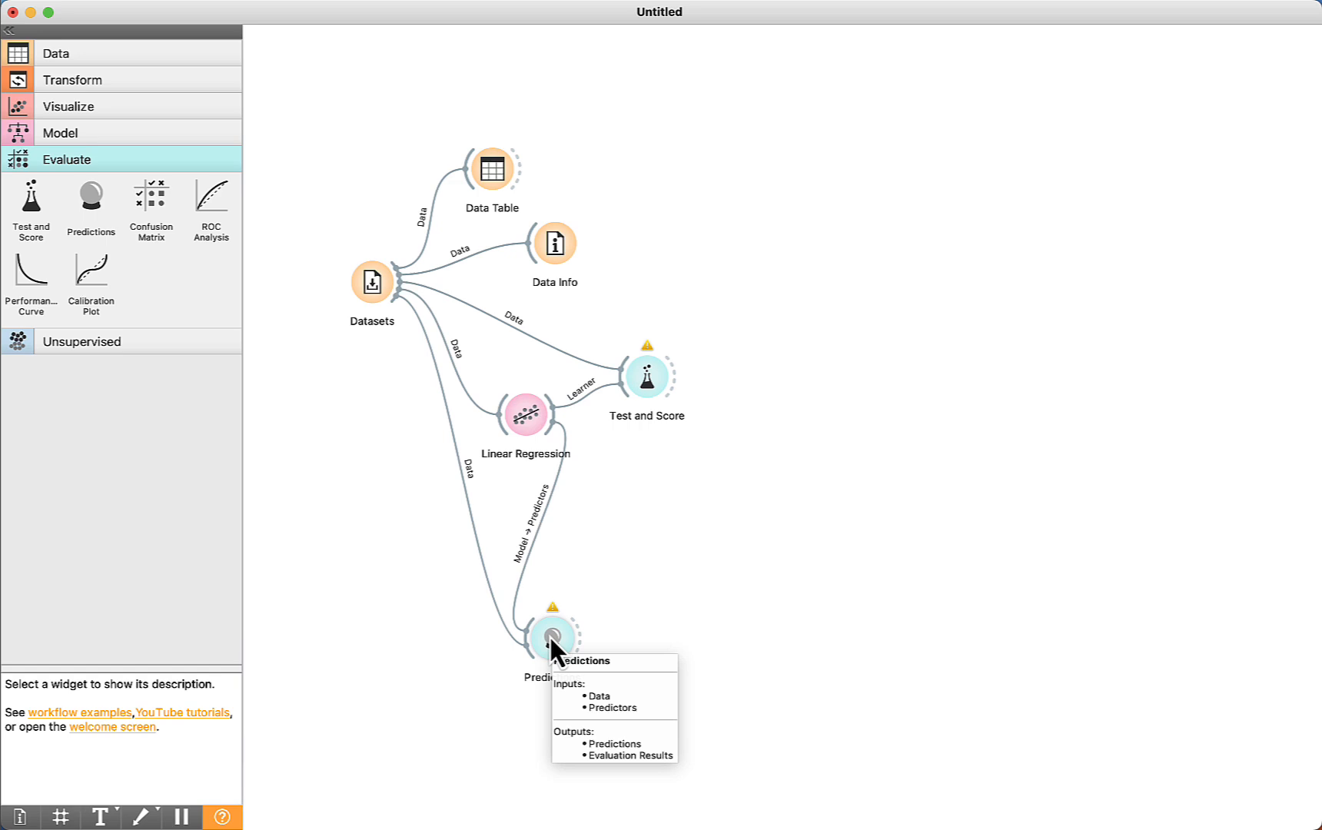
- Open the Predictions widget to view per-car predictions with R2 0.968
double_click(552, 636)
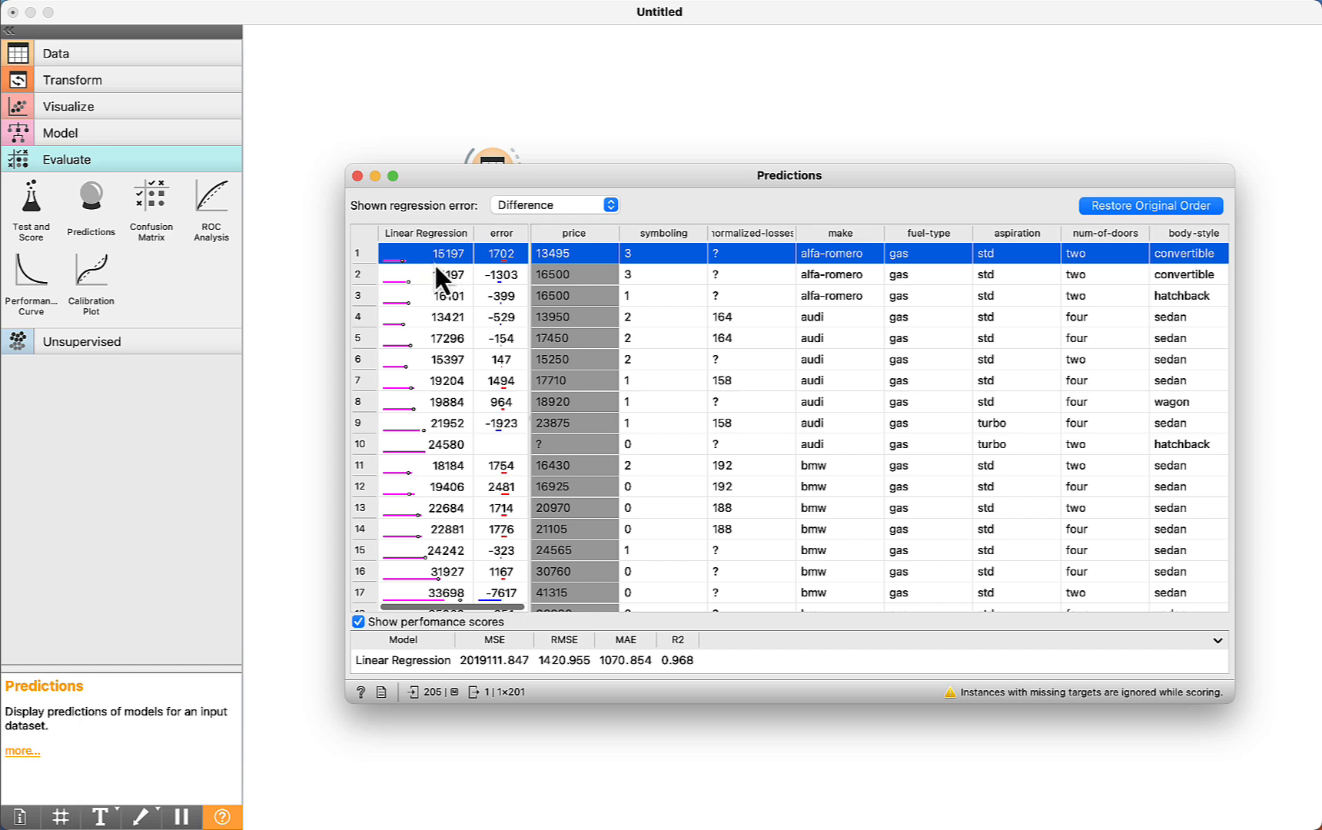
mouse_move(503, 278)
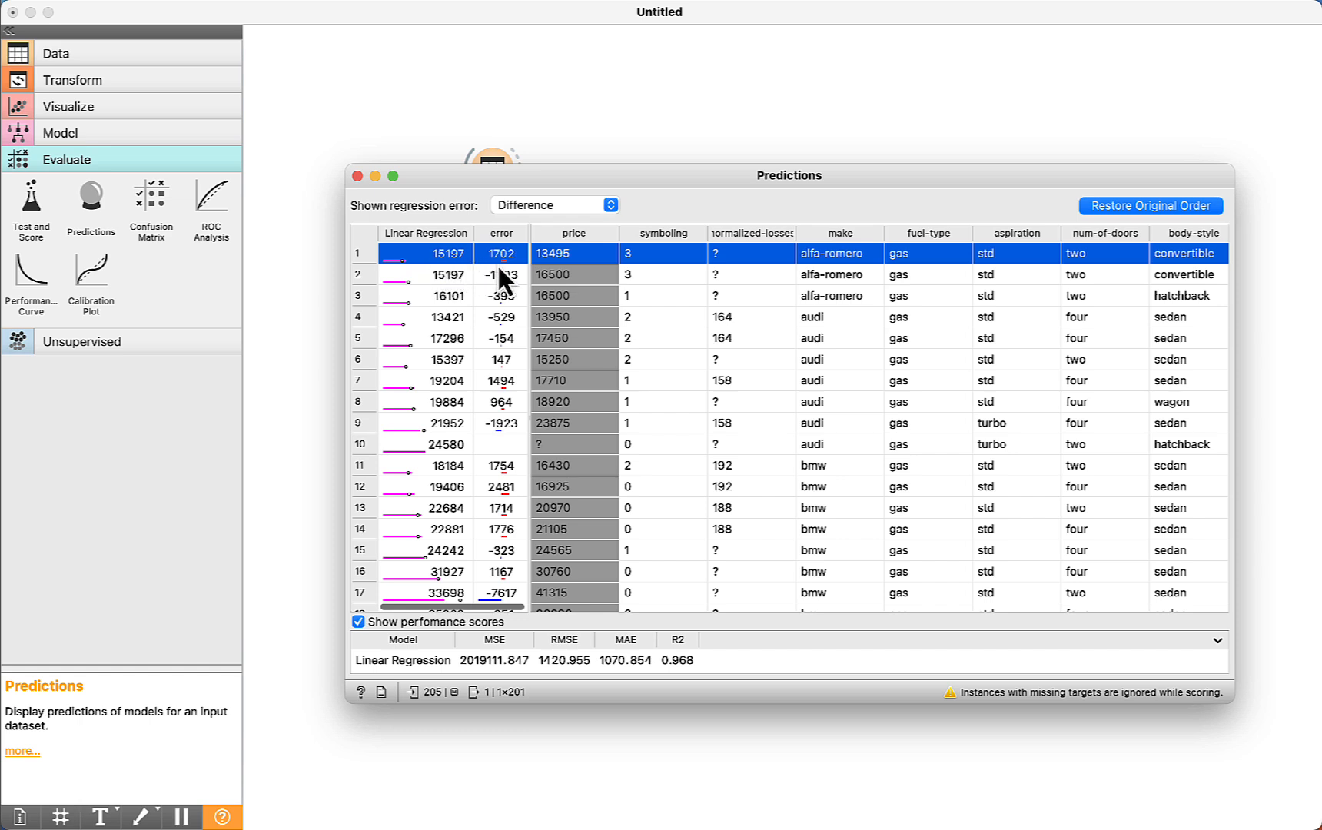
mouse_move(496, 269)
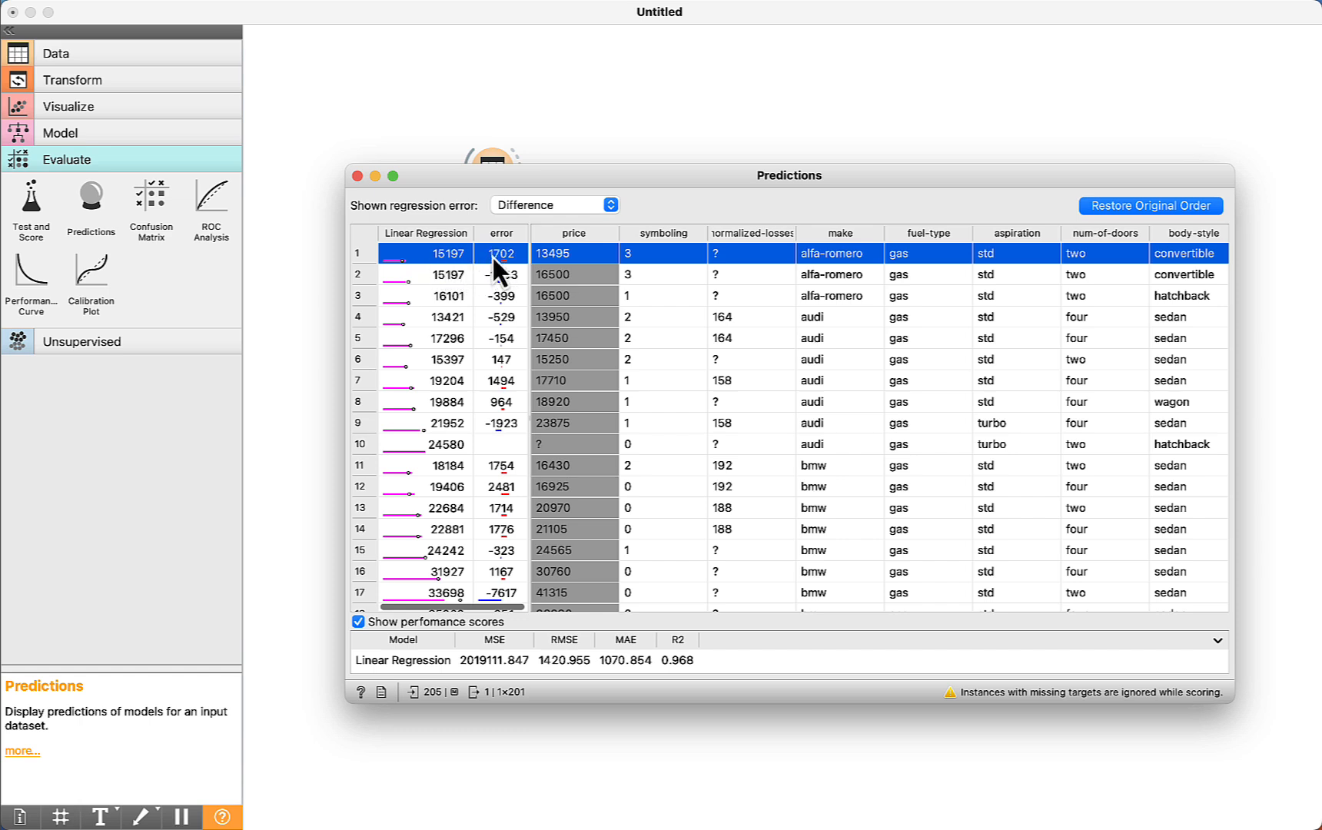
mouse_move(536, 295)
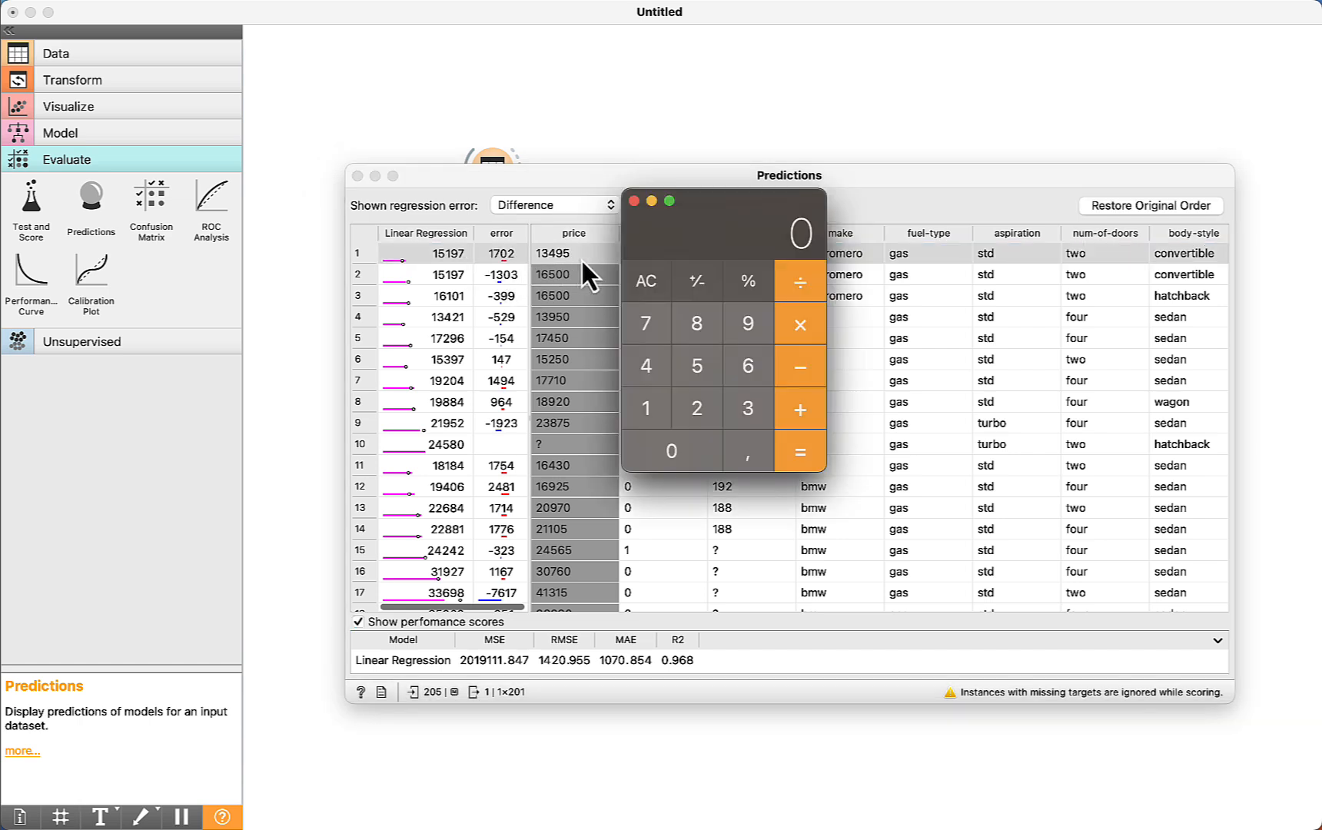
mouse_move(659, 426)
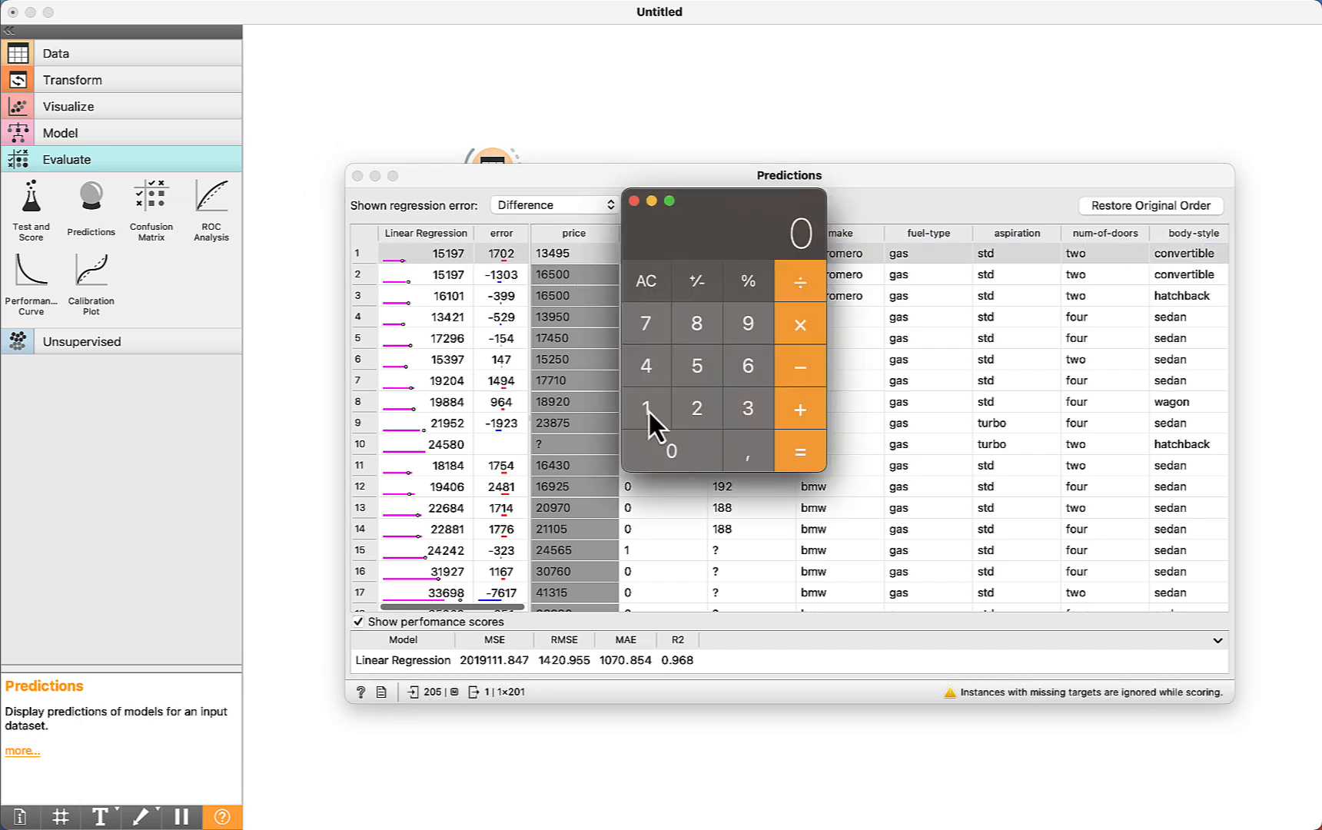
- Compute 15197 − 13495 in Calculator, giving the first car's error of 1702
click(645, 409)
text(15197)
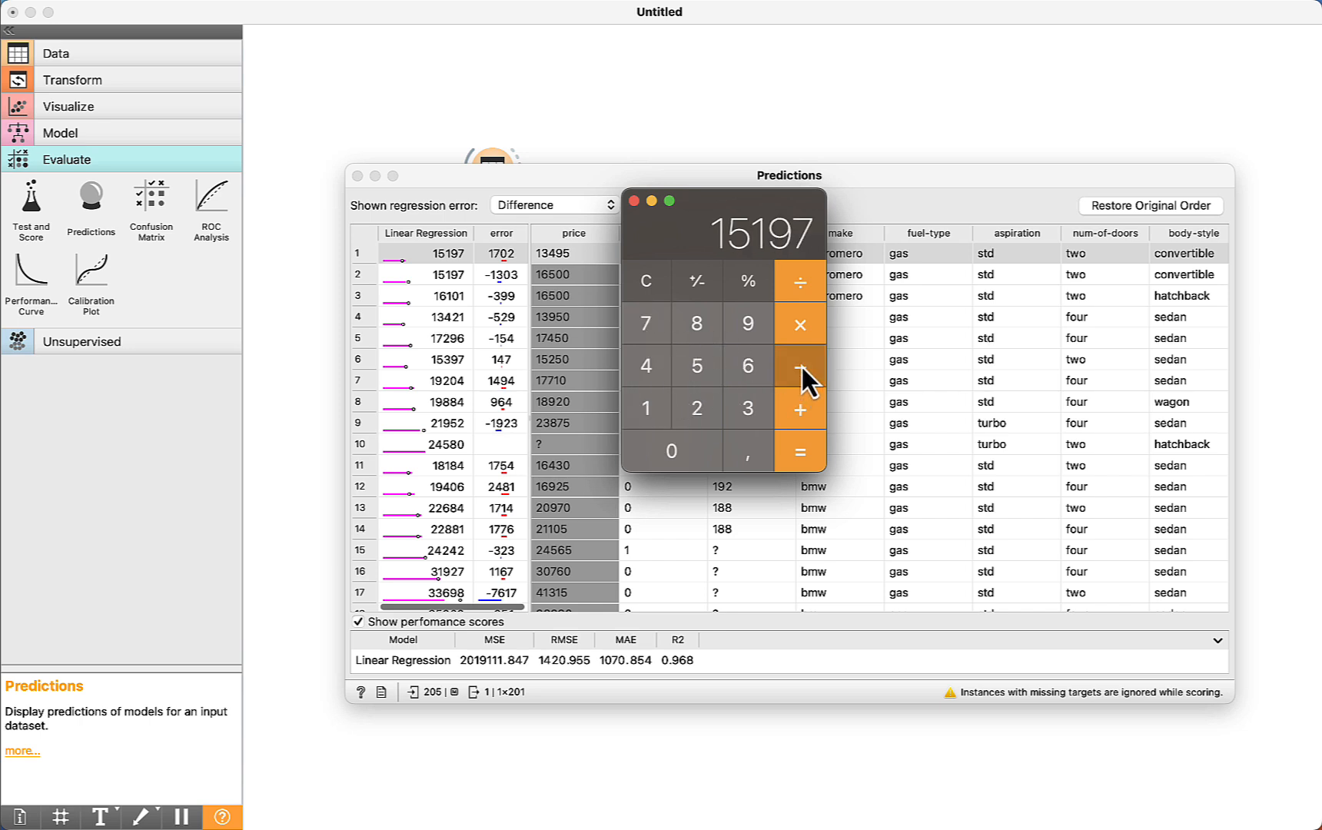
click(800, 366)
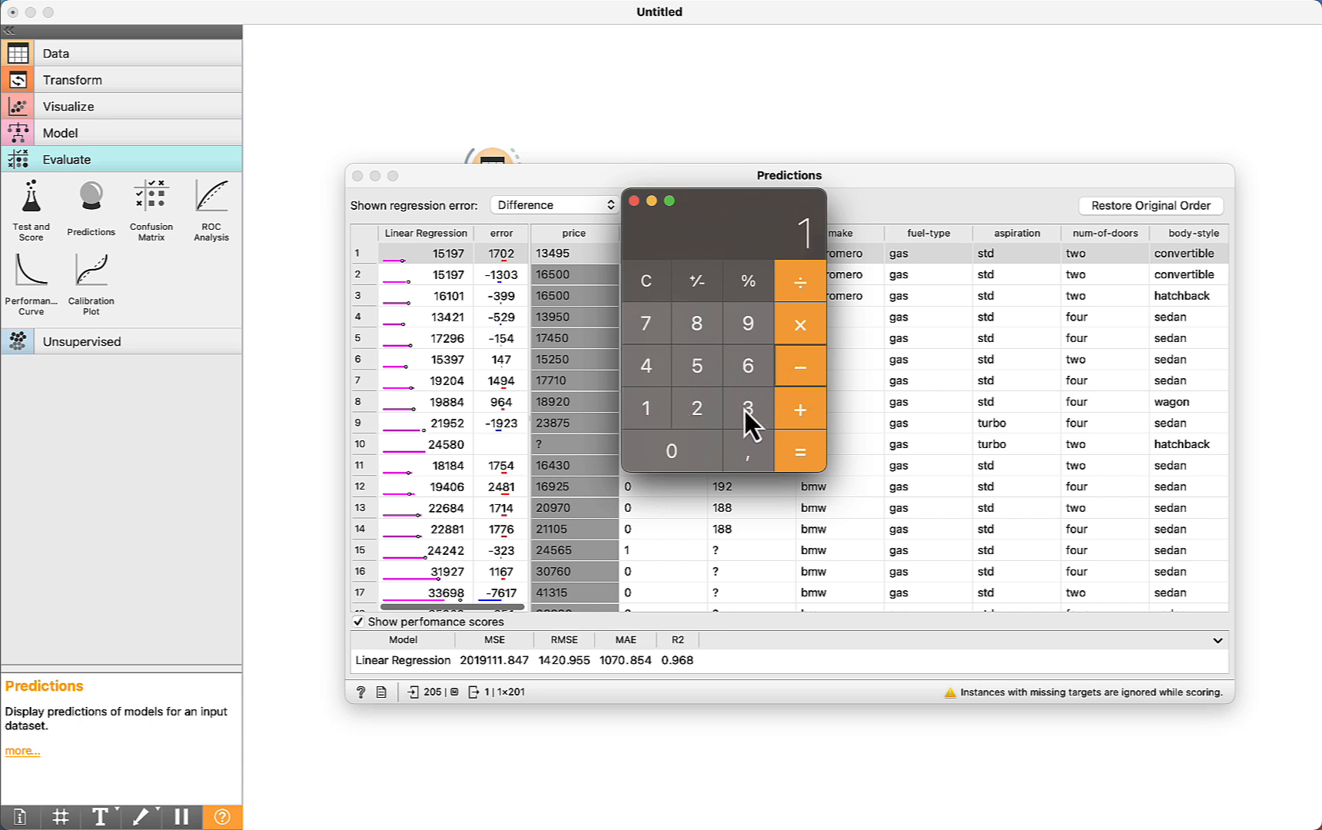
click(697, 366)
text(702)
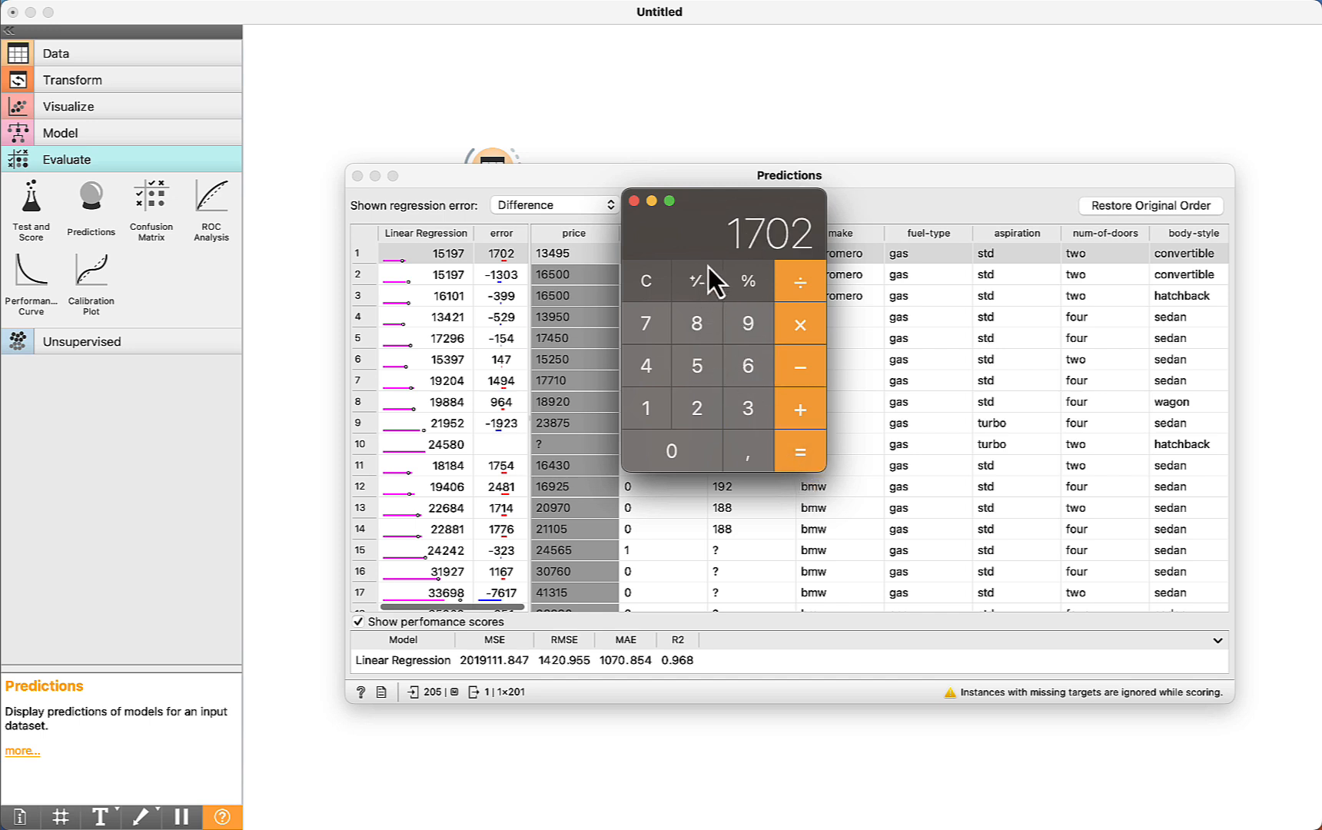
mouse_move(723, 270)
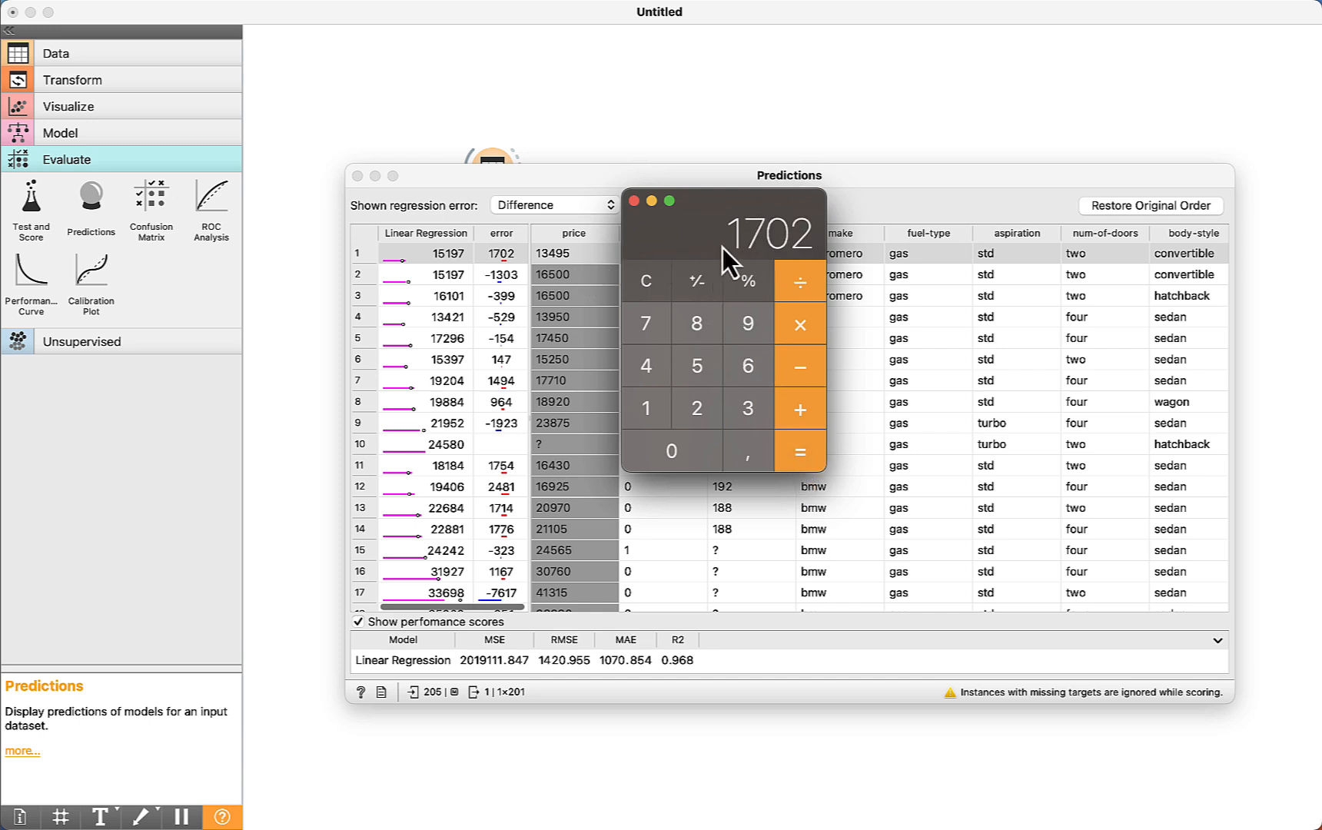
mouse_move(835, 265)
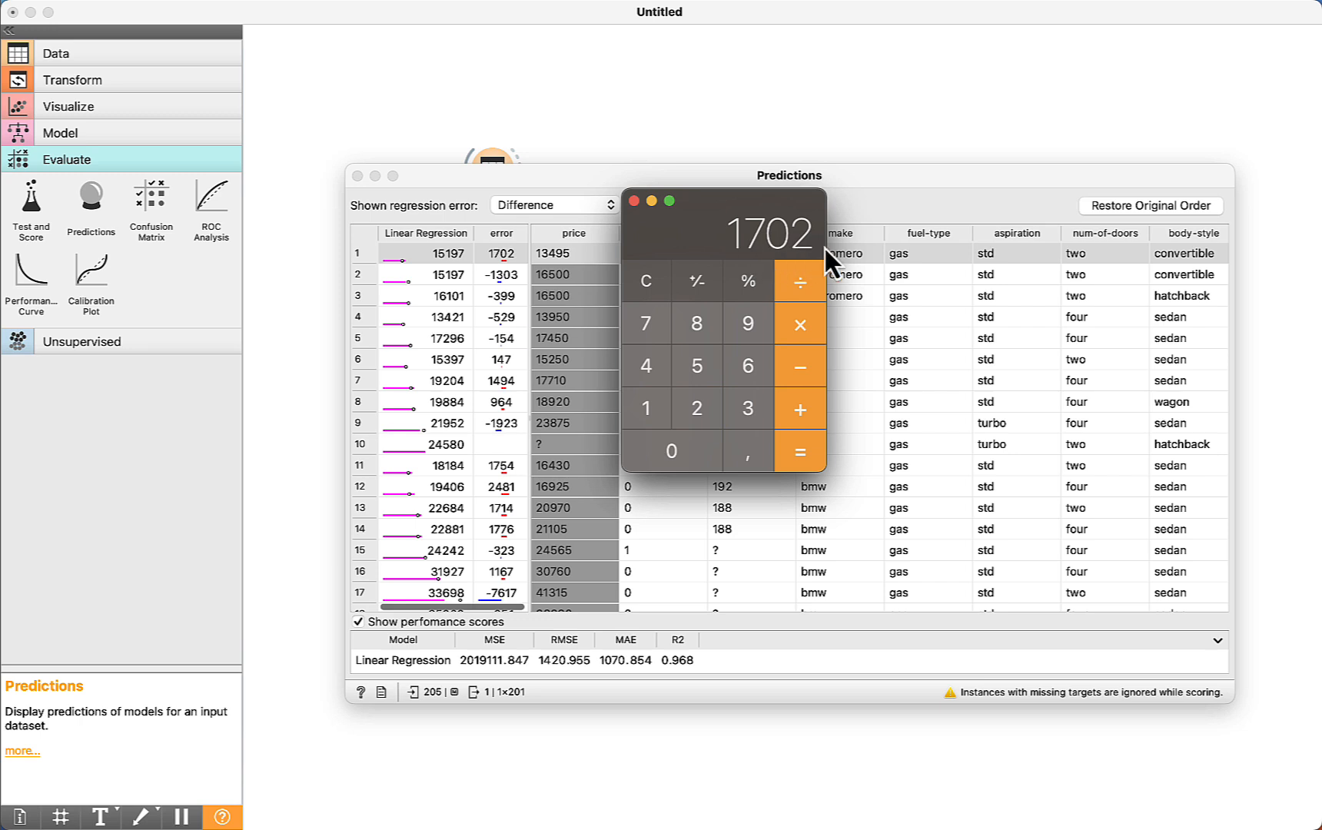
mouse_move(742, 262)
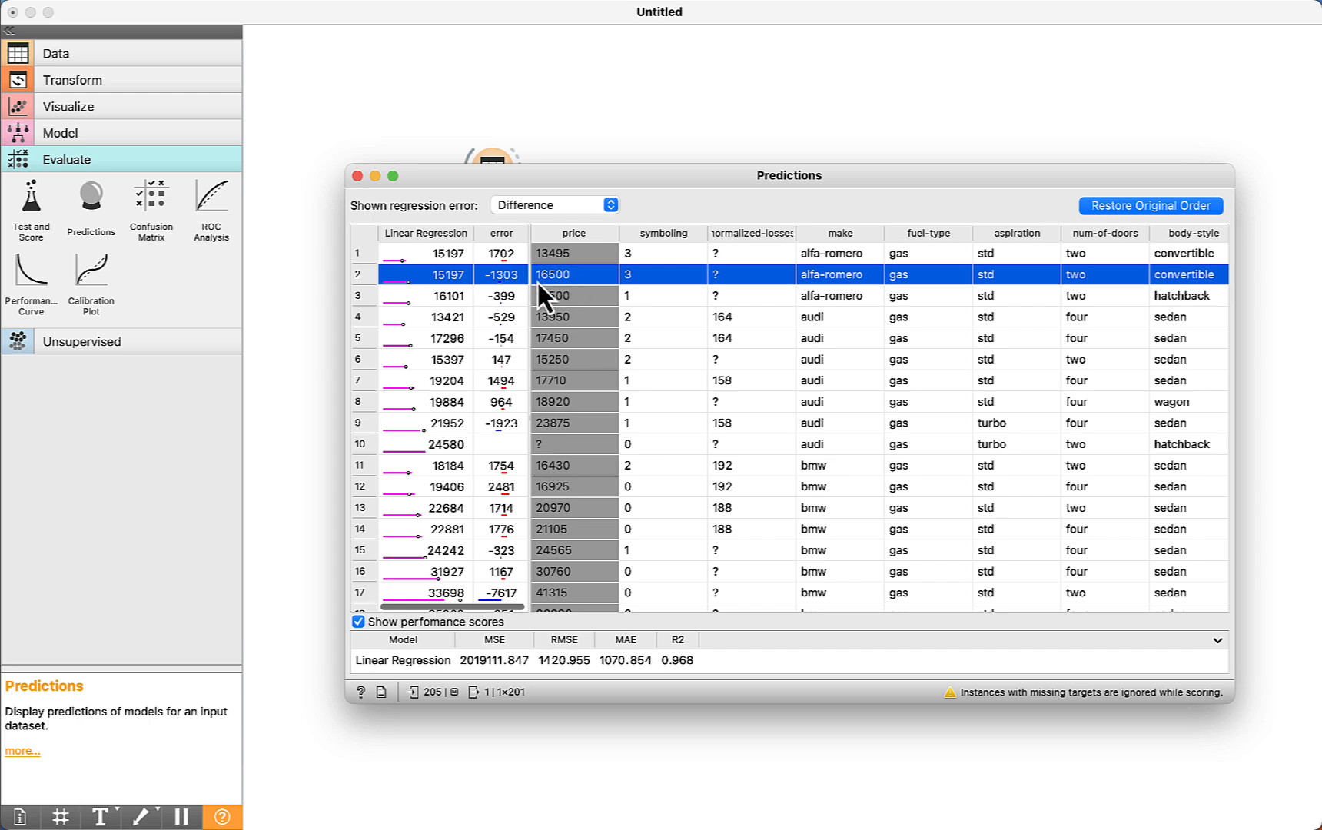
mouse_move(560, 291)
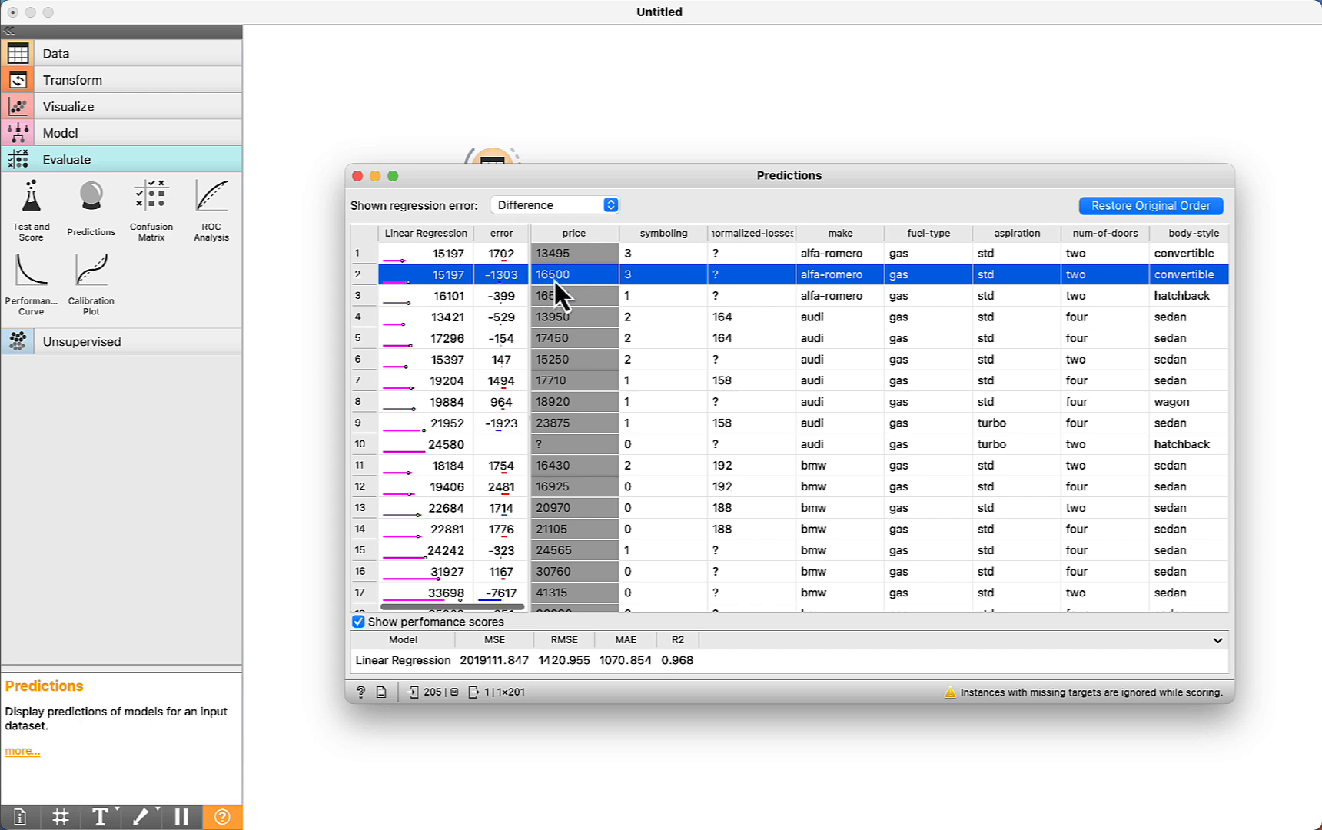
mouse_move(452, 295)
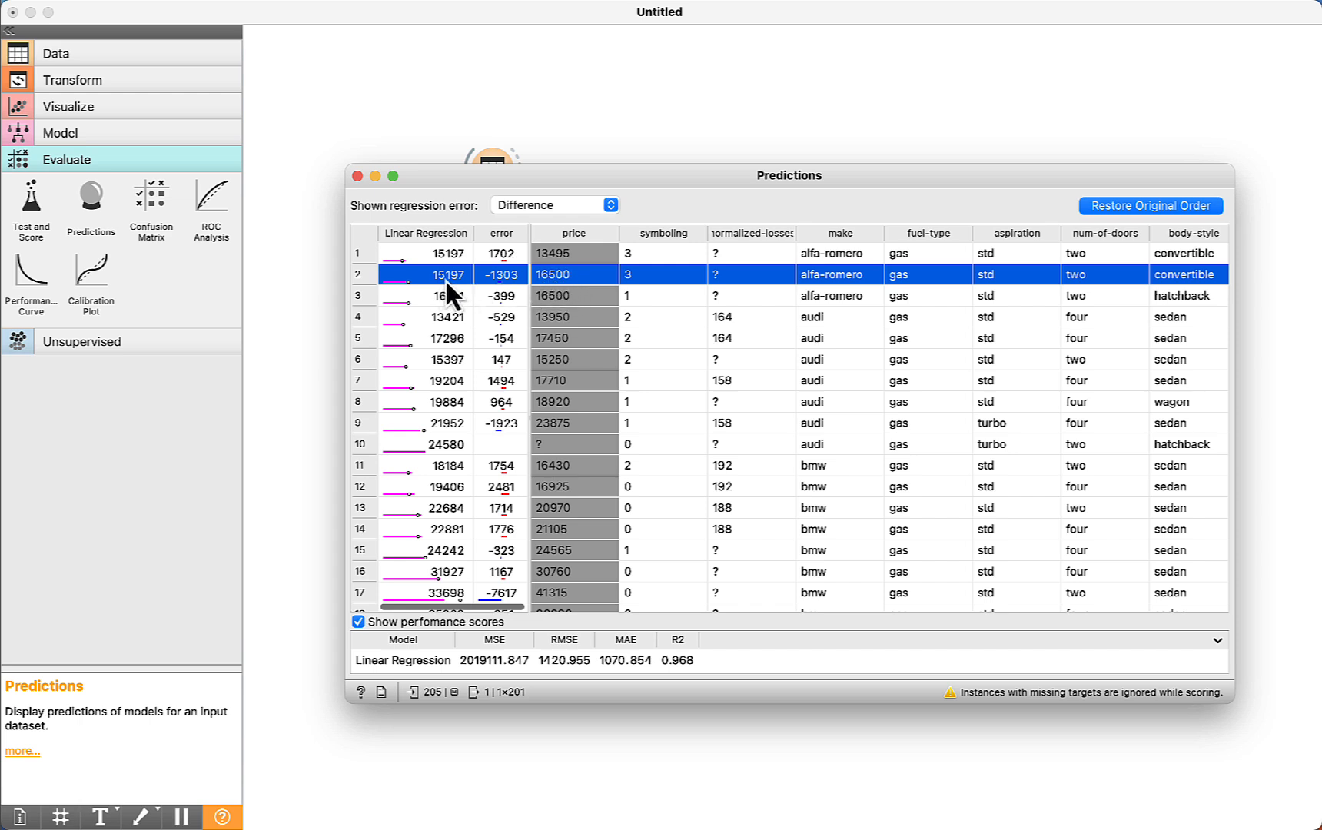
mouse_move(564, 316)
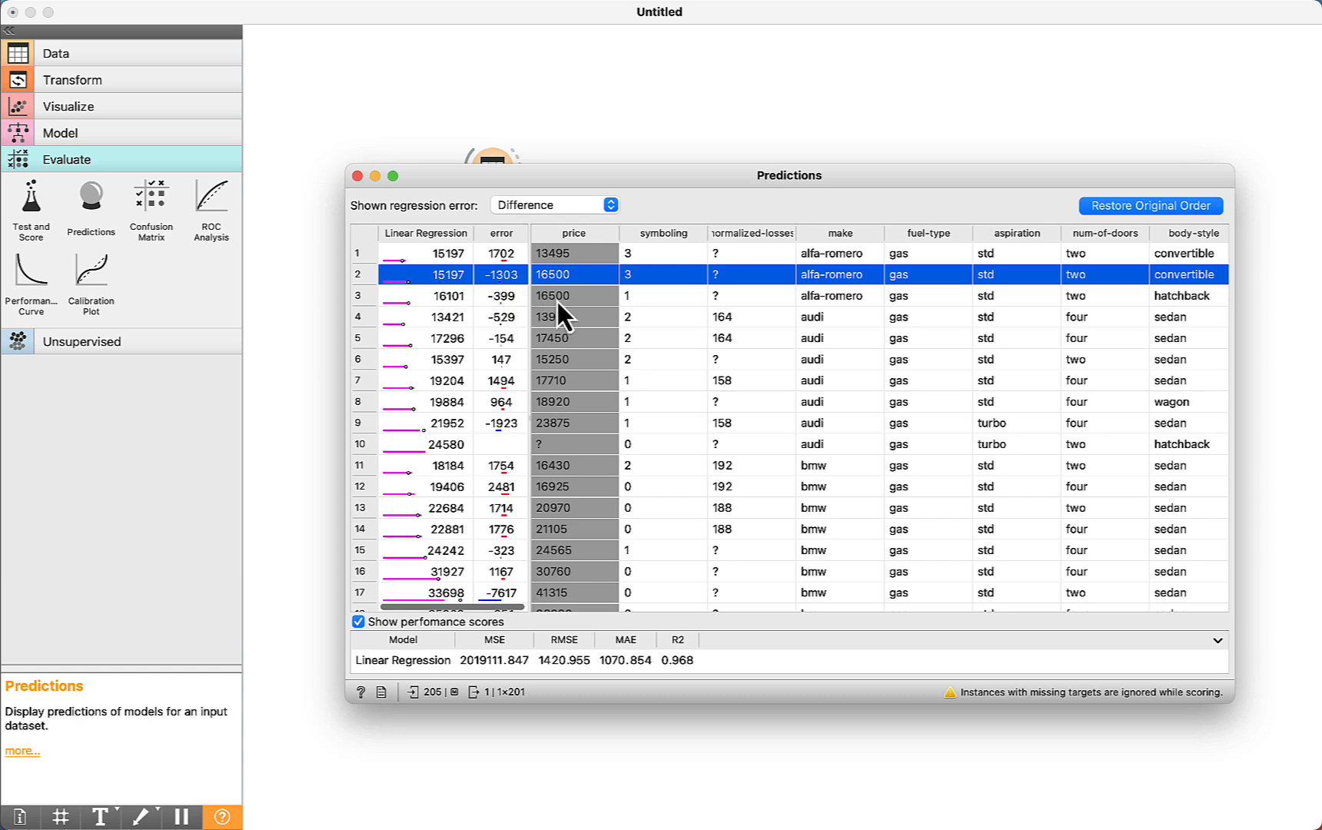
click(552, 295)
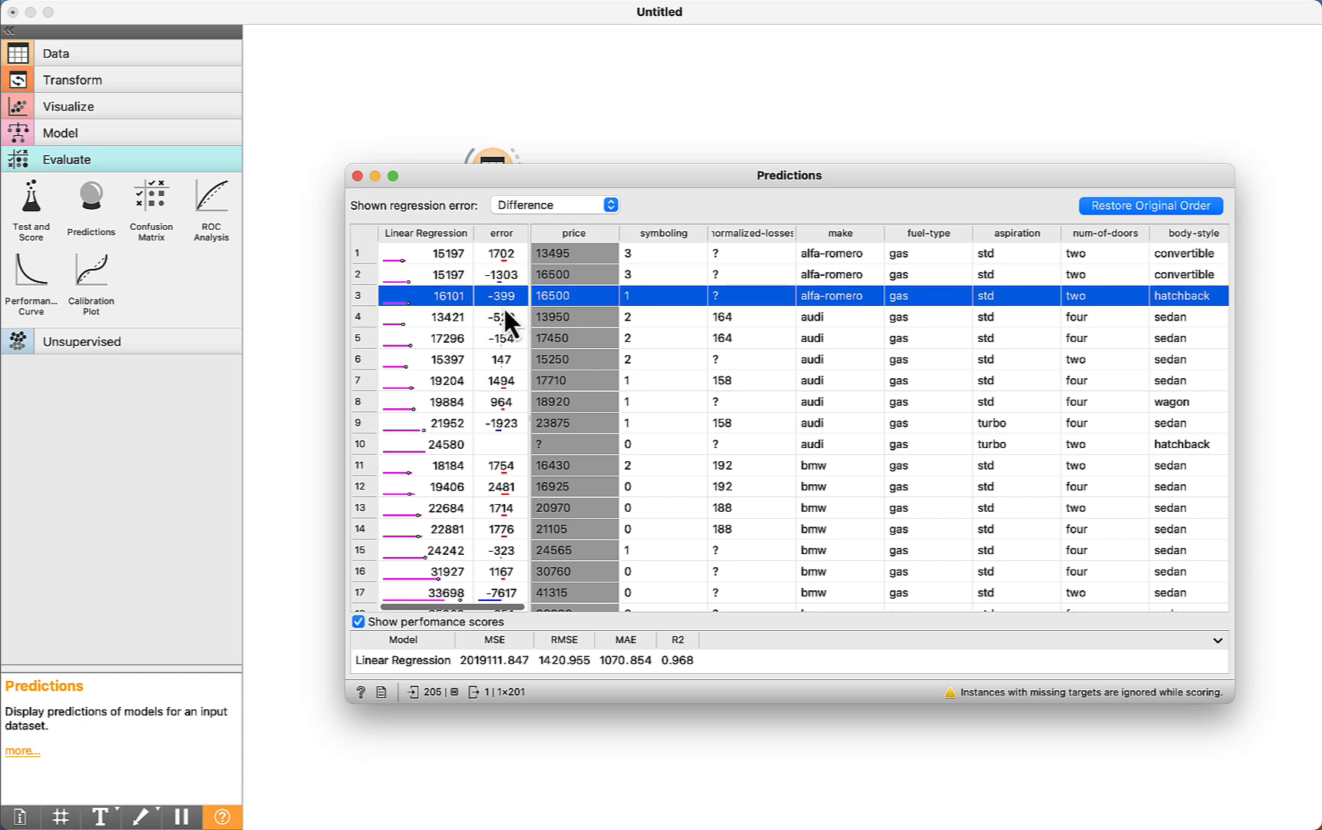
click(447, 317)
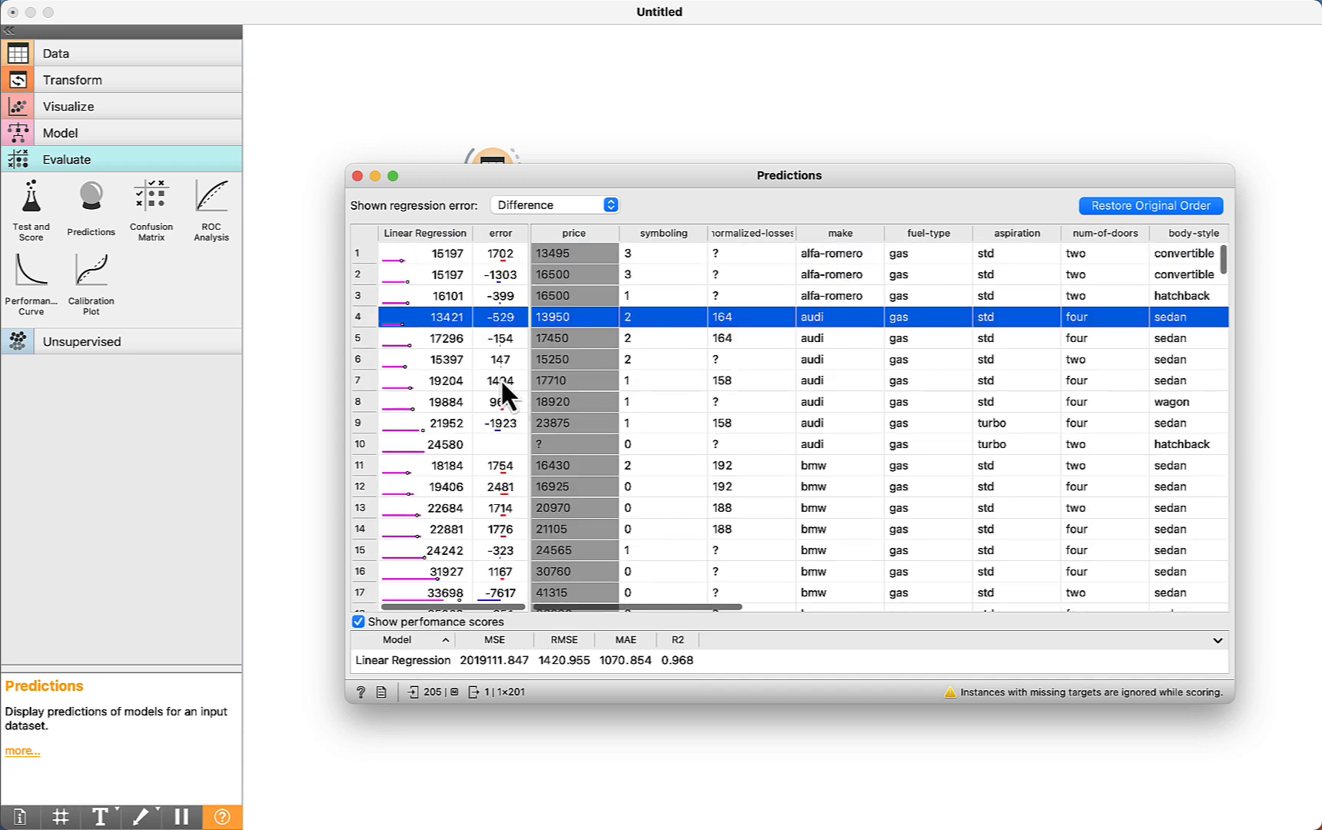
mouse_move(506, 256)
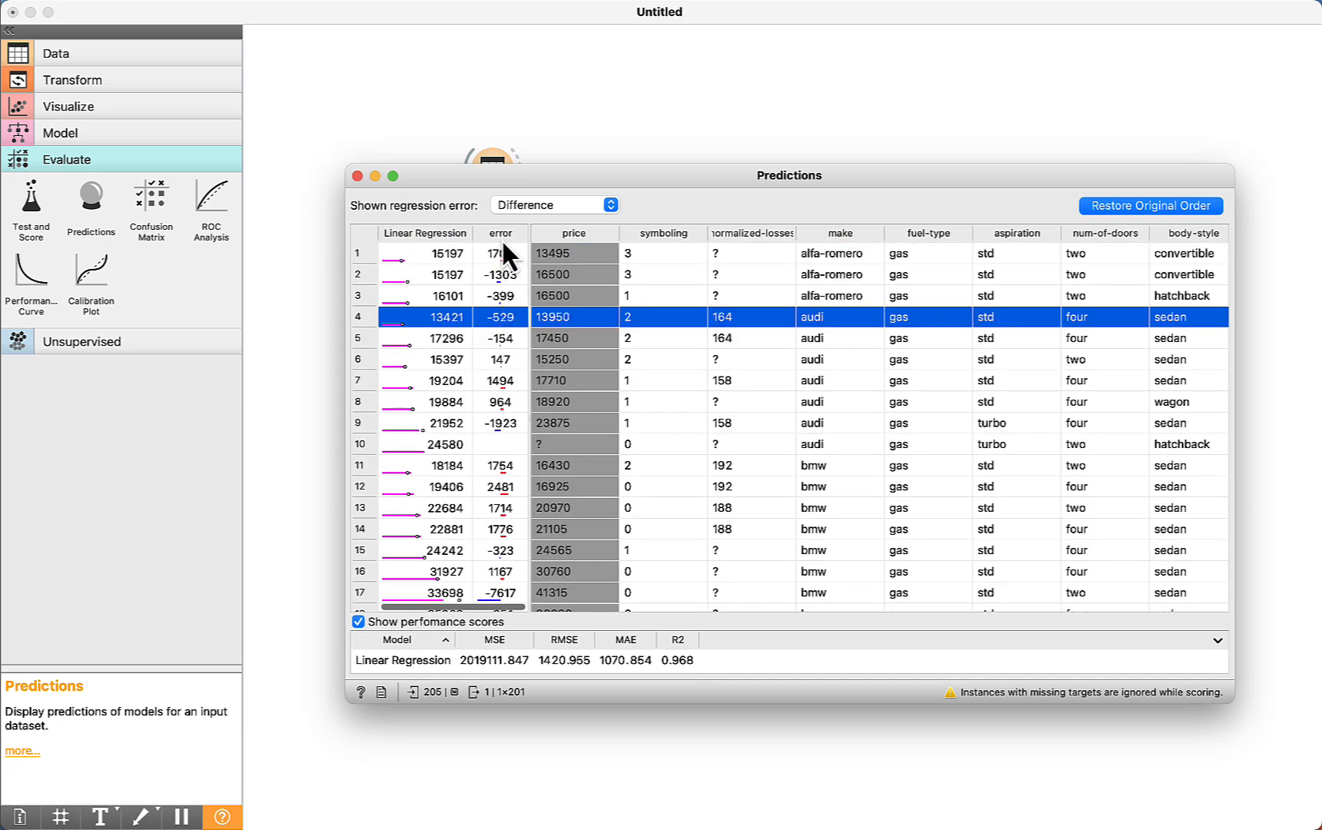
scroll(down, 3)
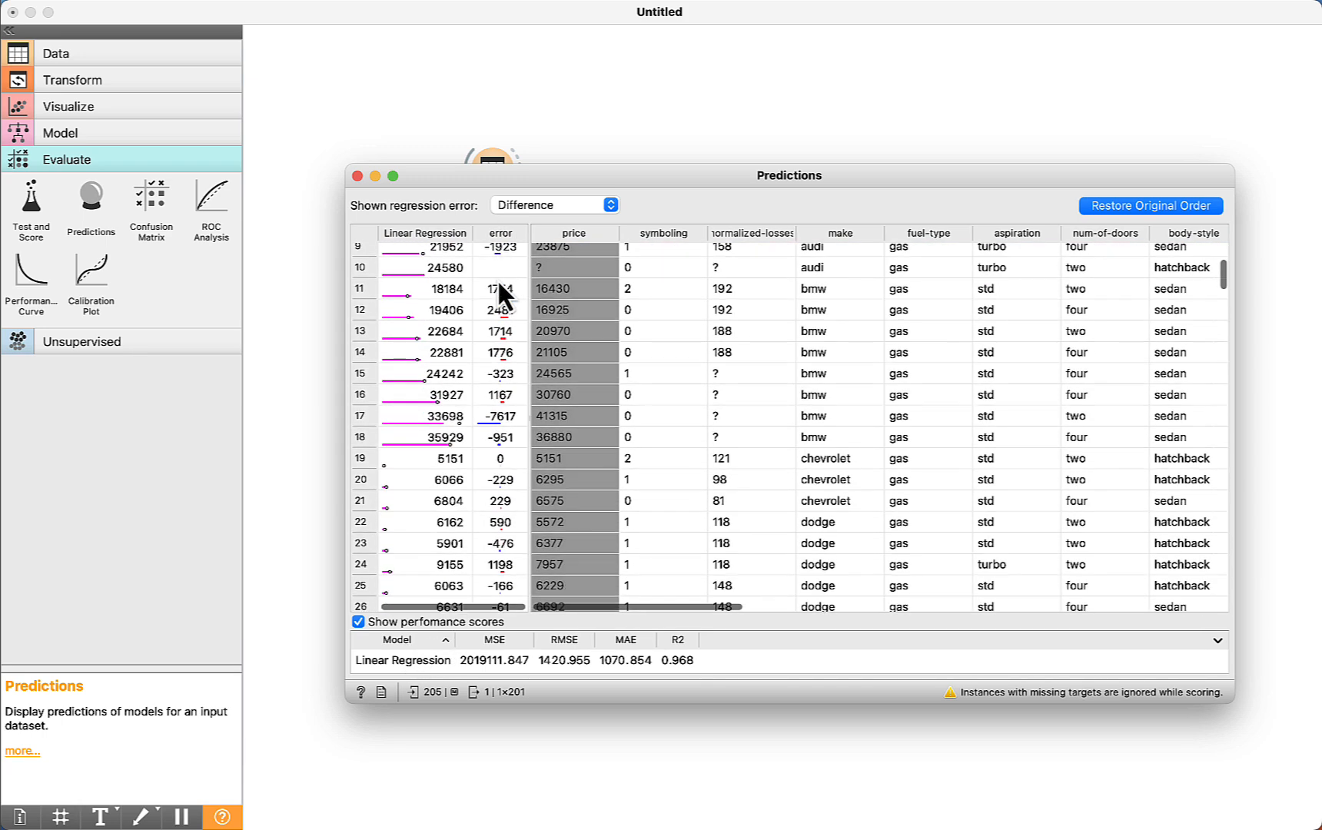
scroll(down, 3)
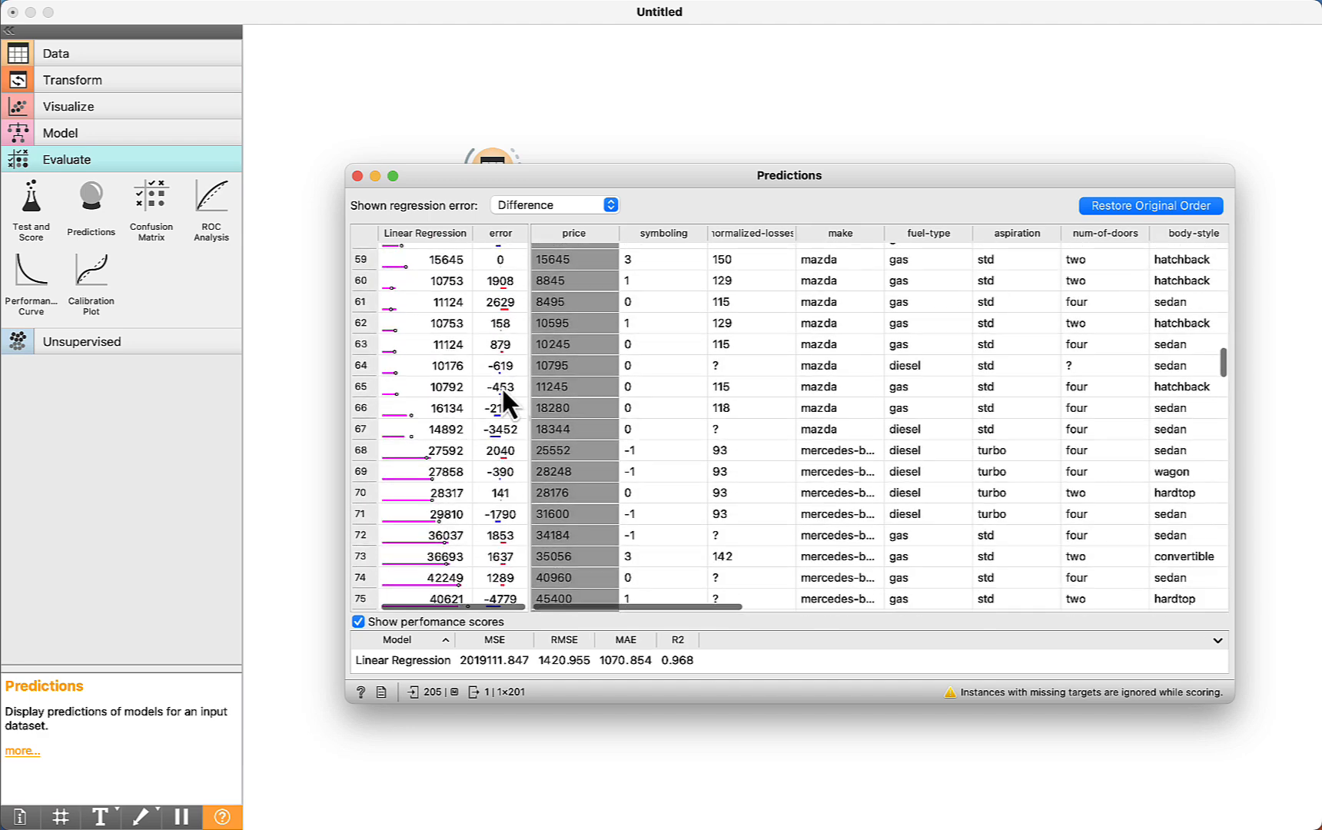
scroll(down, 3)
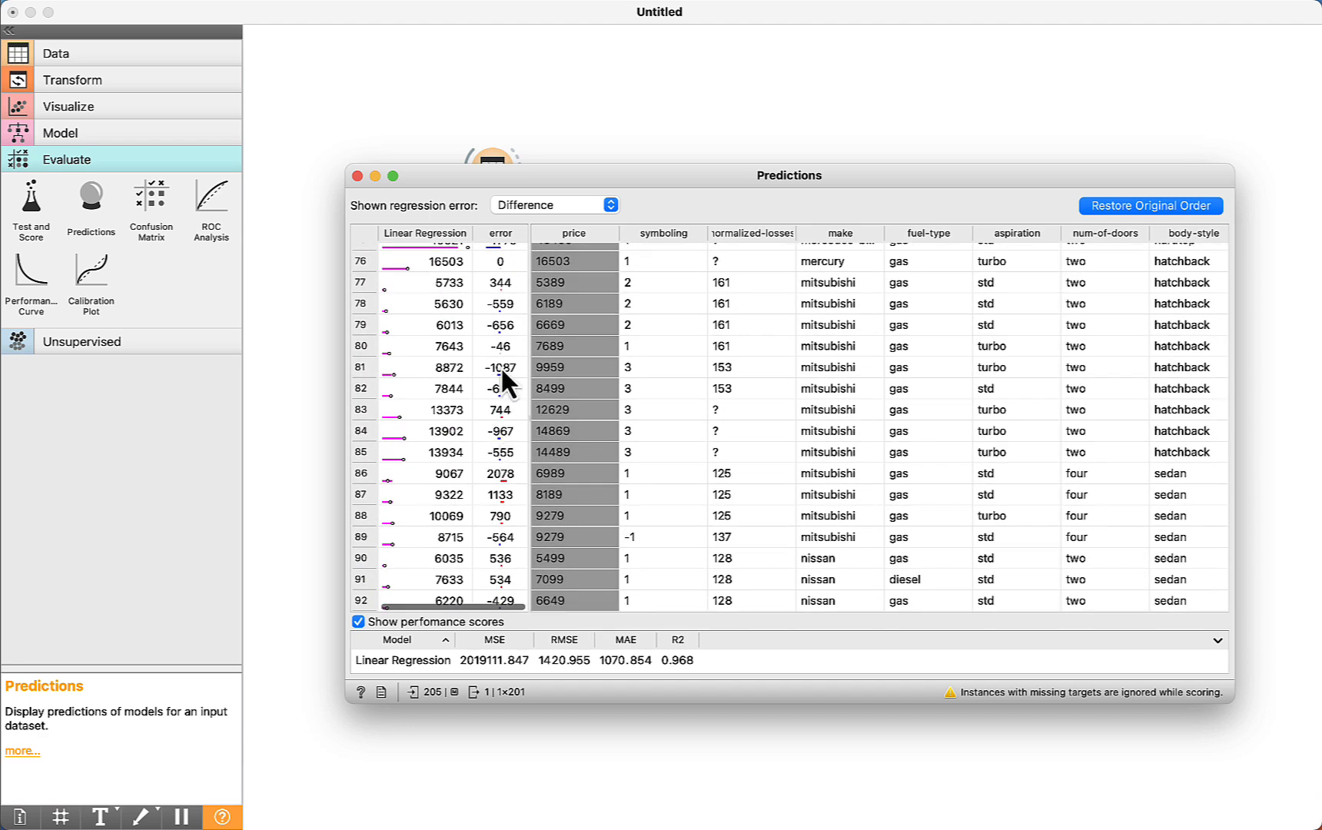
mouse_move(487, 386)
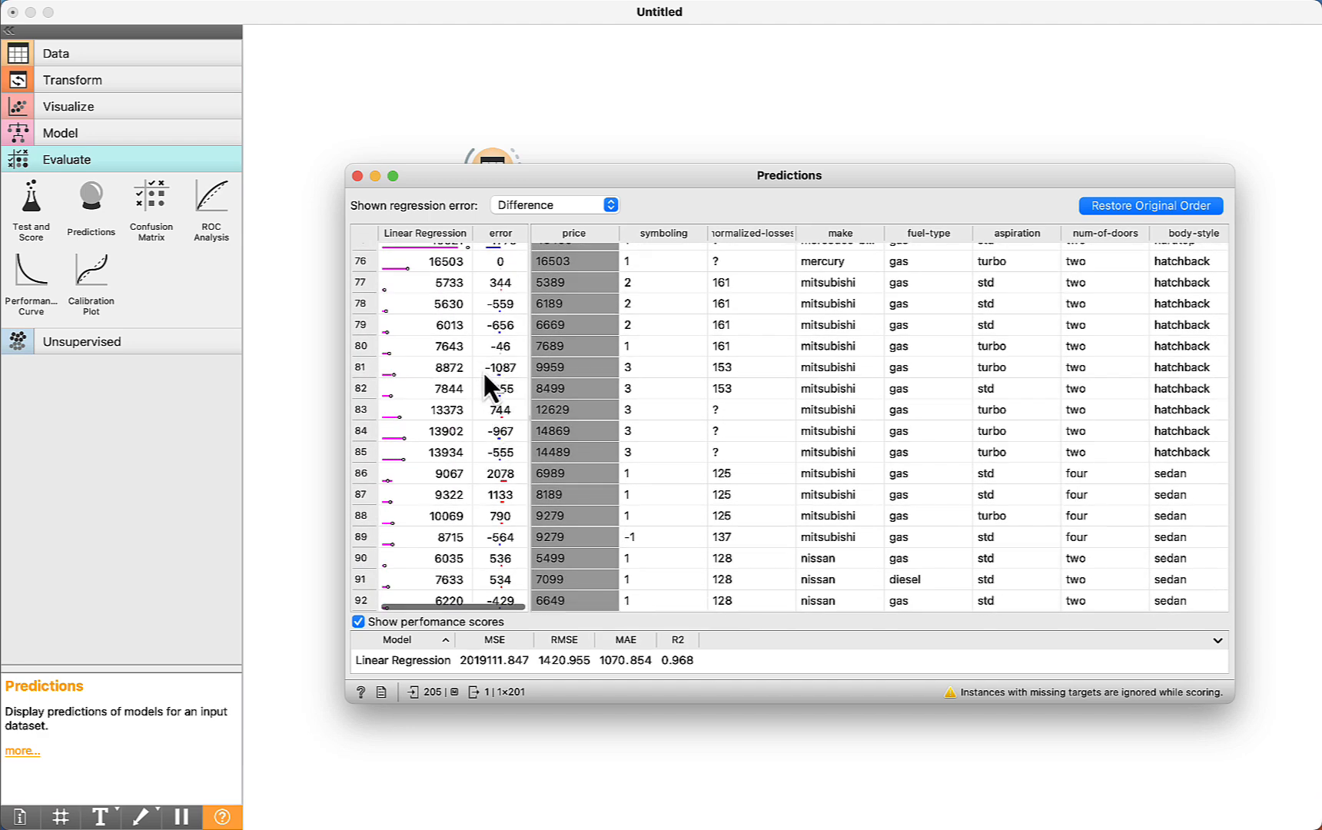
scroll(down, 3)
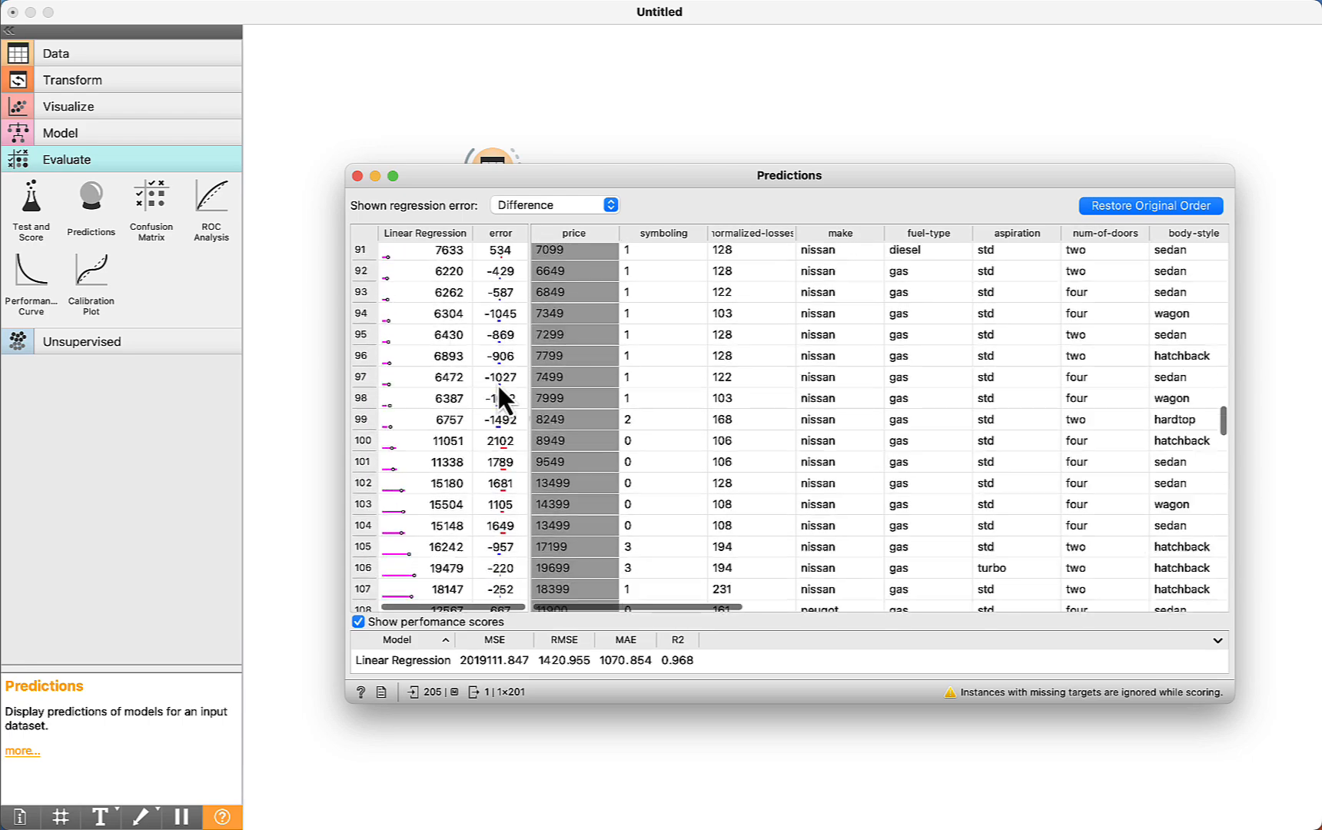
scroll(down, 3)
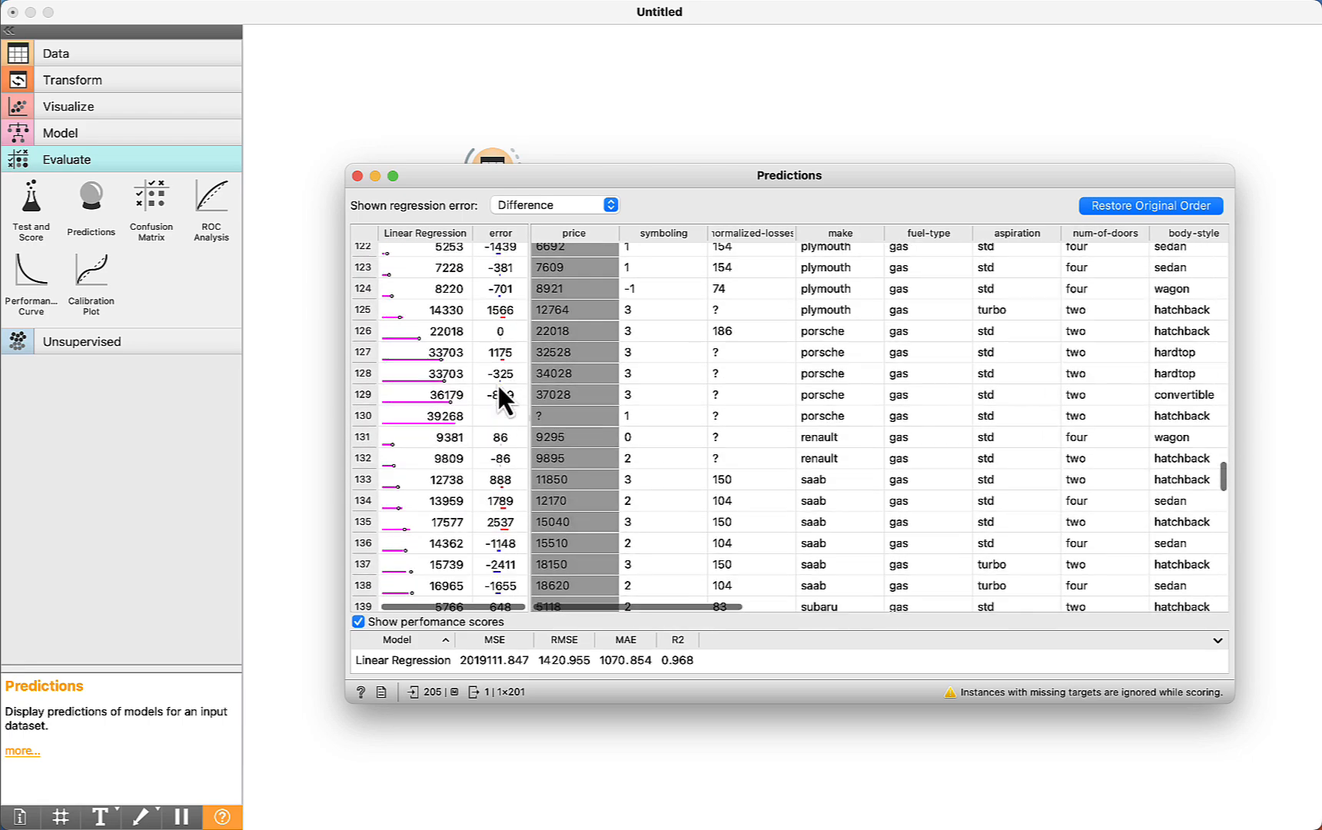
scroll(down, 3)
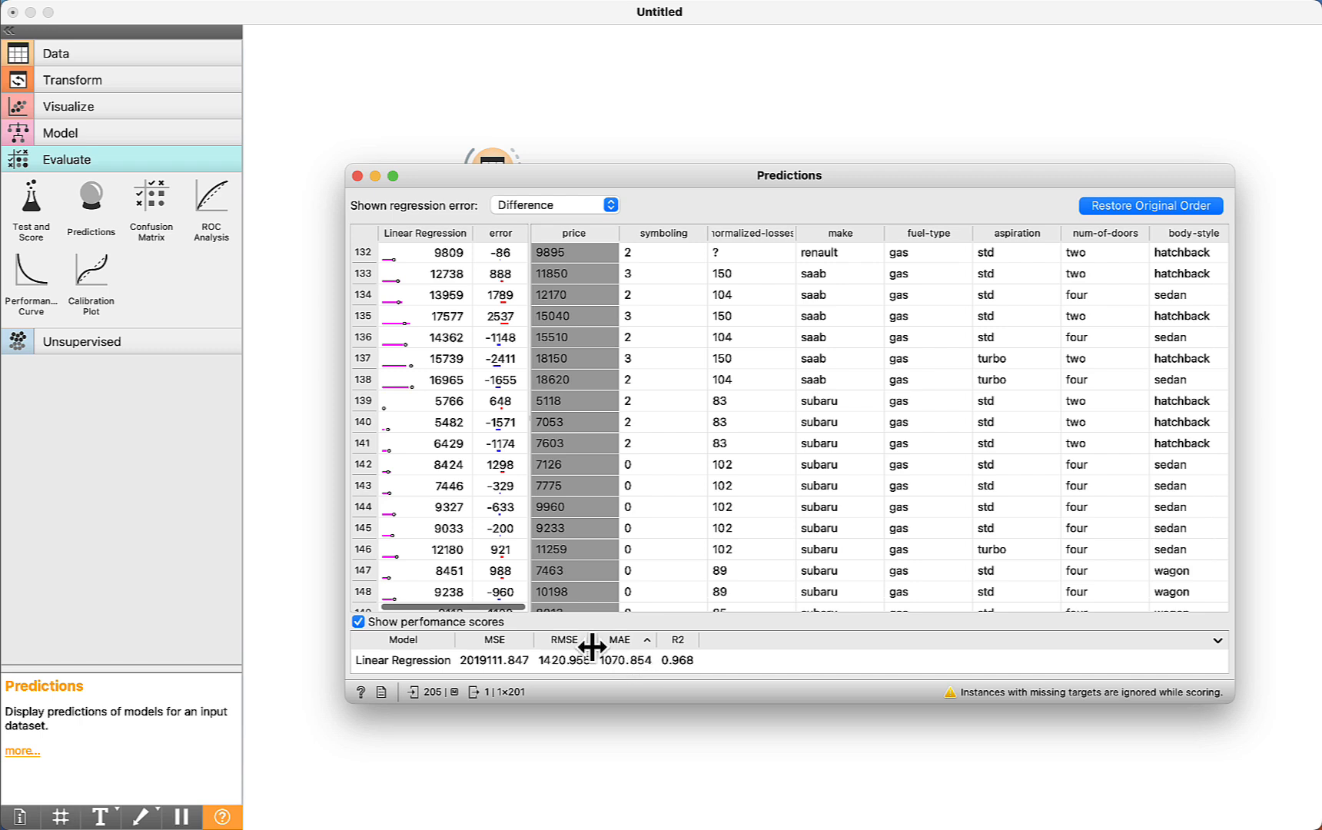
mouse_move(609, 683)
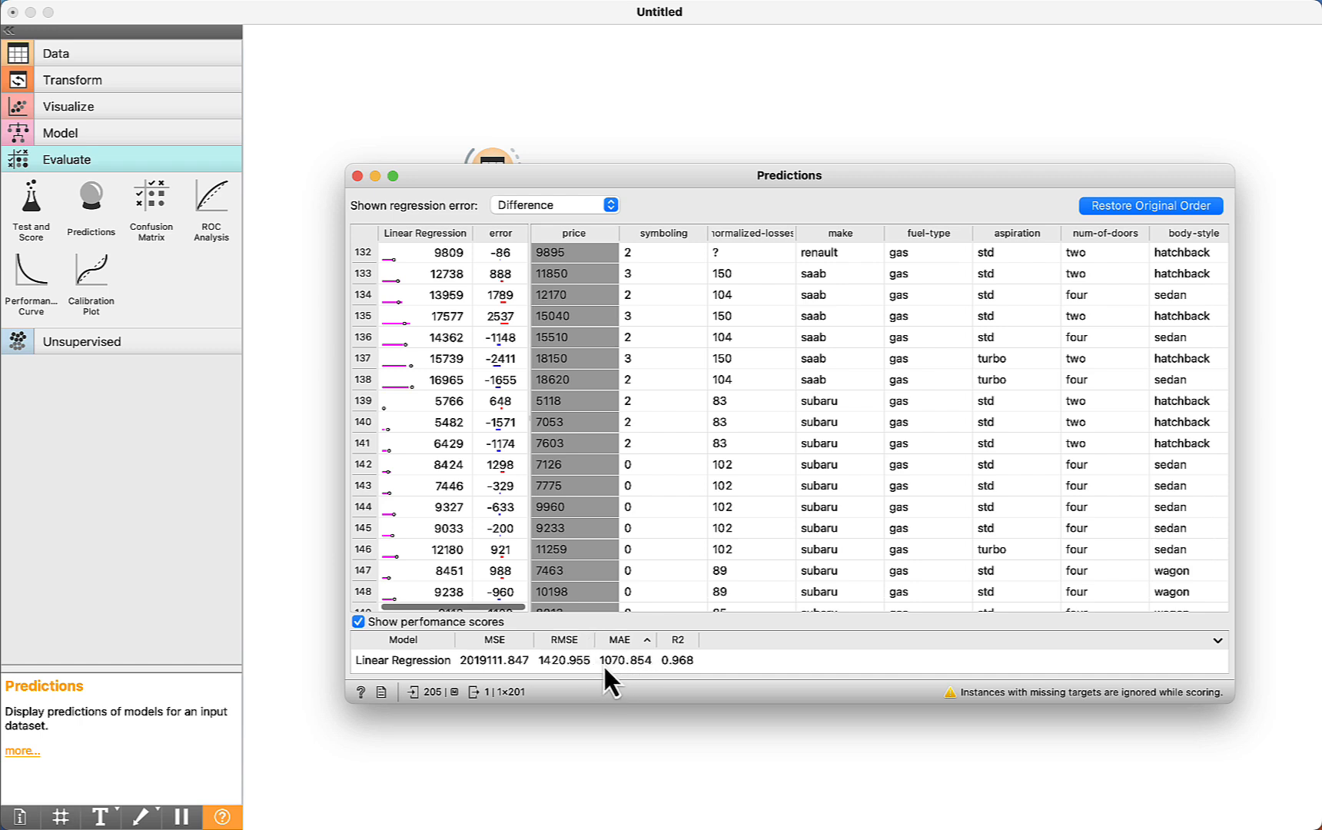
mouse_move(635, 680)
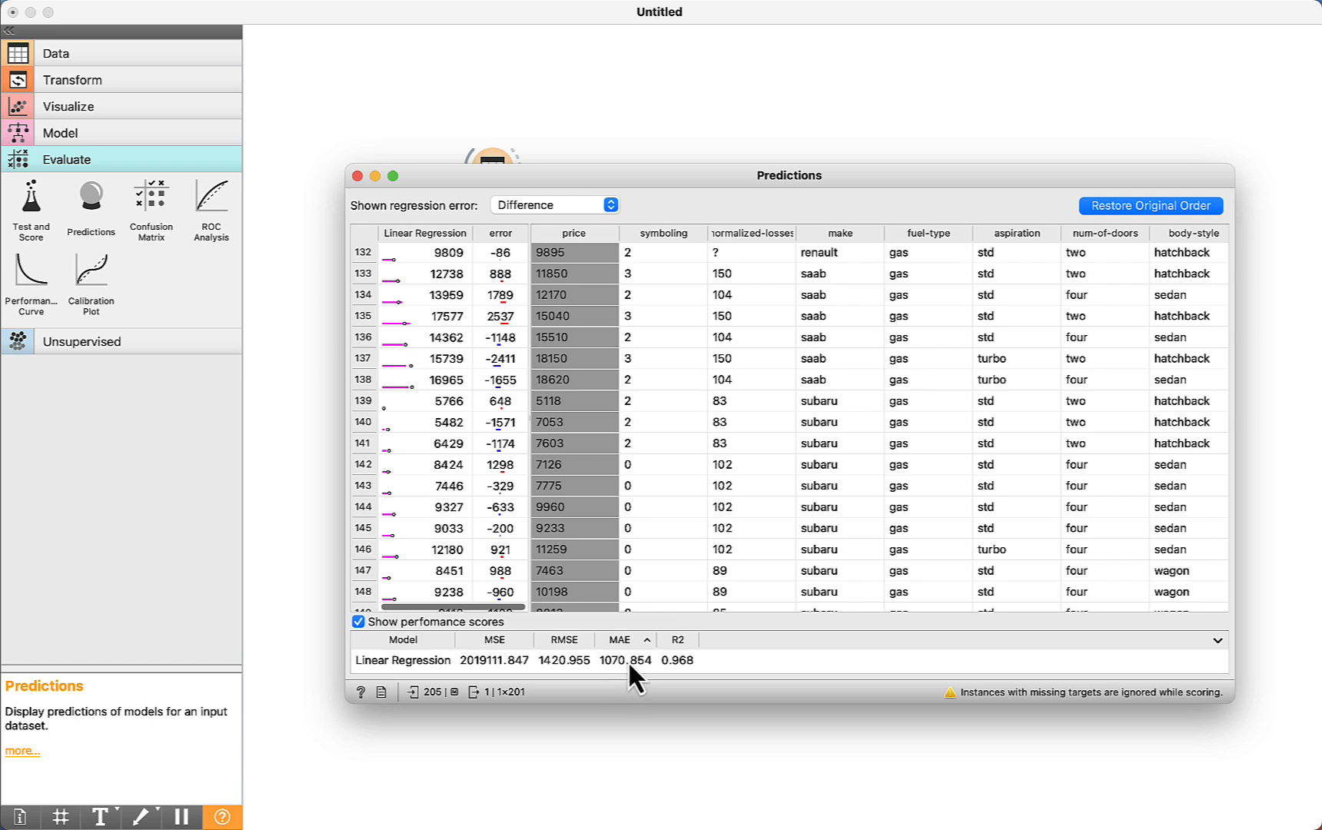
mouse_move(637, 665)
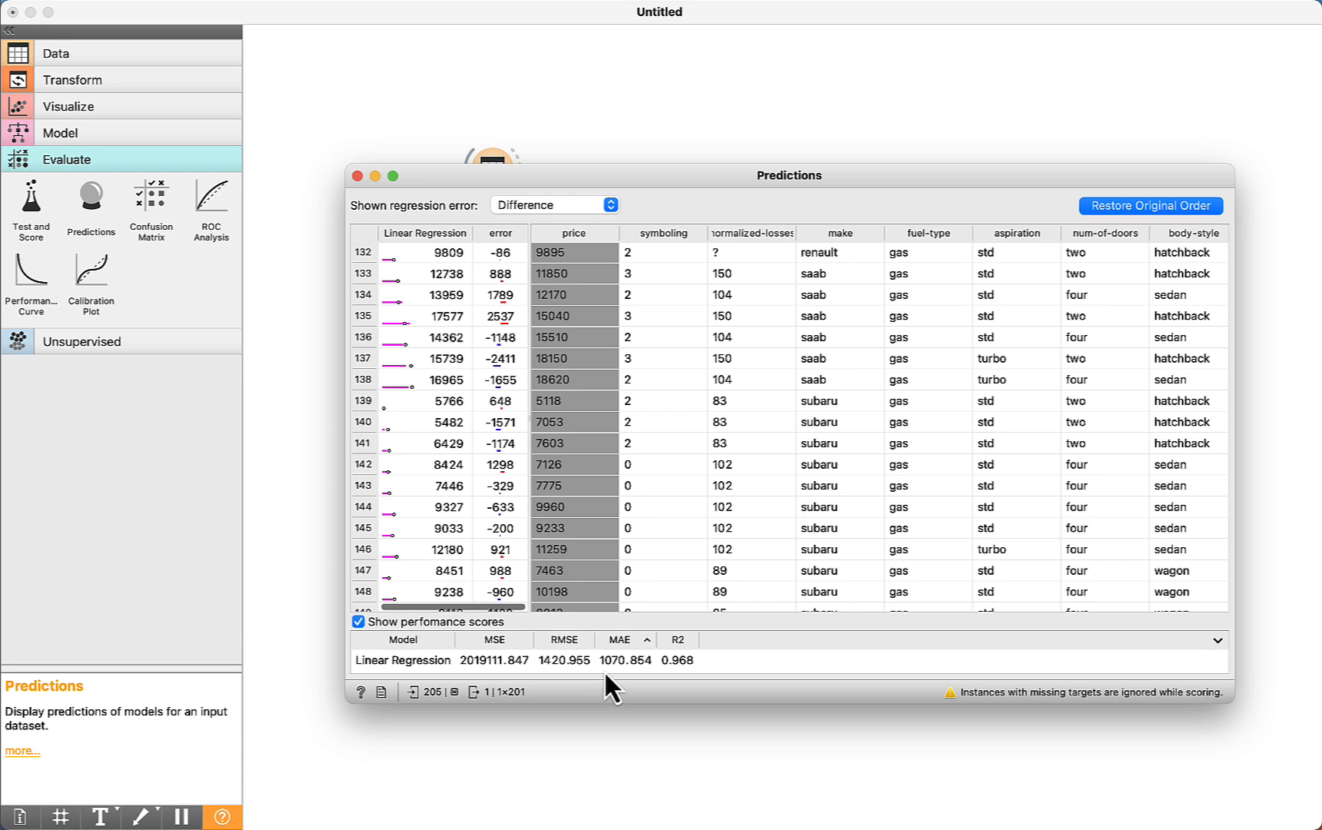
mouse_move(628, 699)
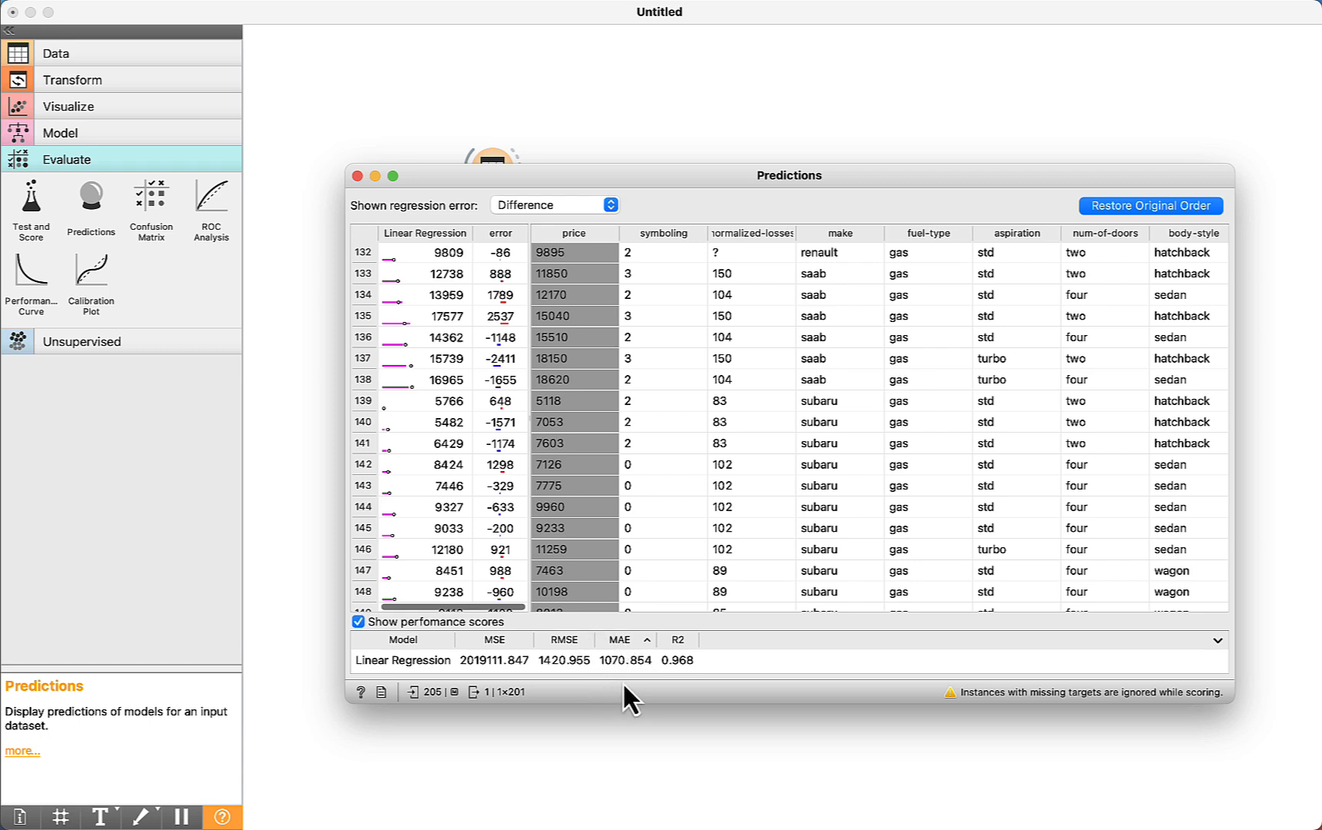
mouse_move(633, 673)
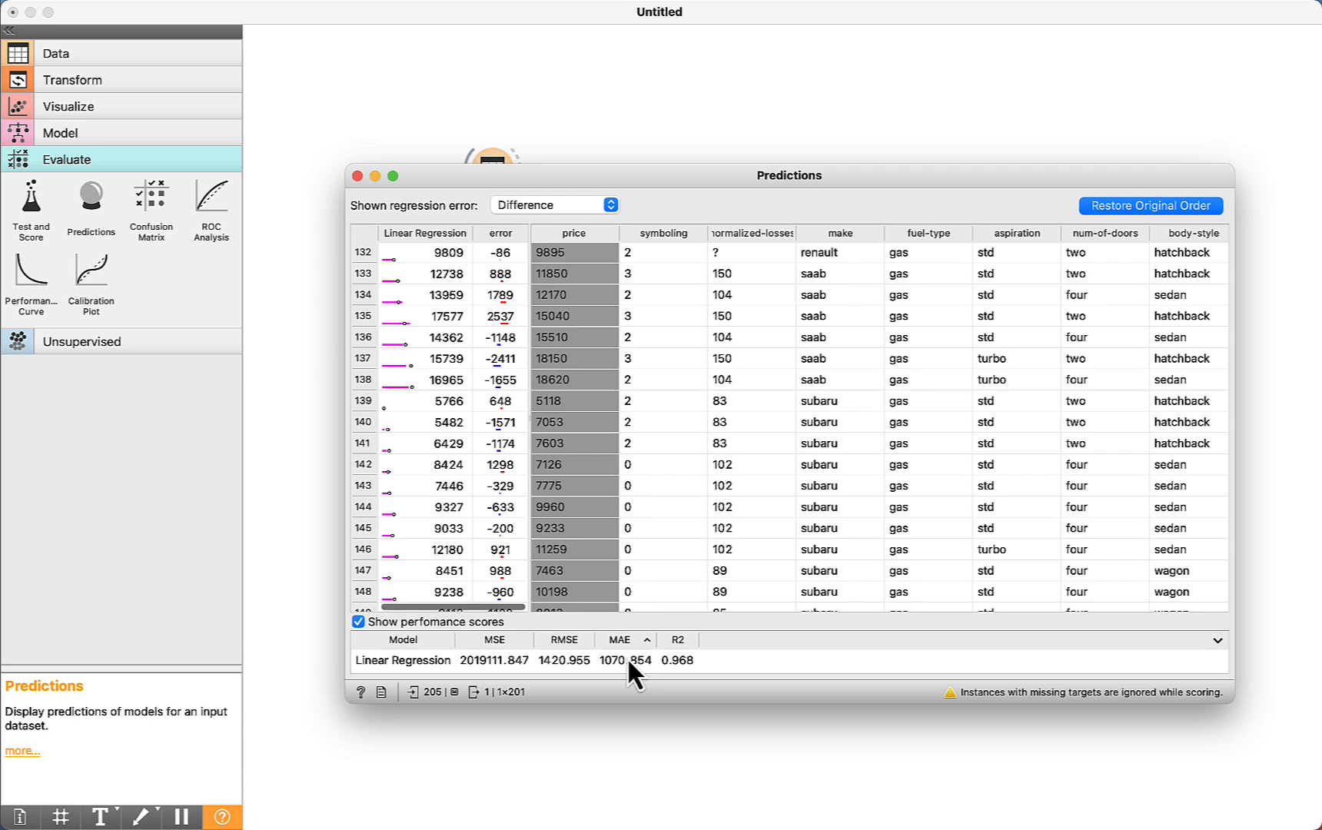
mouse_move(580, 251)
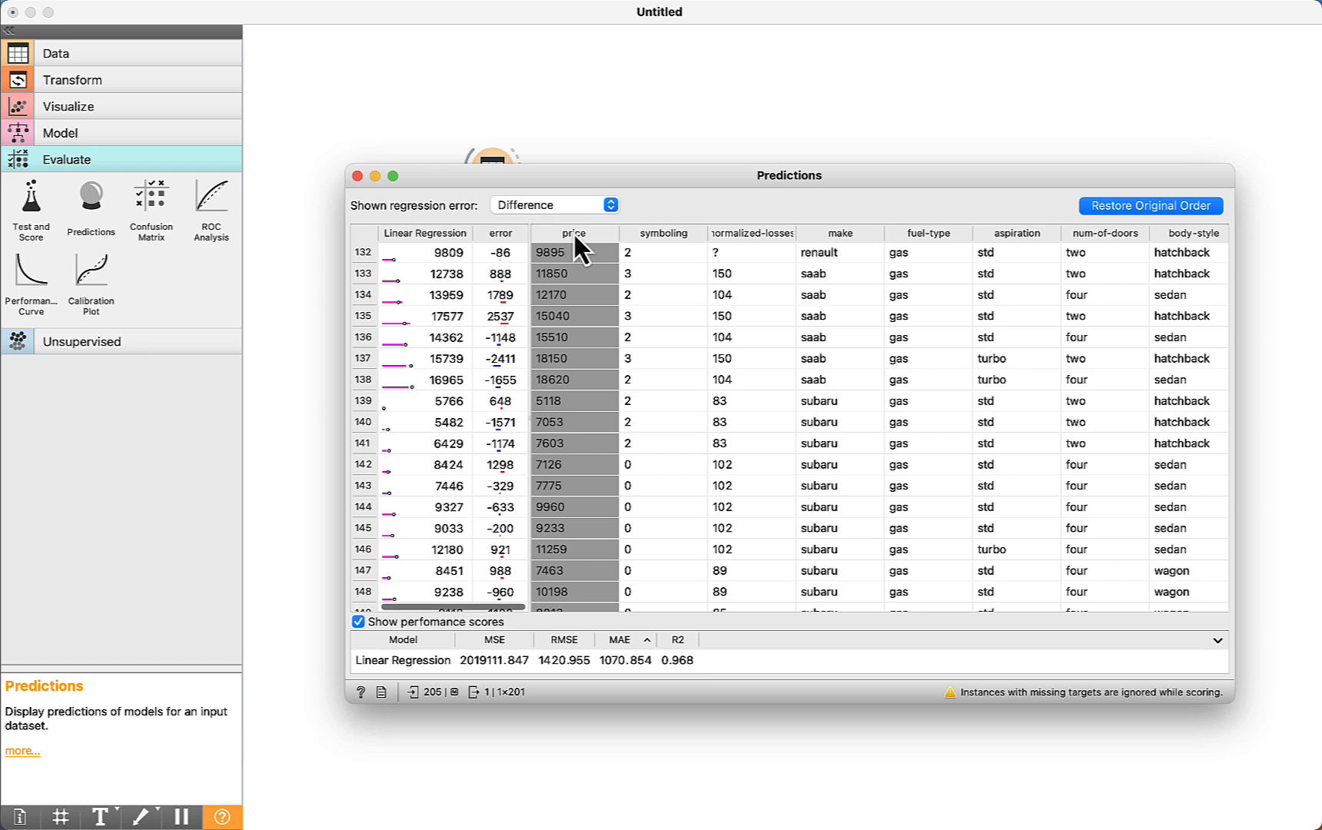
mouse_move(358, 208)
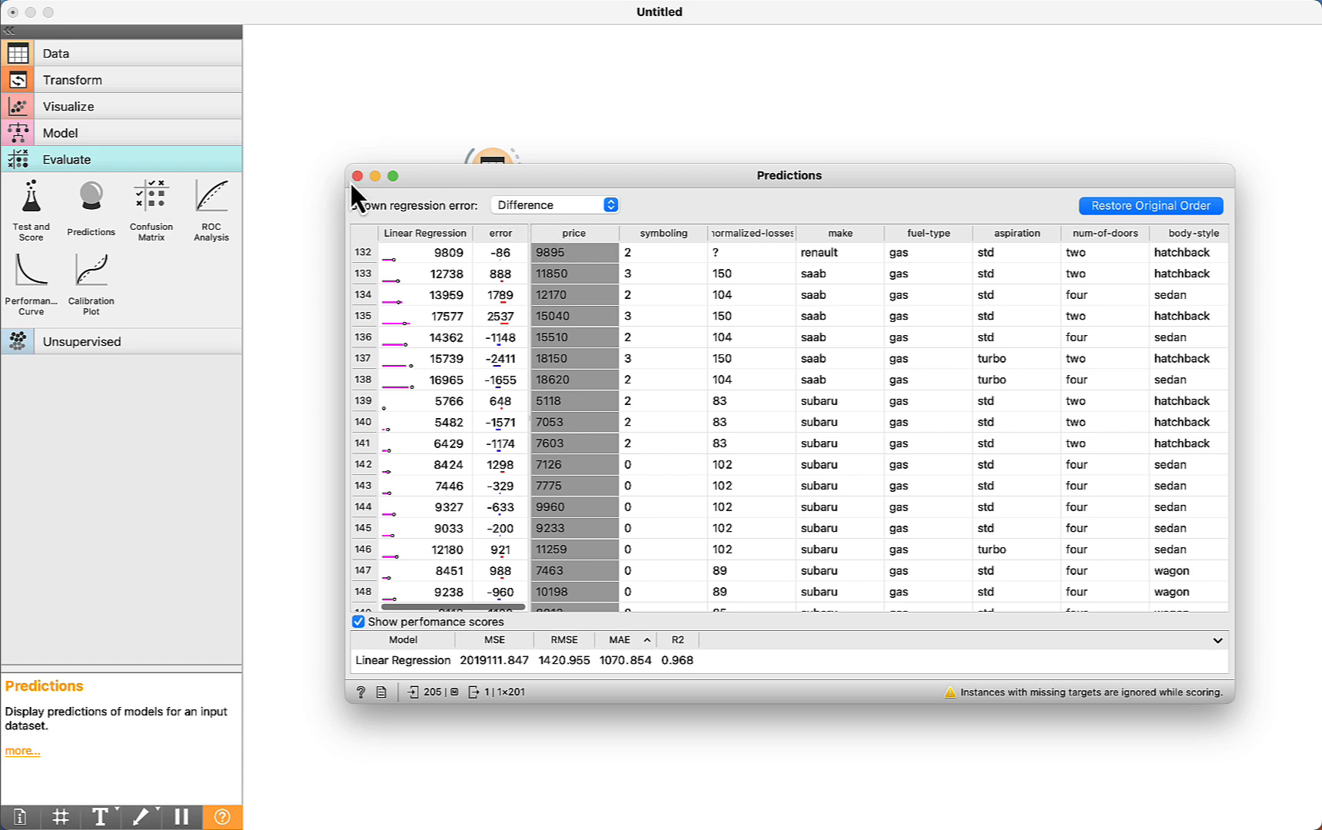
- Close Predictions and add a Save Model widget fed by Linear Regression's model
click(357, 175)
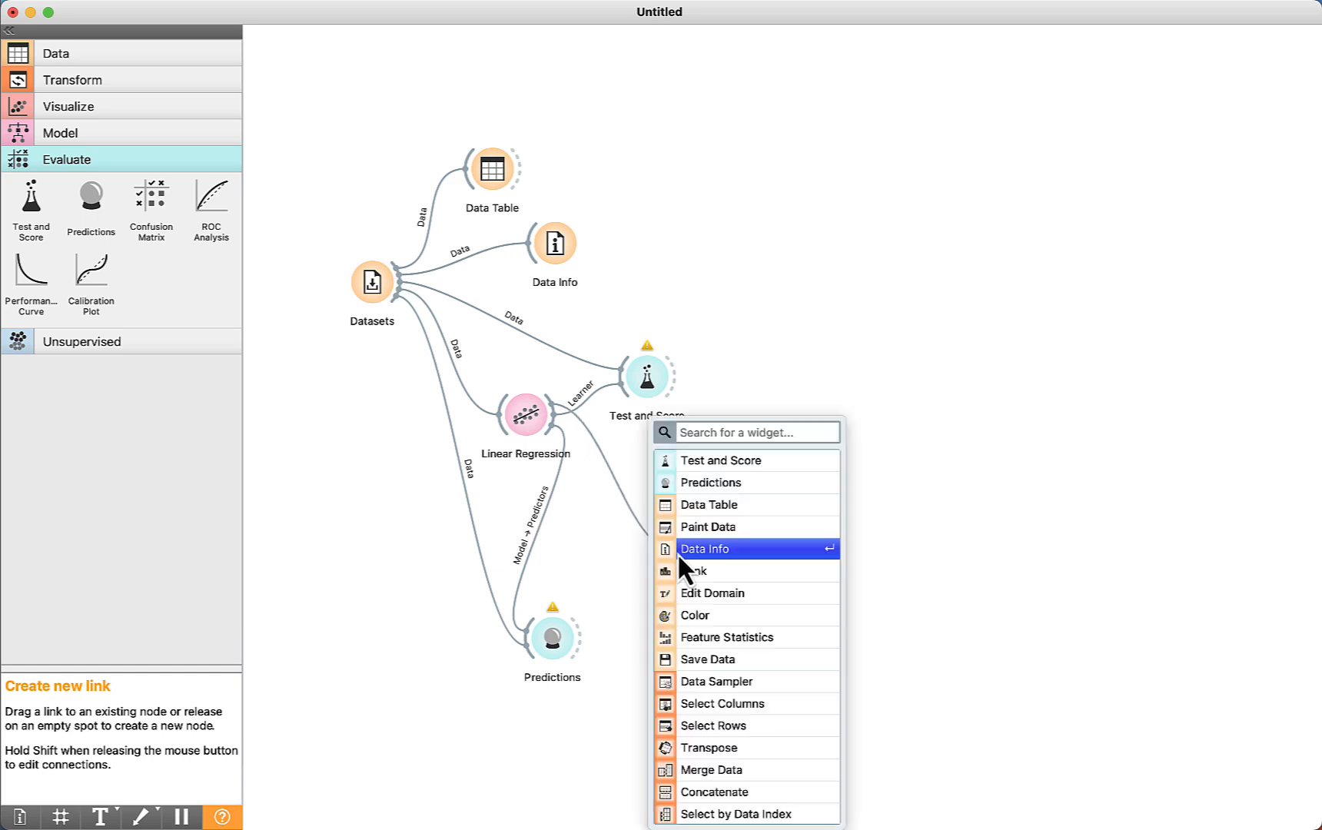
text(save)
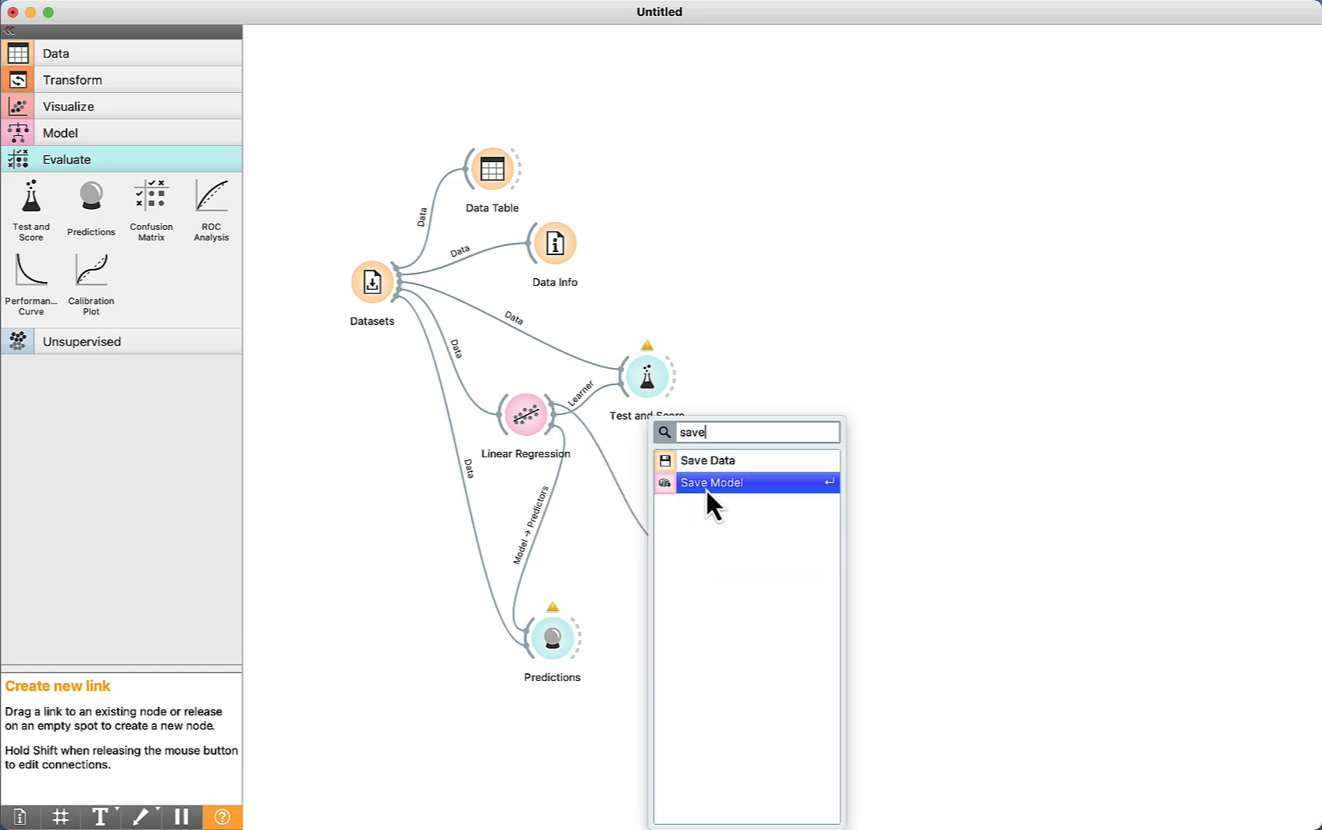
click(711, 482)
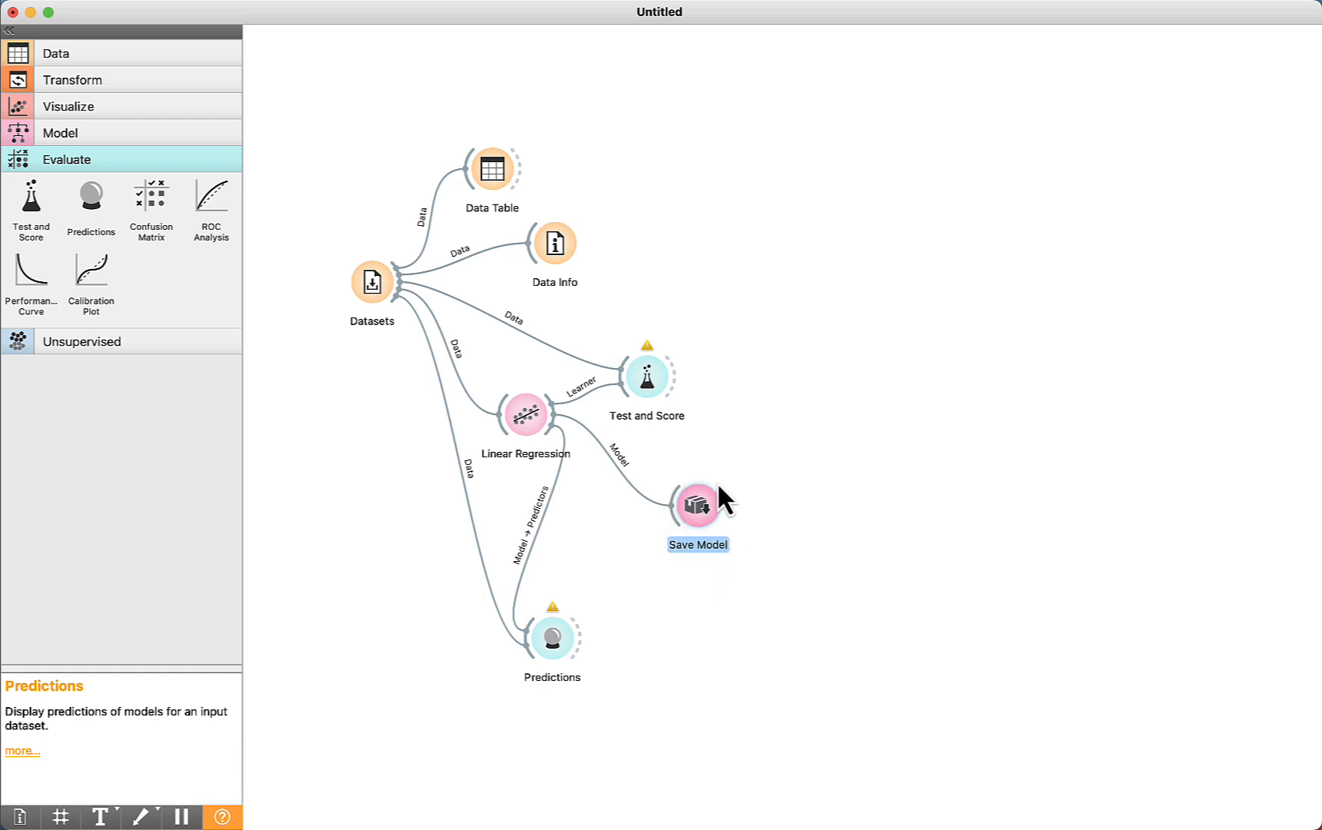
mouse_move(767, 476)
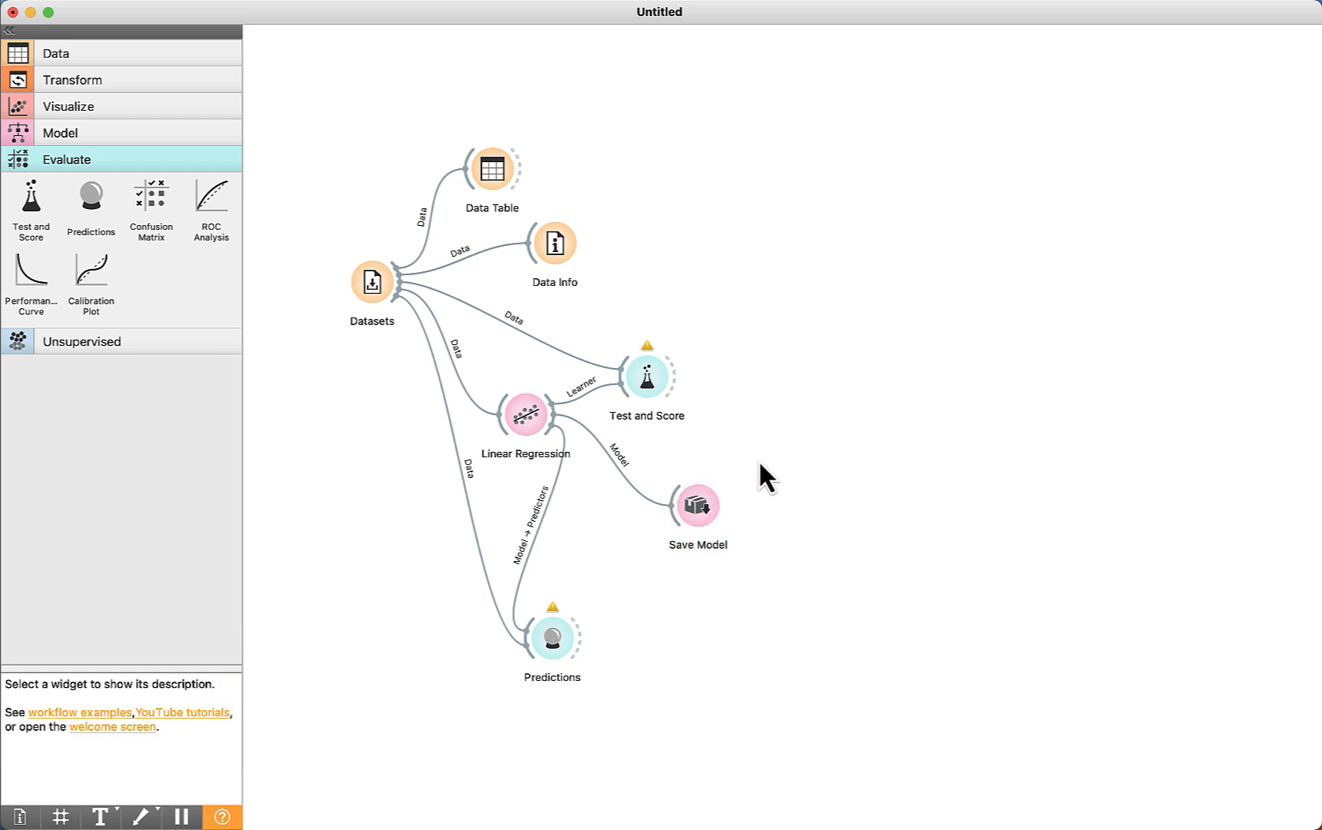